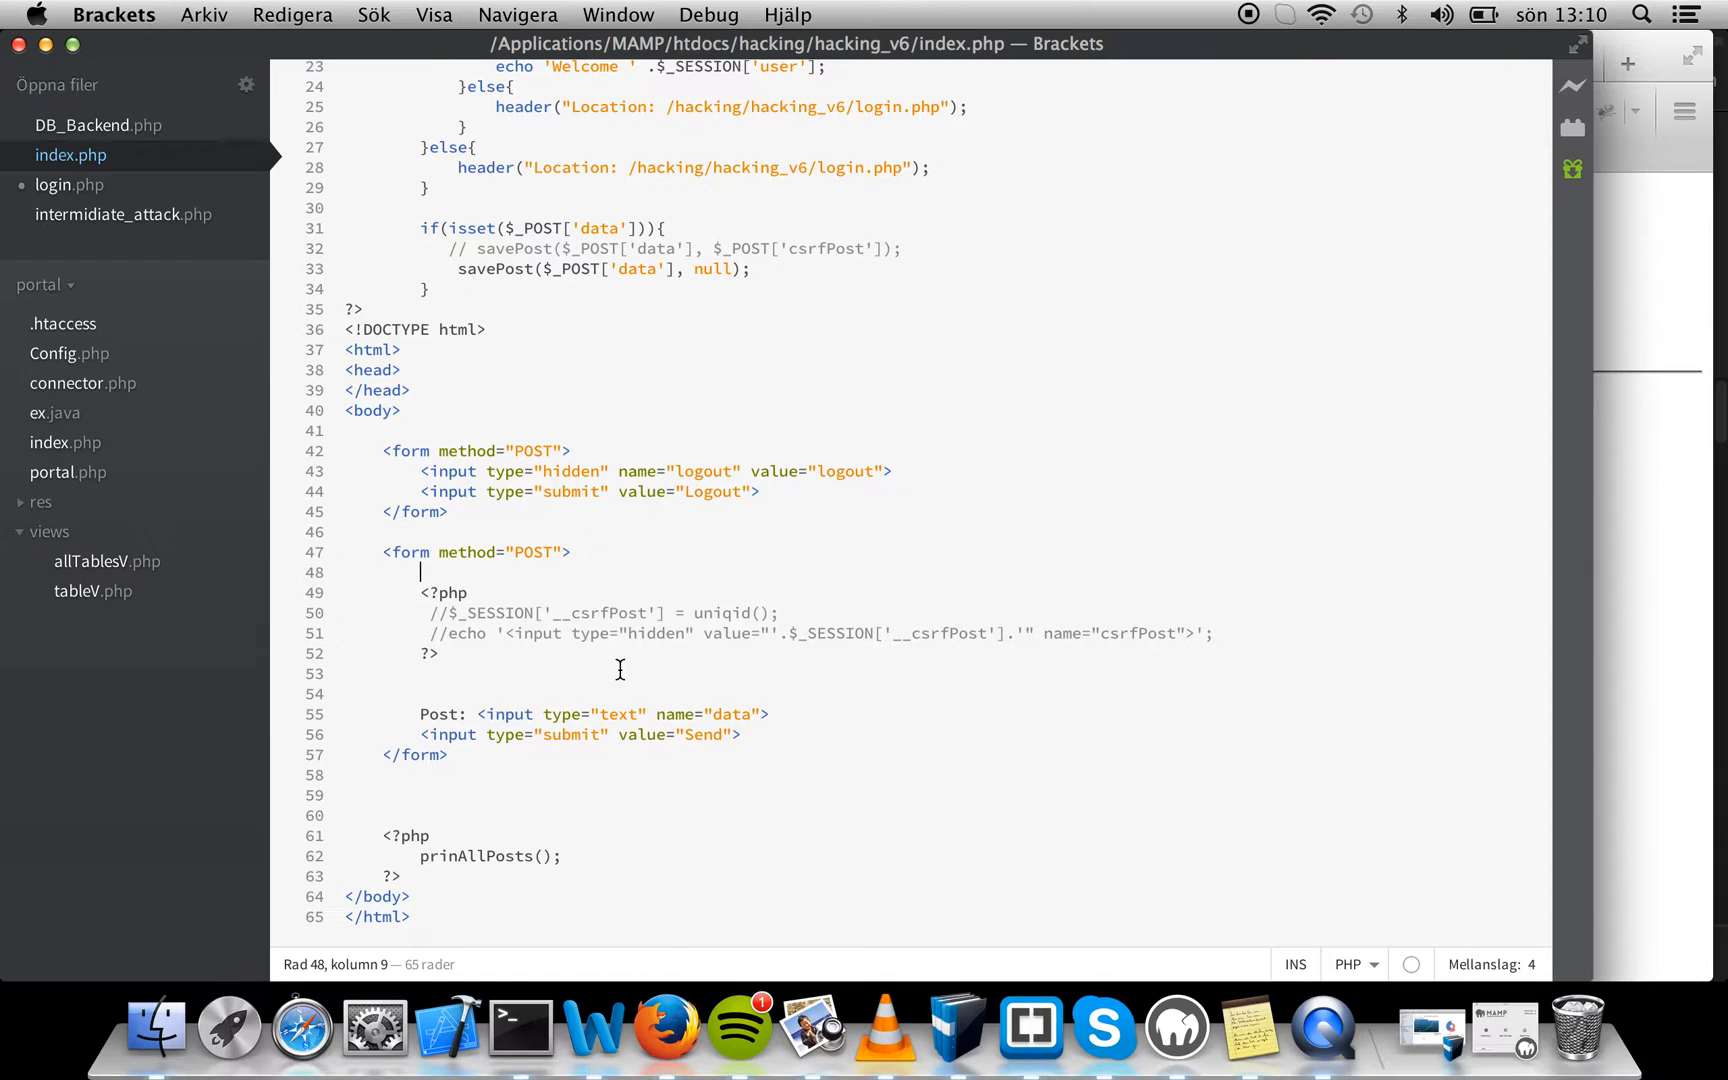
Open intermediate_attack.php and walk through its data payload, POST options and http_build_query call
click(604, 673)
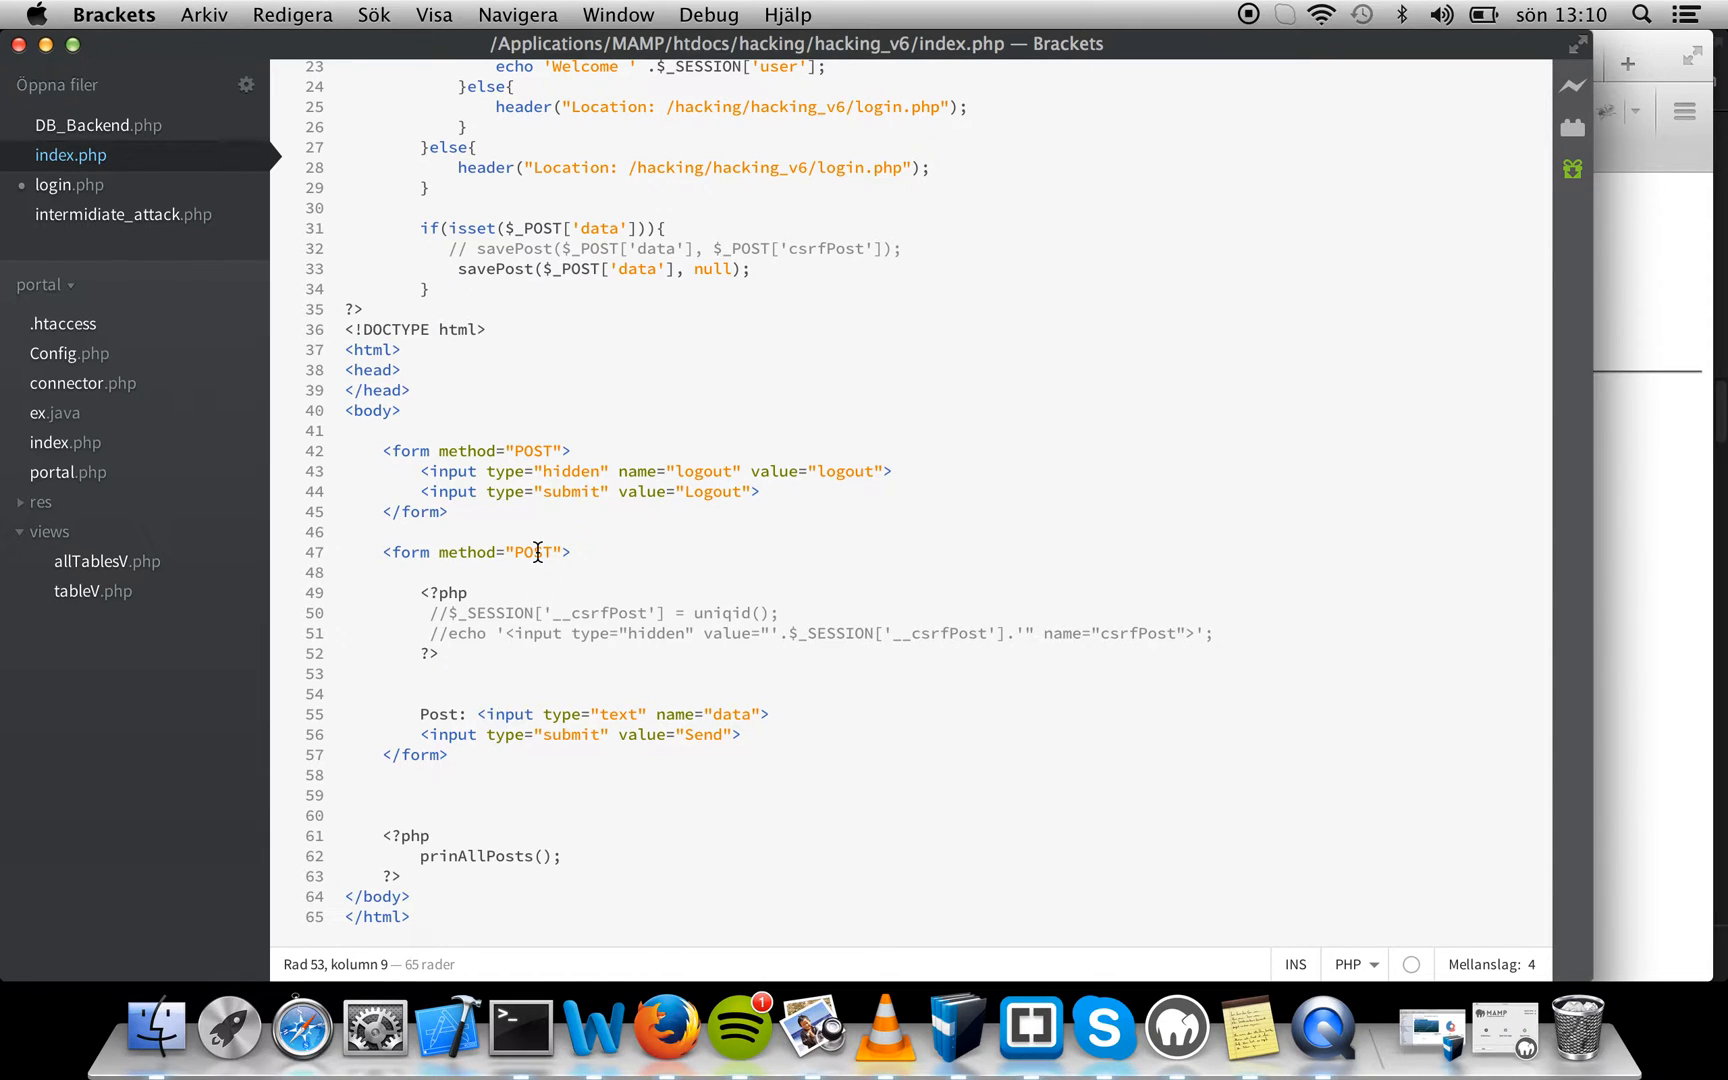
mouse_move(692, 736)
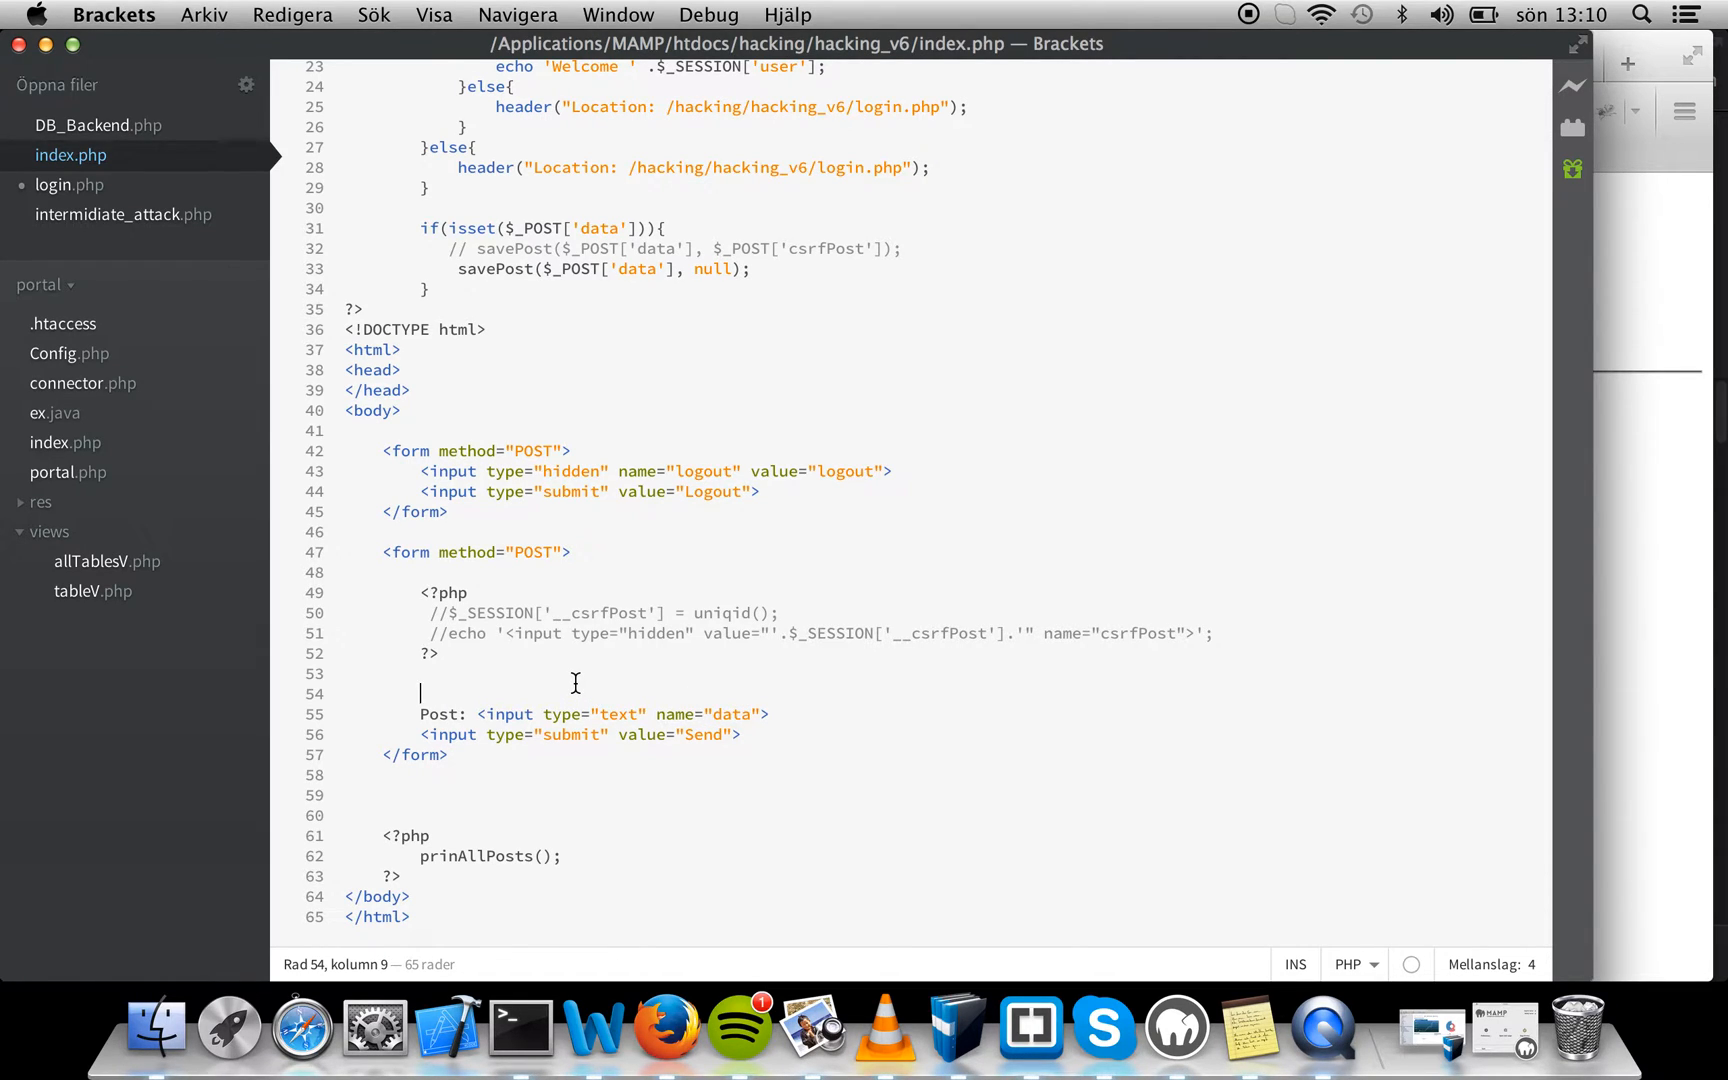
click(122, 214)
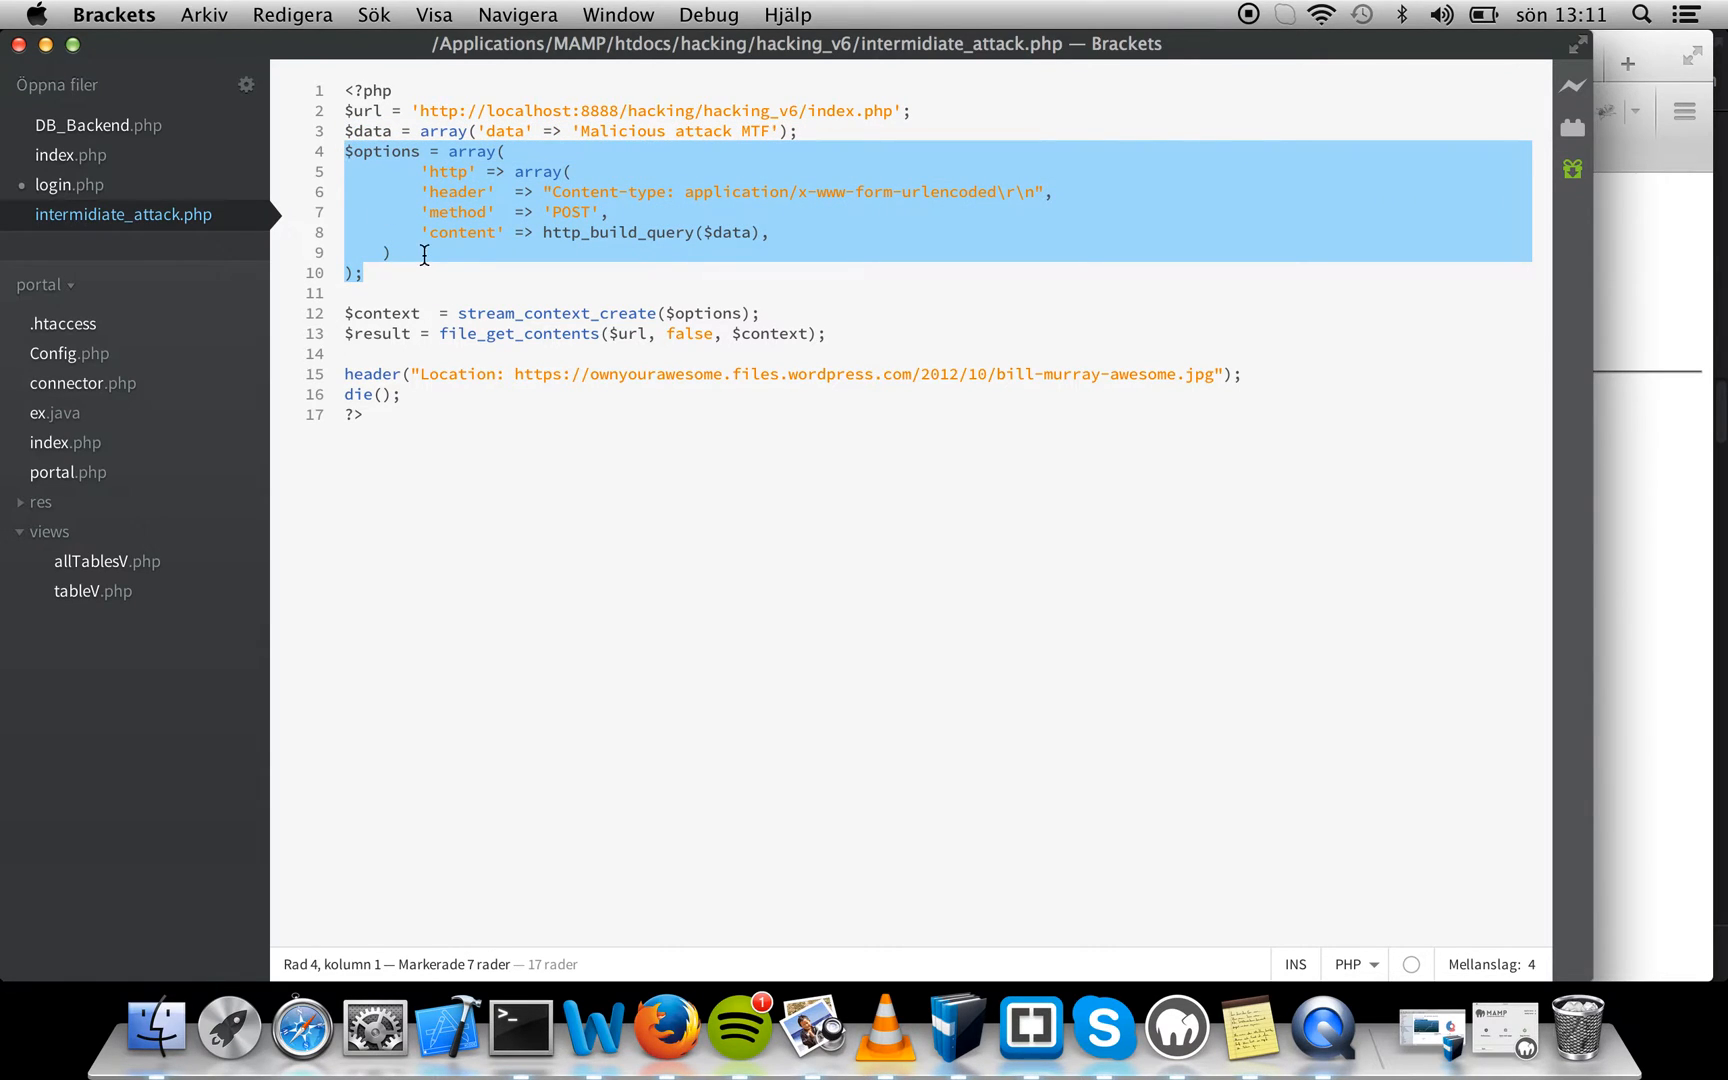
click(696, 282)
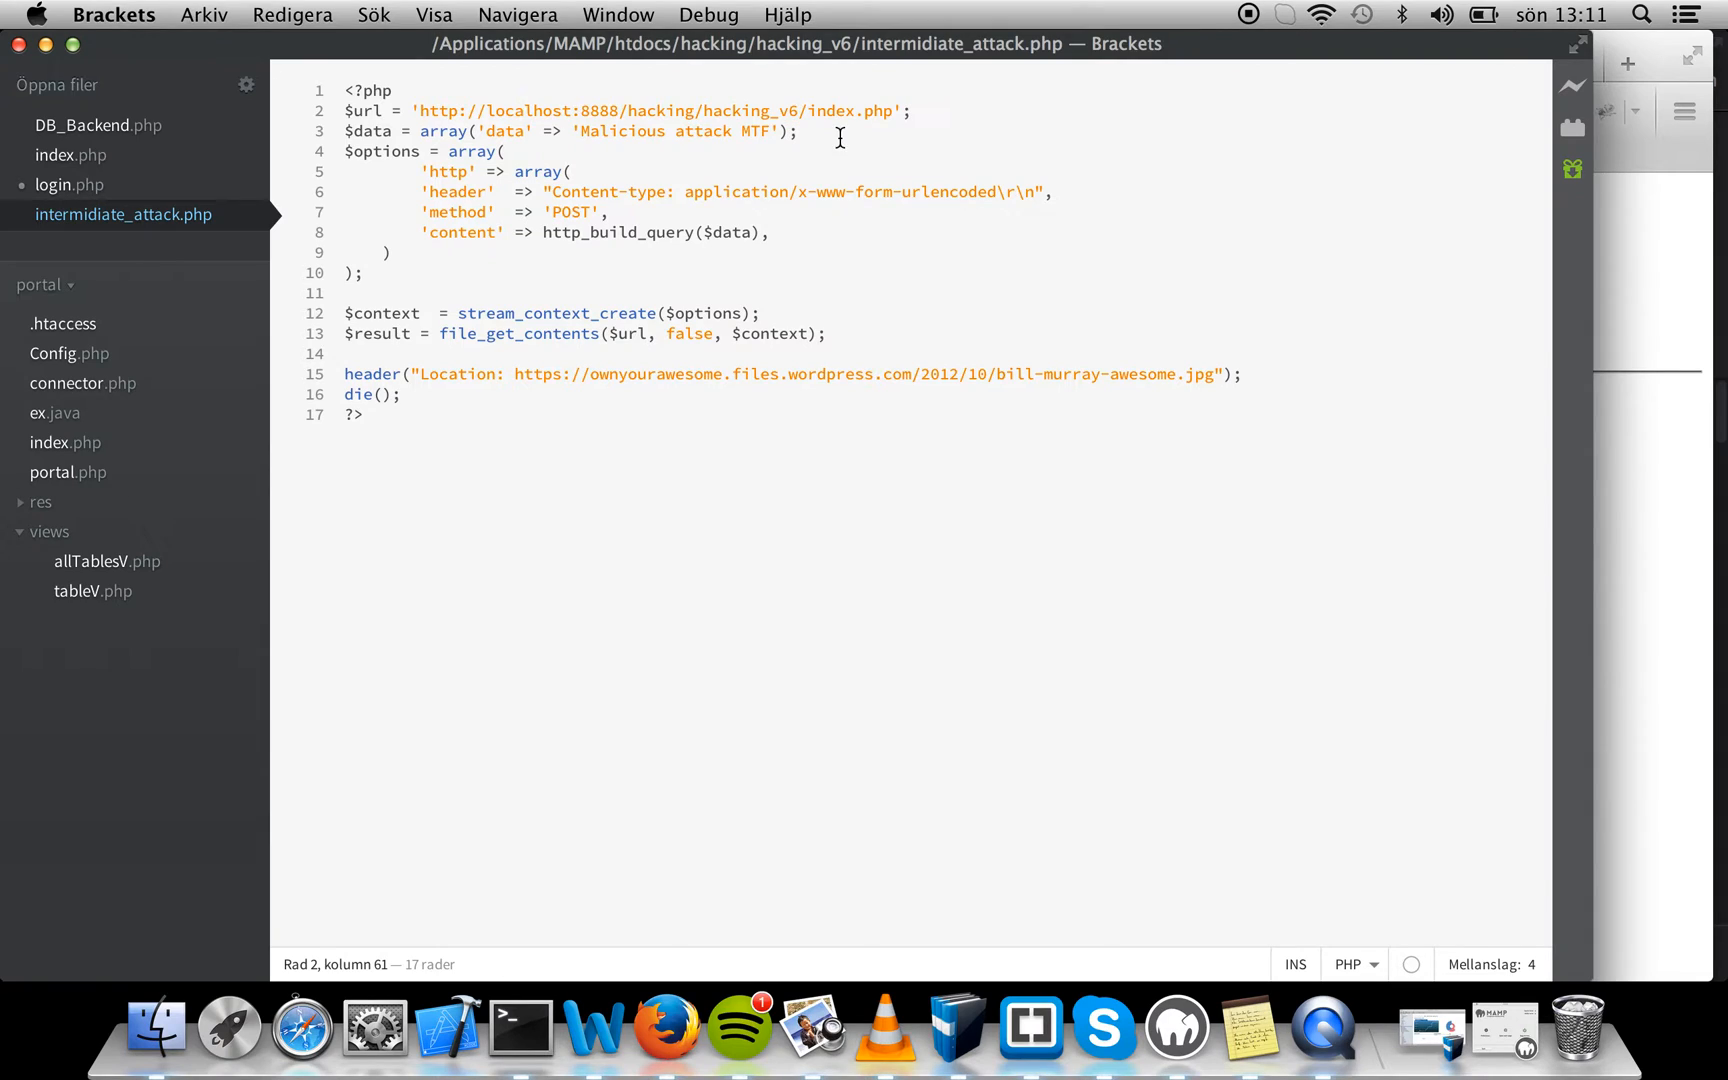
double_click(835, 110)
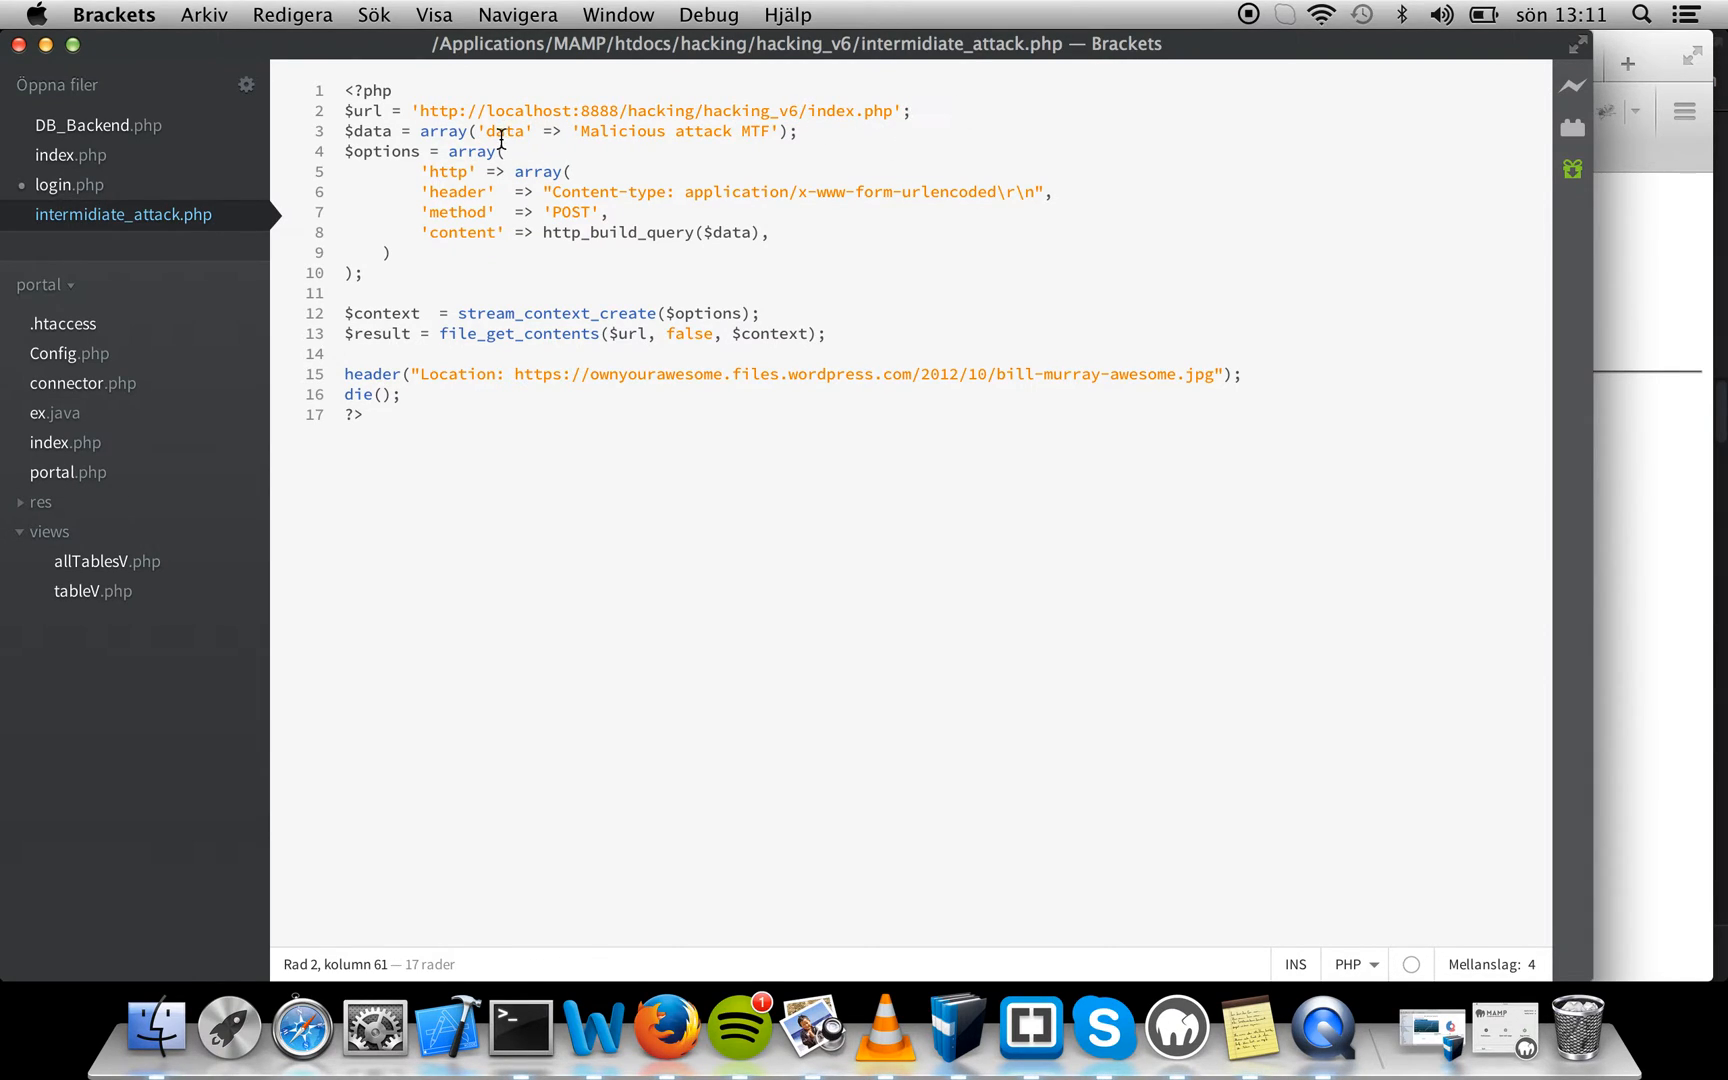
double_click(505, 131)
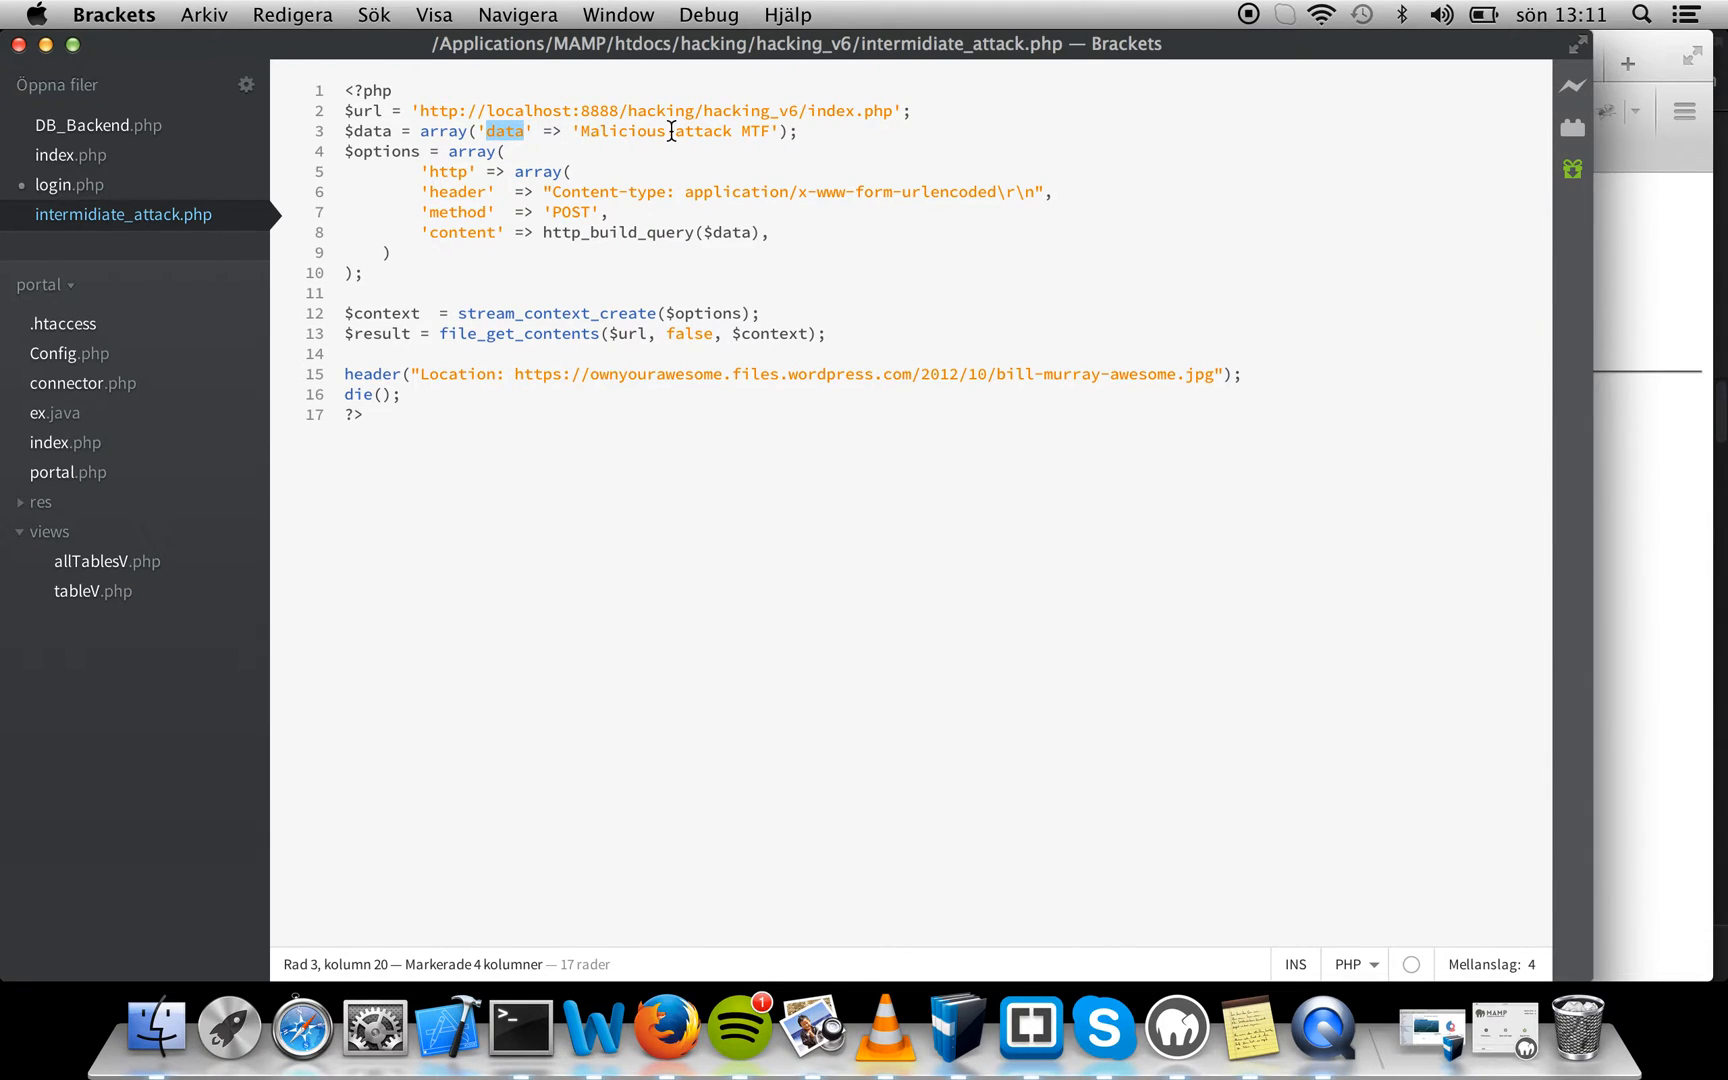
double_click(619, 130)
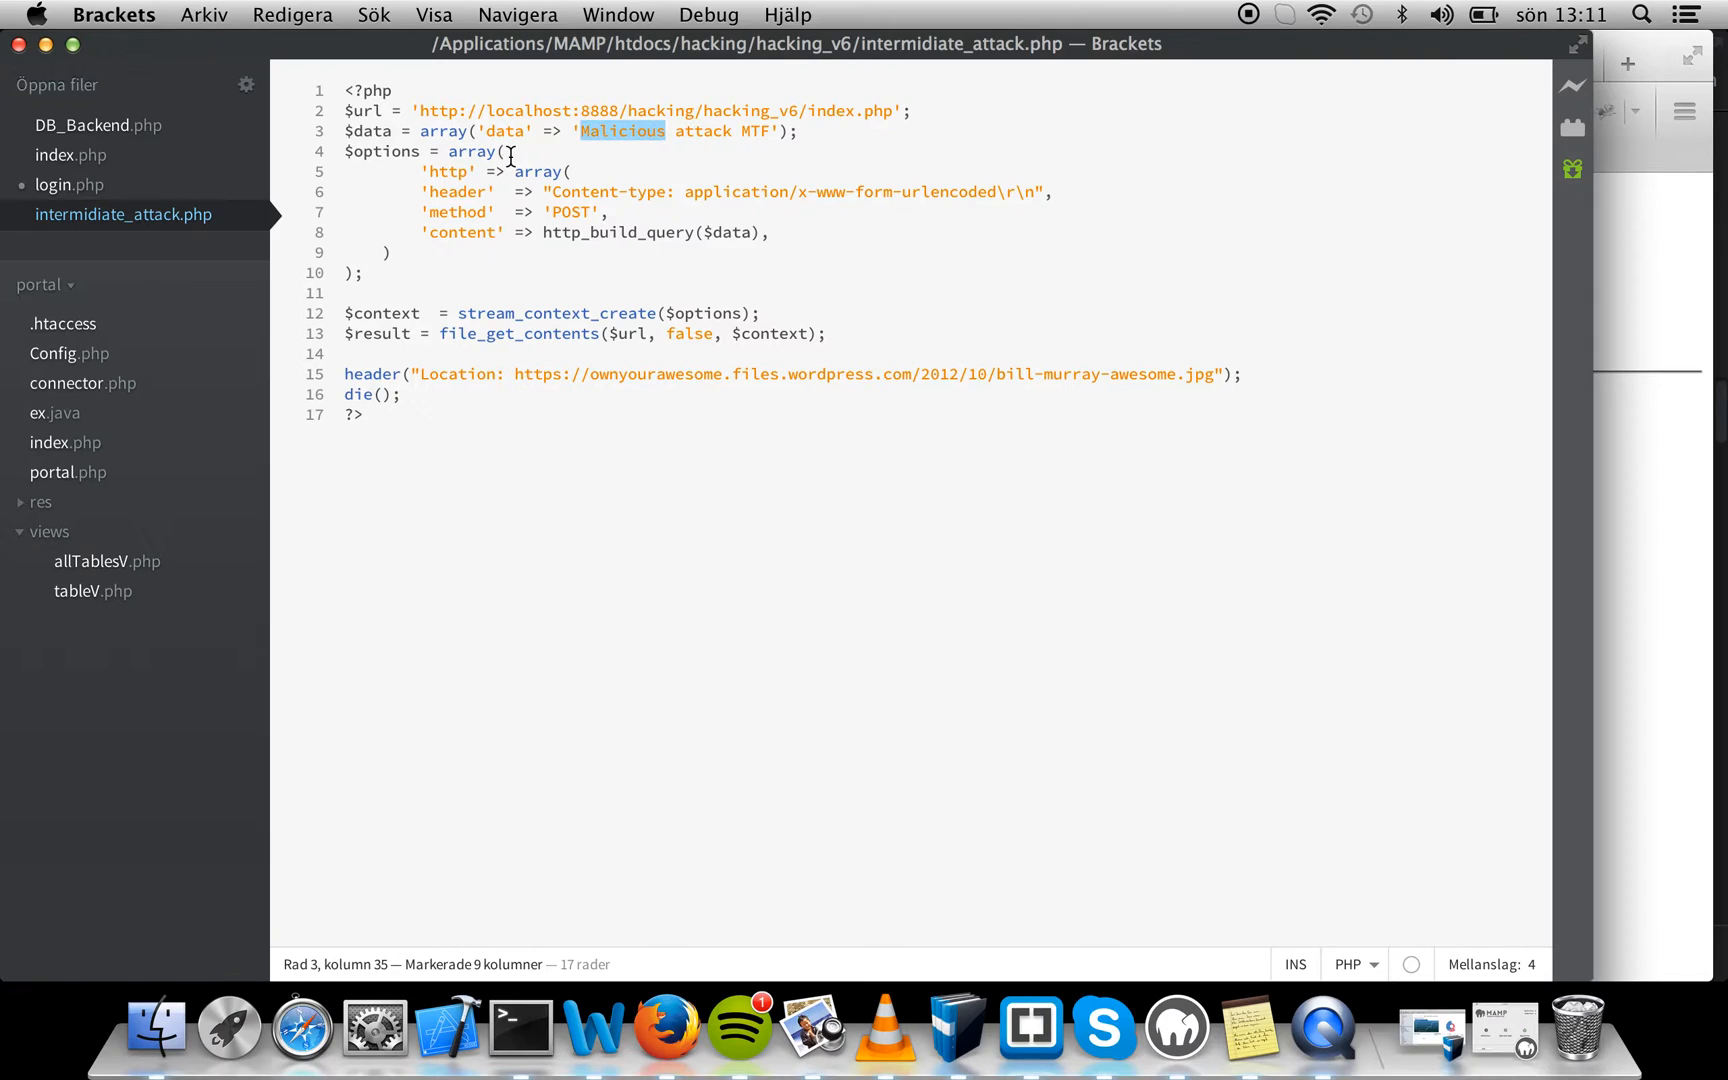
click(388, 156)
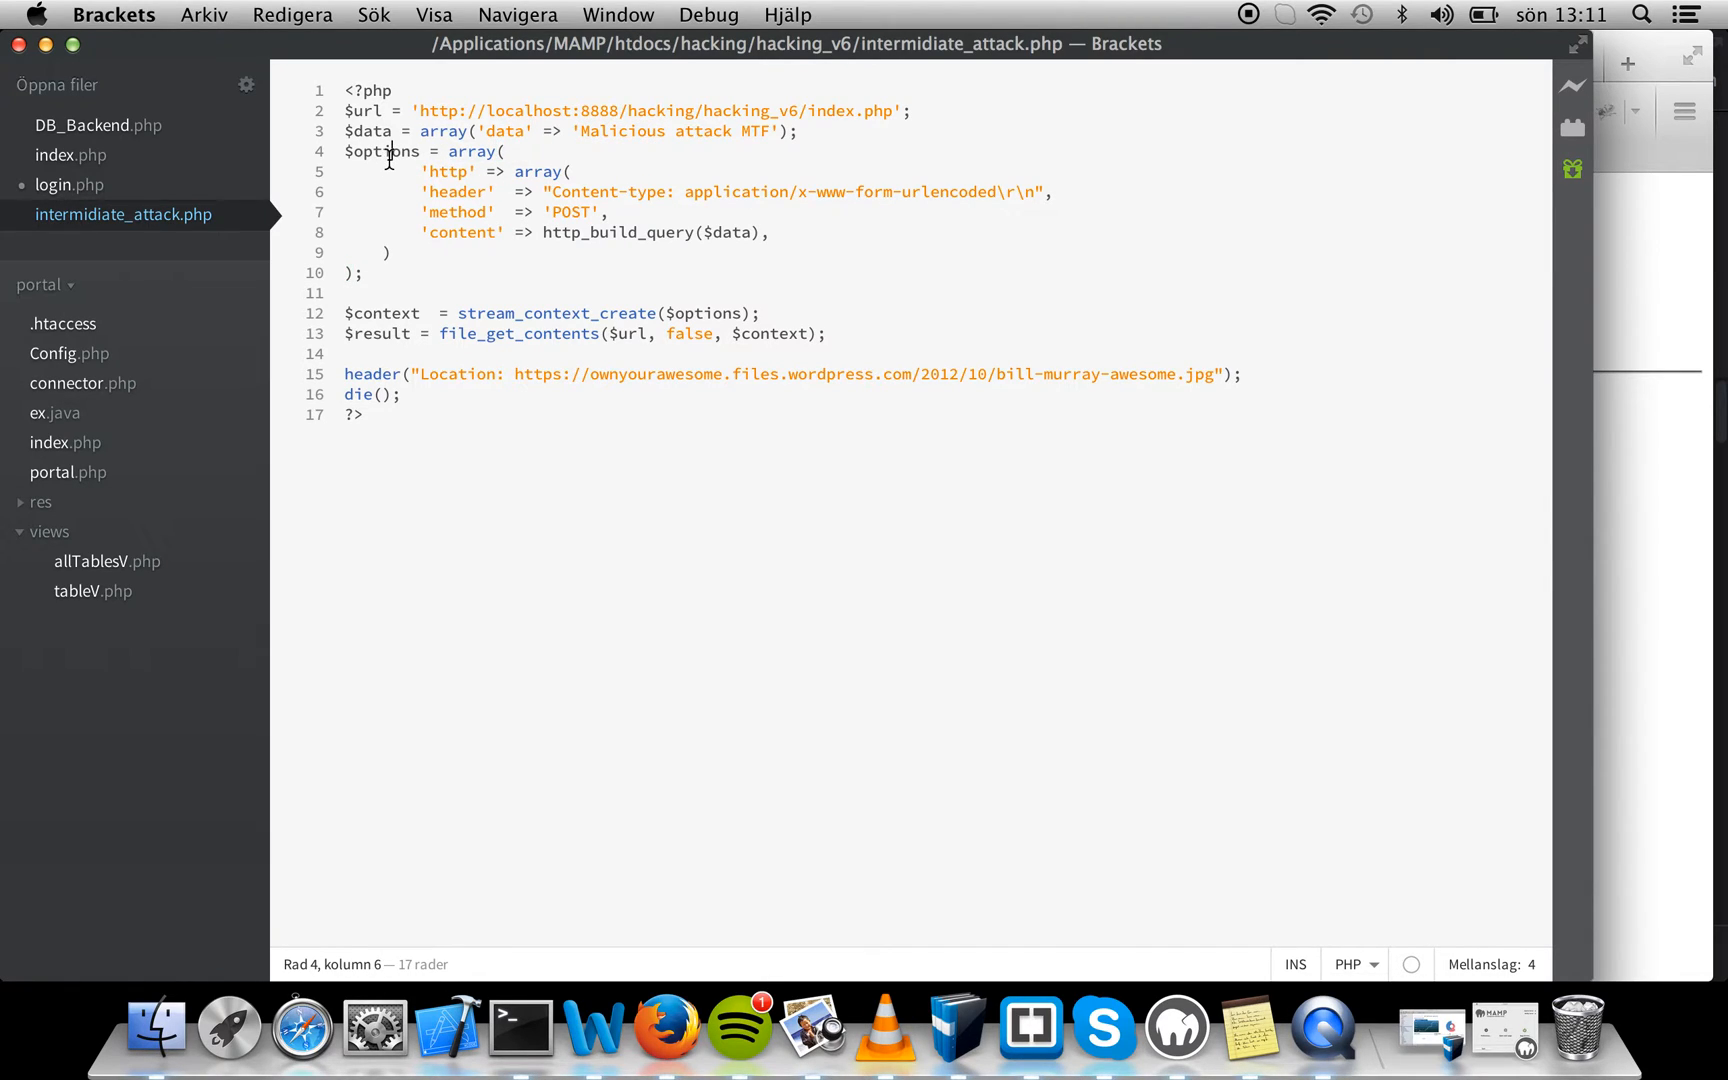
mouse_move(455, 198)
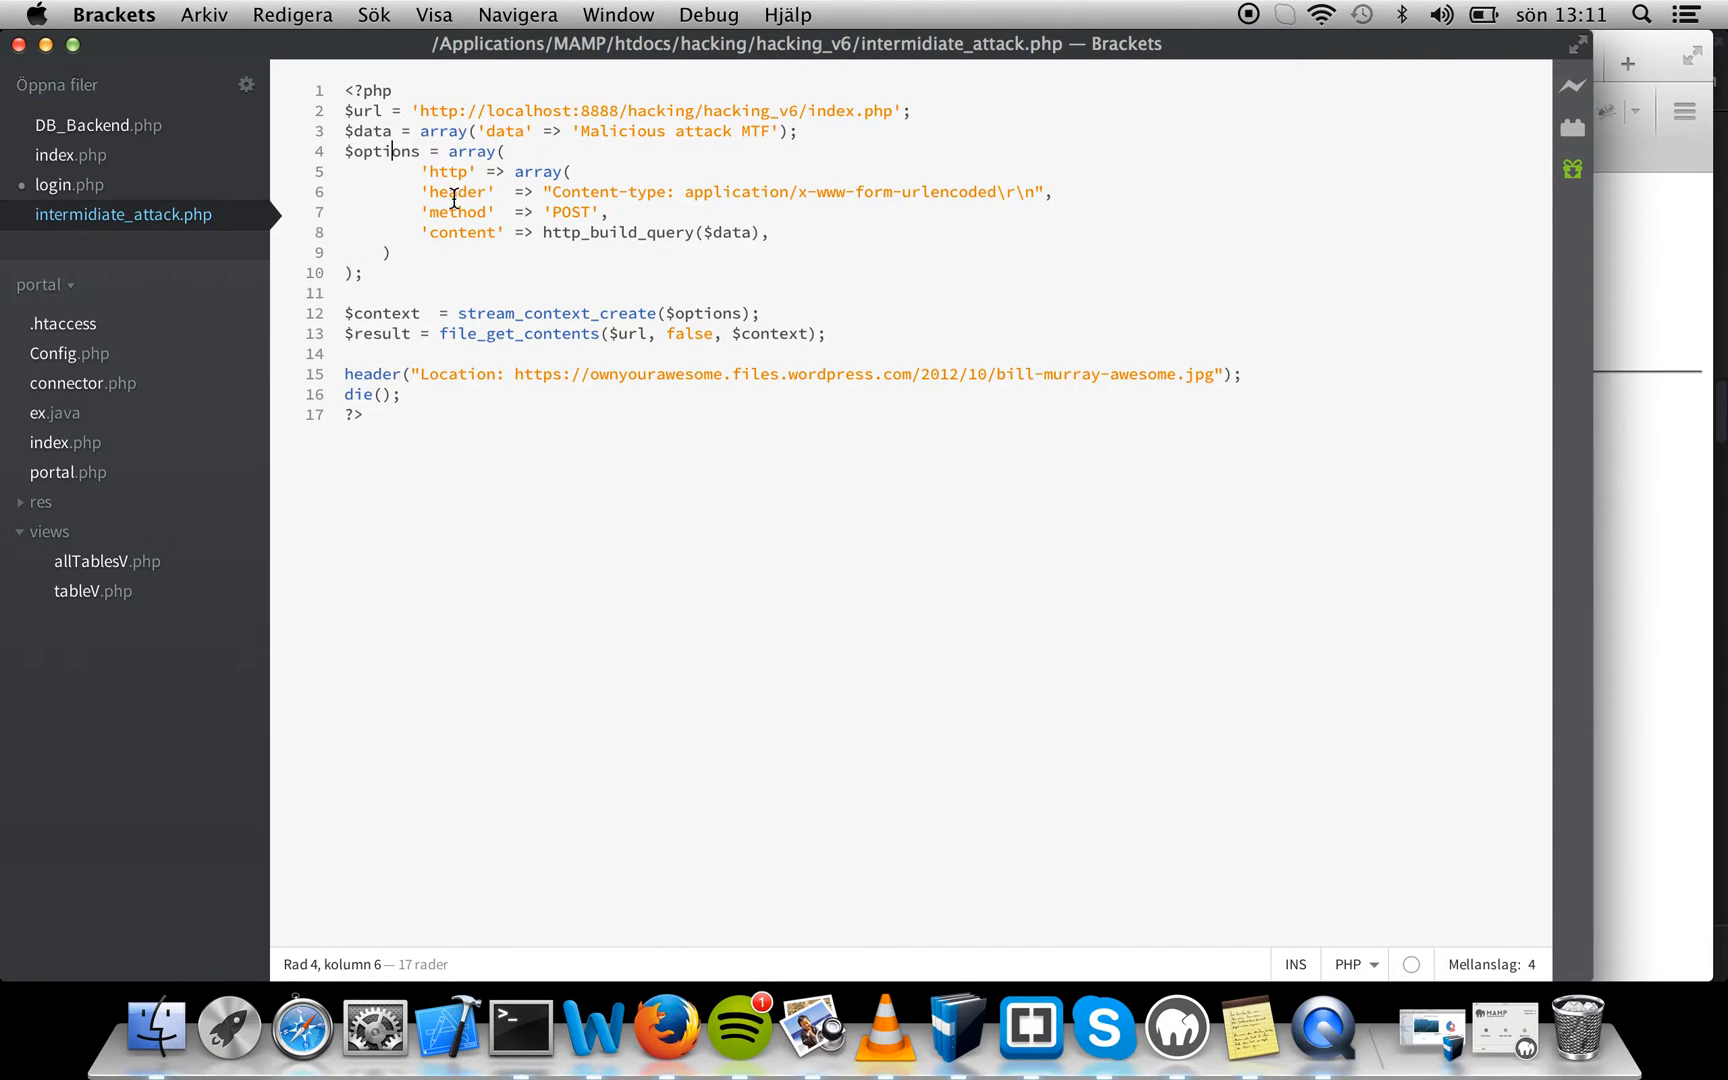
double_click(570, 212)
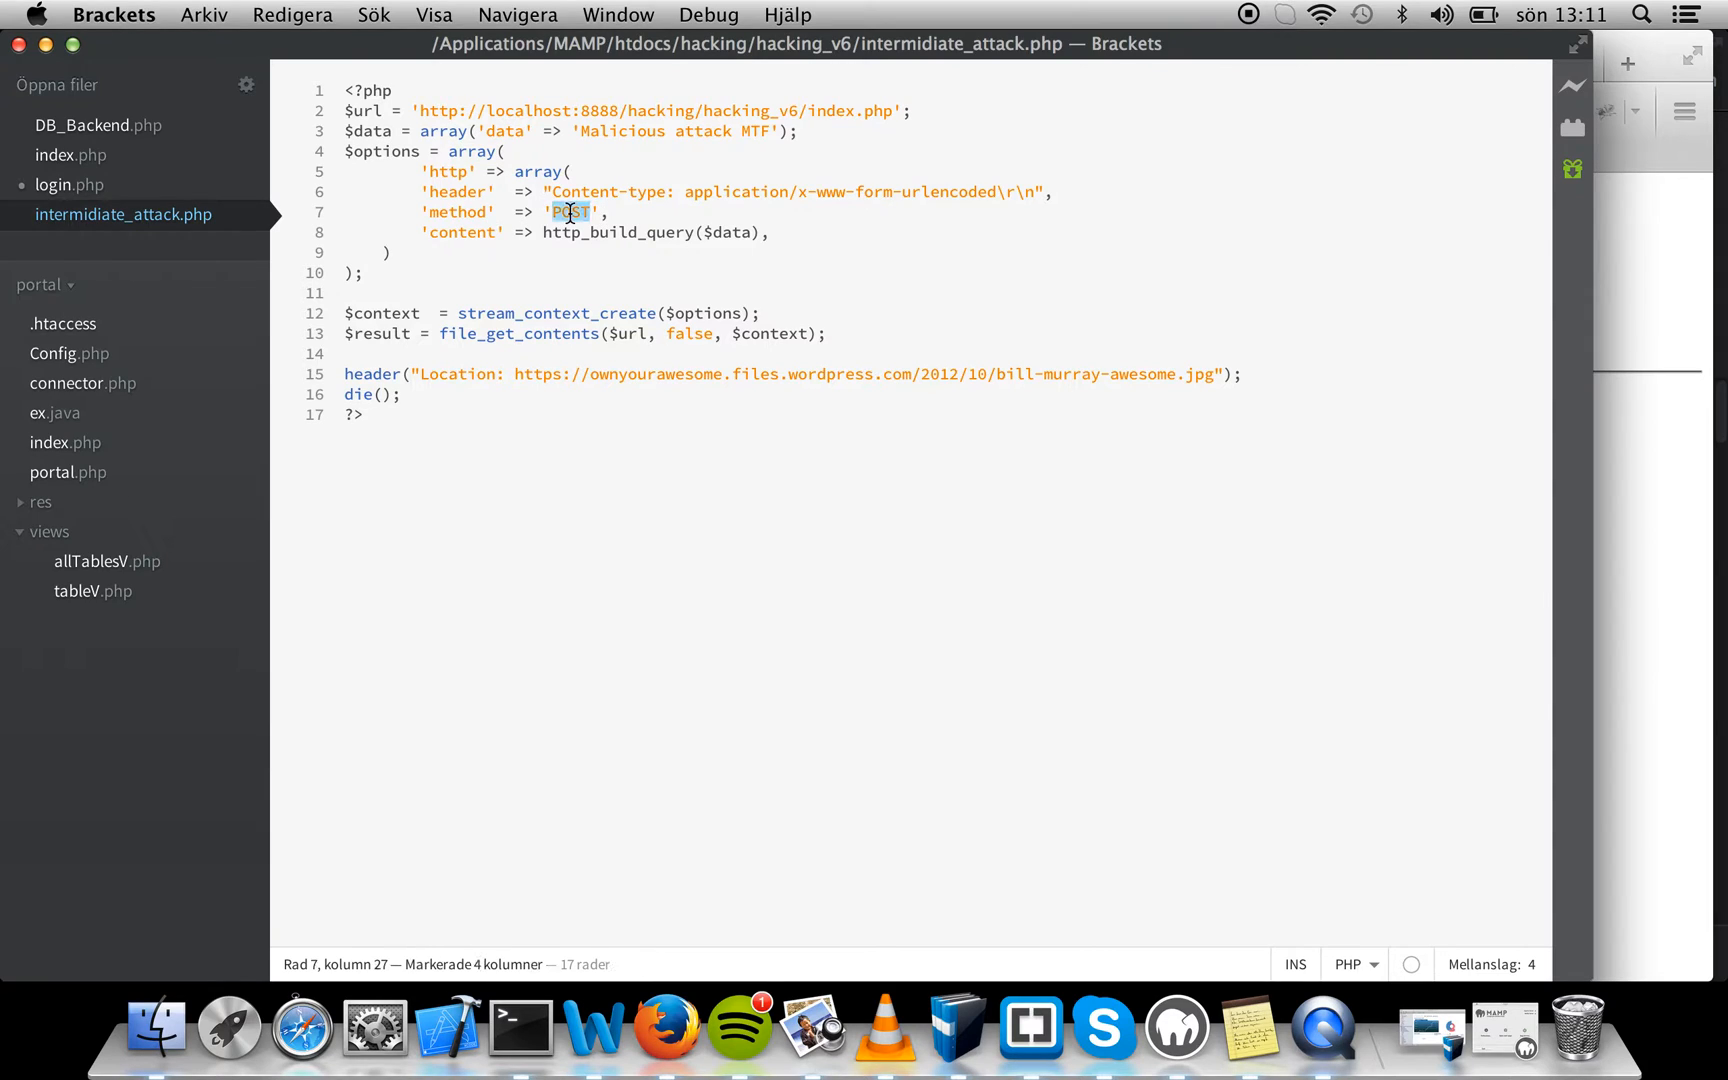
double_click(462, 233)
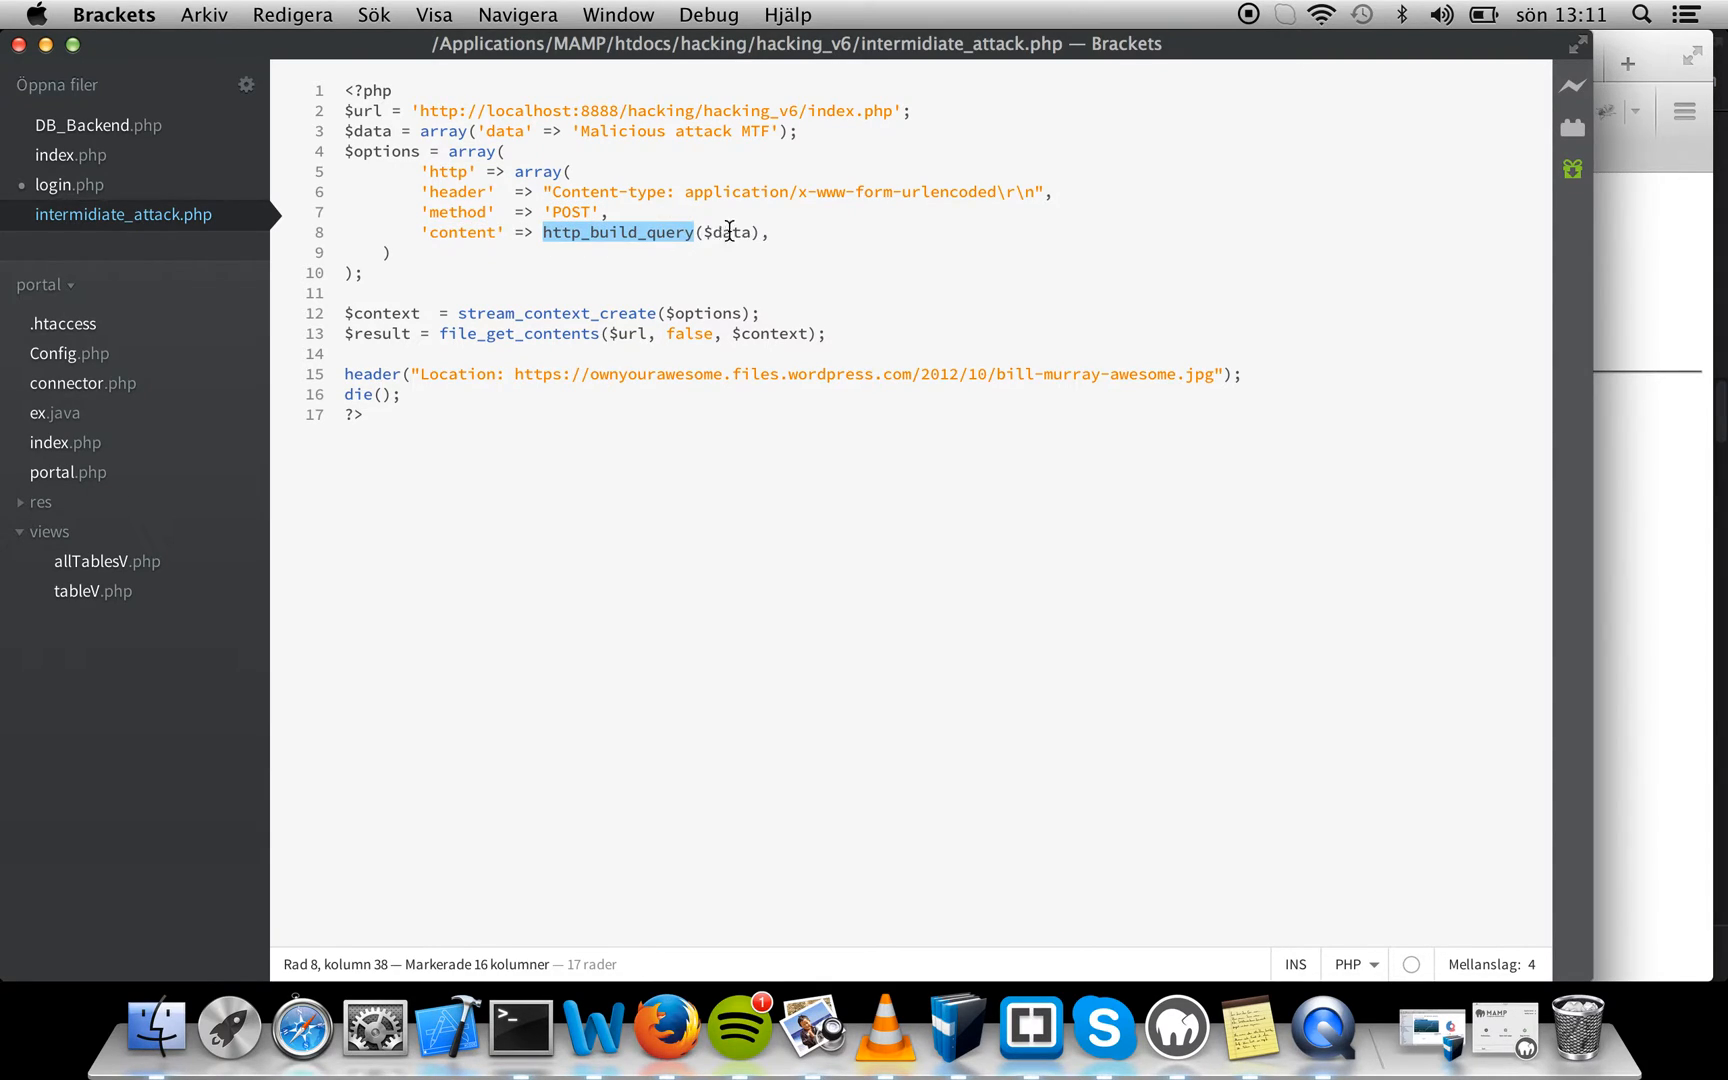
double_click(368, 130)
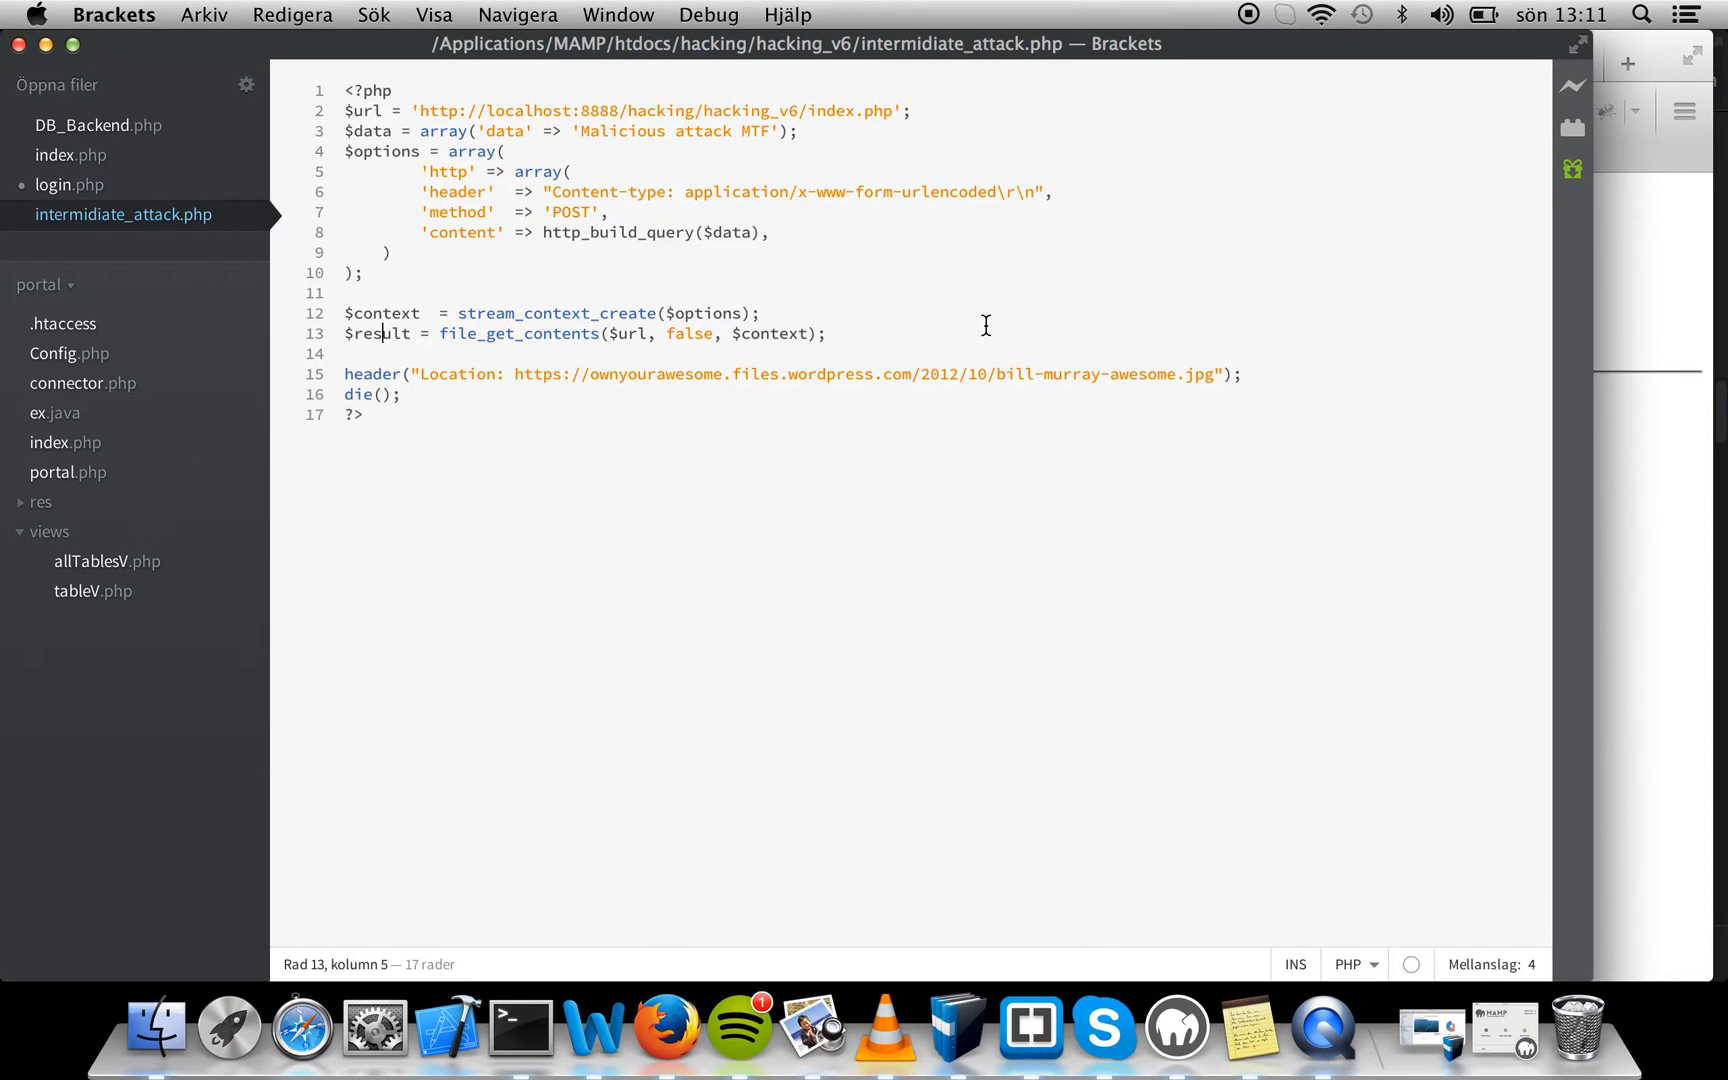
Add a '//Redirect' comment on a new line above the header() call and save the script
click(509, 354)
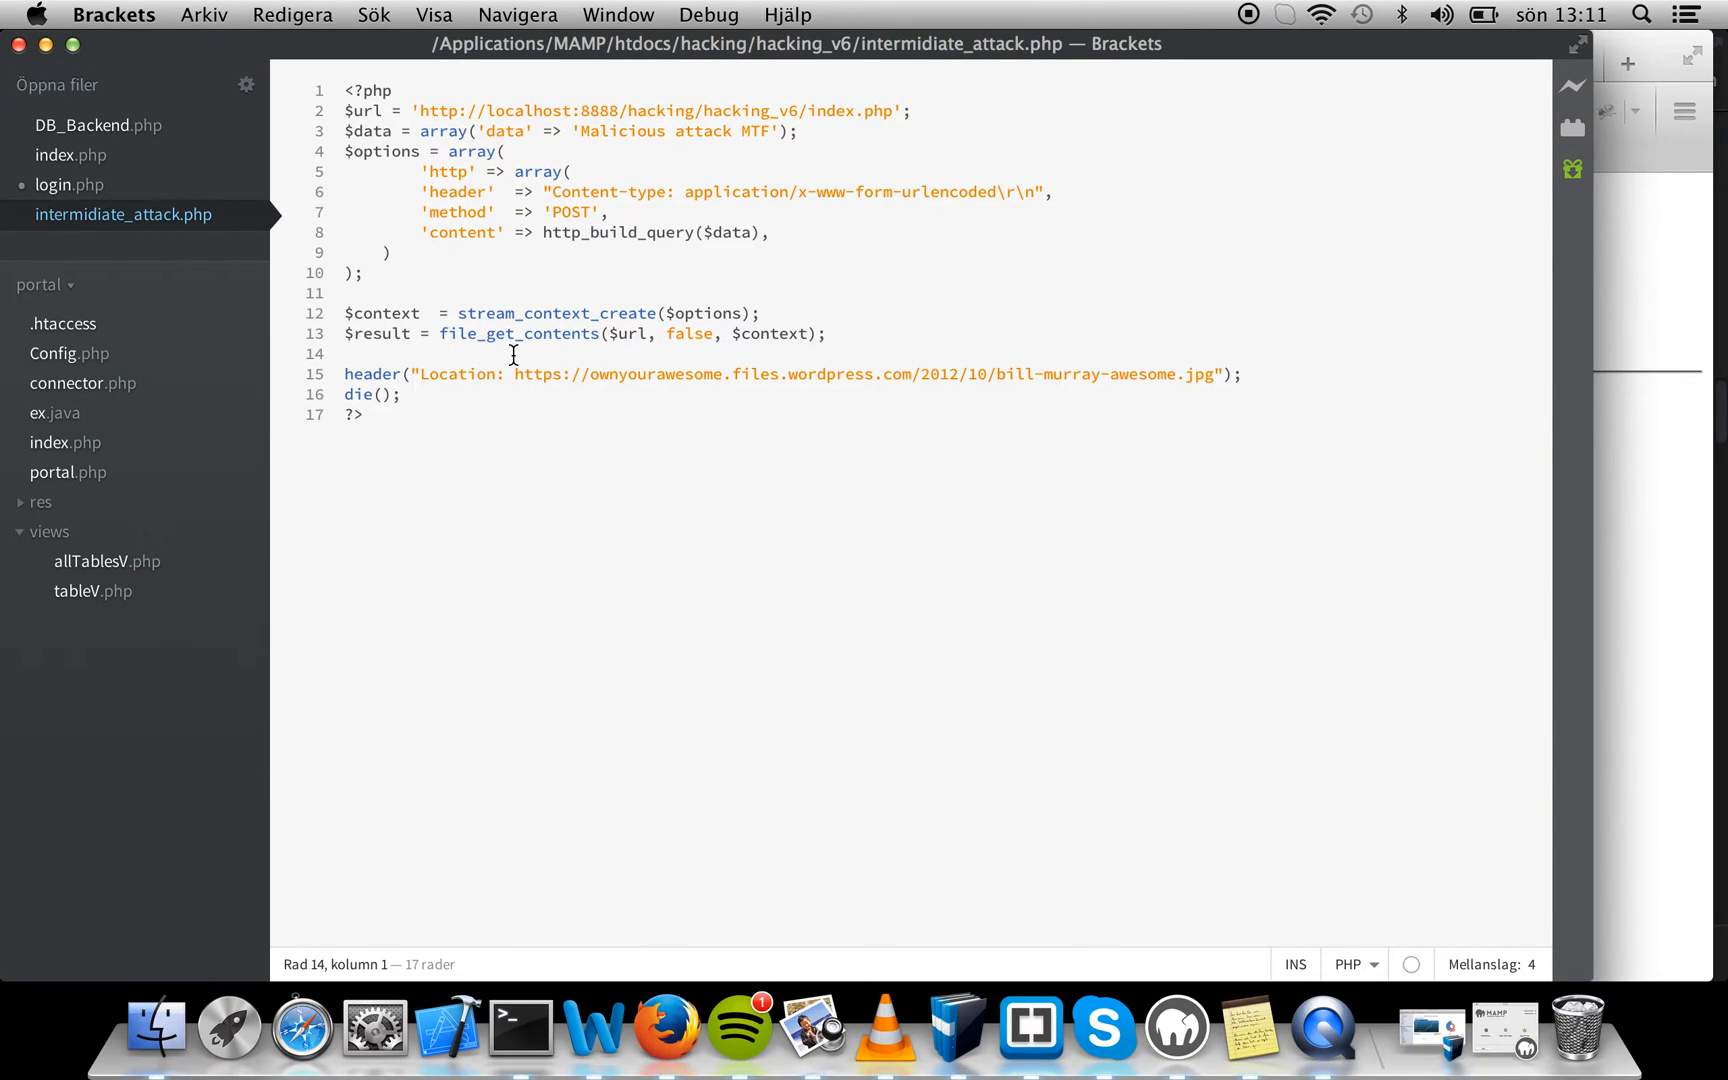
text(/)
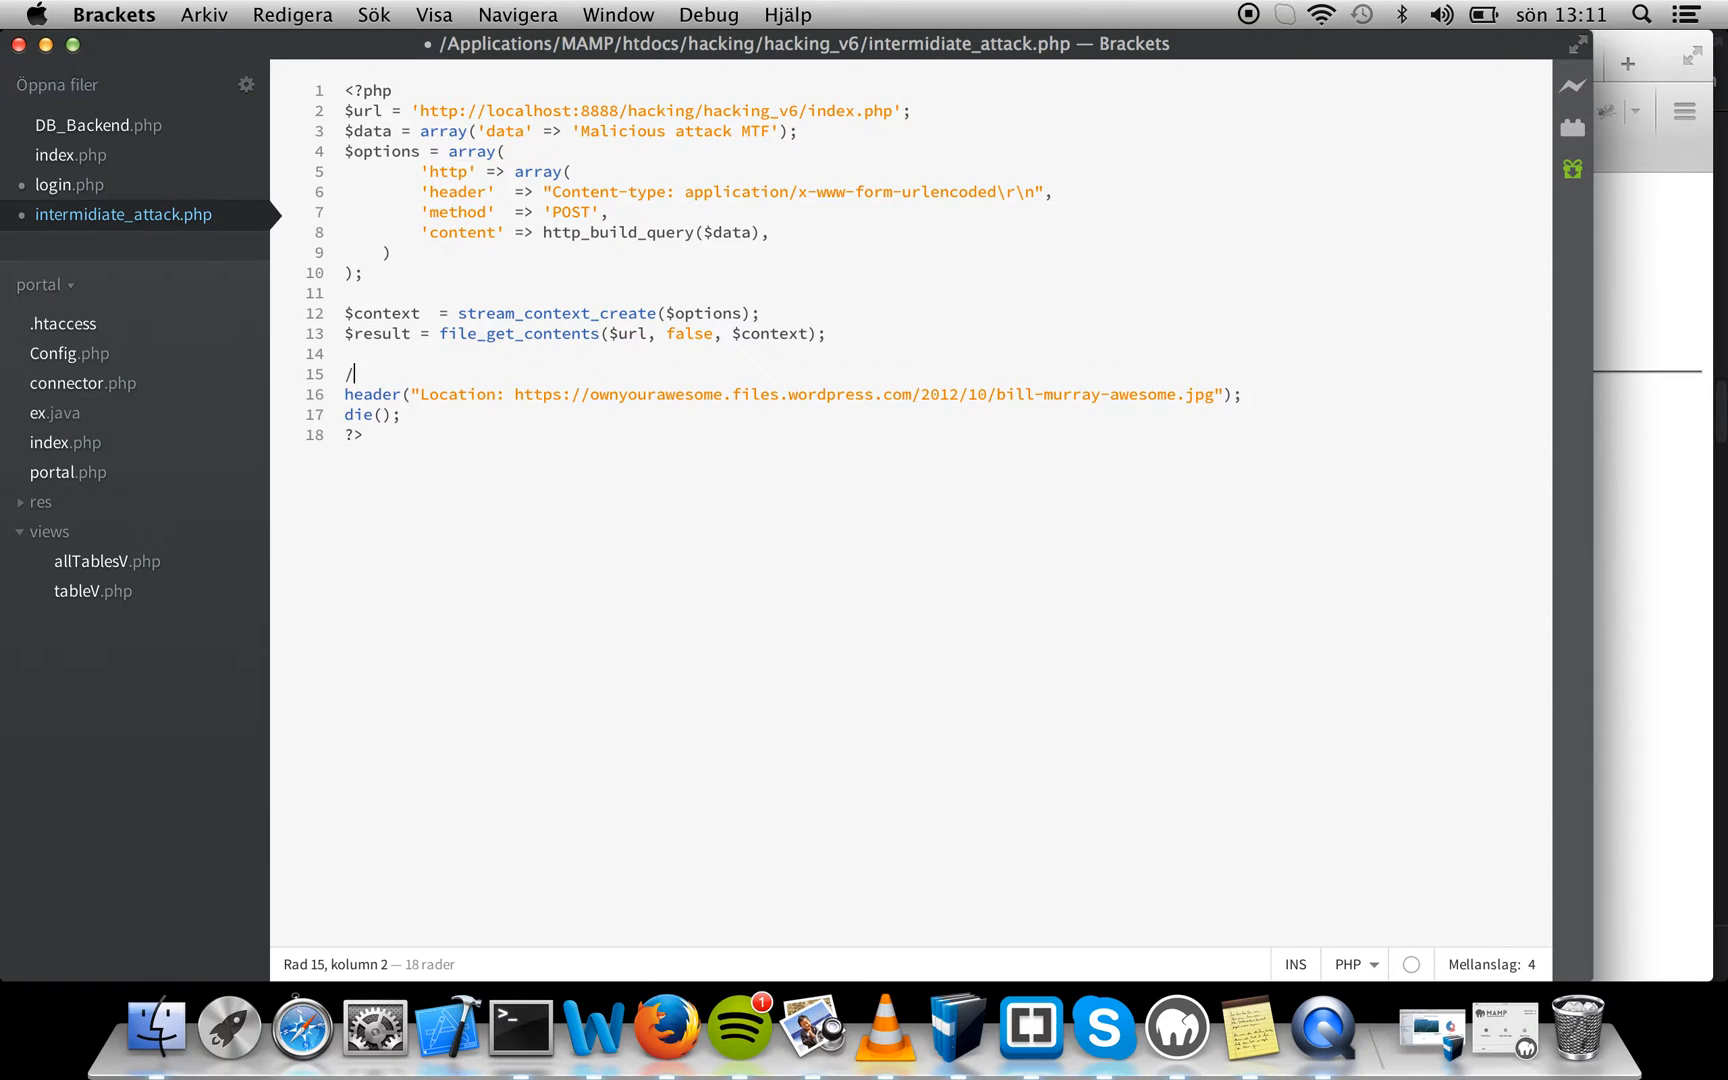
text(/redirect)
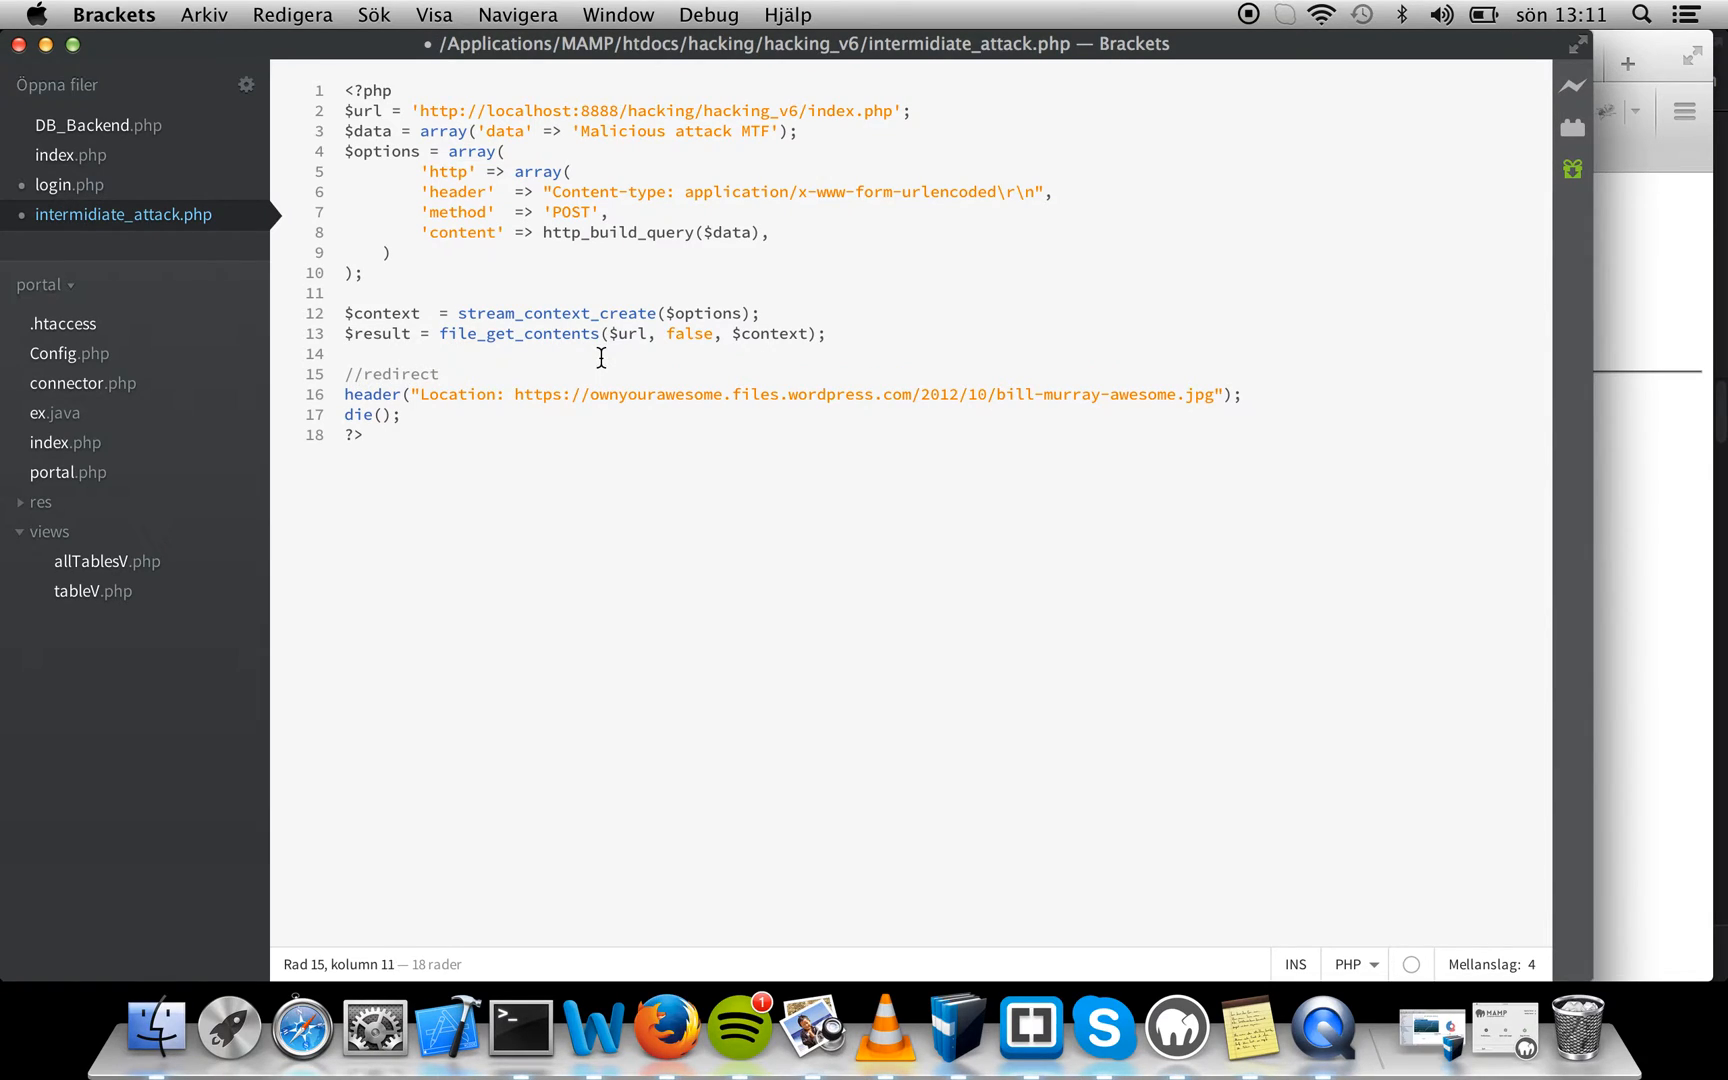
click(356, 374)
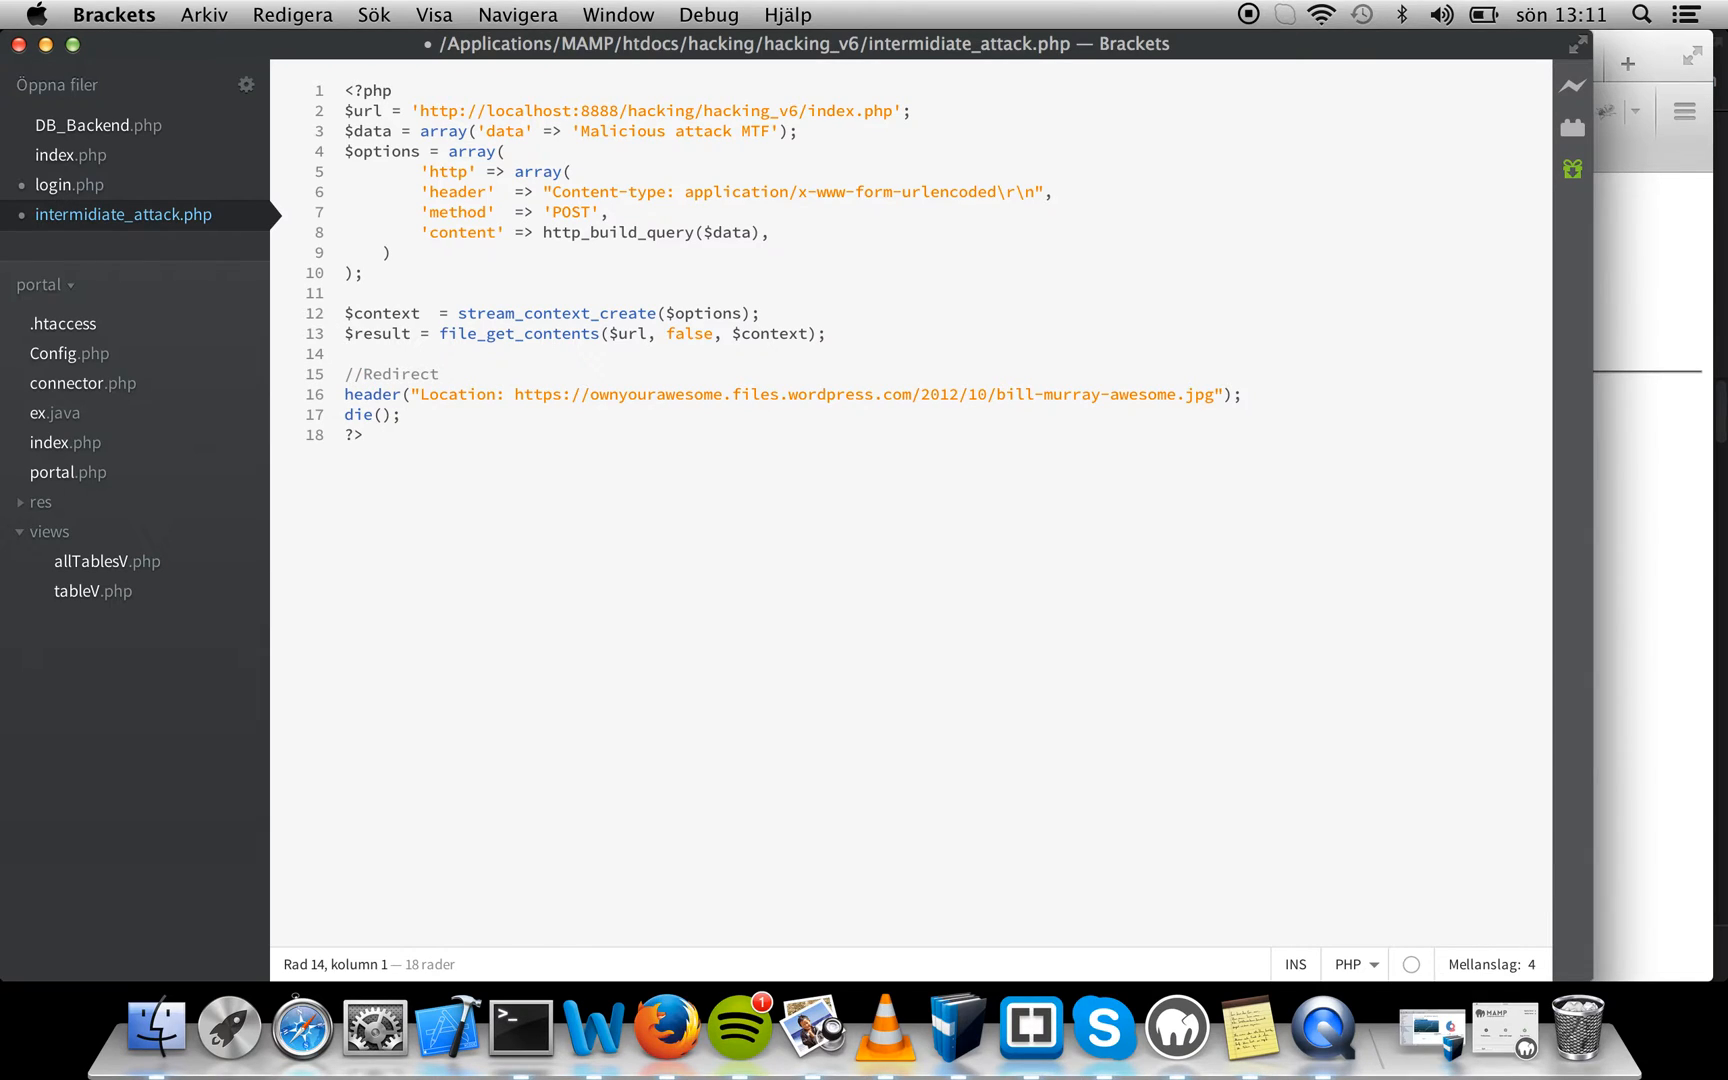
click(647, 296)
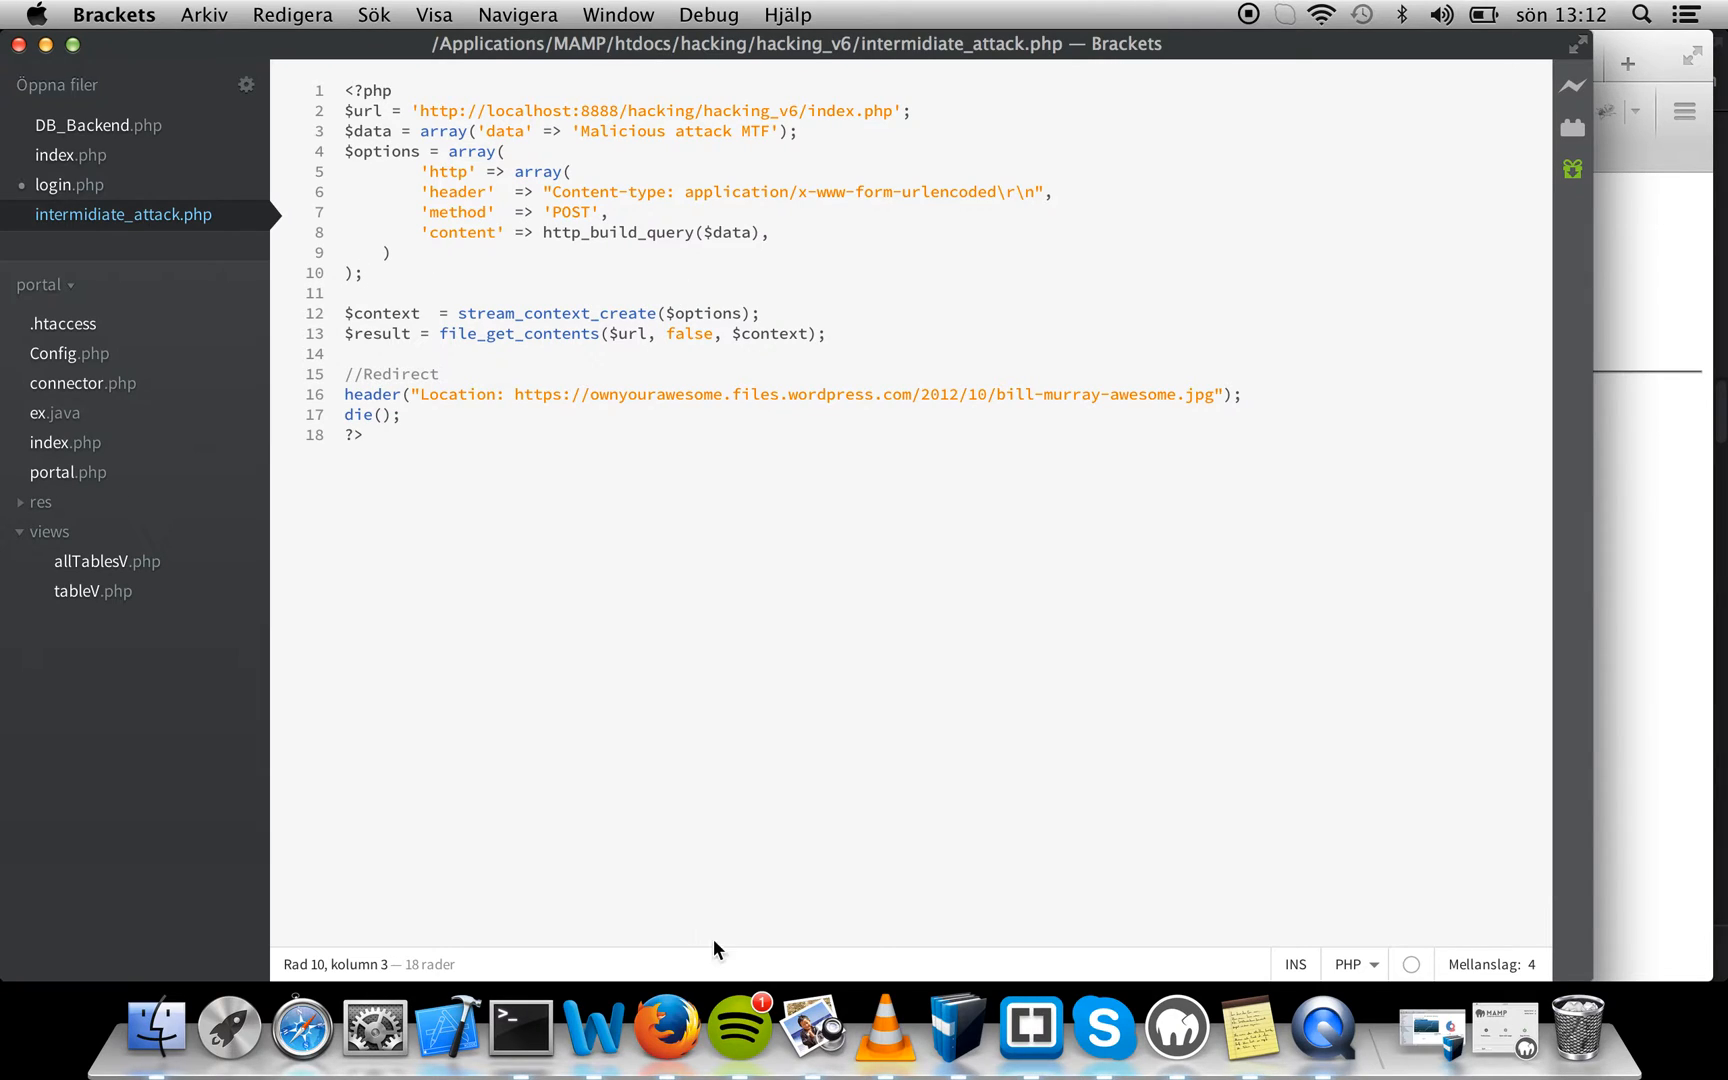
mouse_move(659, 1030)
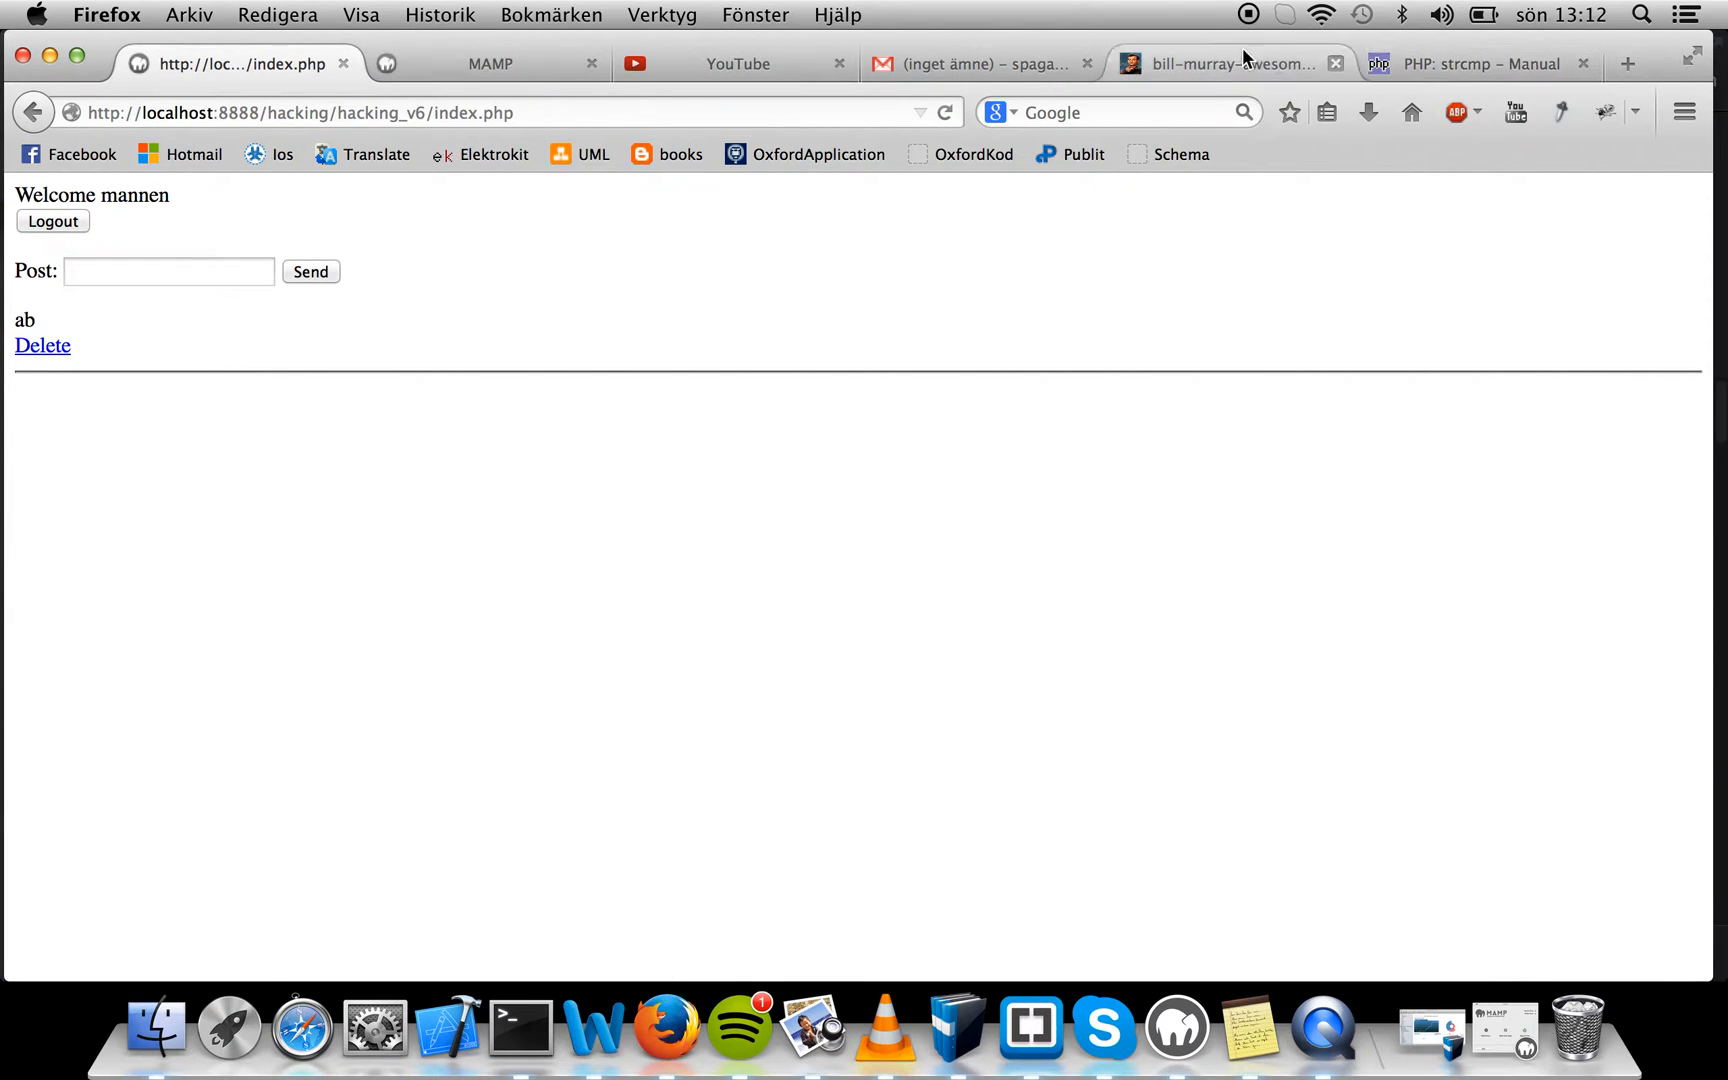
Compose a new Gmail message addressed to the contact suggested for 'spag'
click(736, 63)
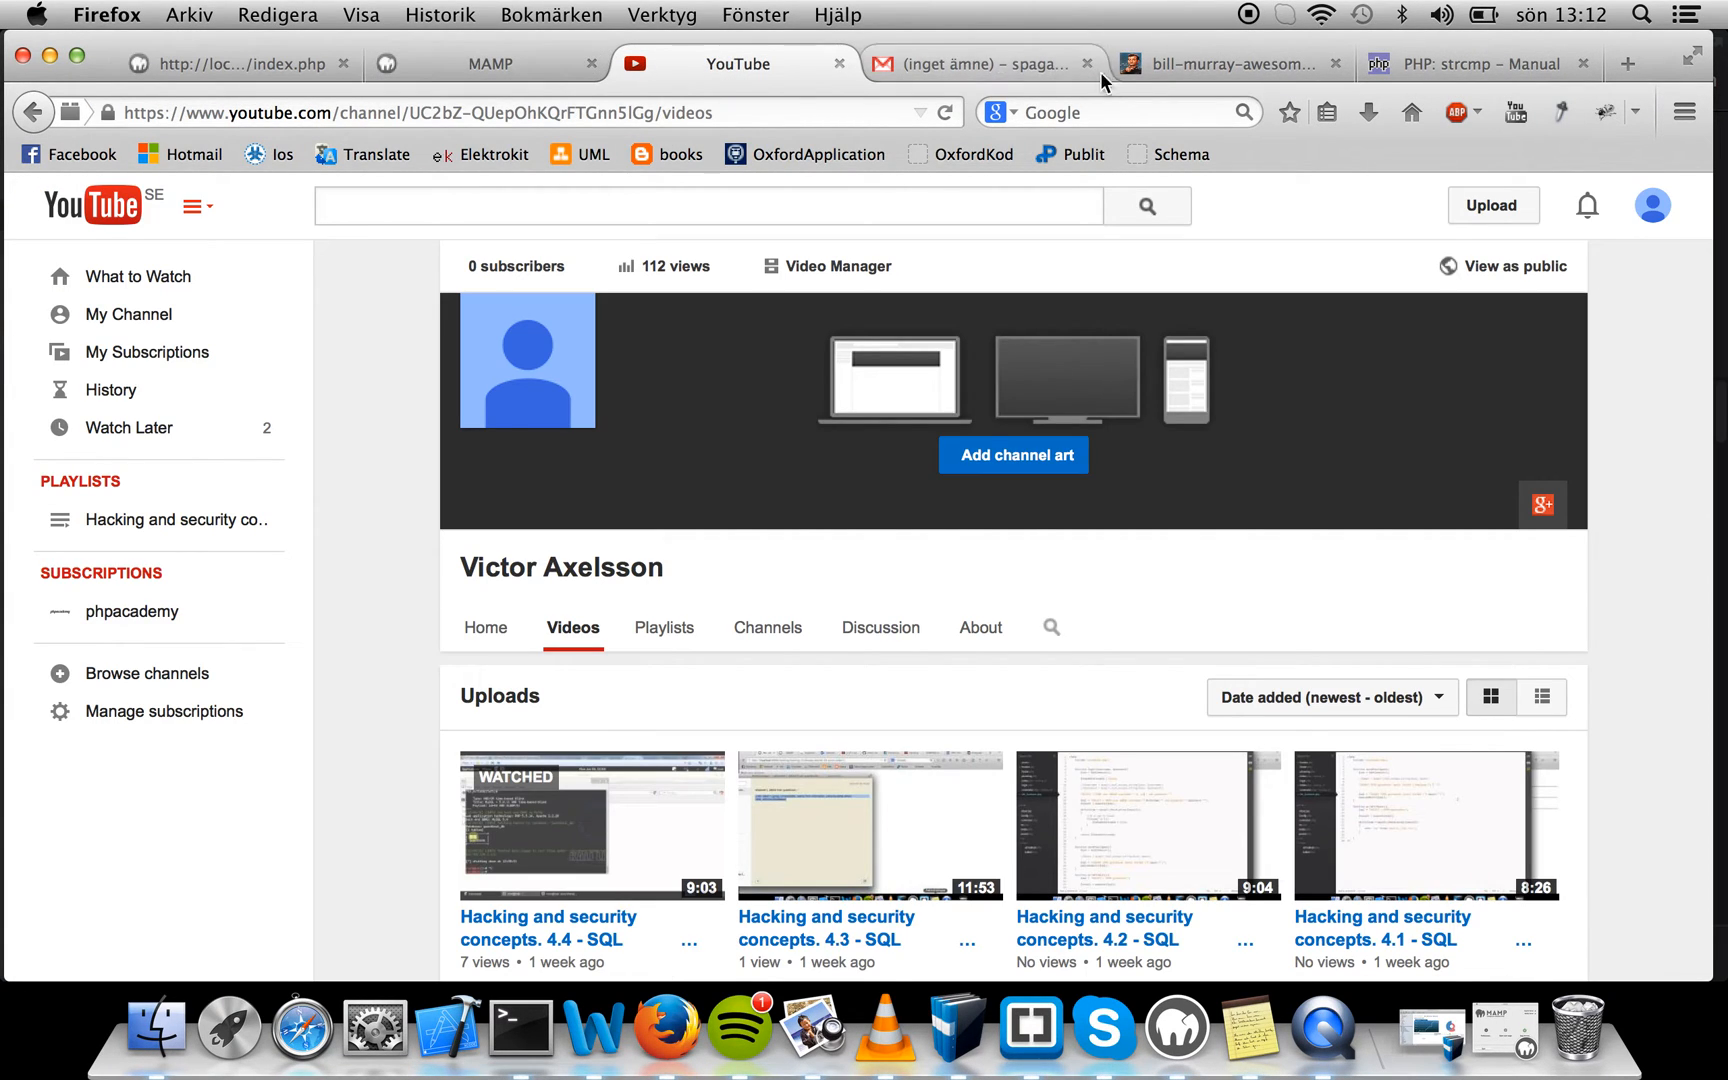
click(979, 63)
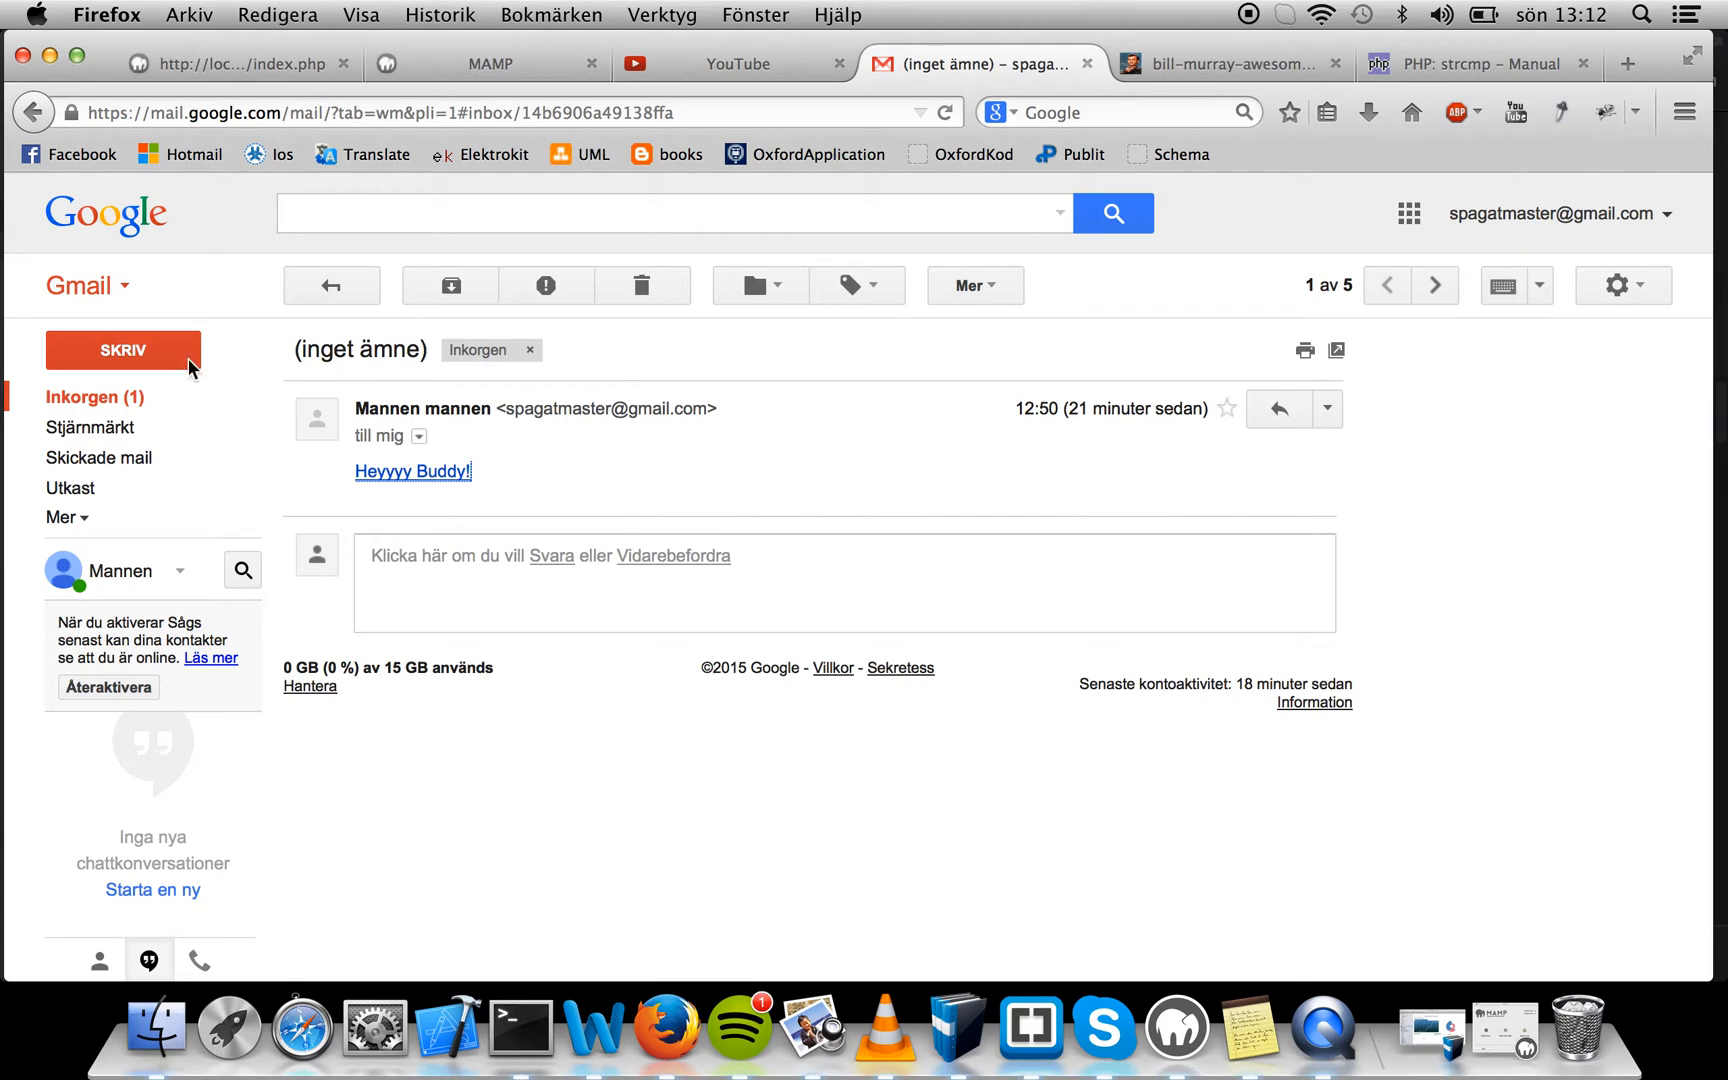
click(122, 349)
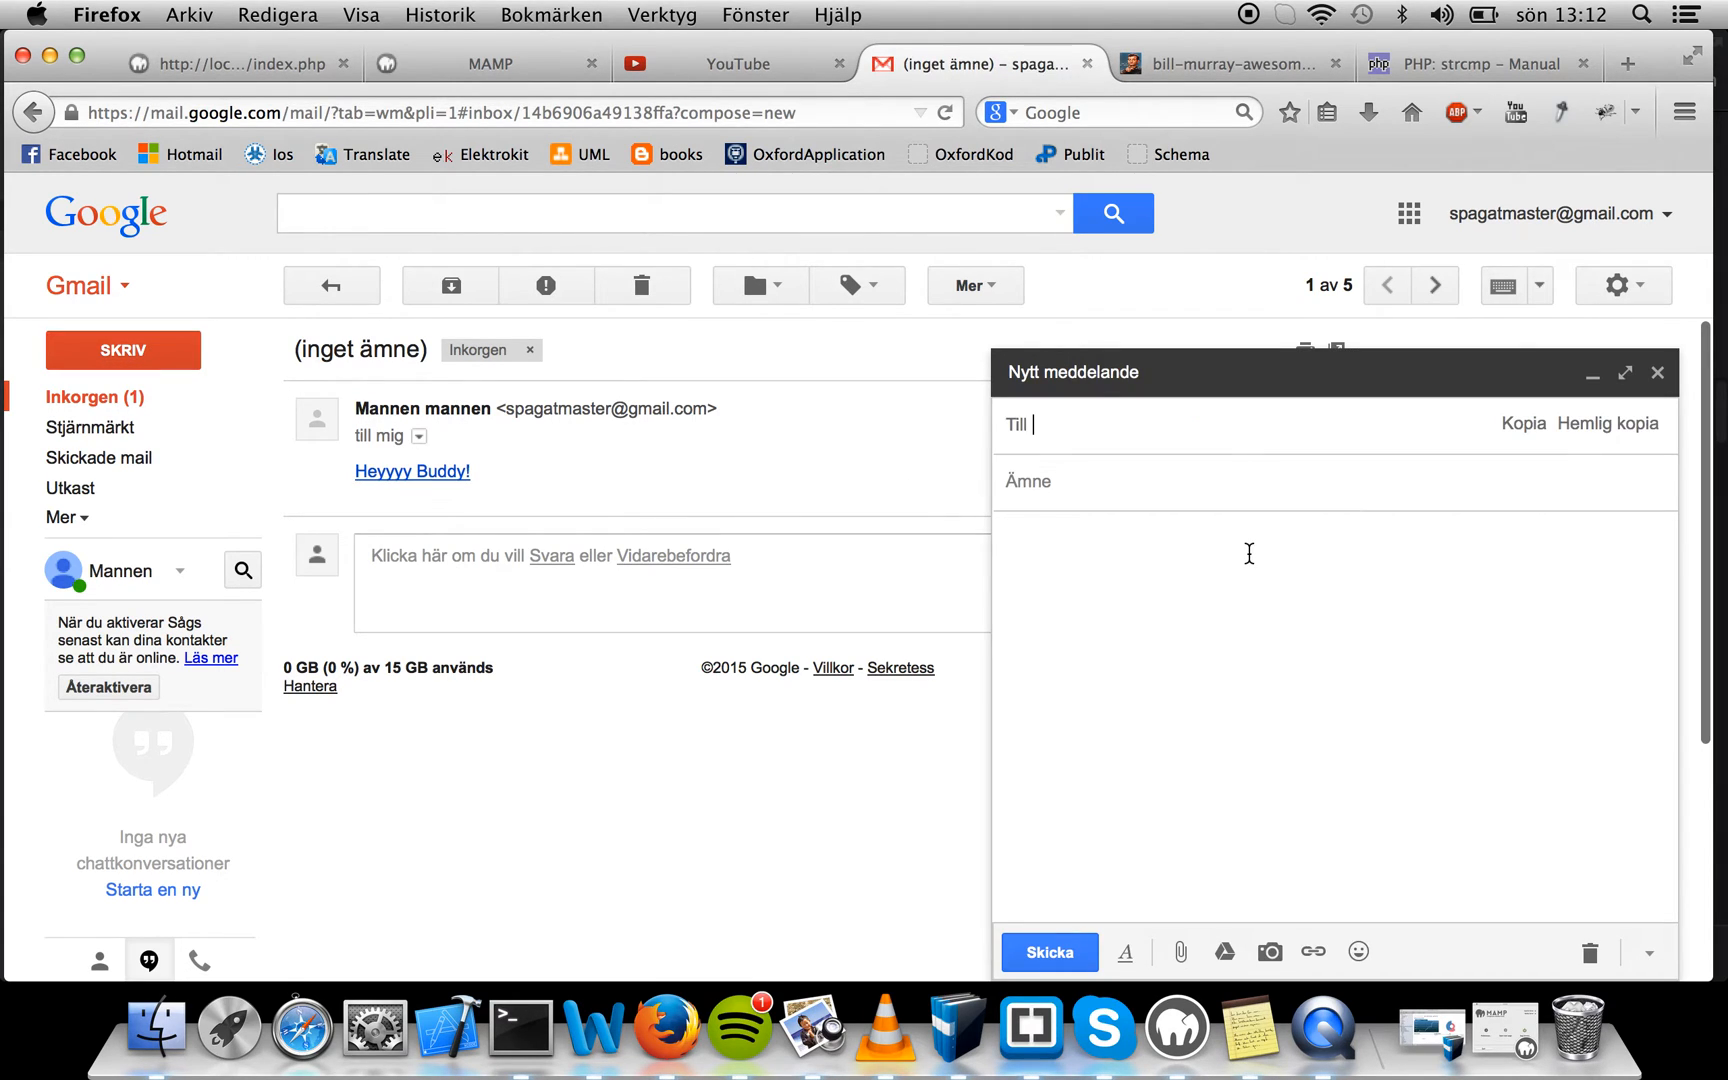
text(spag)
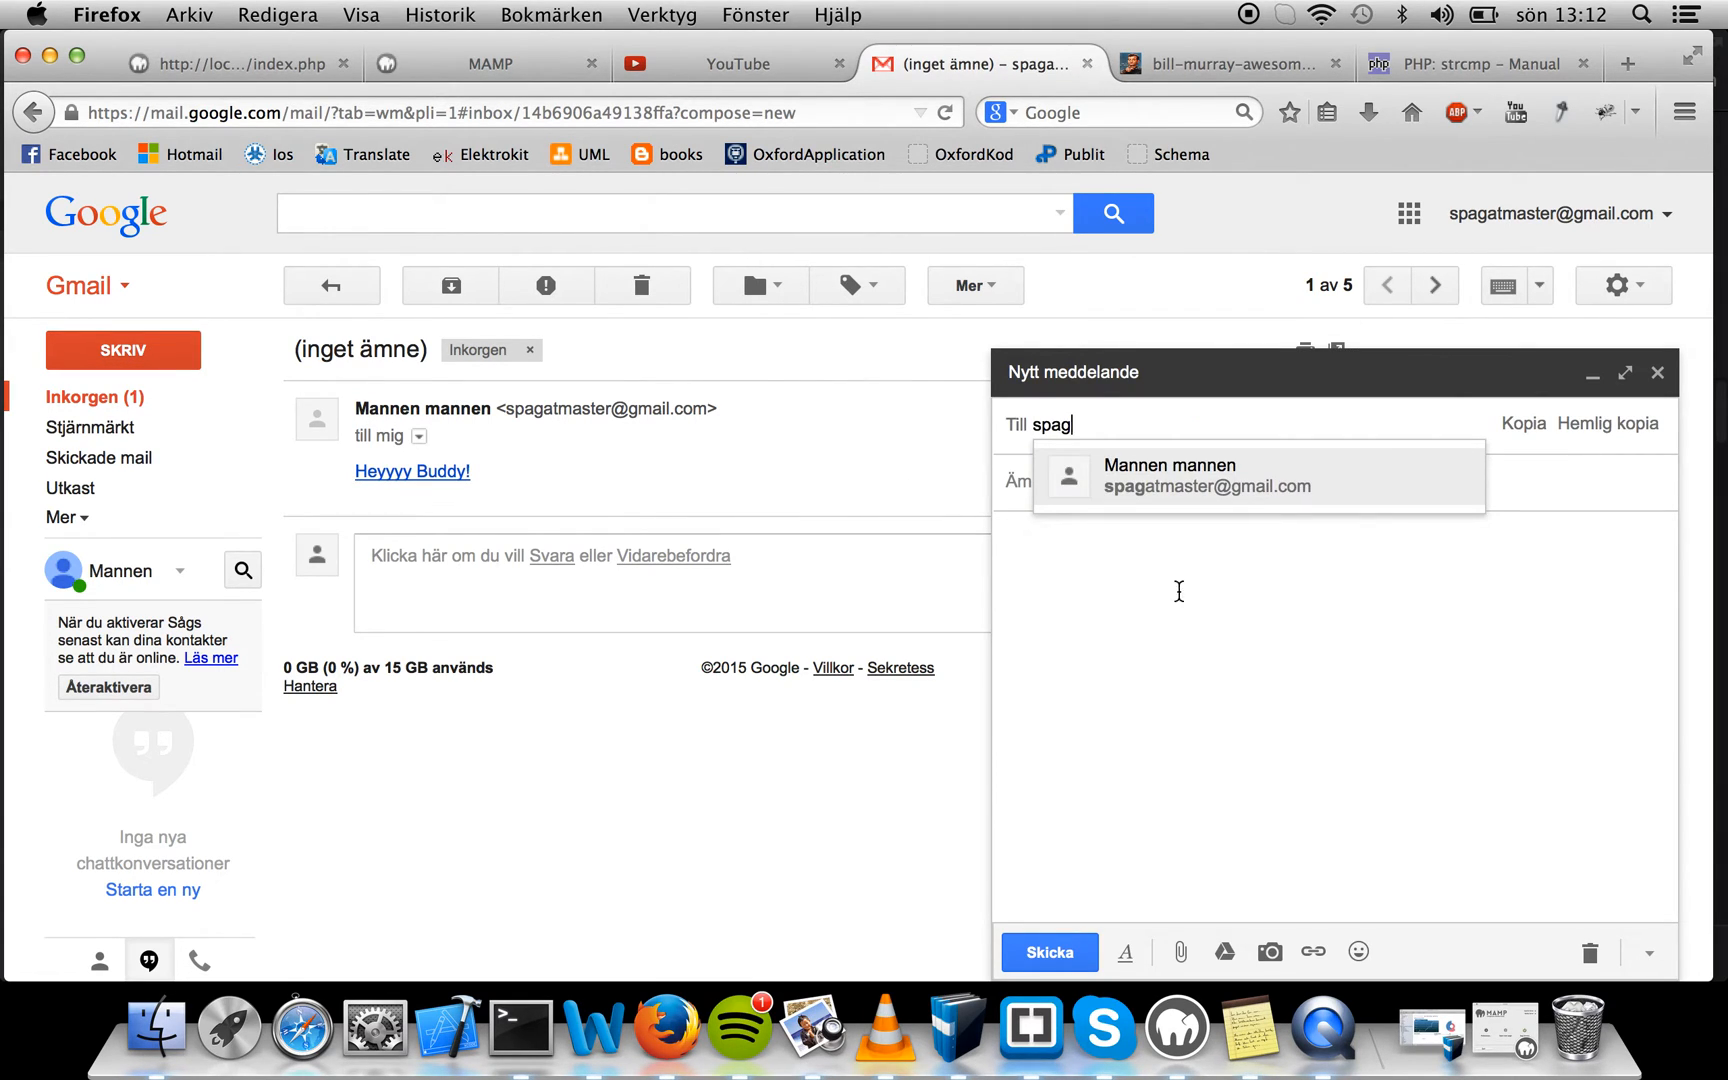
click(1167, 475)
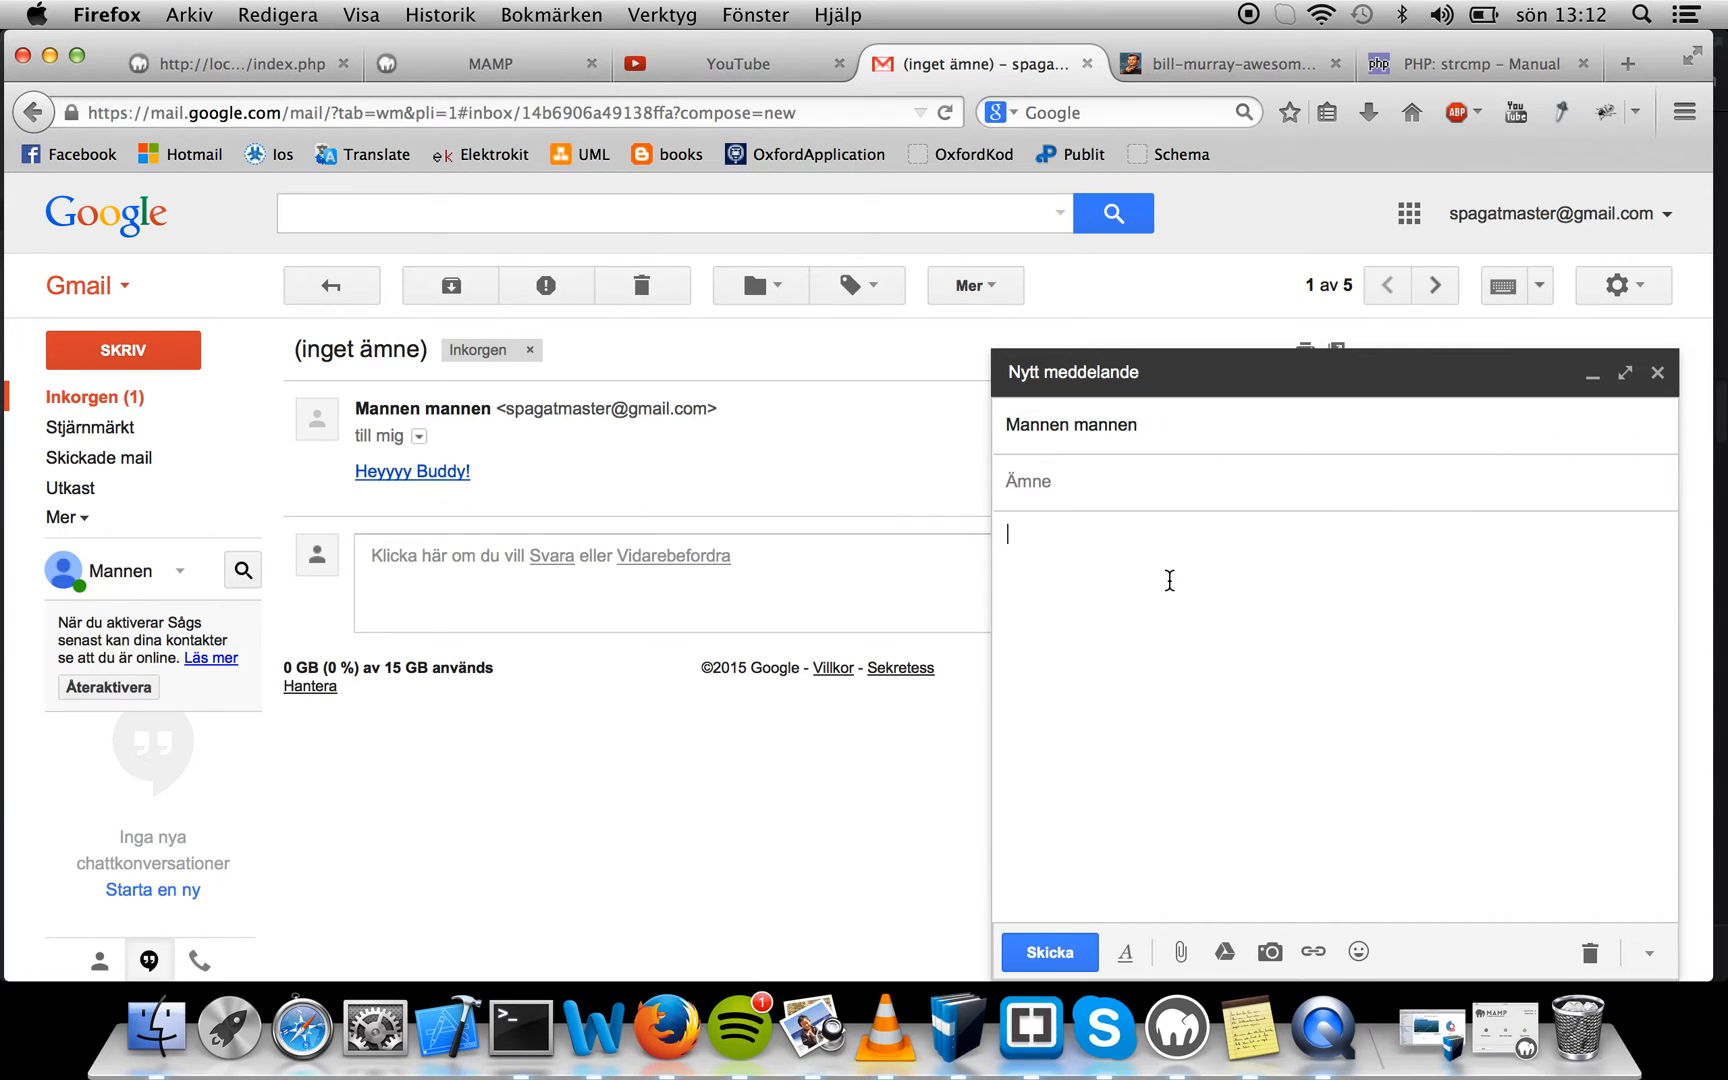
Inspect the draft body's <br> node and start editing it as HTML
right_click(1168, 579)
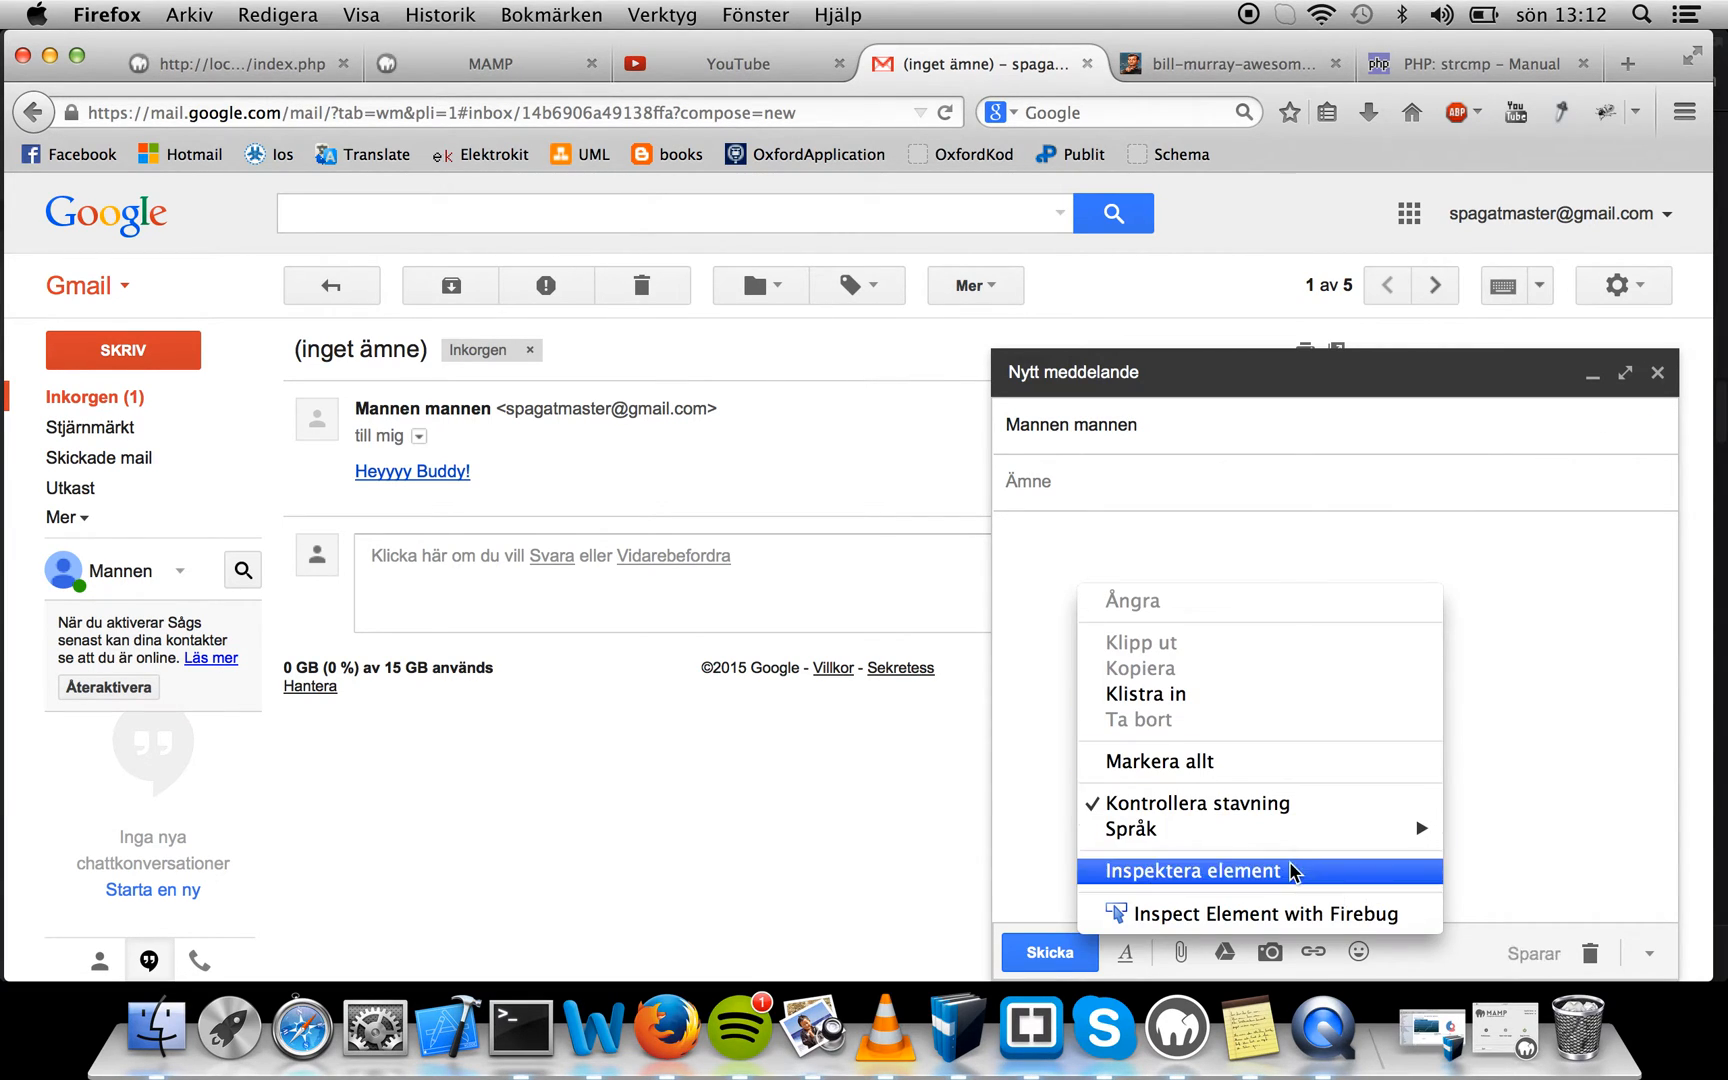
click(1187, 871)
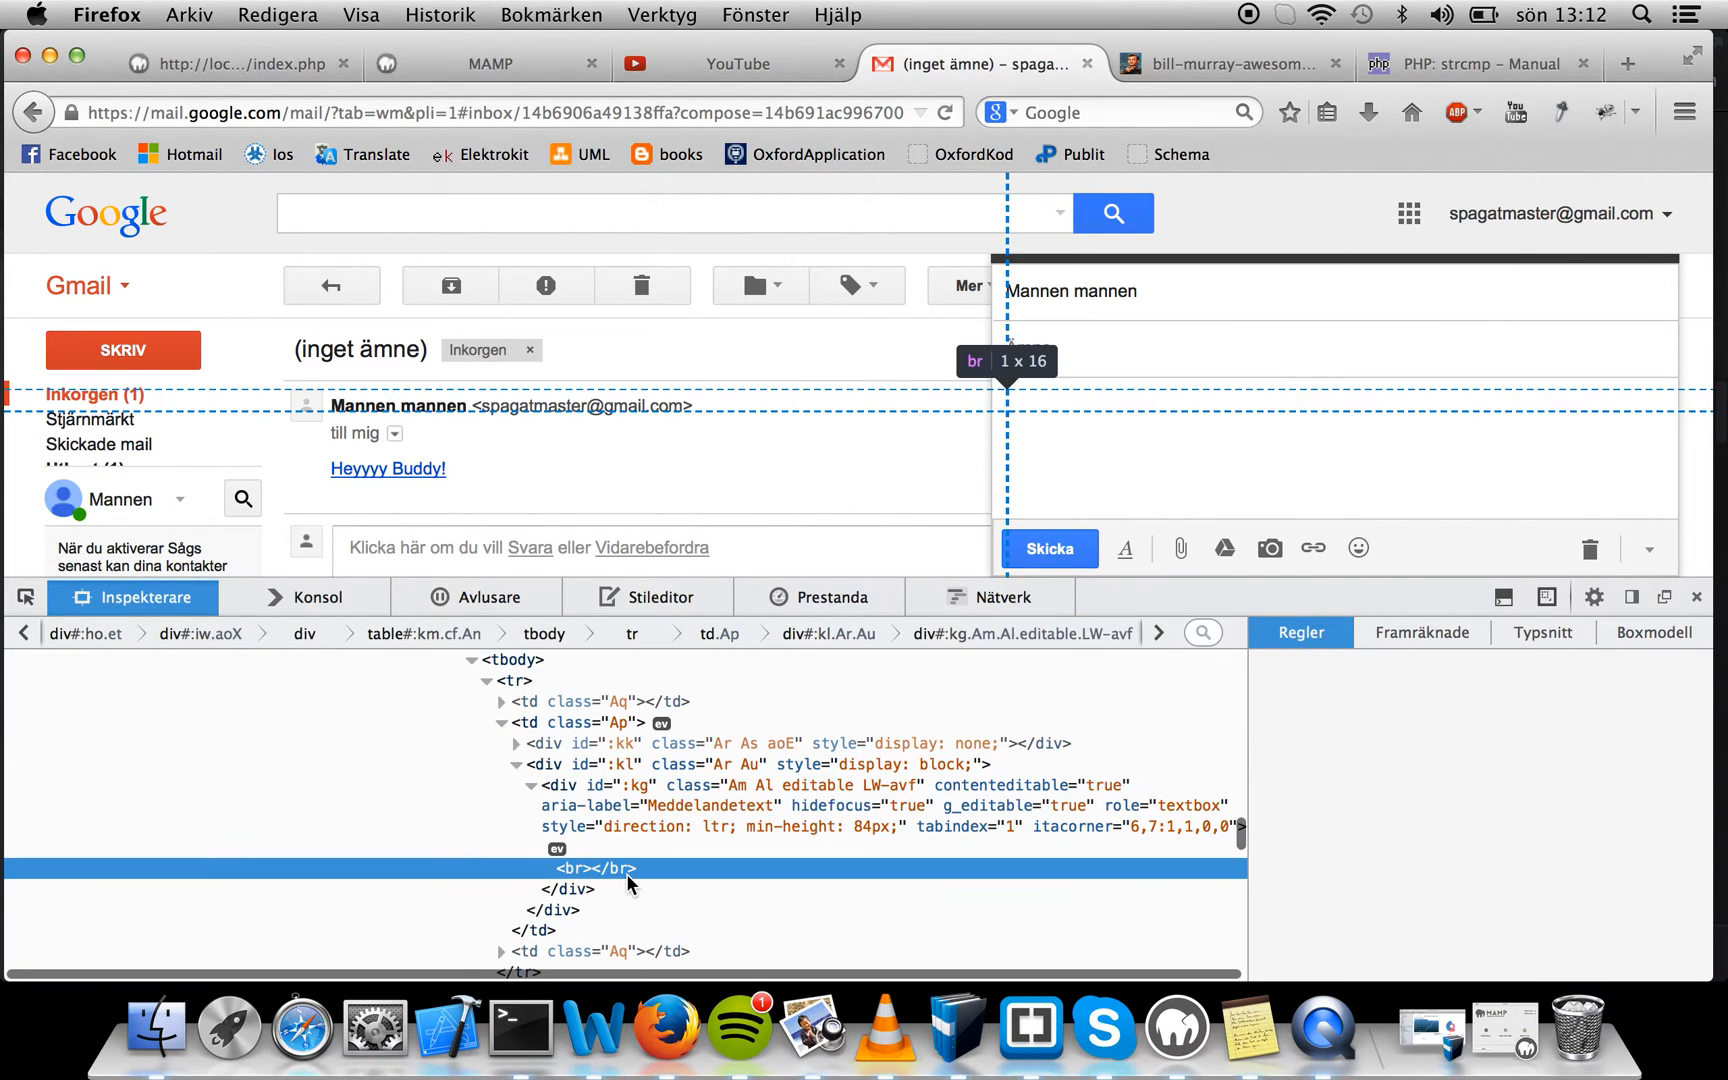
right_click(607, 868)
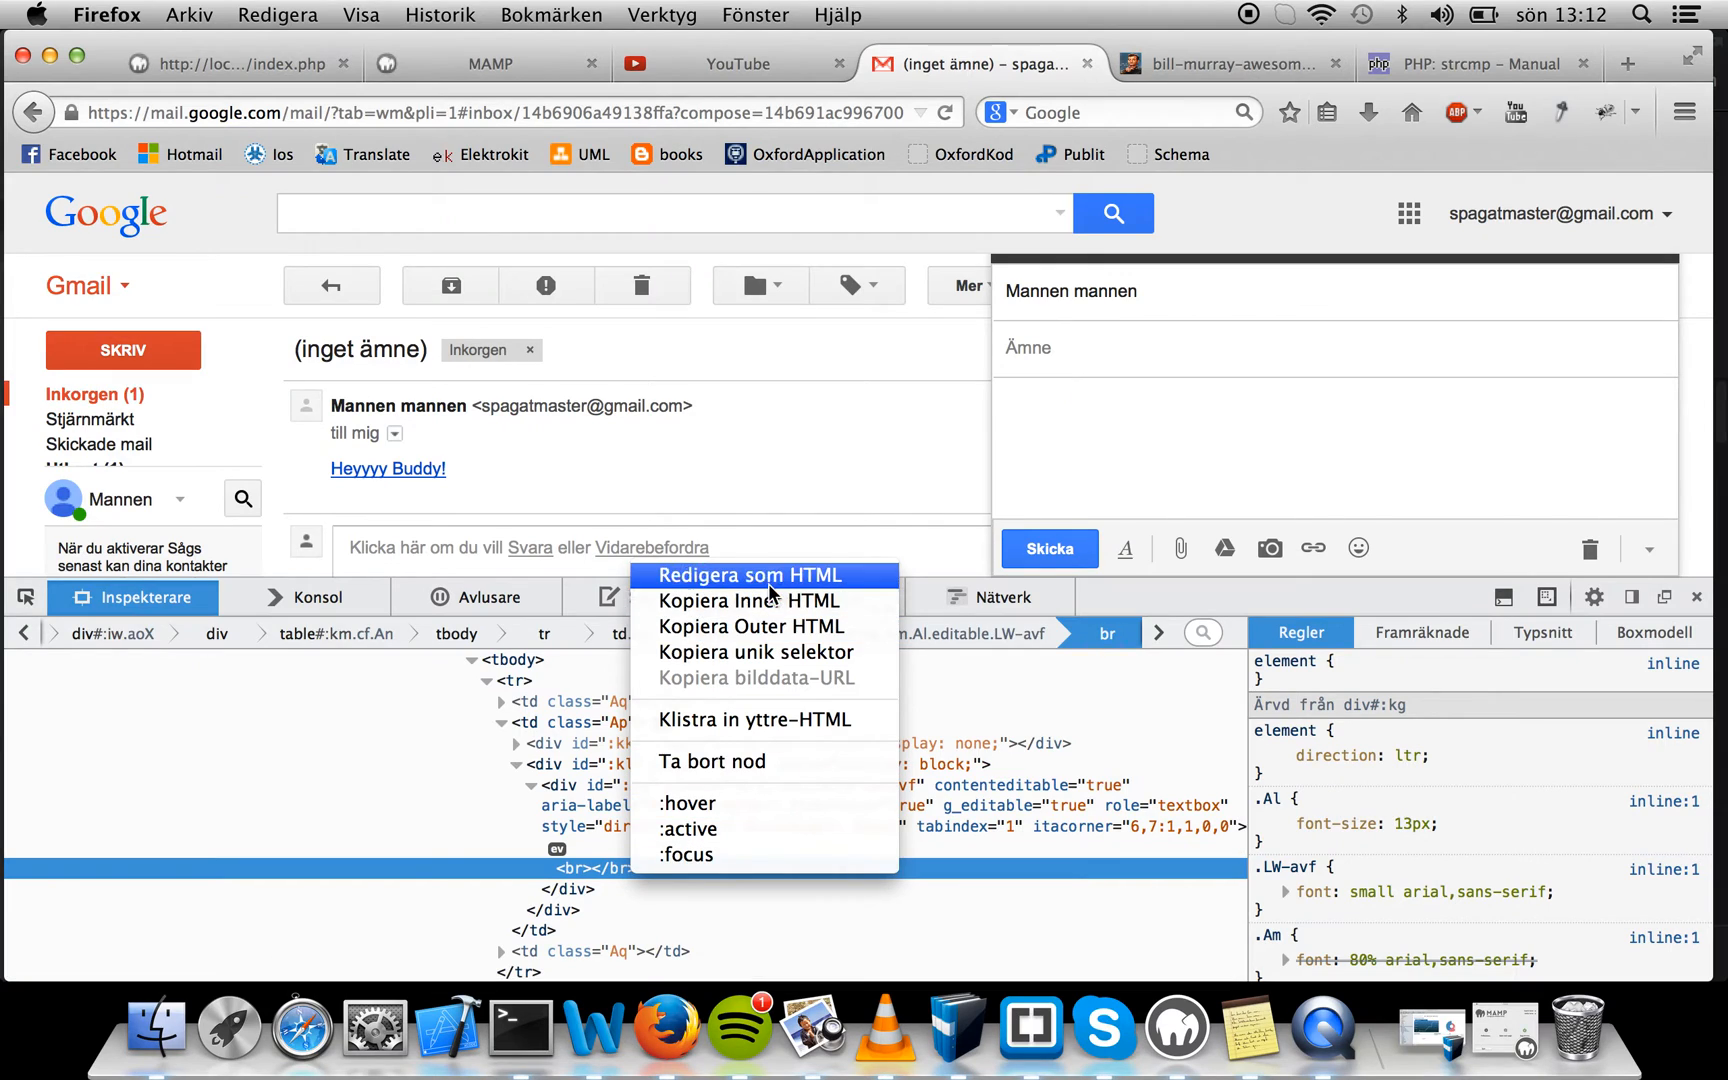
click(745, 574)
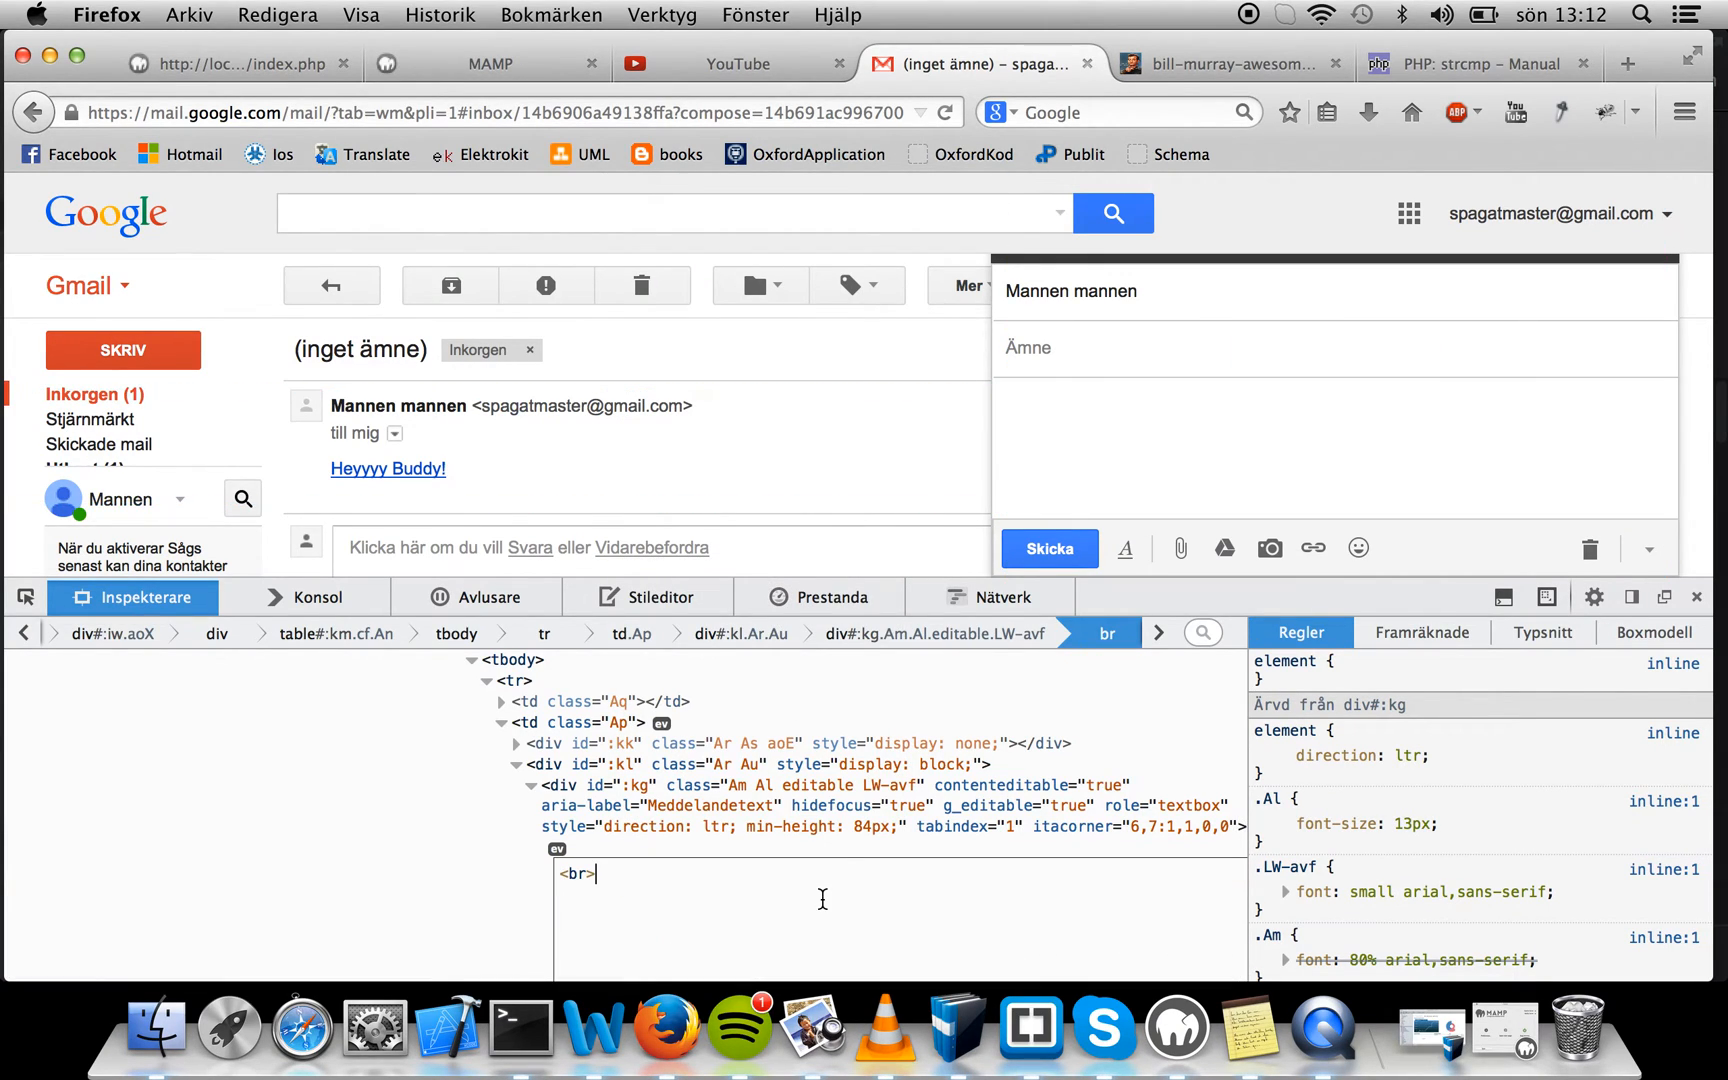
text(<)
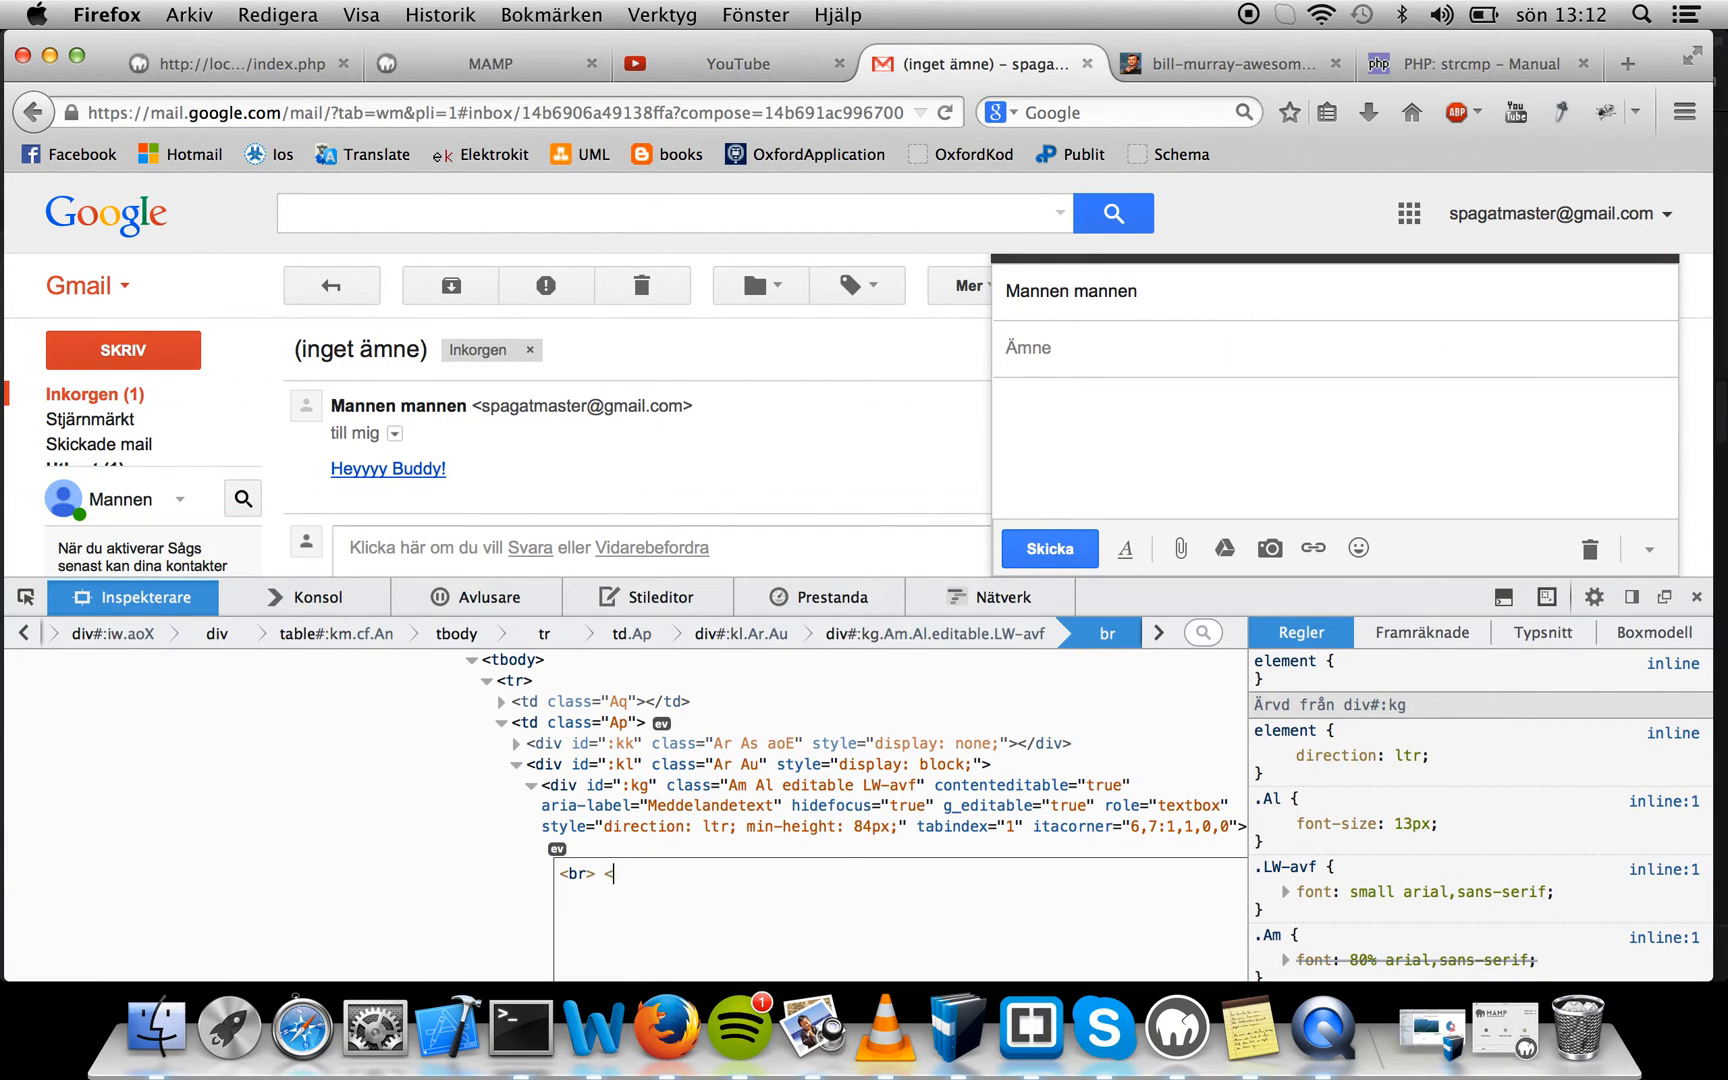
text(<a href=")
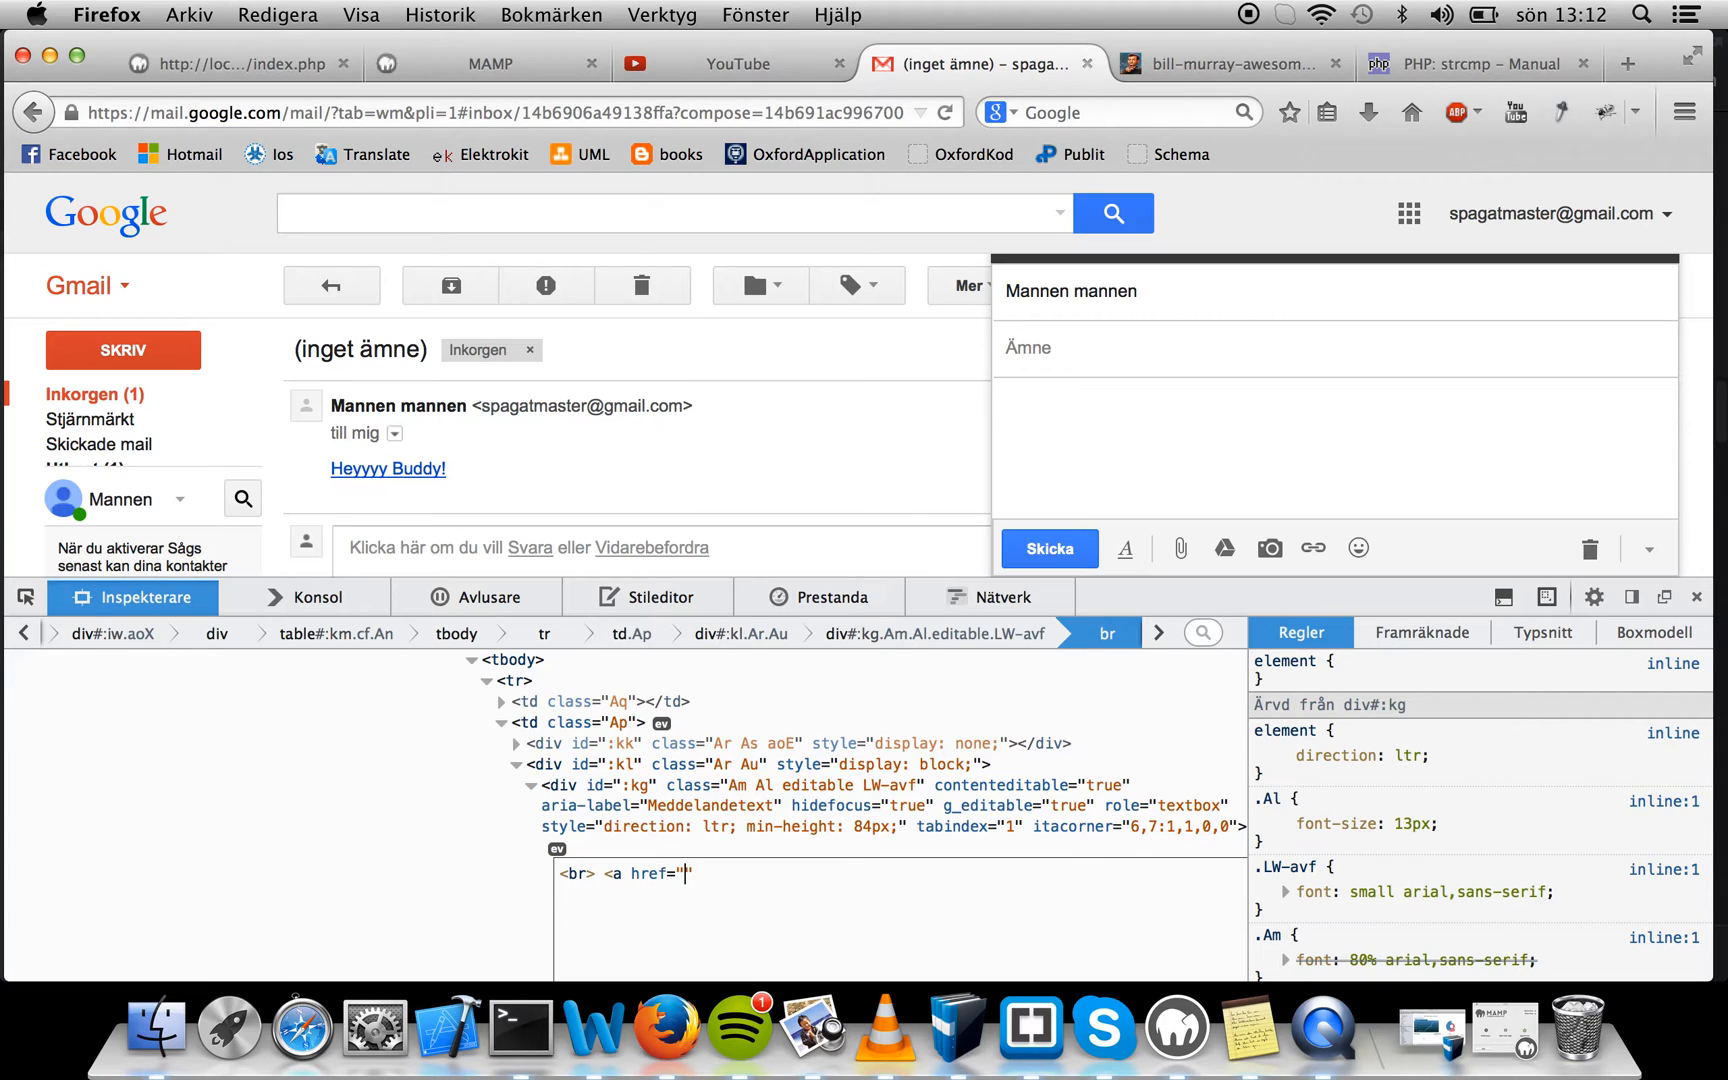
text(savePost($_POST['data'], $_POST['csrfPost']);)
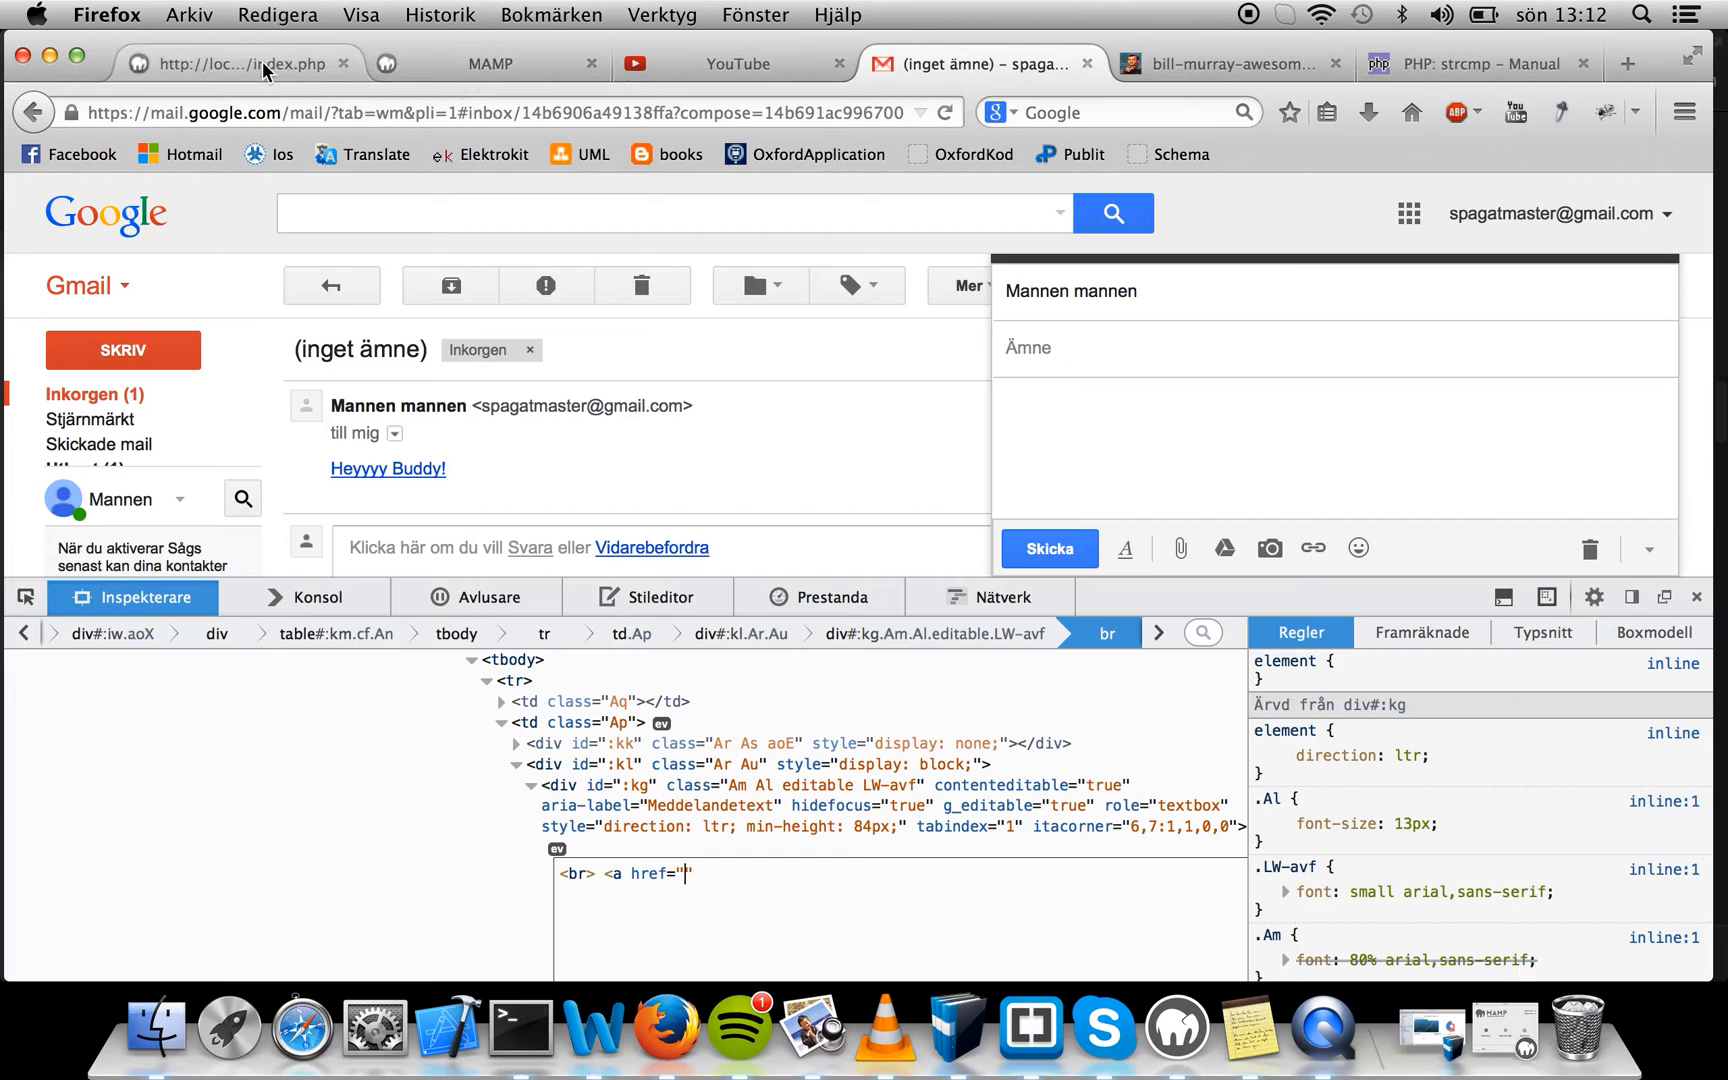
click(231, 63)
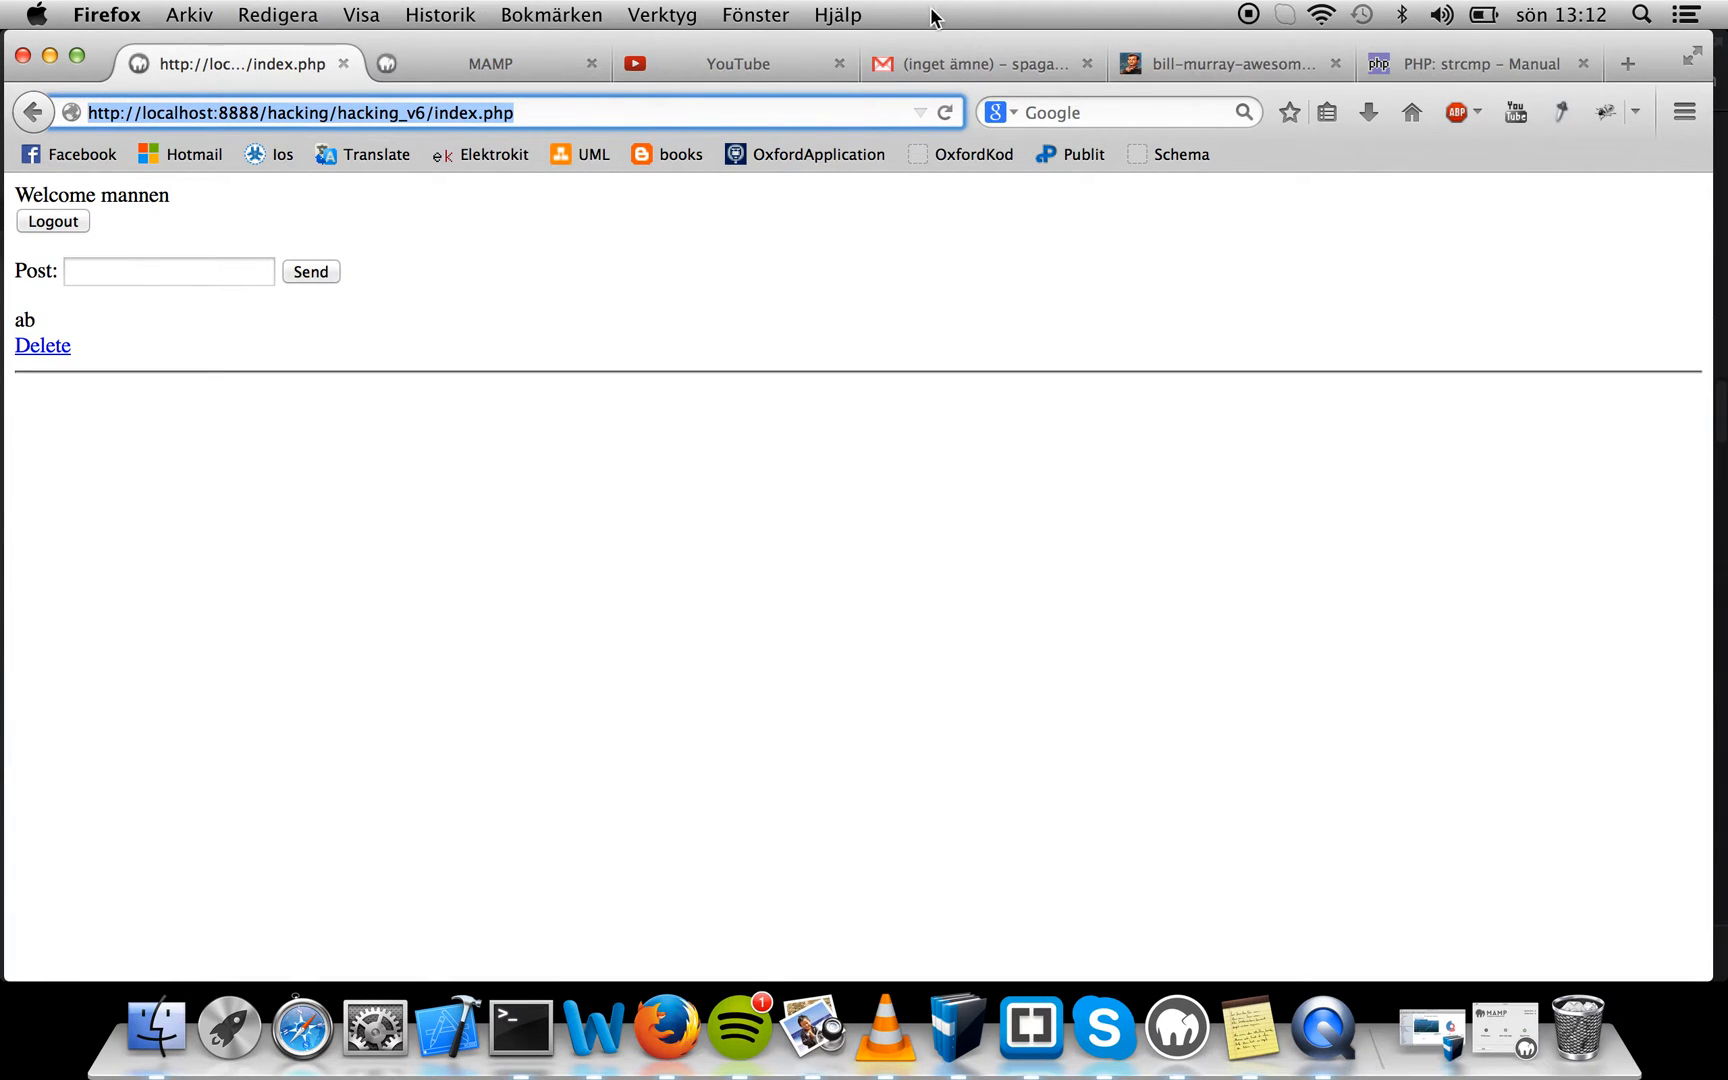
click(1626, 63)
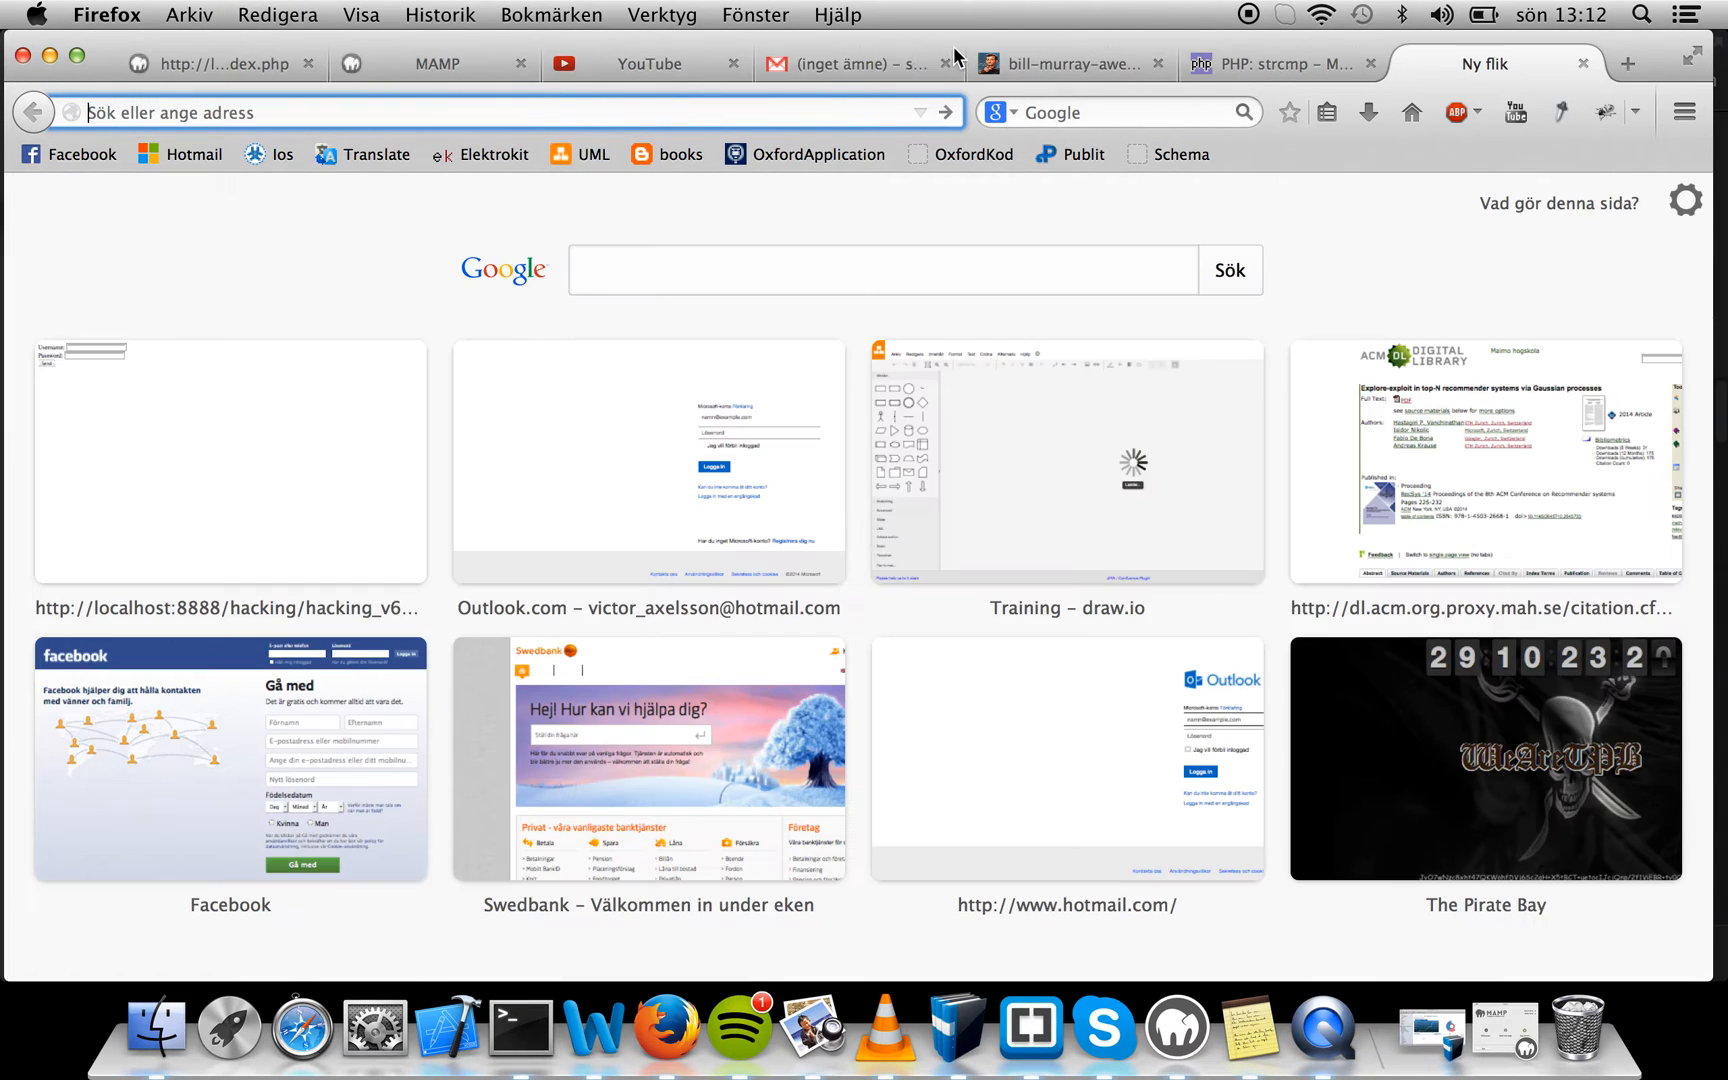
click(849, 63)
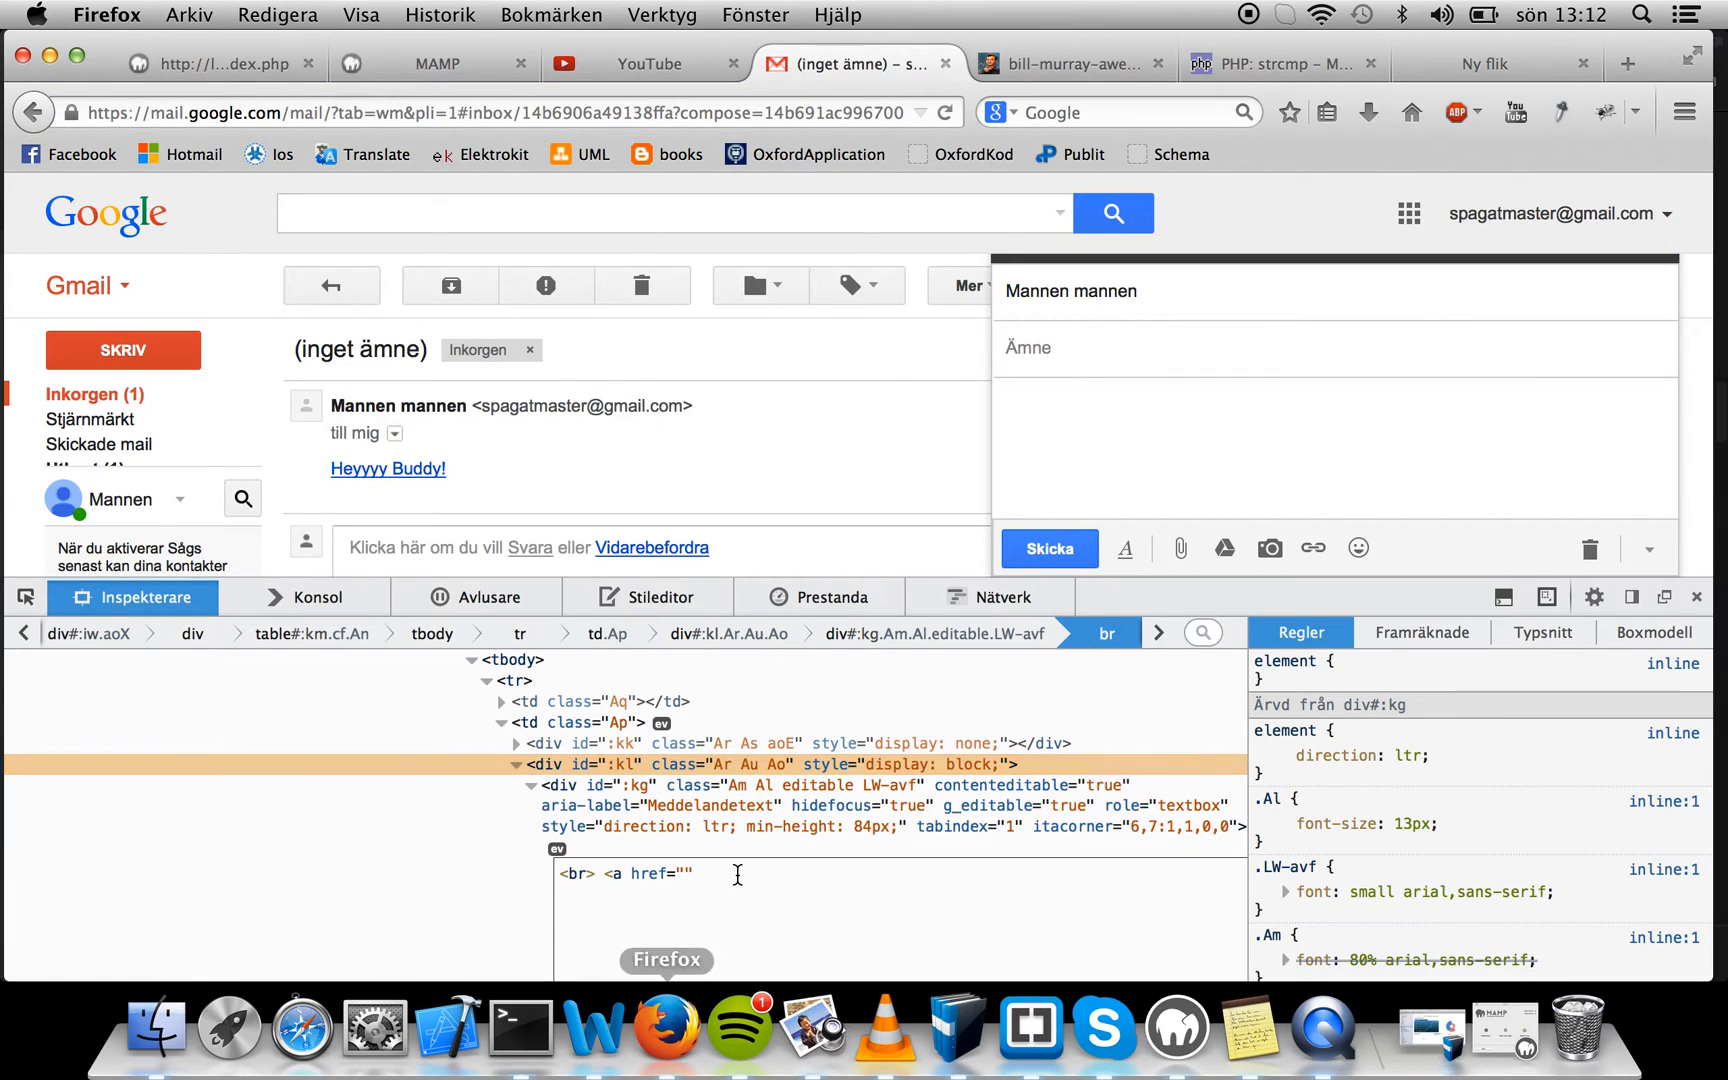
text(http://localhost:8888/hacking/hacking_v6/index.php)
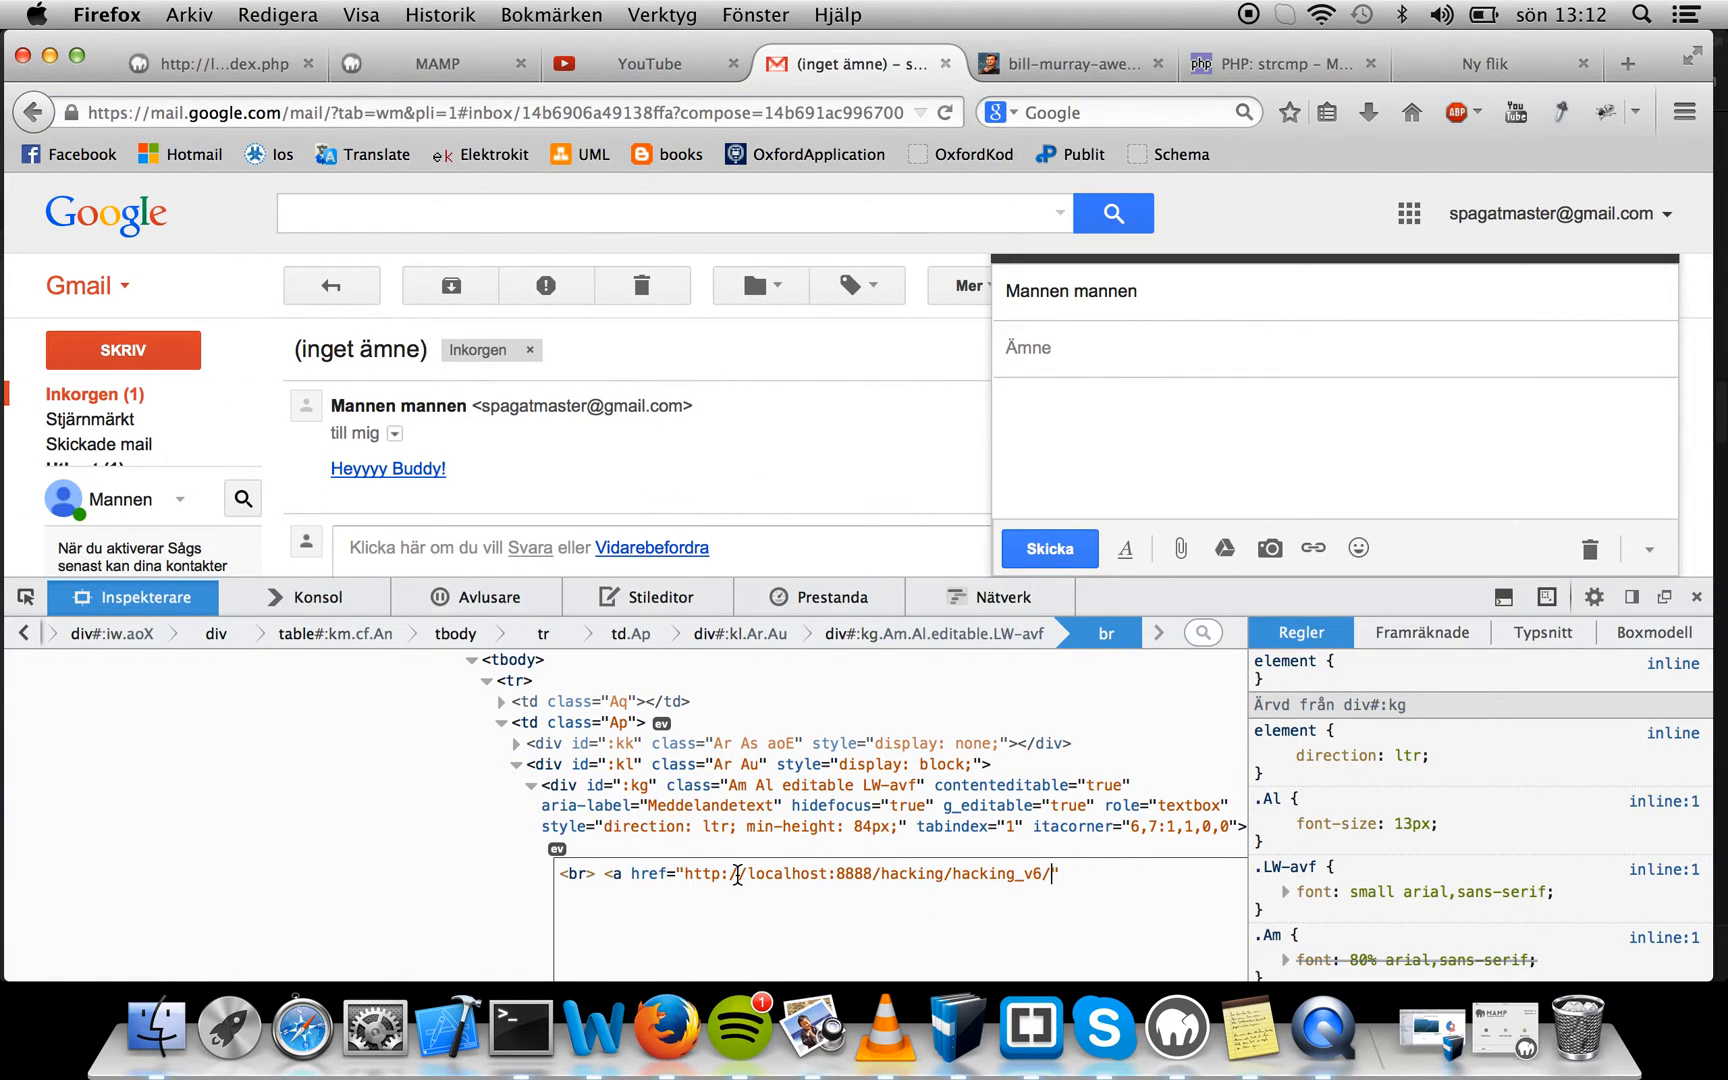
Complete the href with 'intermidiate_attack.php', checking the file name in Brackets
text(intermi)
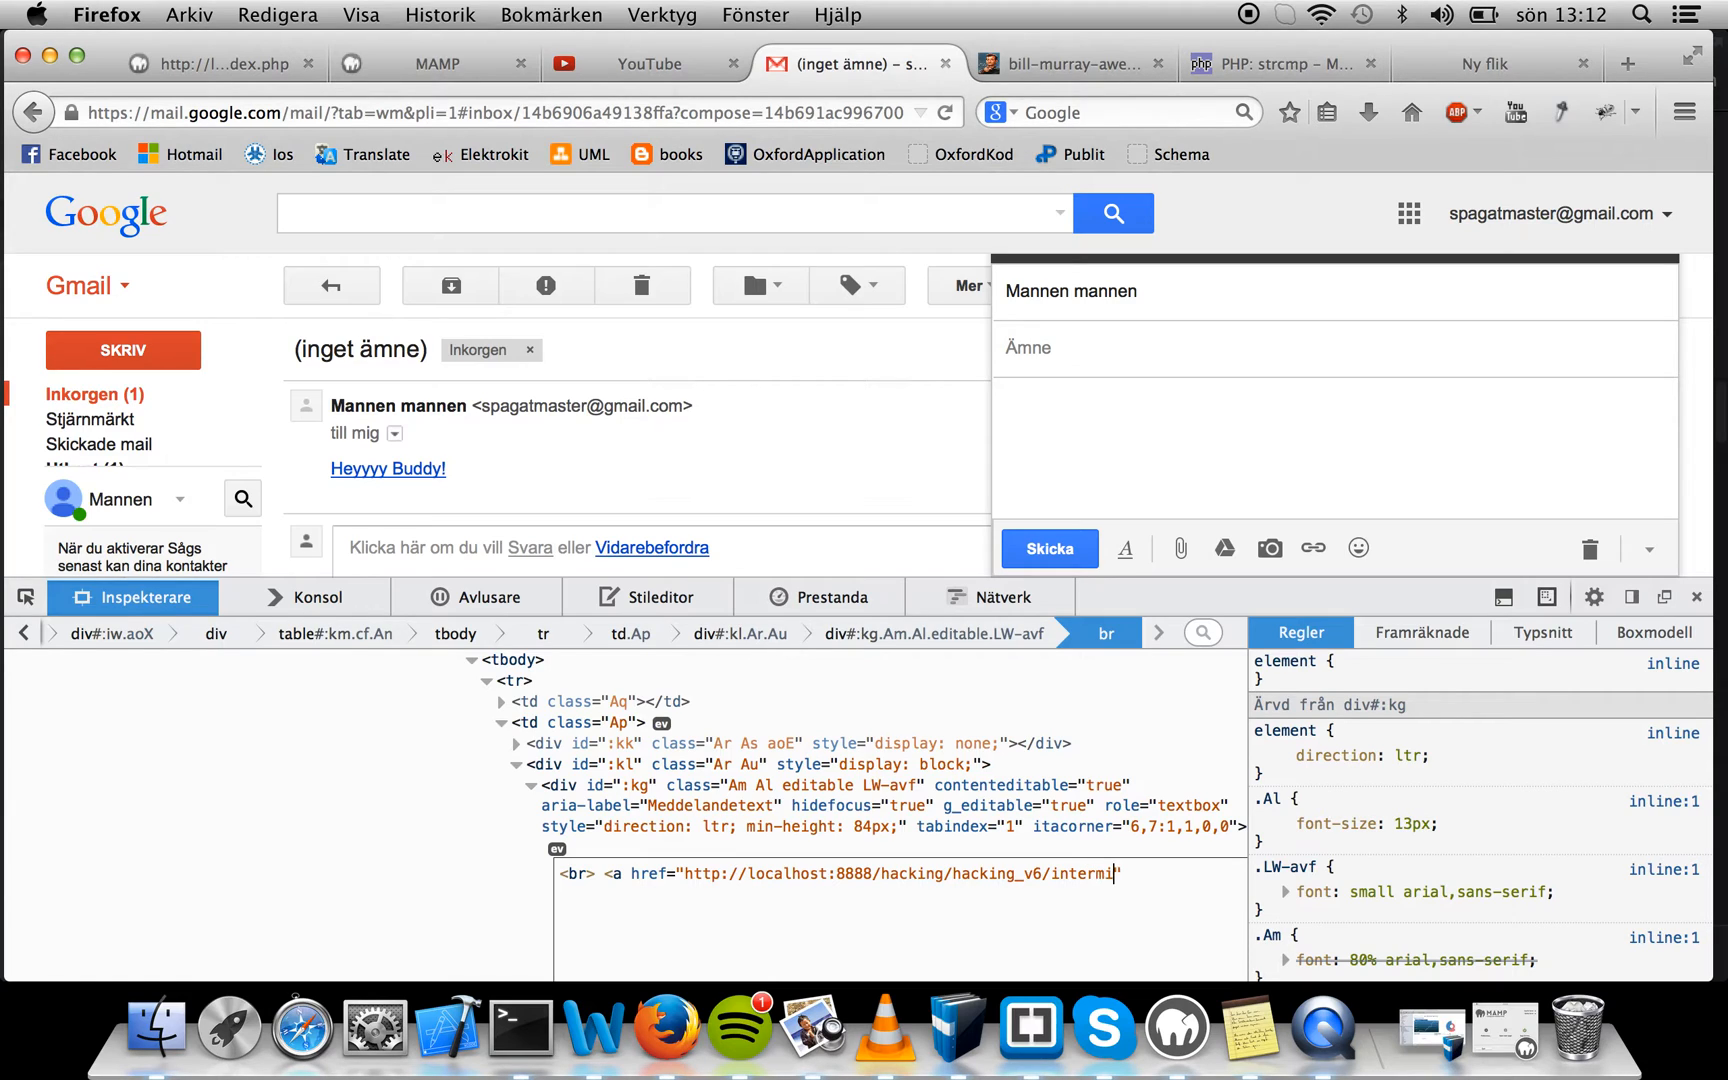
text(diate_)
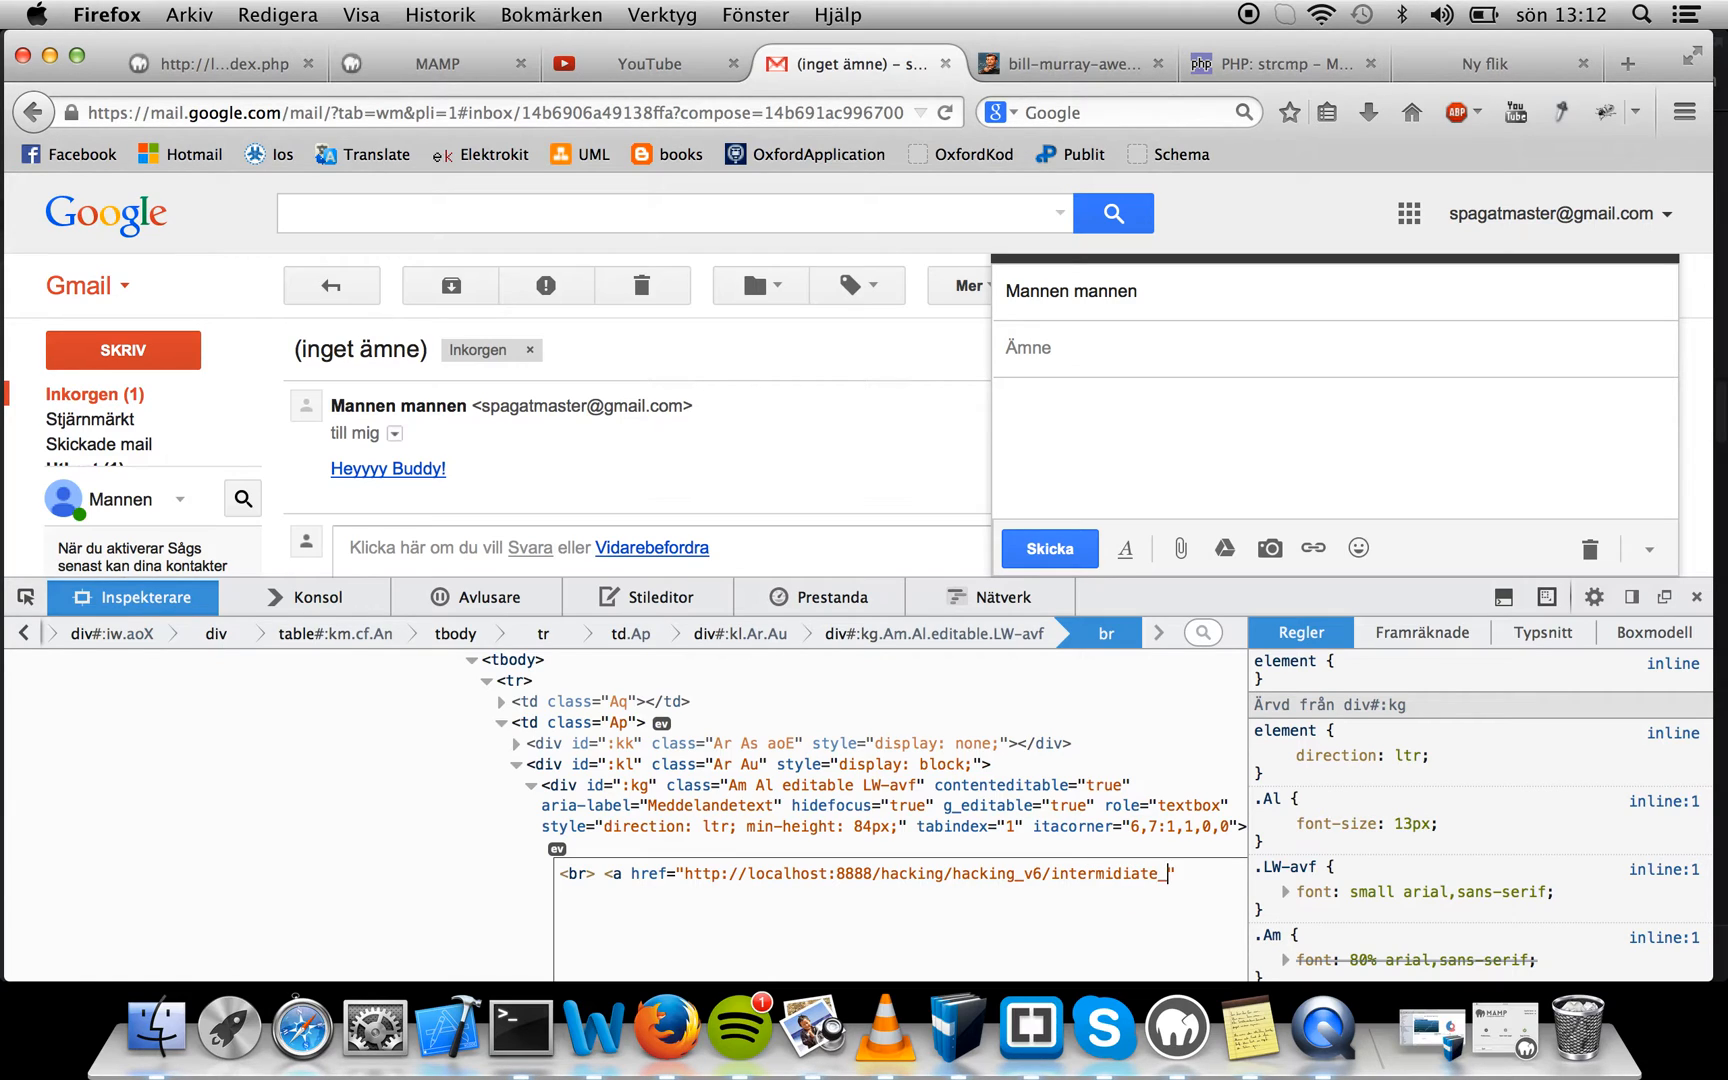
text(attack.php)
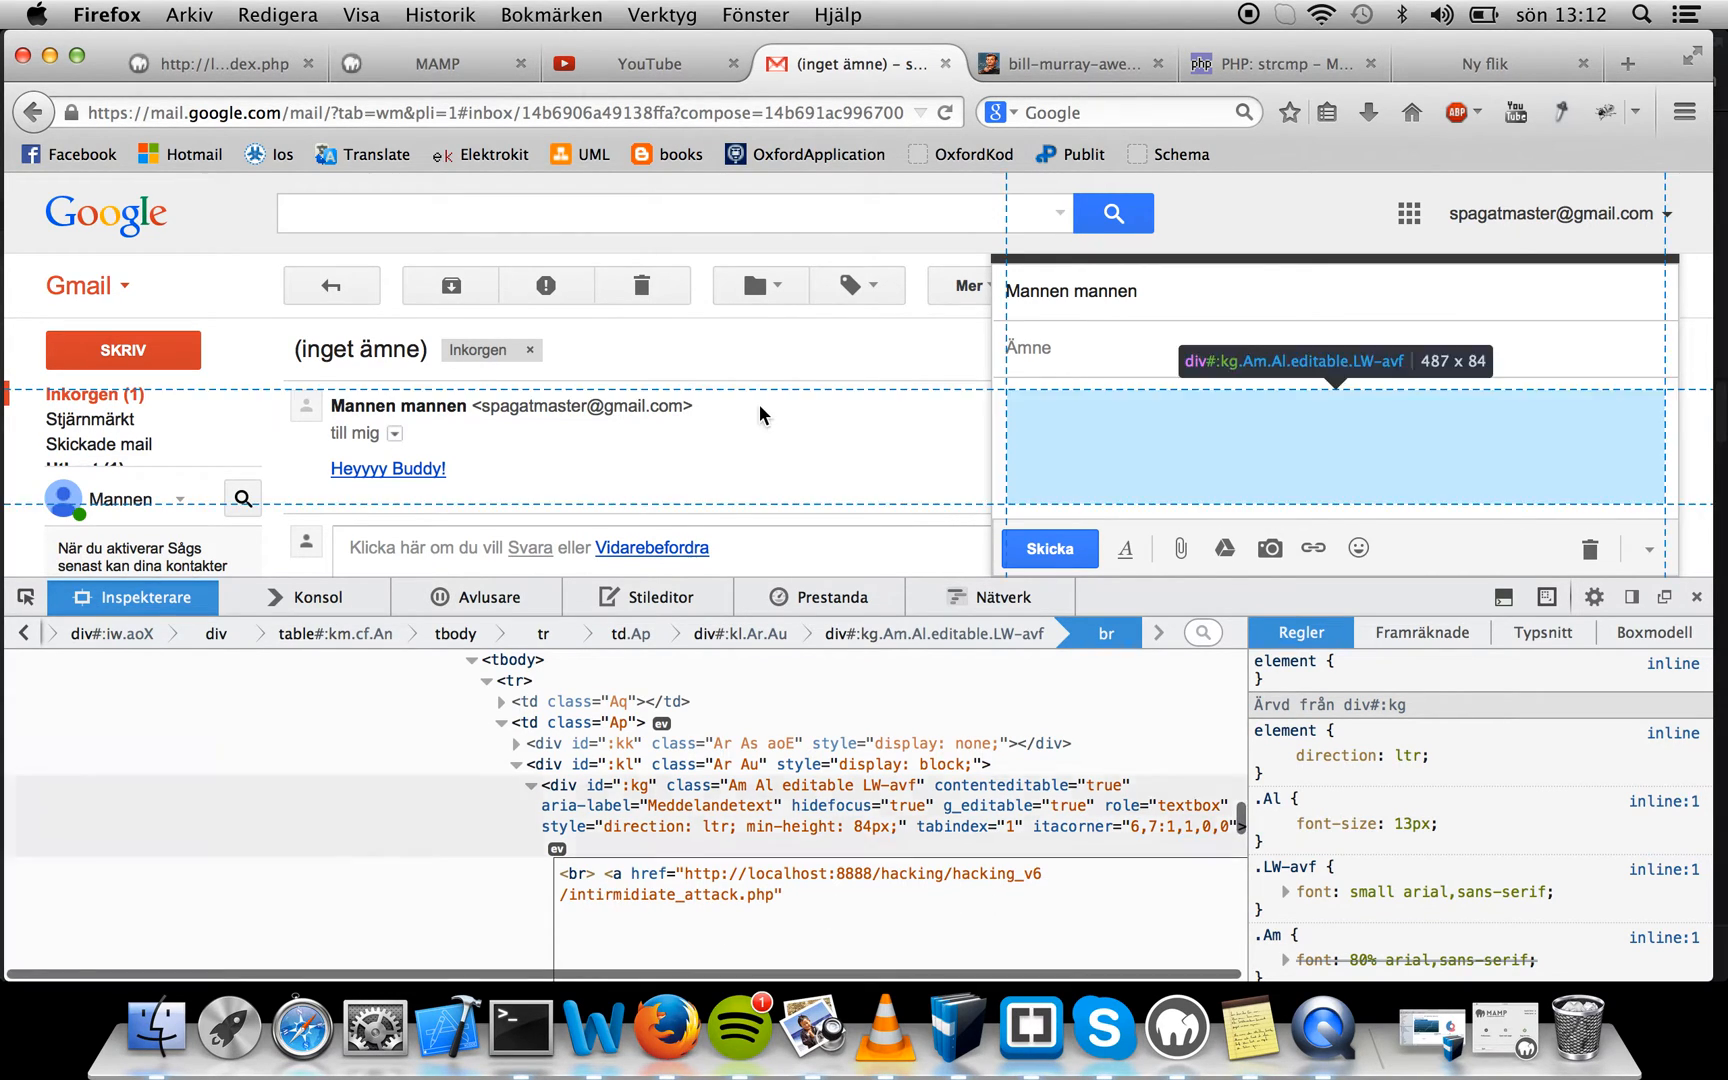
click(1029, 1029)
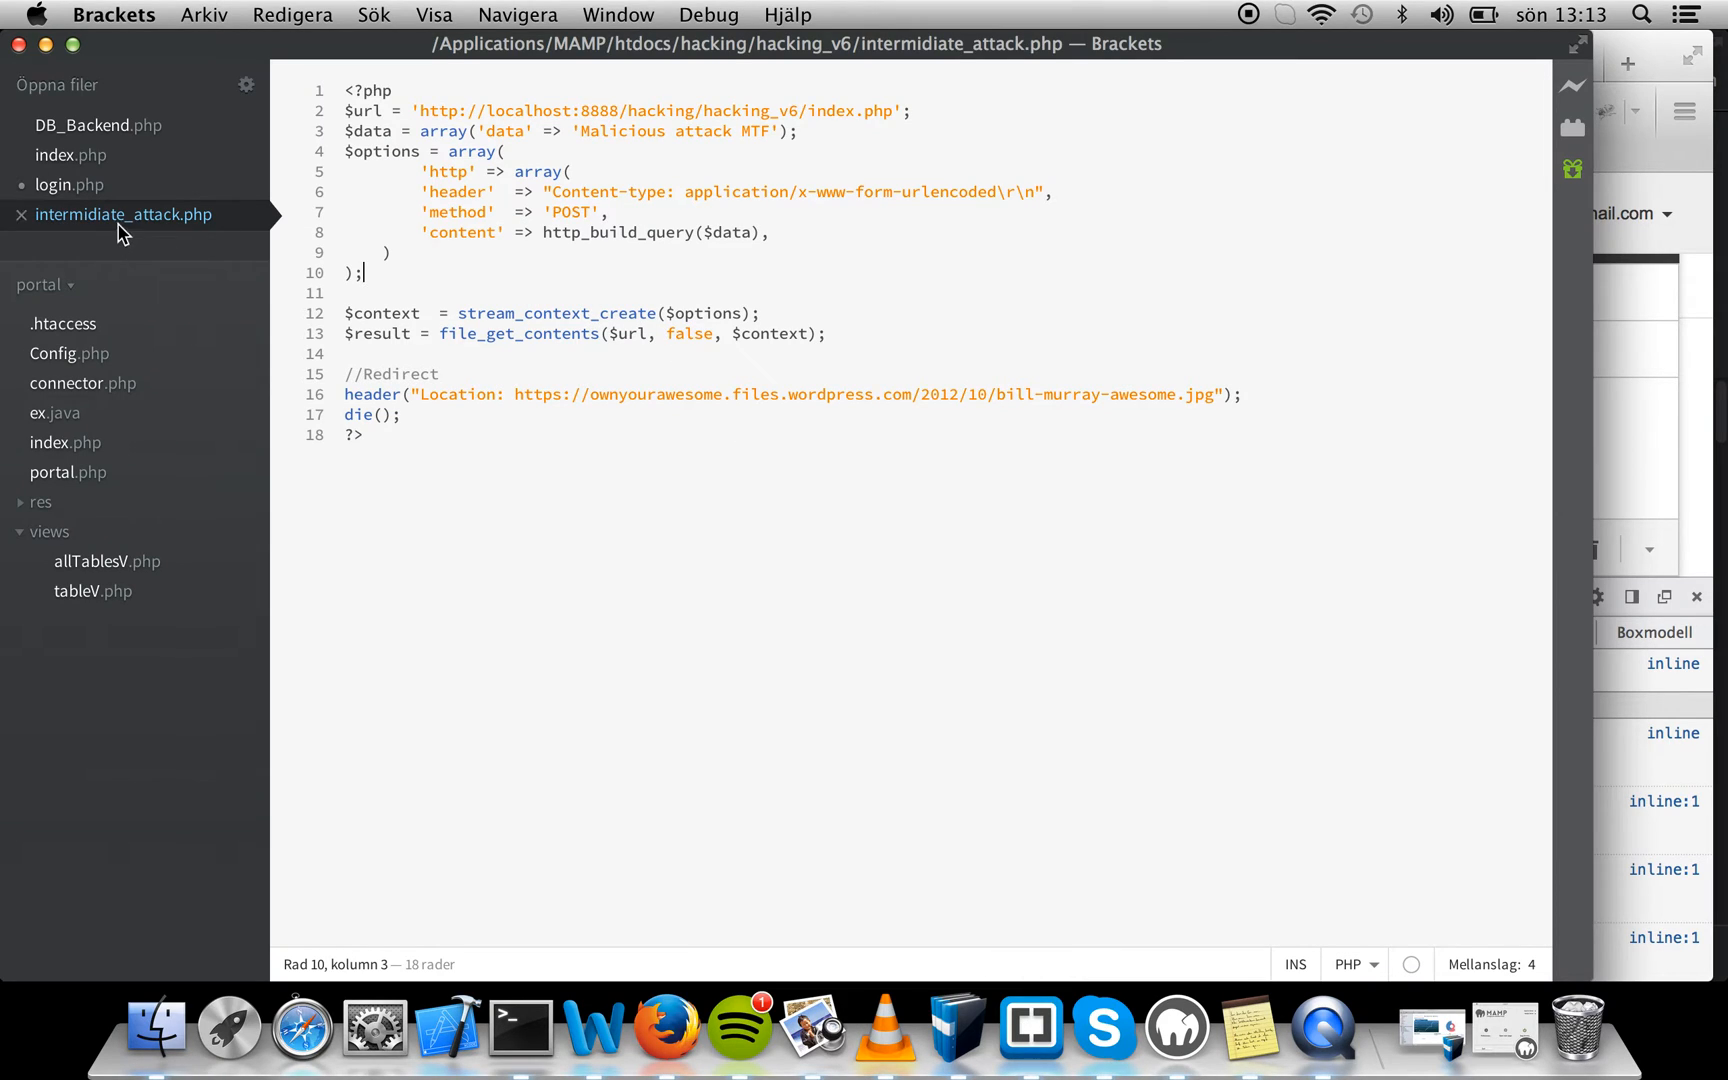
mouse_move(665, 1025)
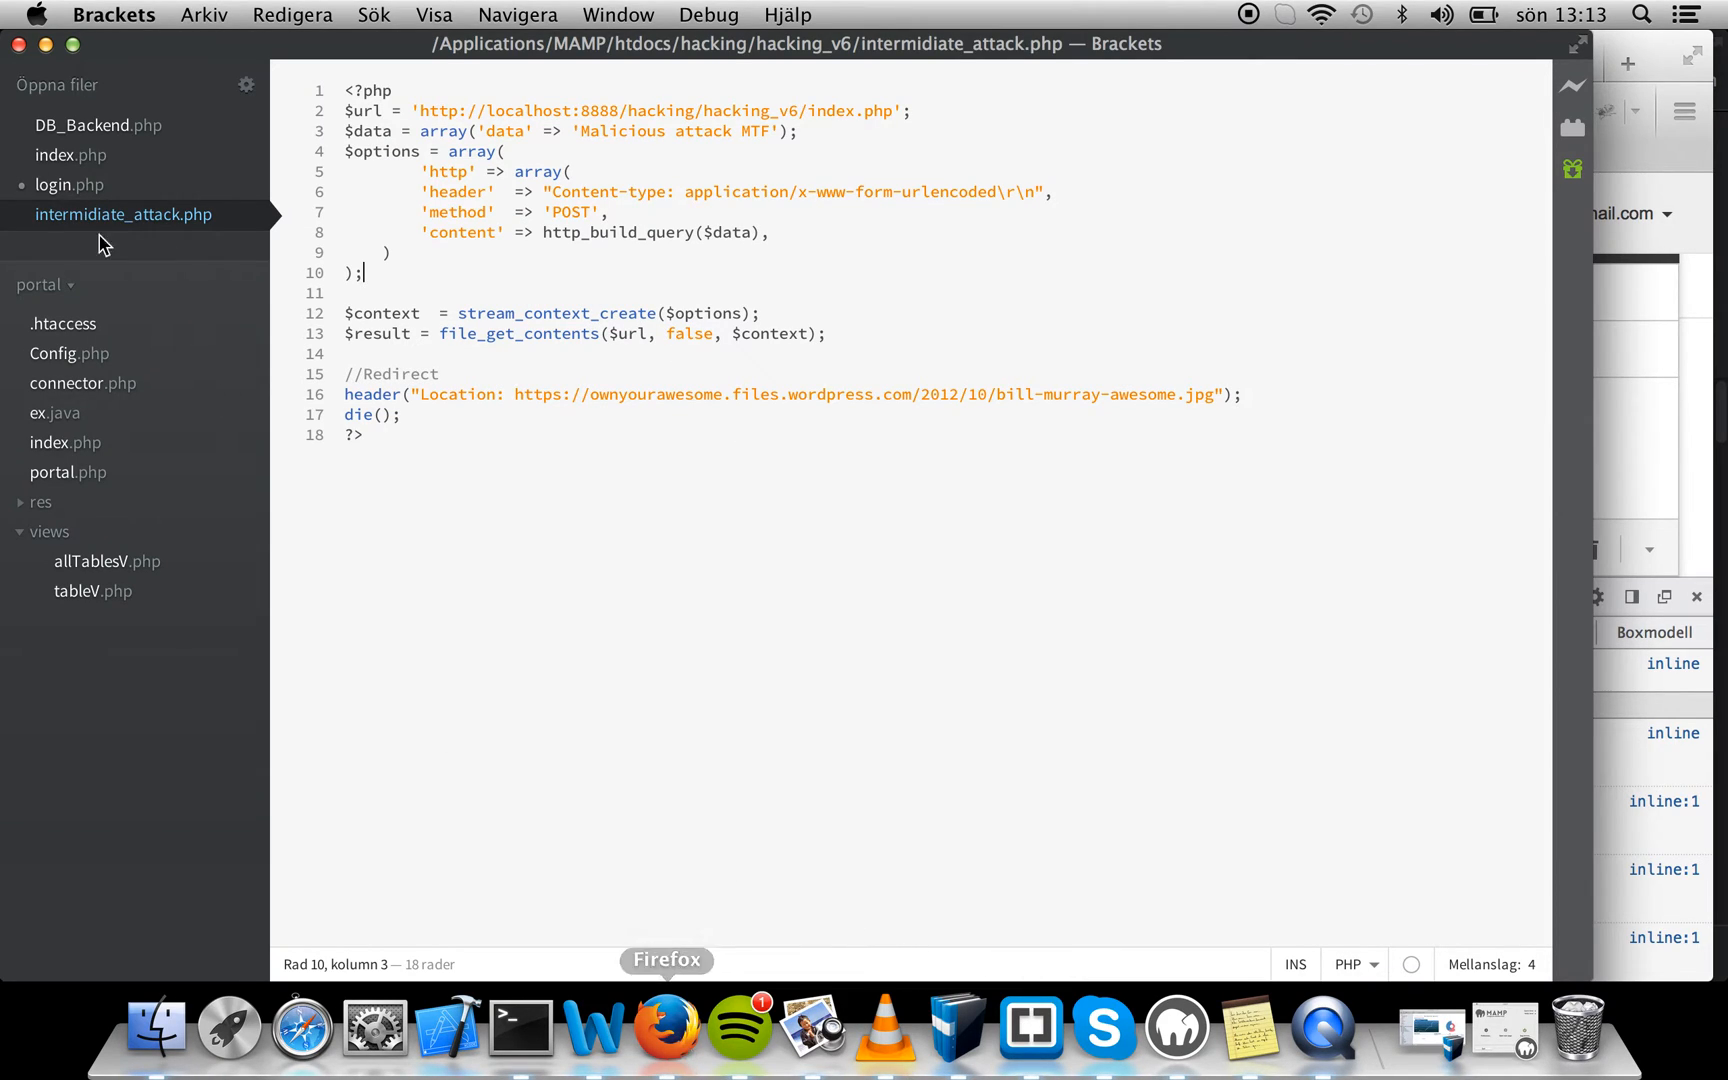
click(662, 1028)
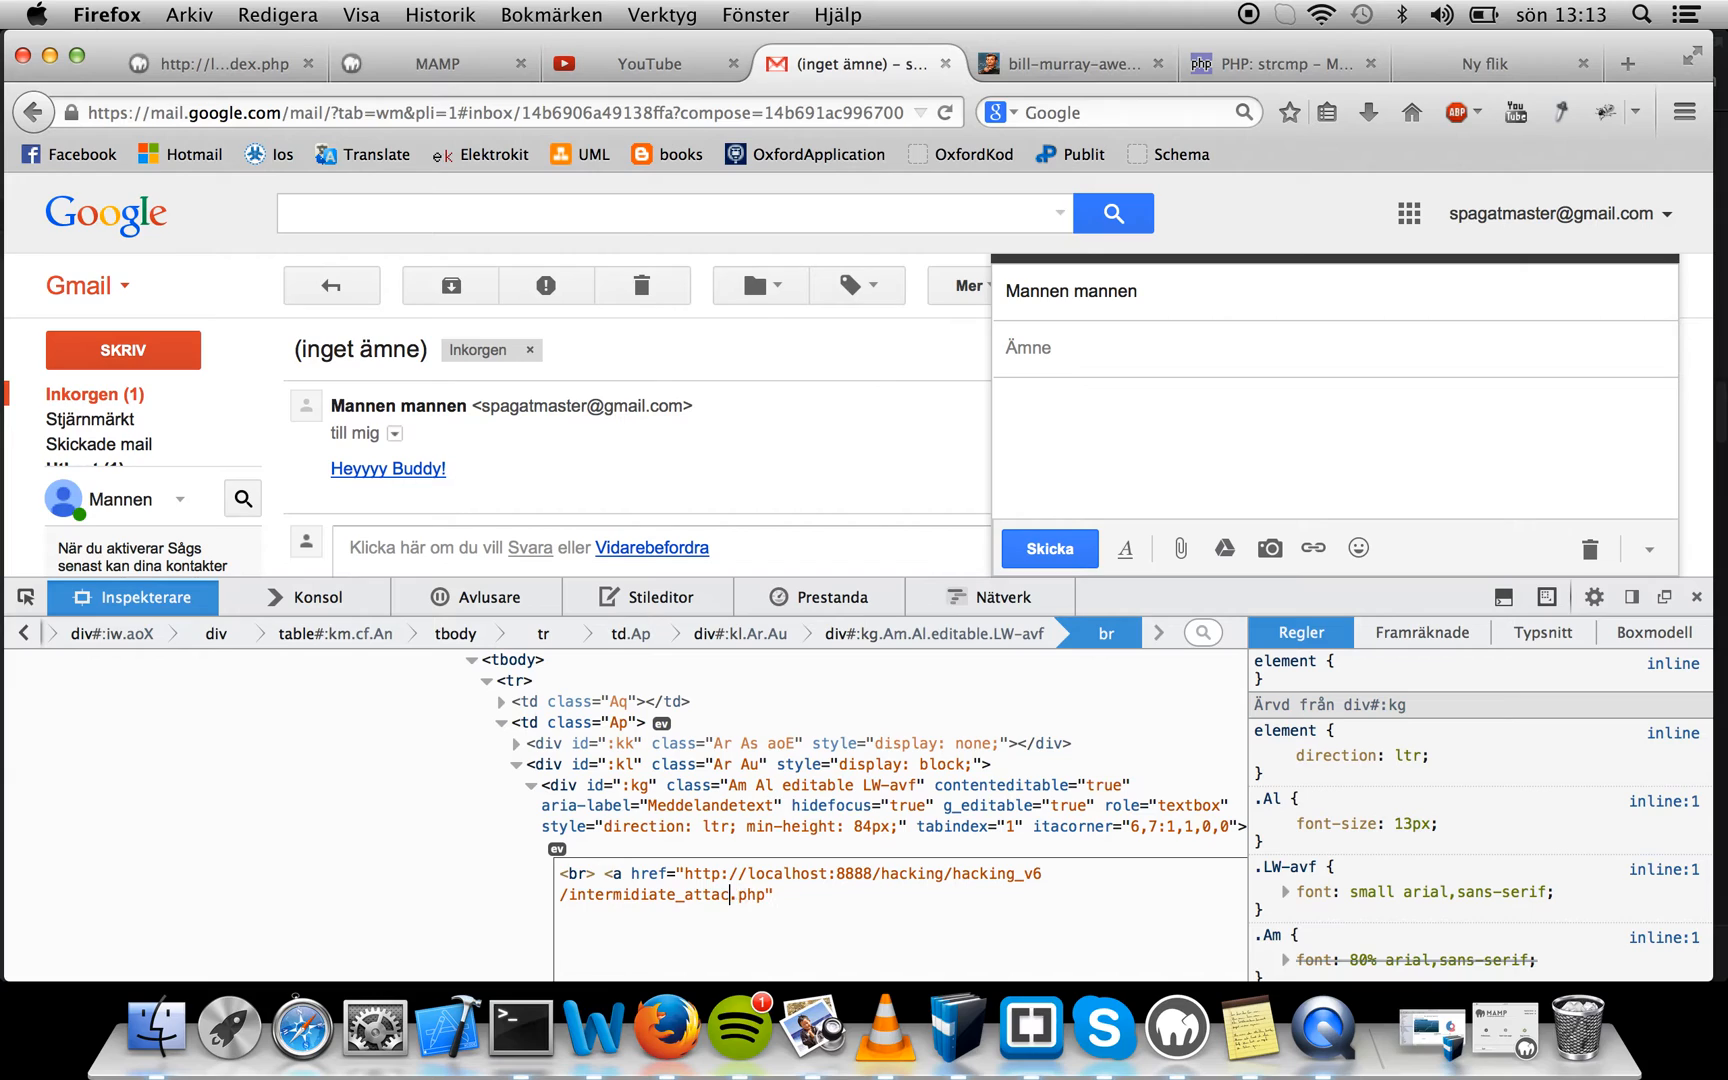
Fix the file name typo and finish the link text as 'Heyyy Buddy!' with a closing </a>
text(k)
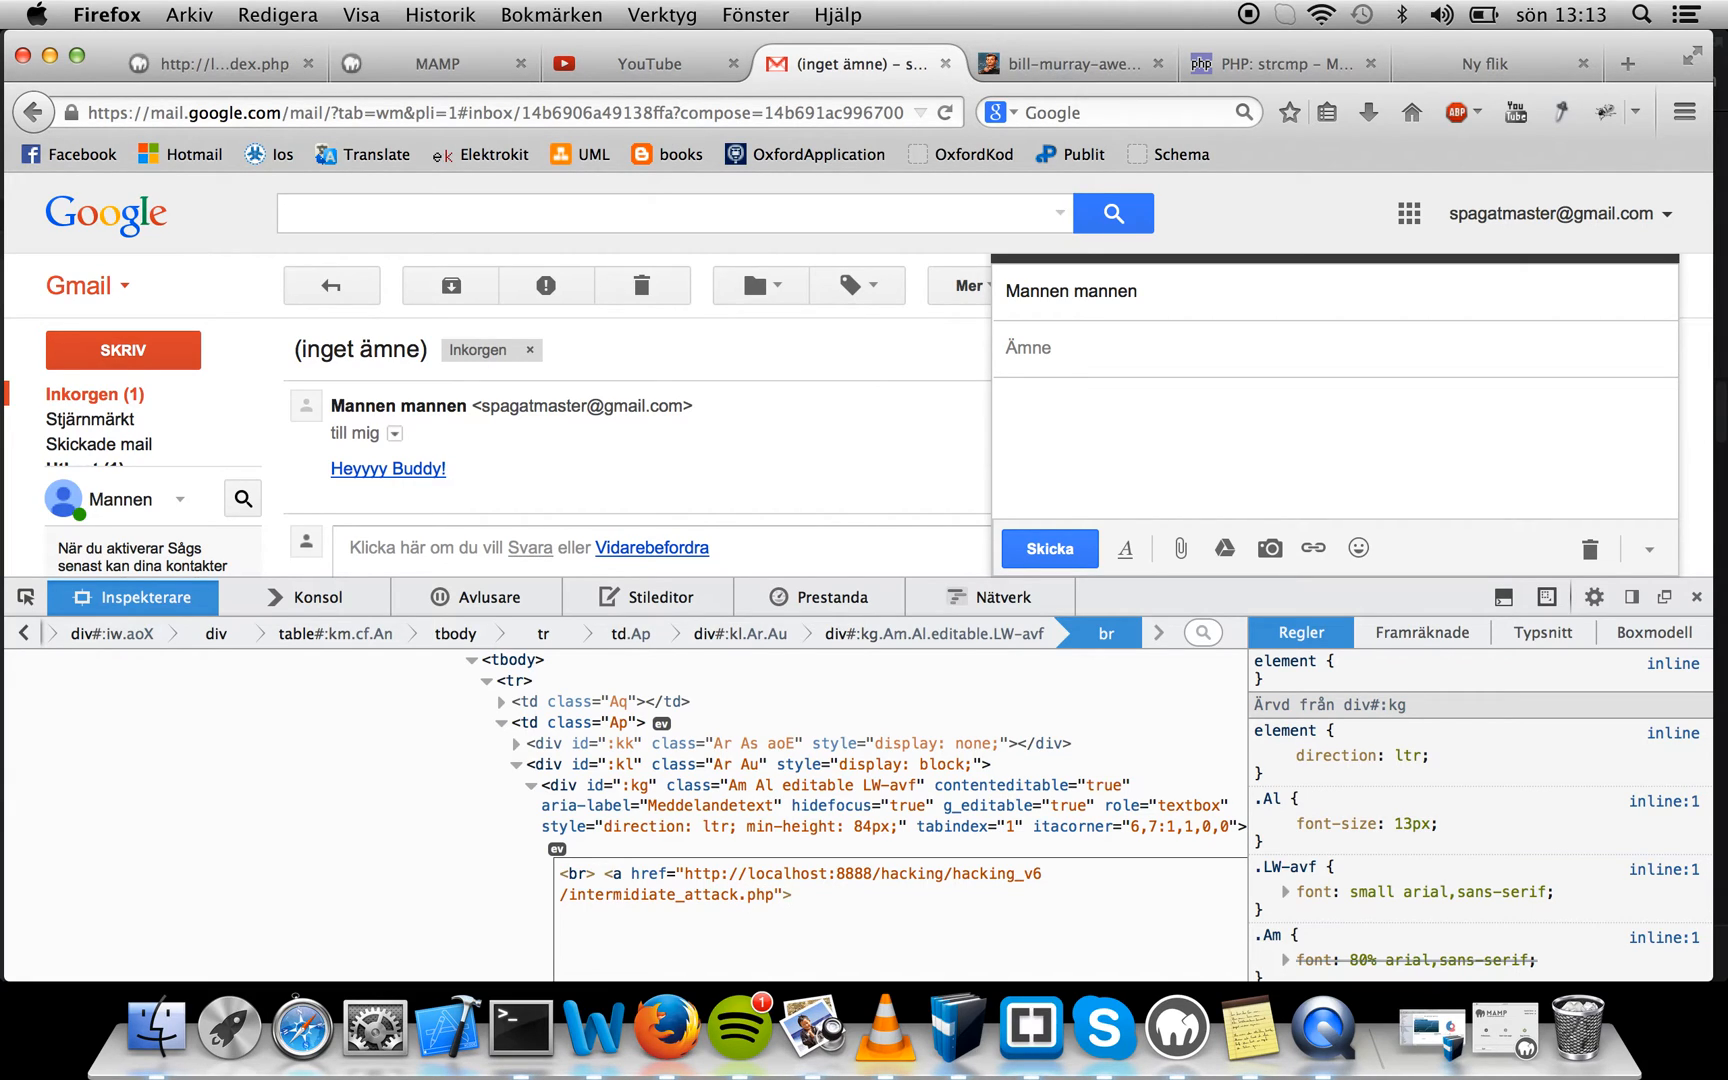
text(Heyyy Bu)
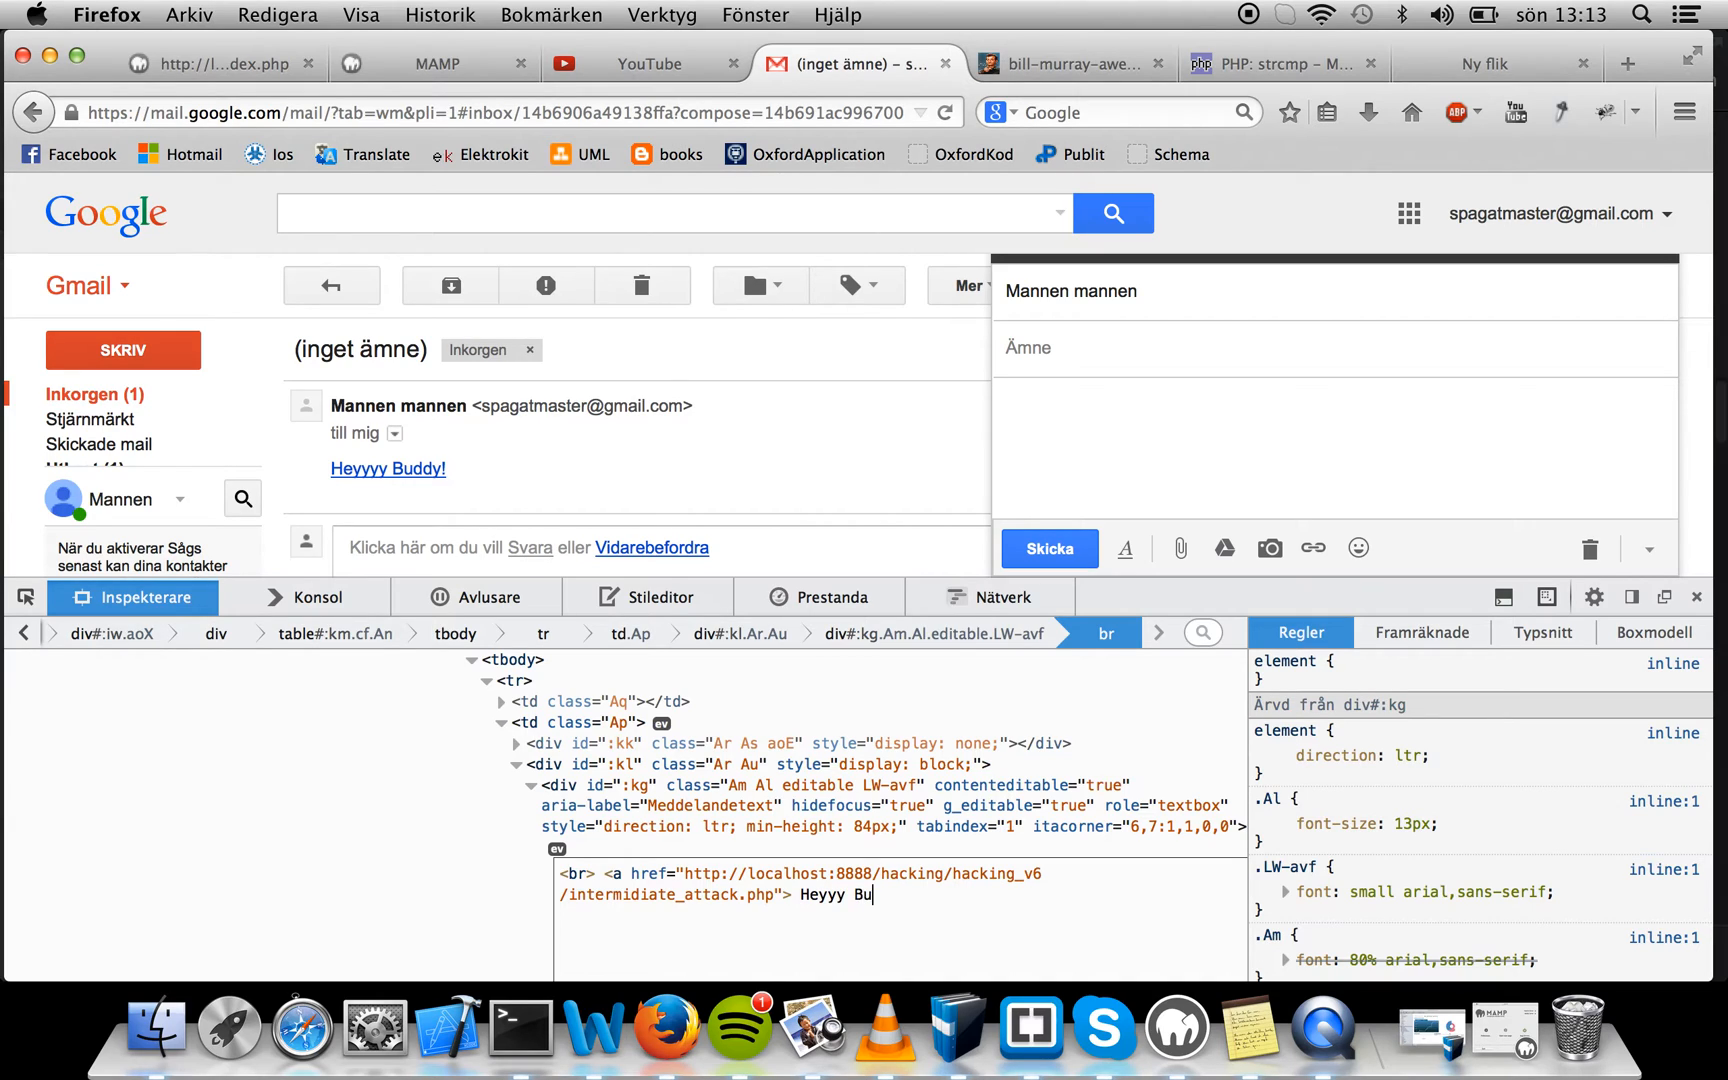
text(ddy! </)
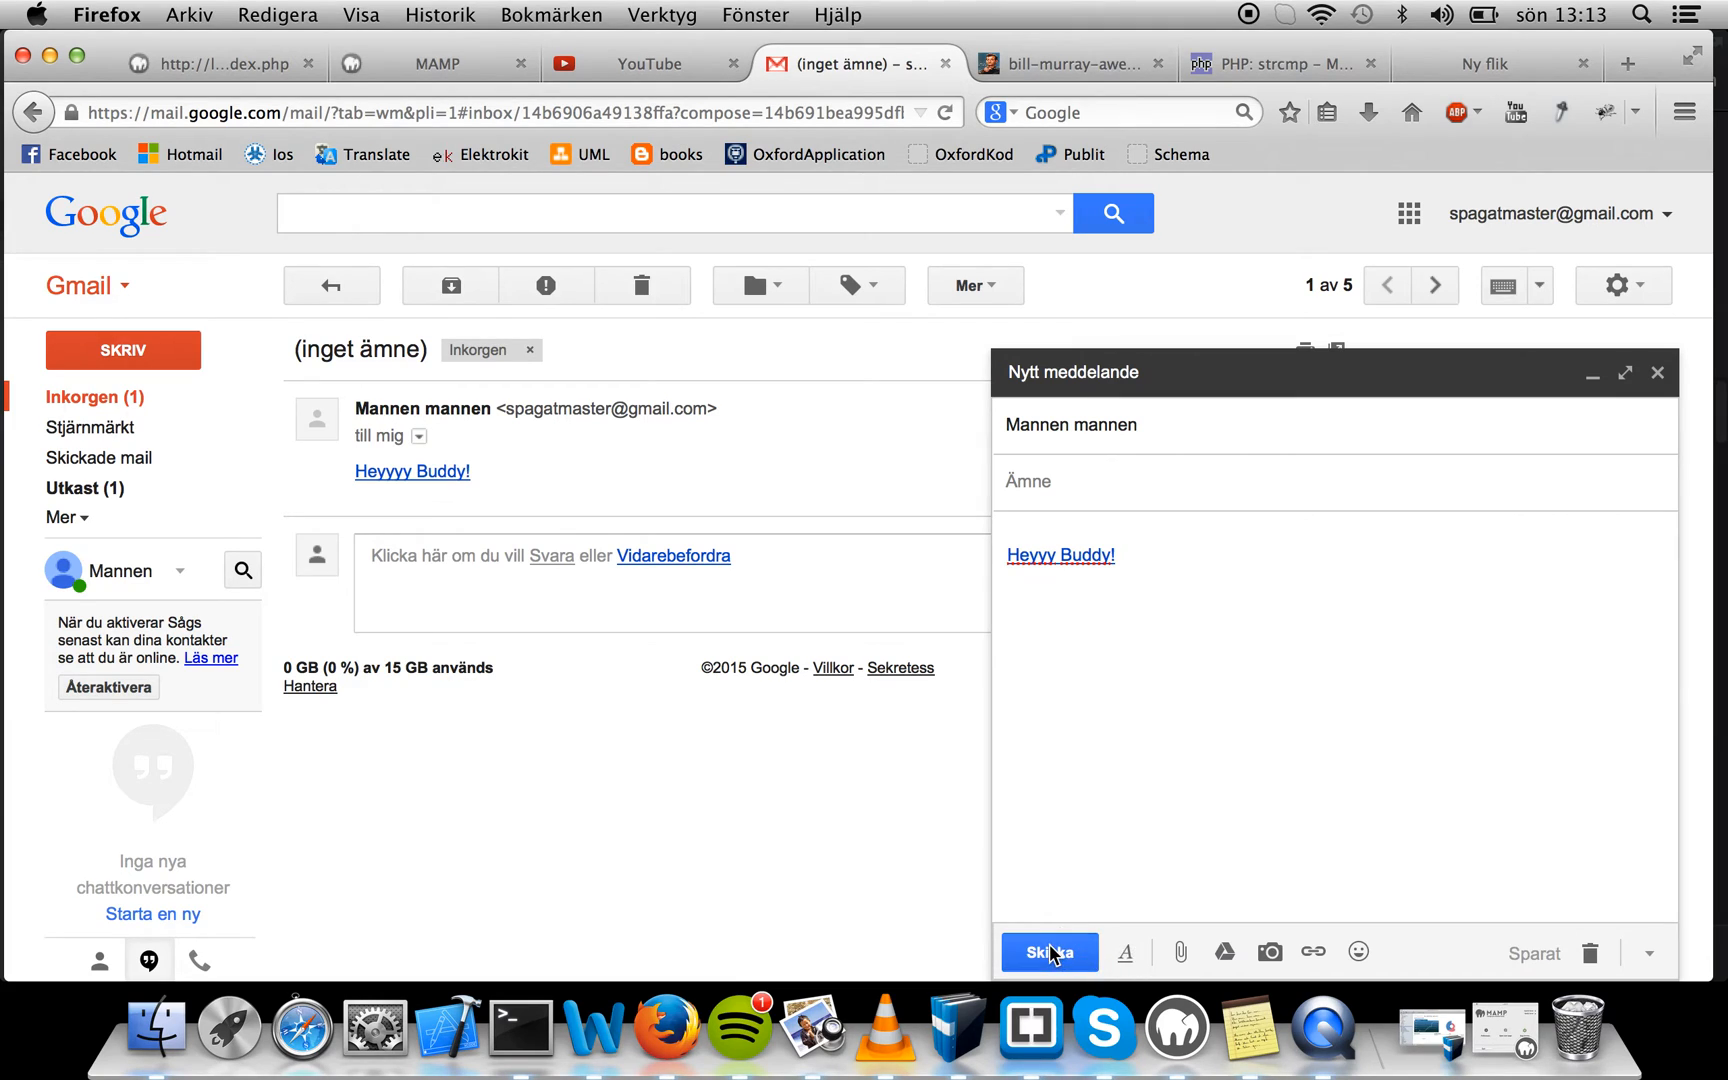
Send the 'Heyyy Buddy!' email and see the DB_Backend.php parse error on the guestbook
click(1048, 951)
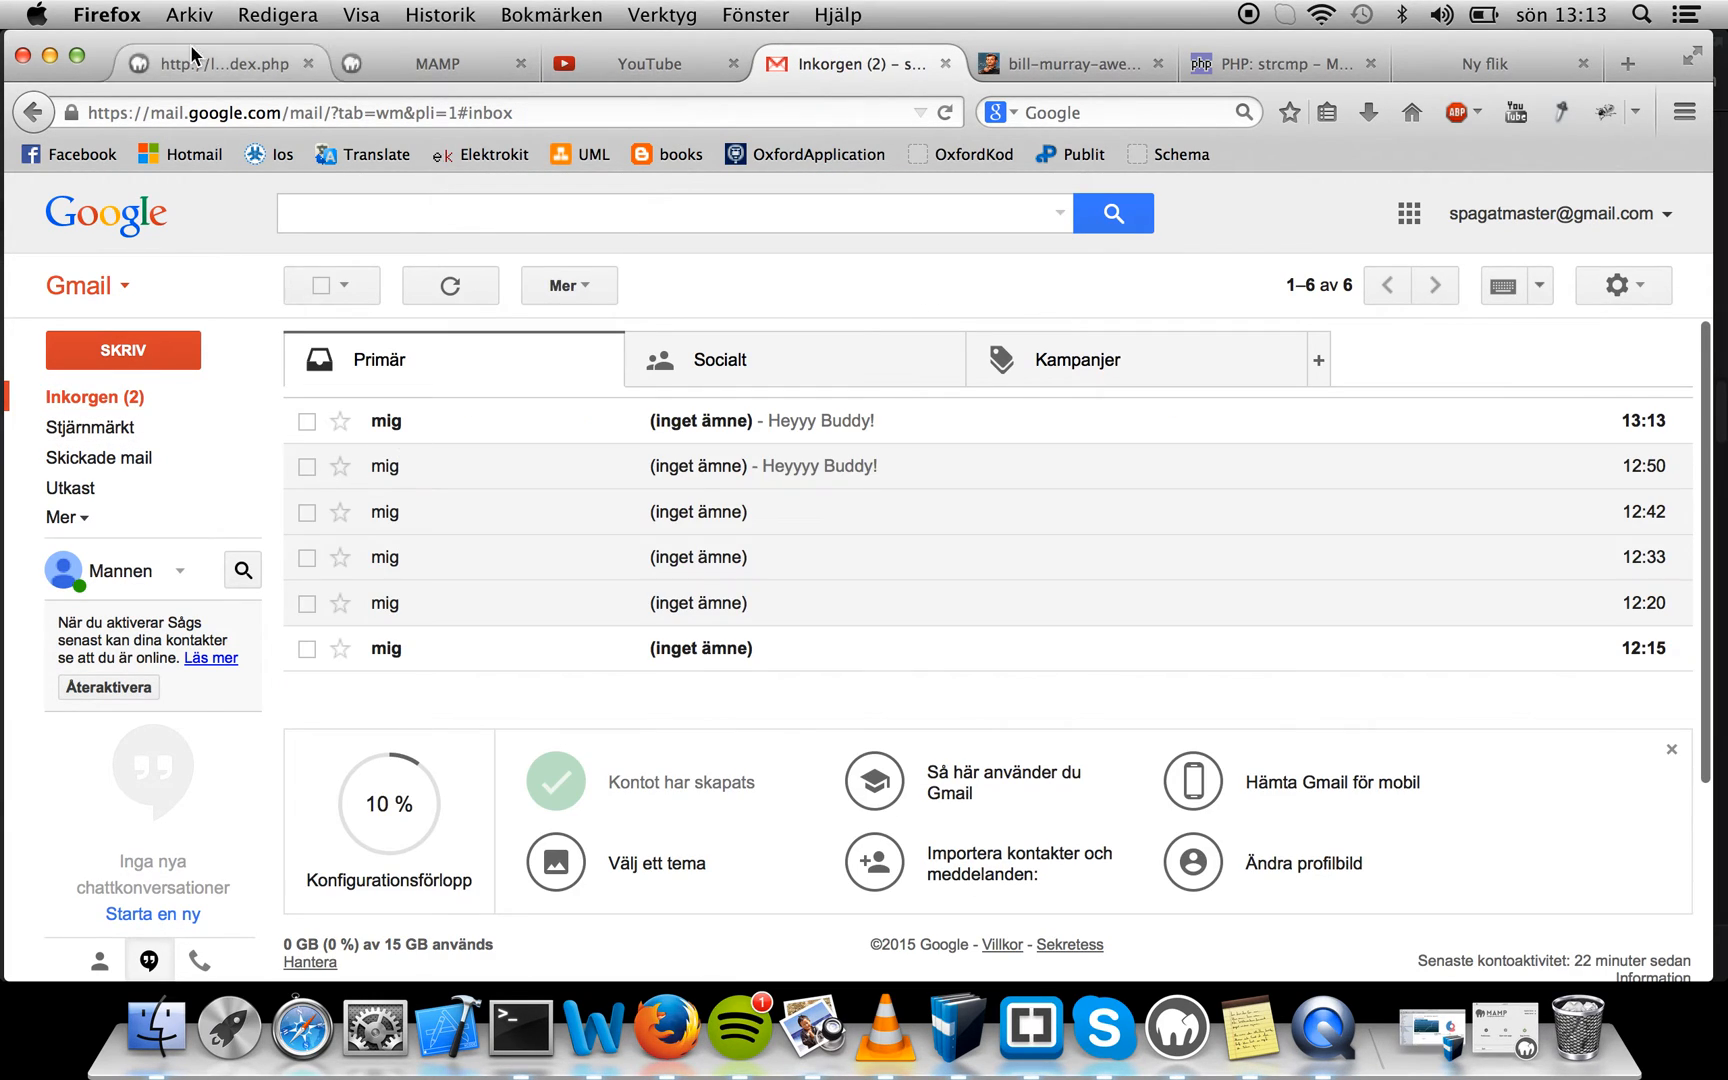
click(209, 63)
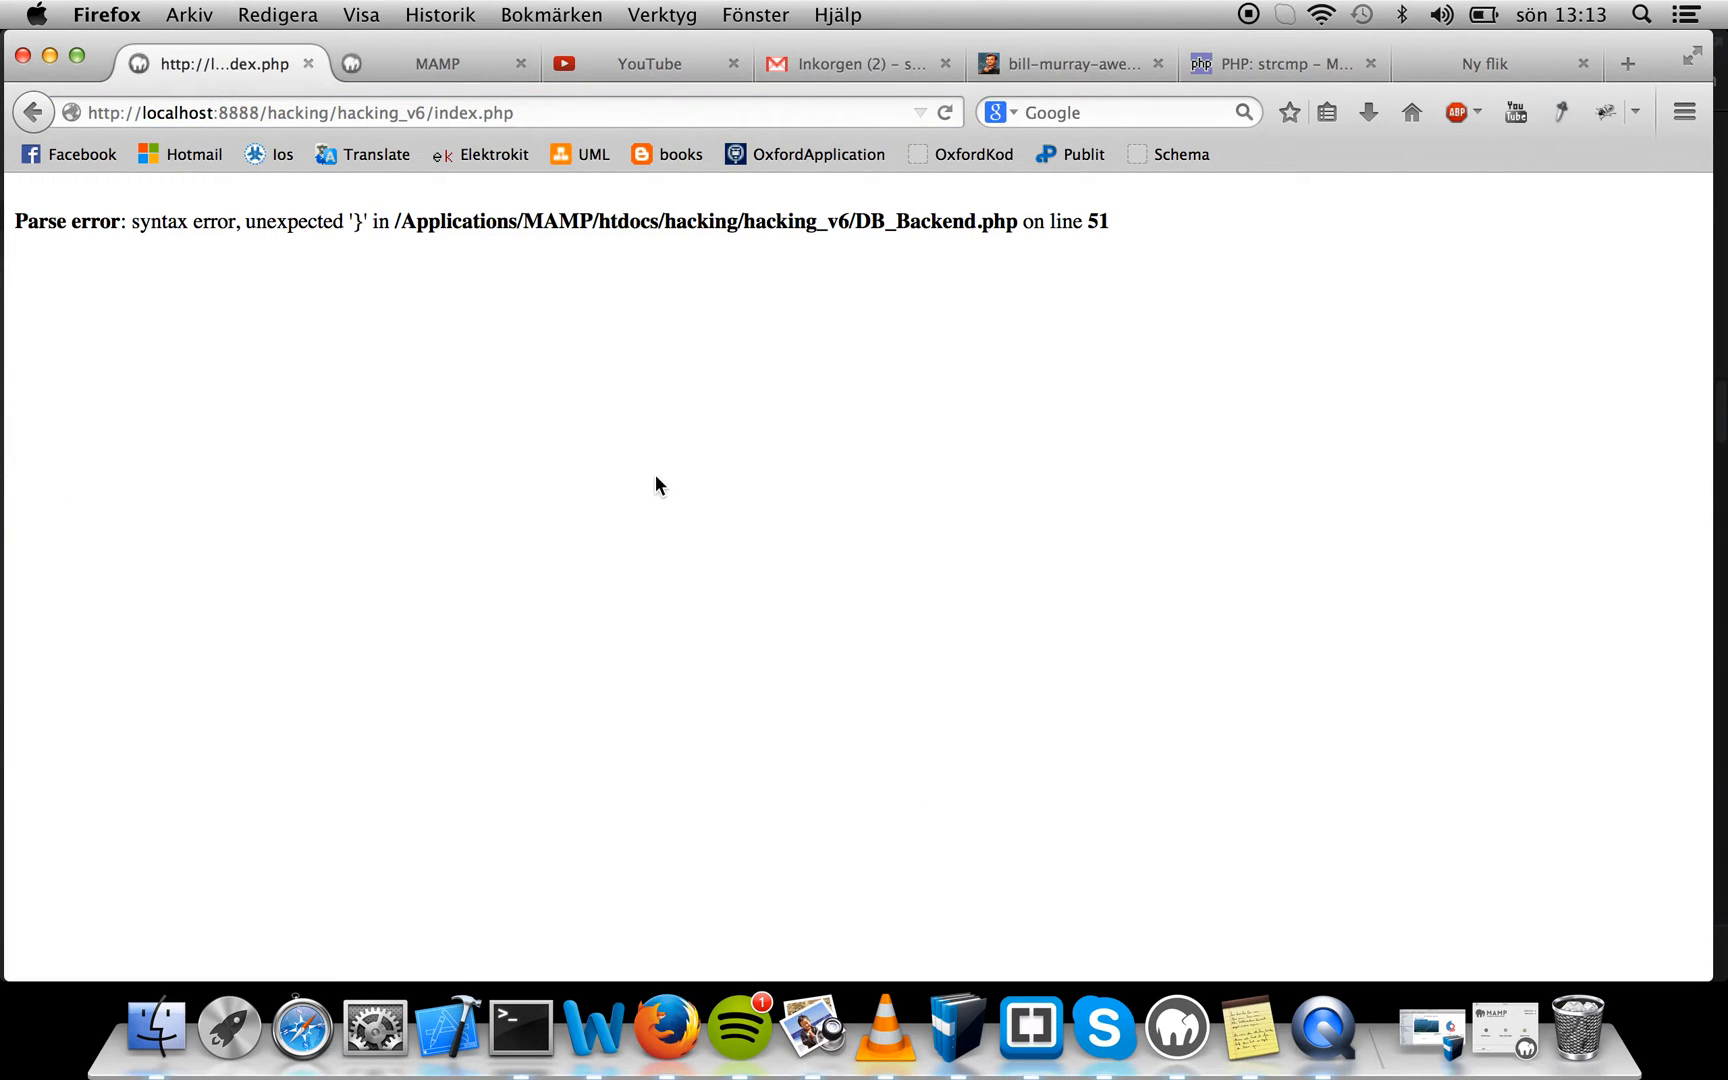
mouse_move(1103, 1029)
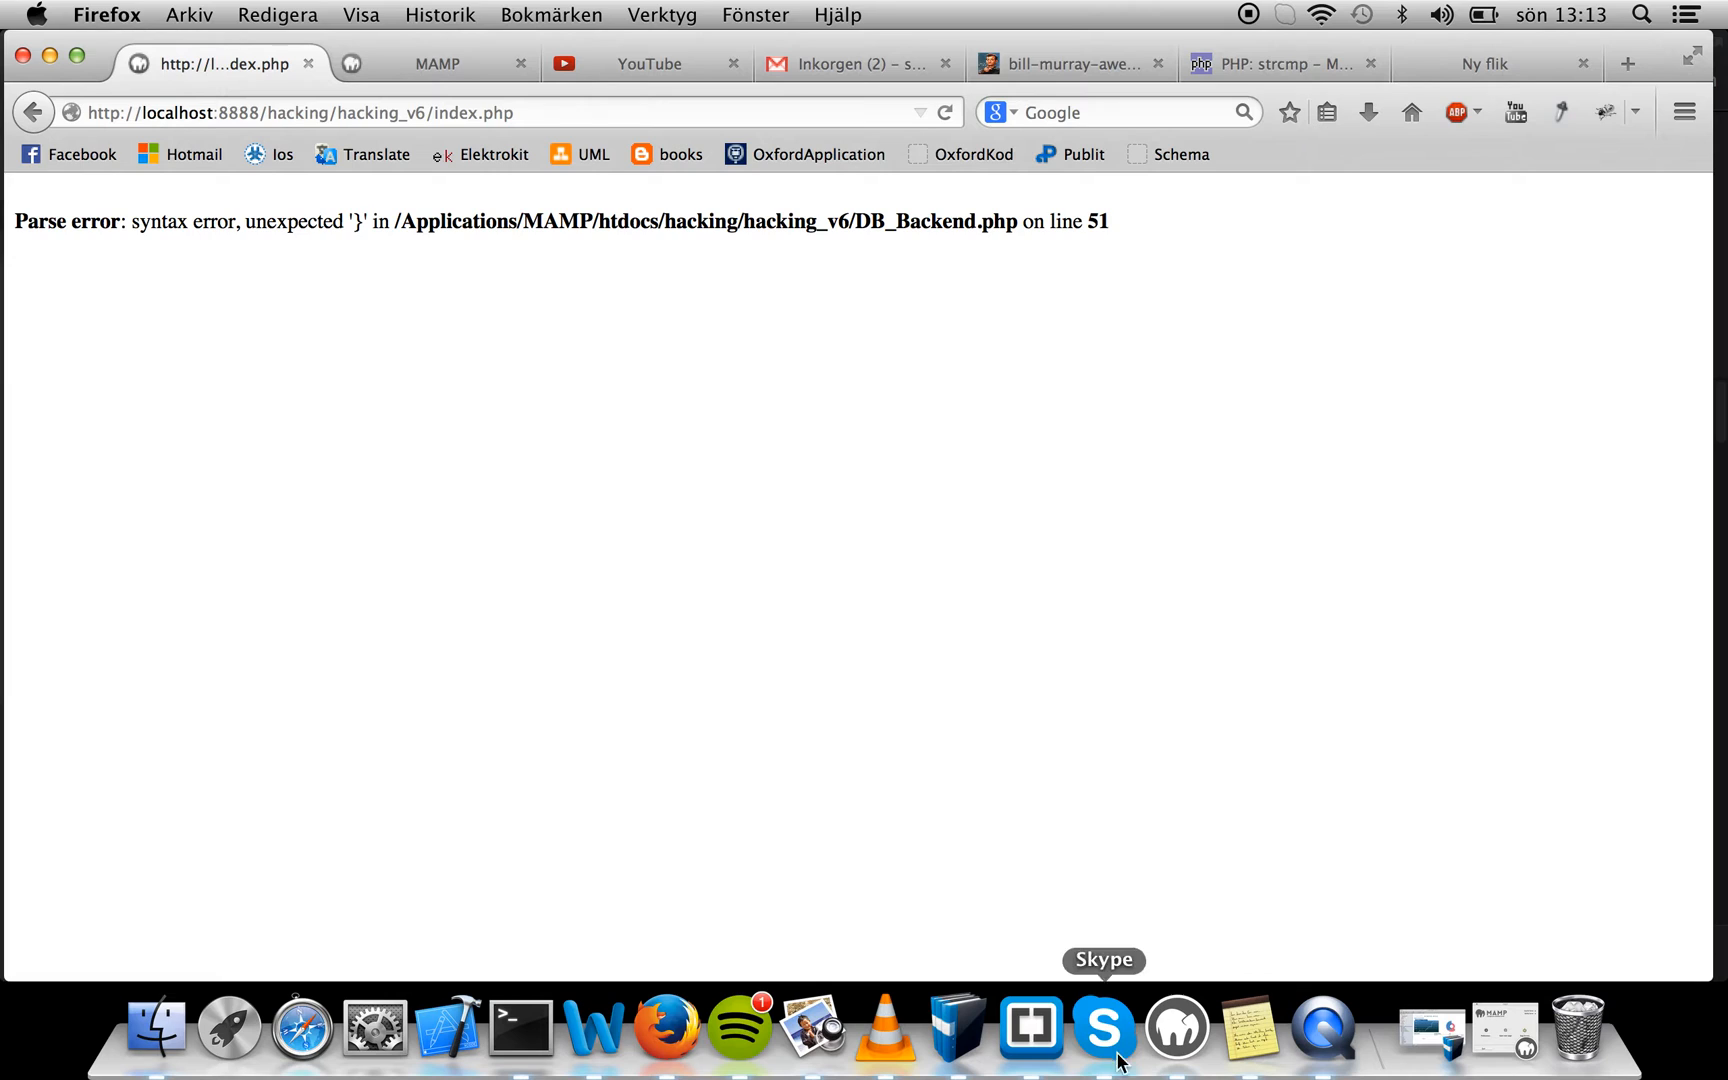
click(1027, 1029)
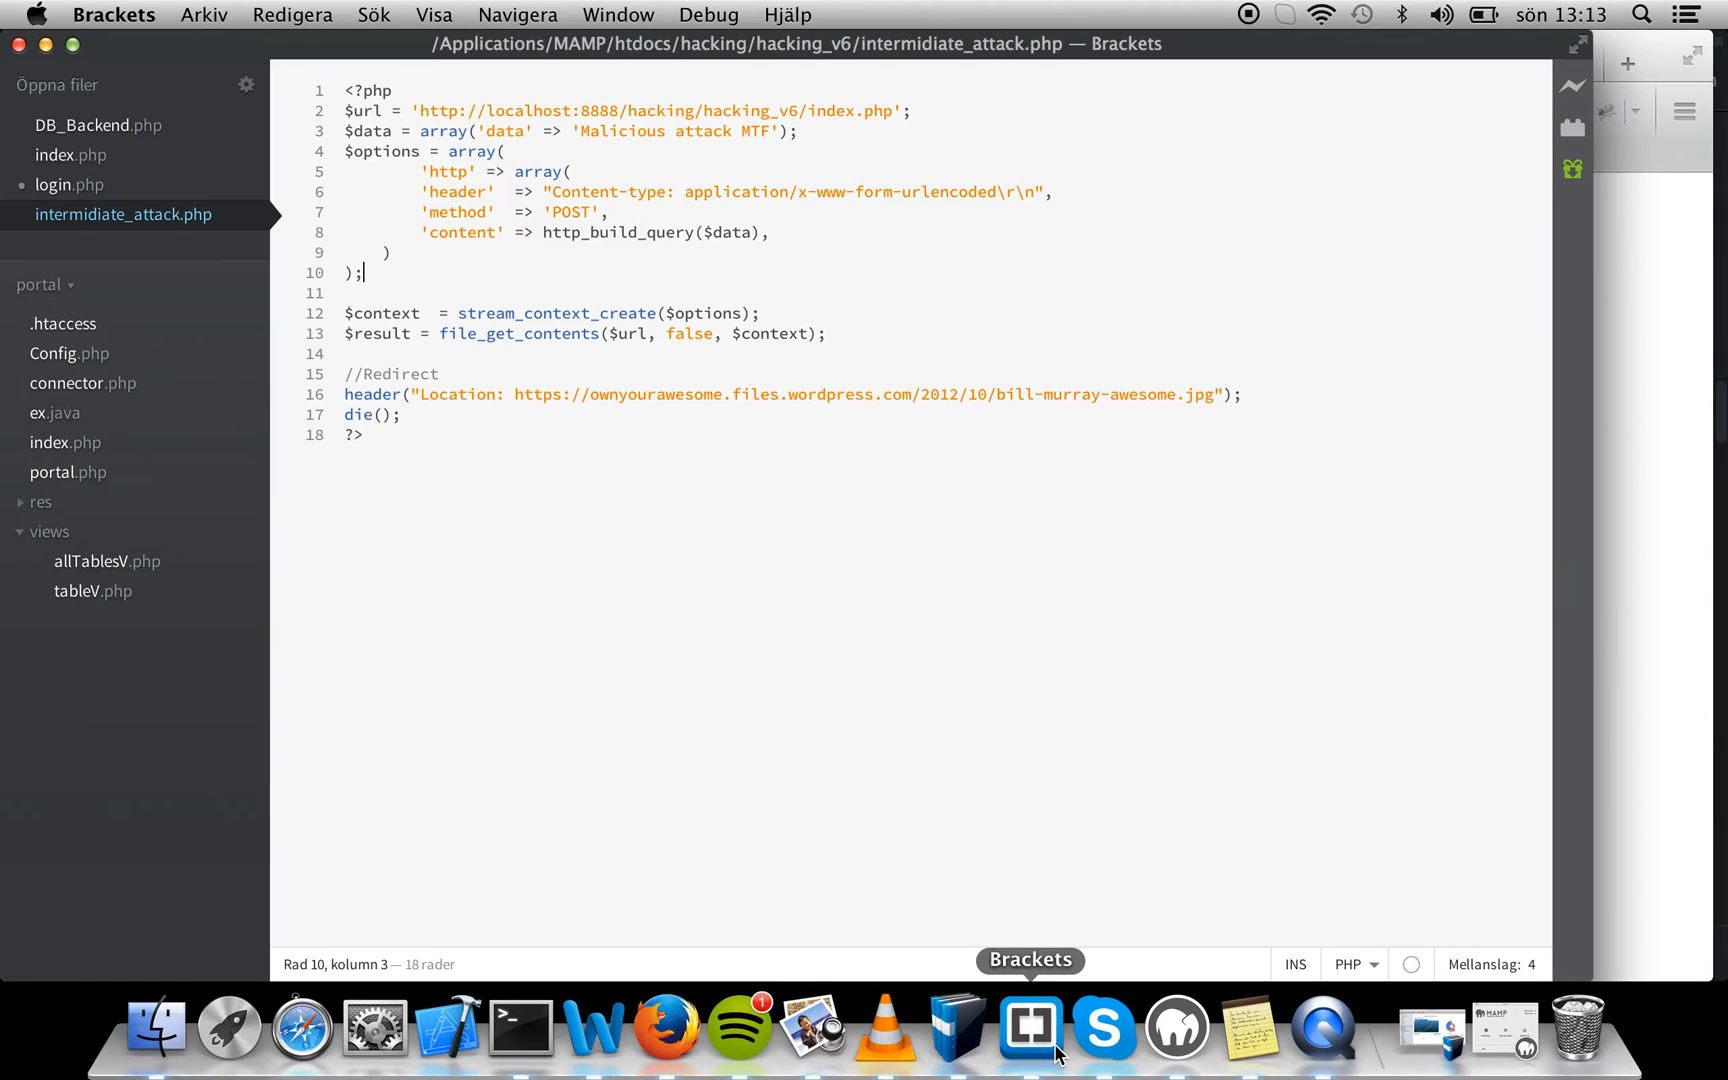
Review DB_Backend.php, confirm the guestbook shows post 'ab', and view the received email
click(97, 125)
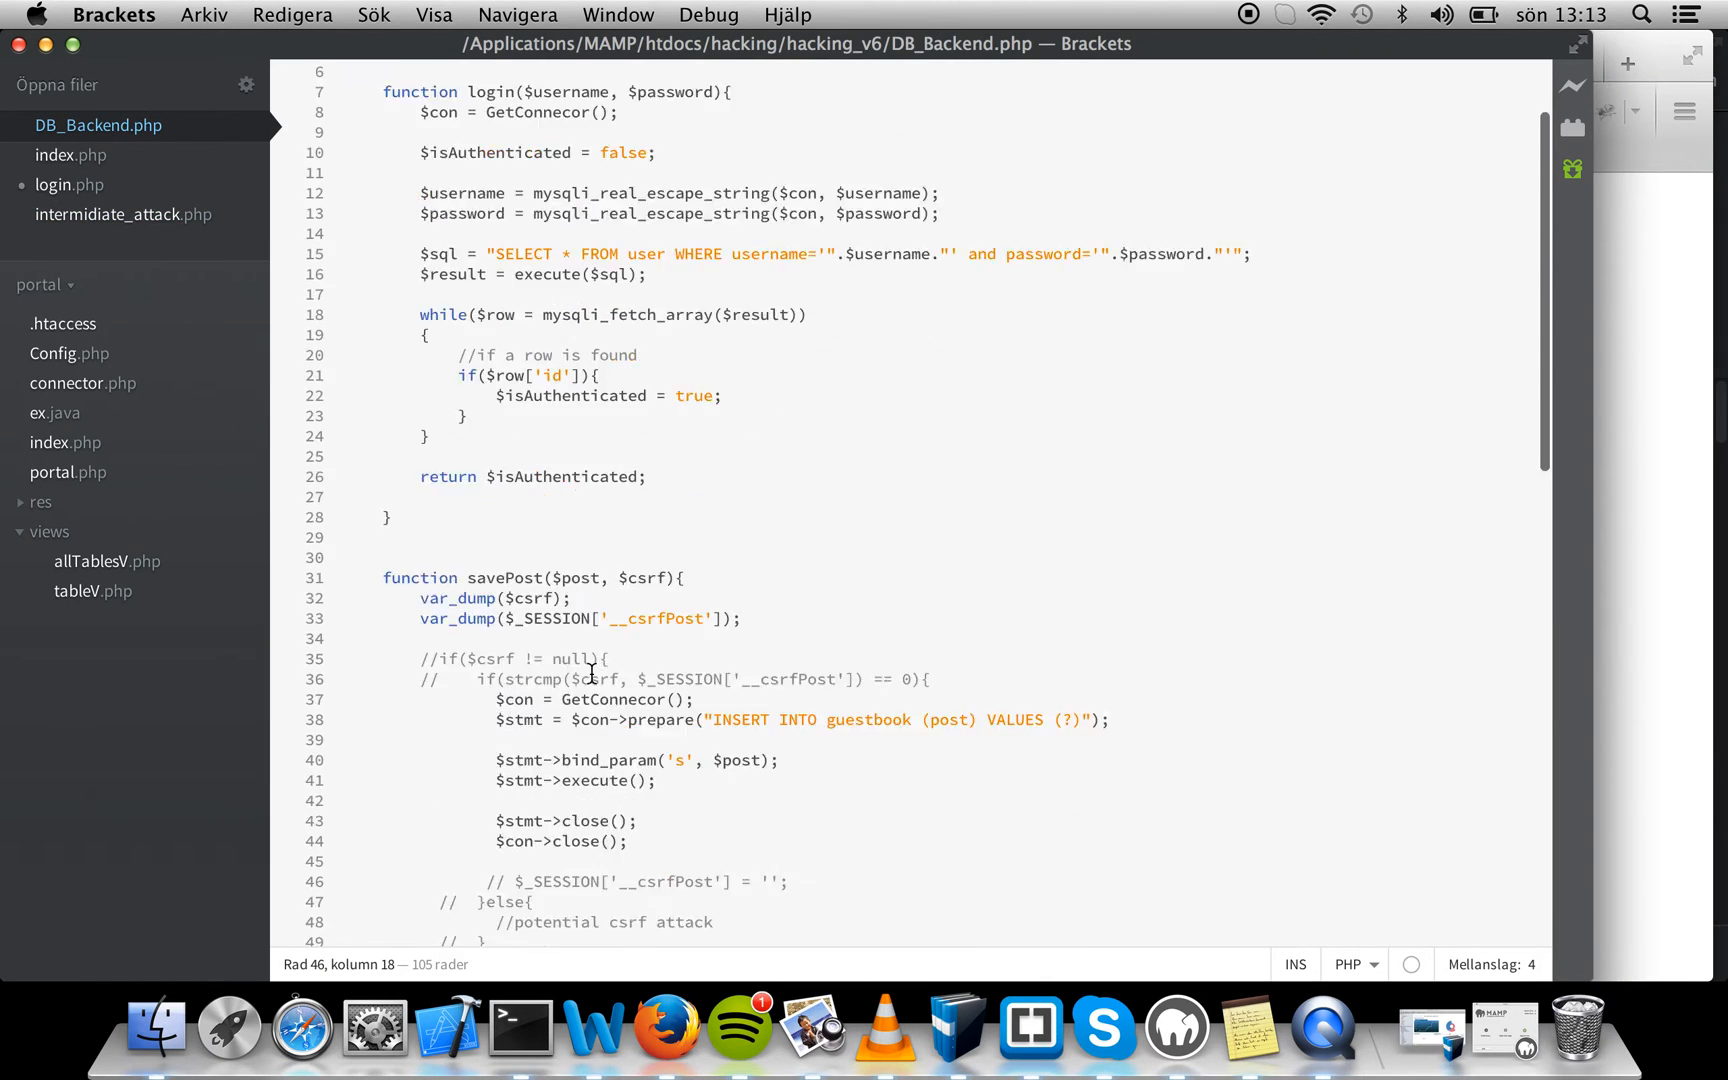
scroll(down, 3)
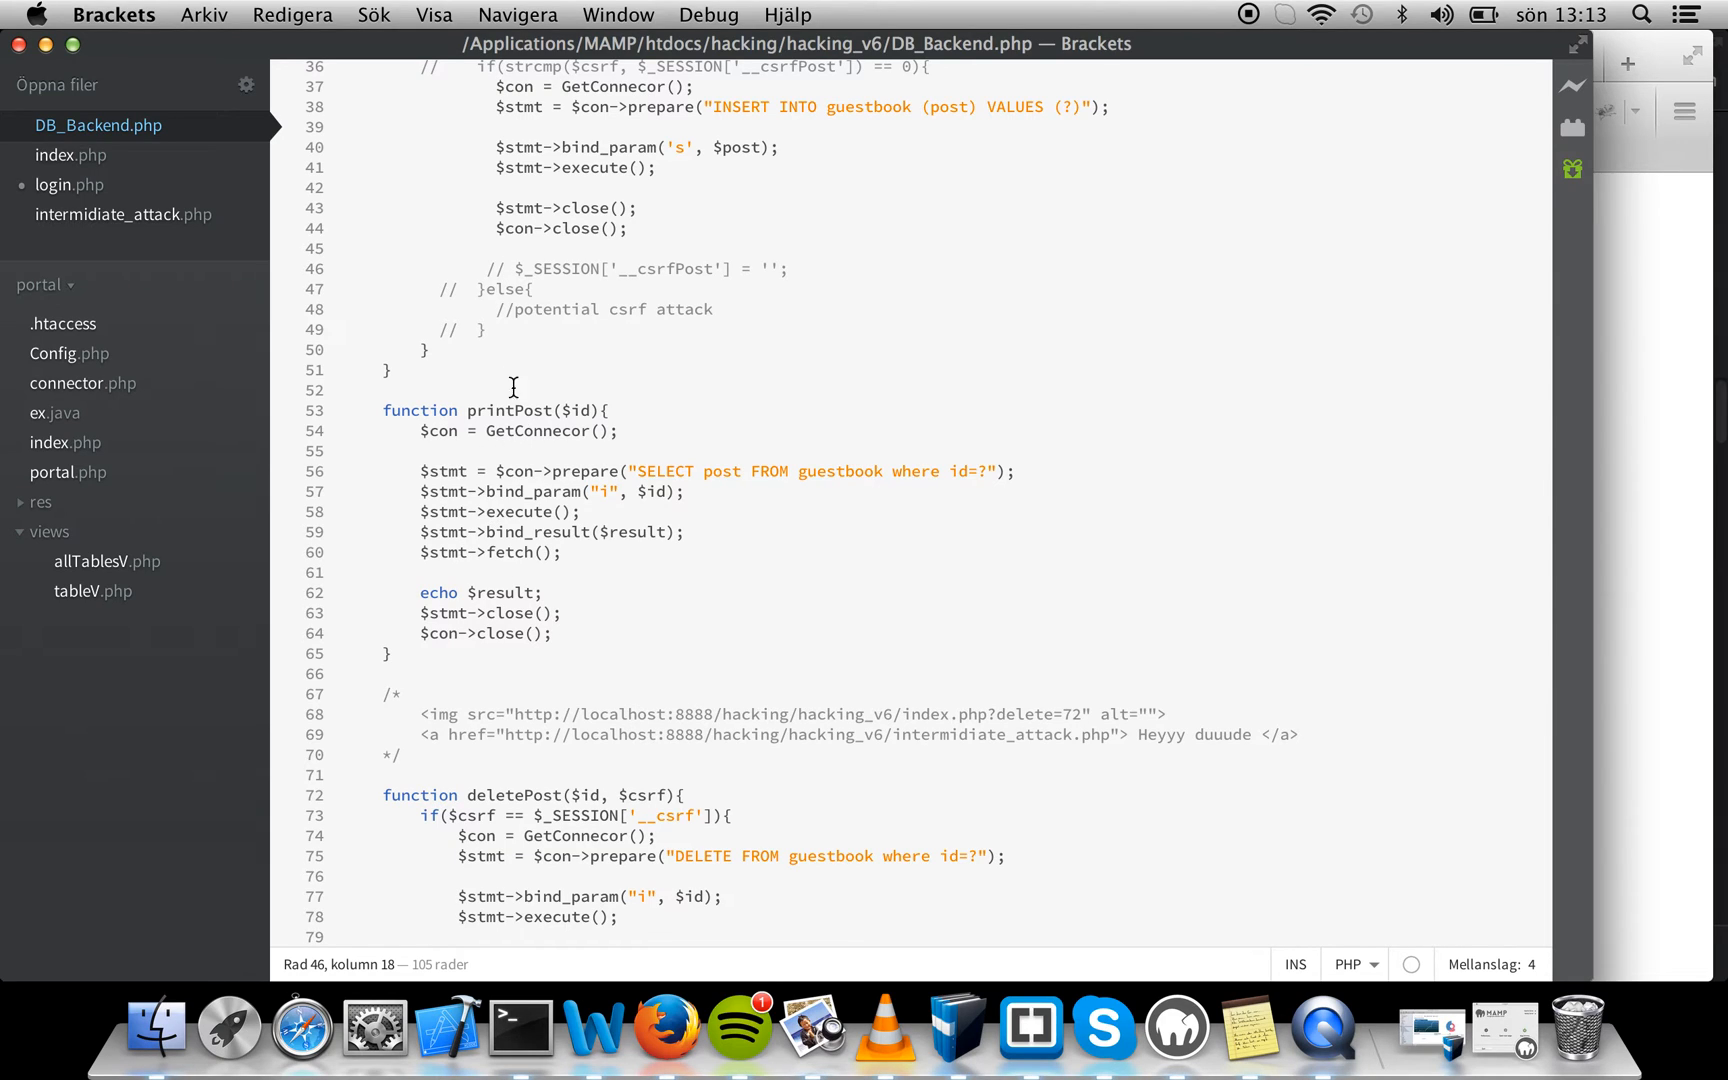
scroll(up, 3)
text(//)
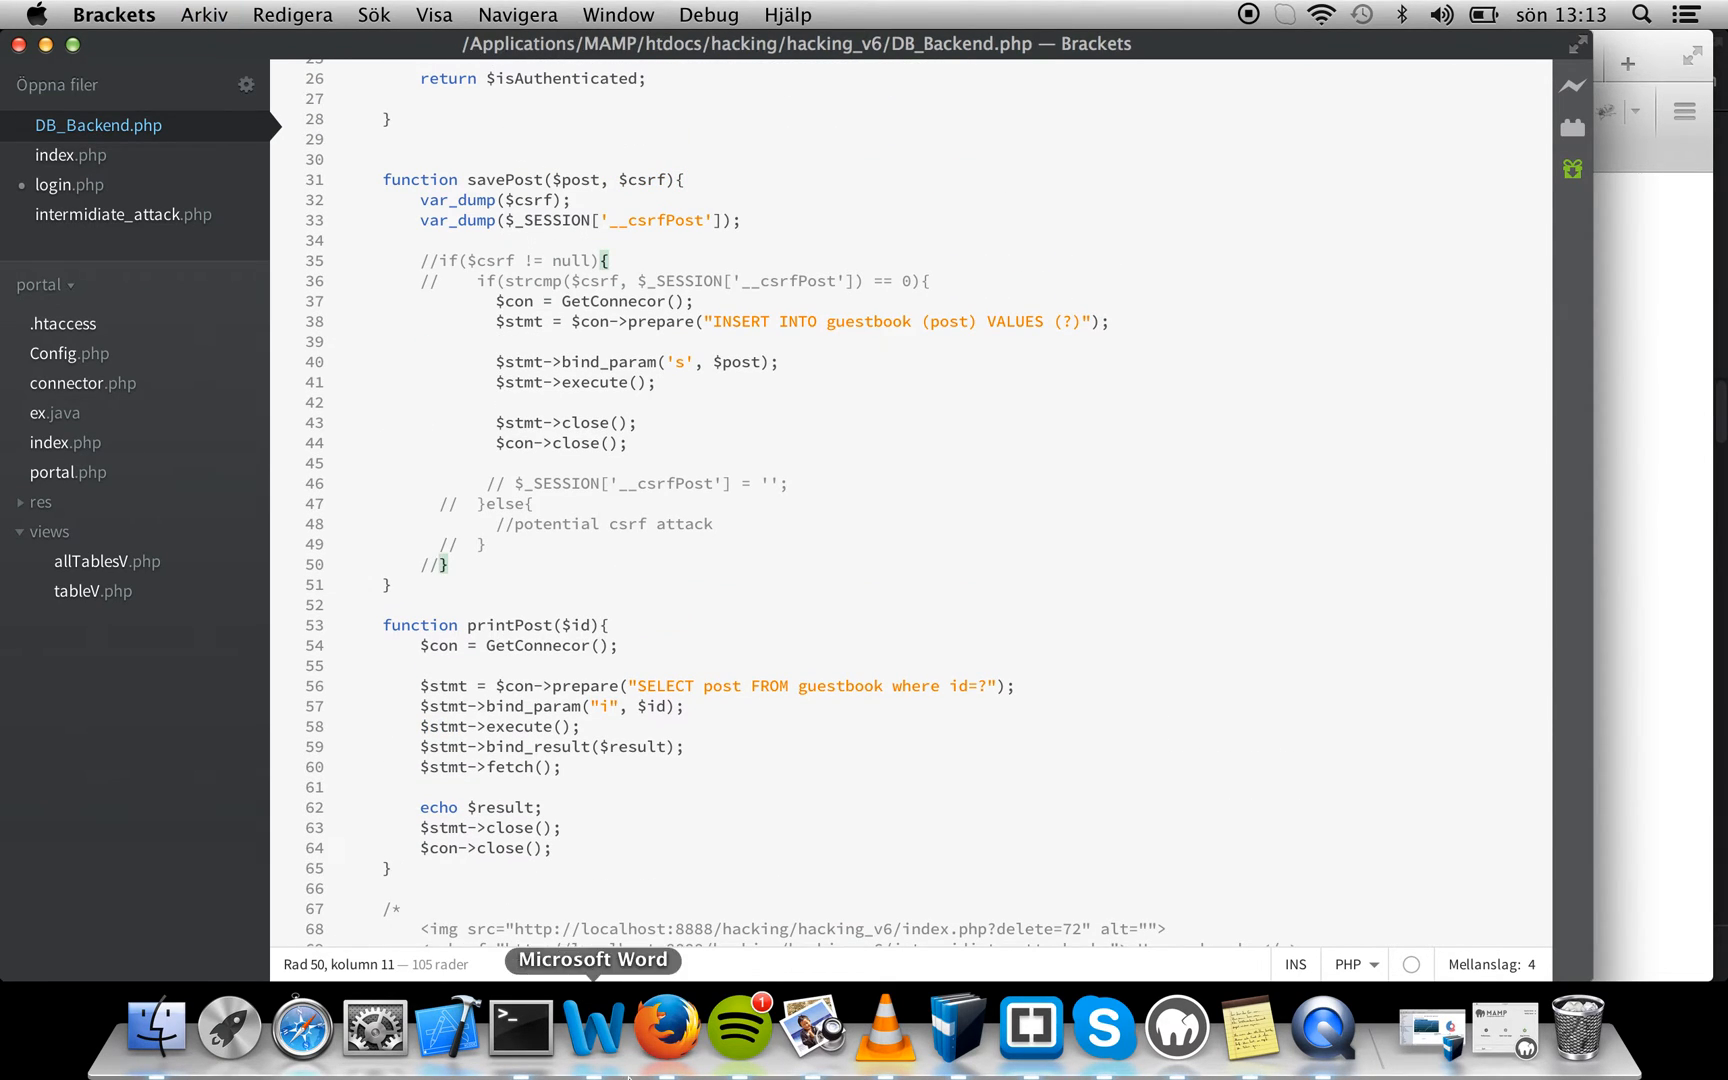
click(662, 1028)
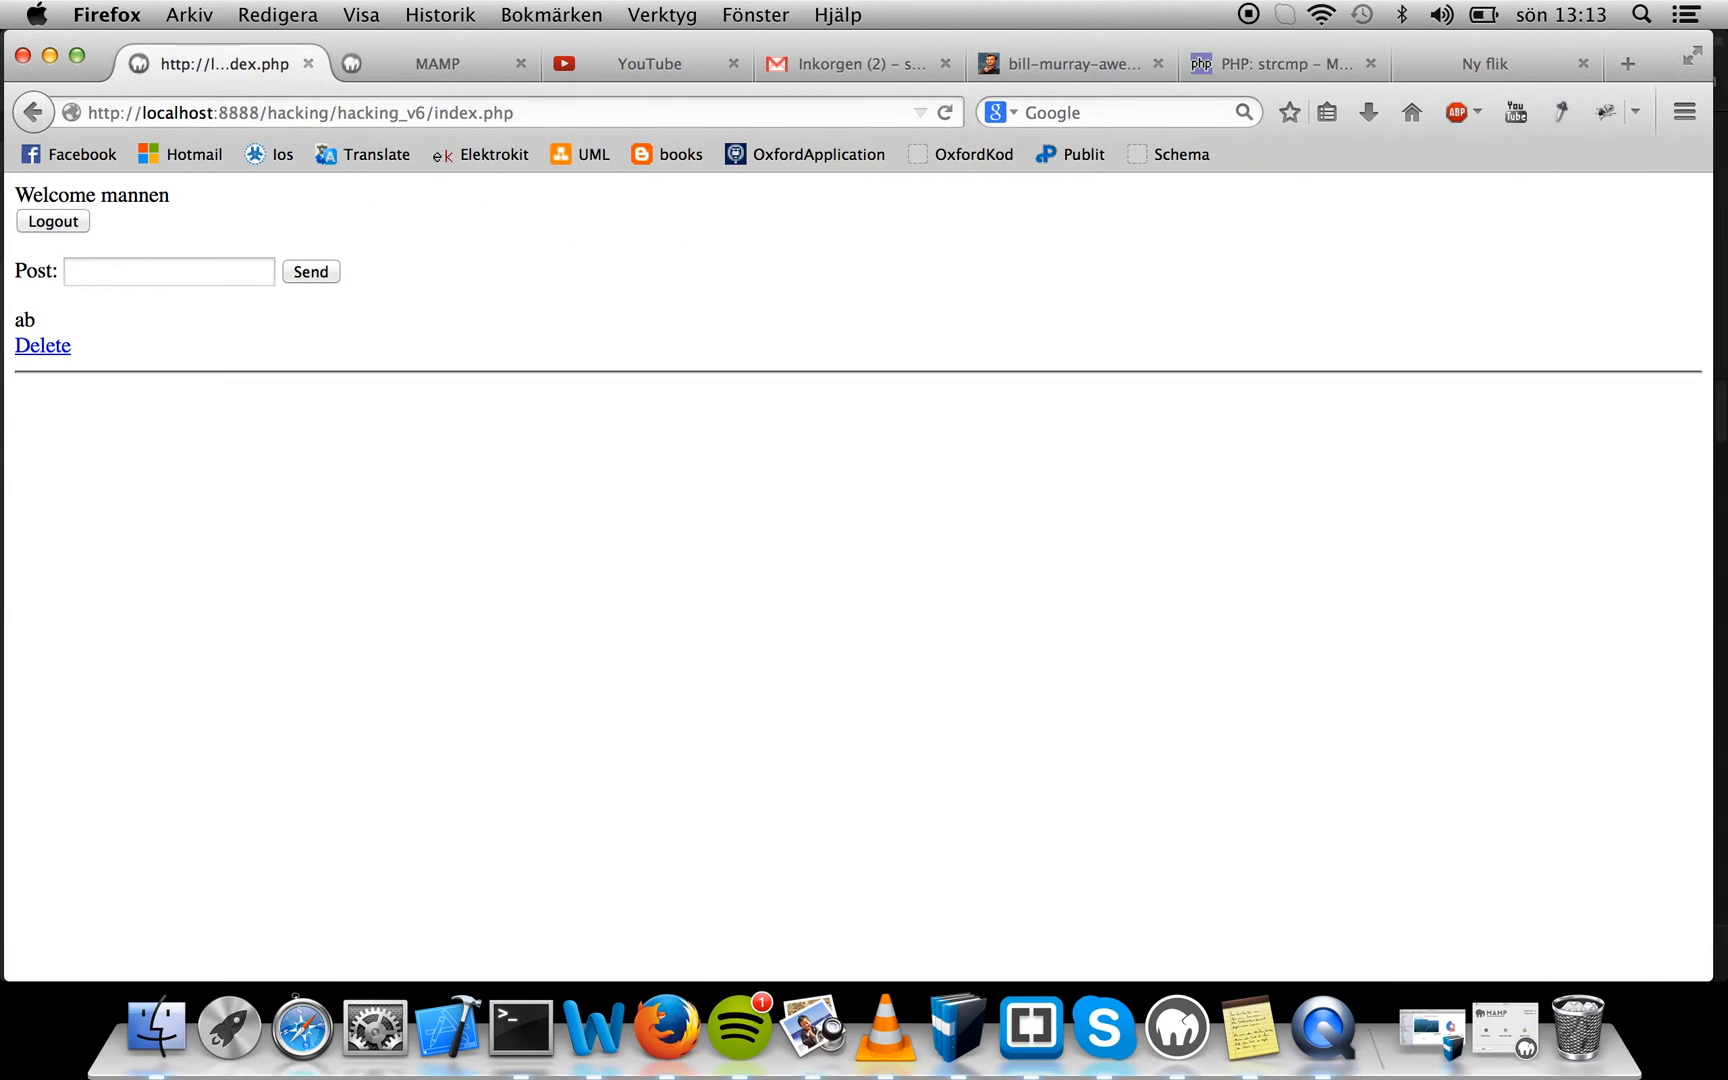
mouse_move(810, 322)
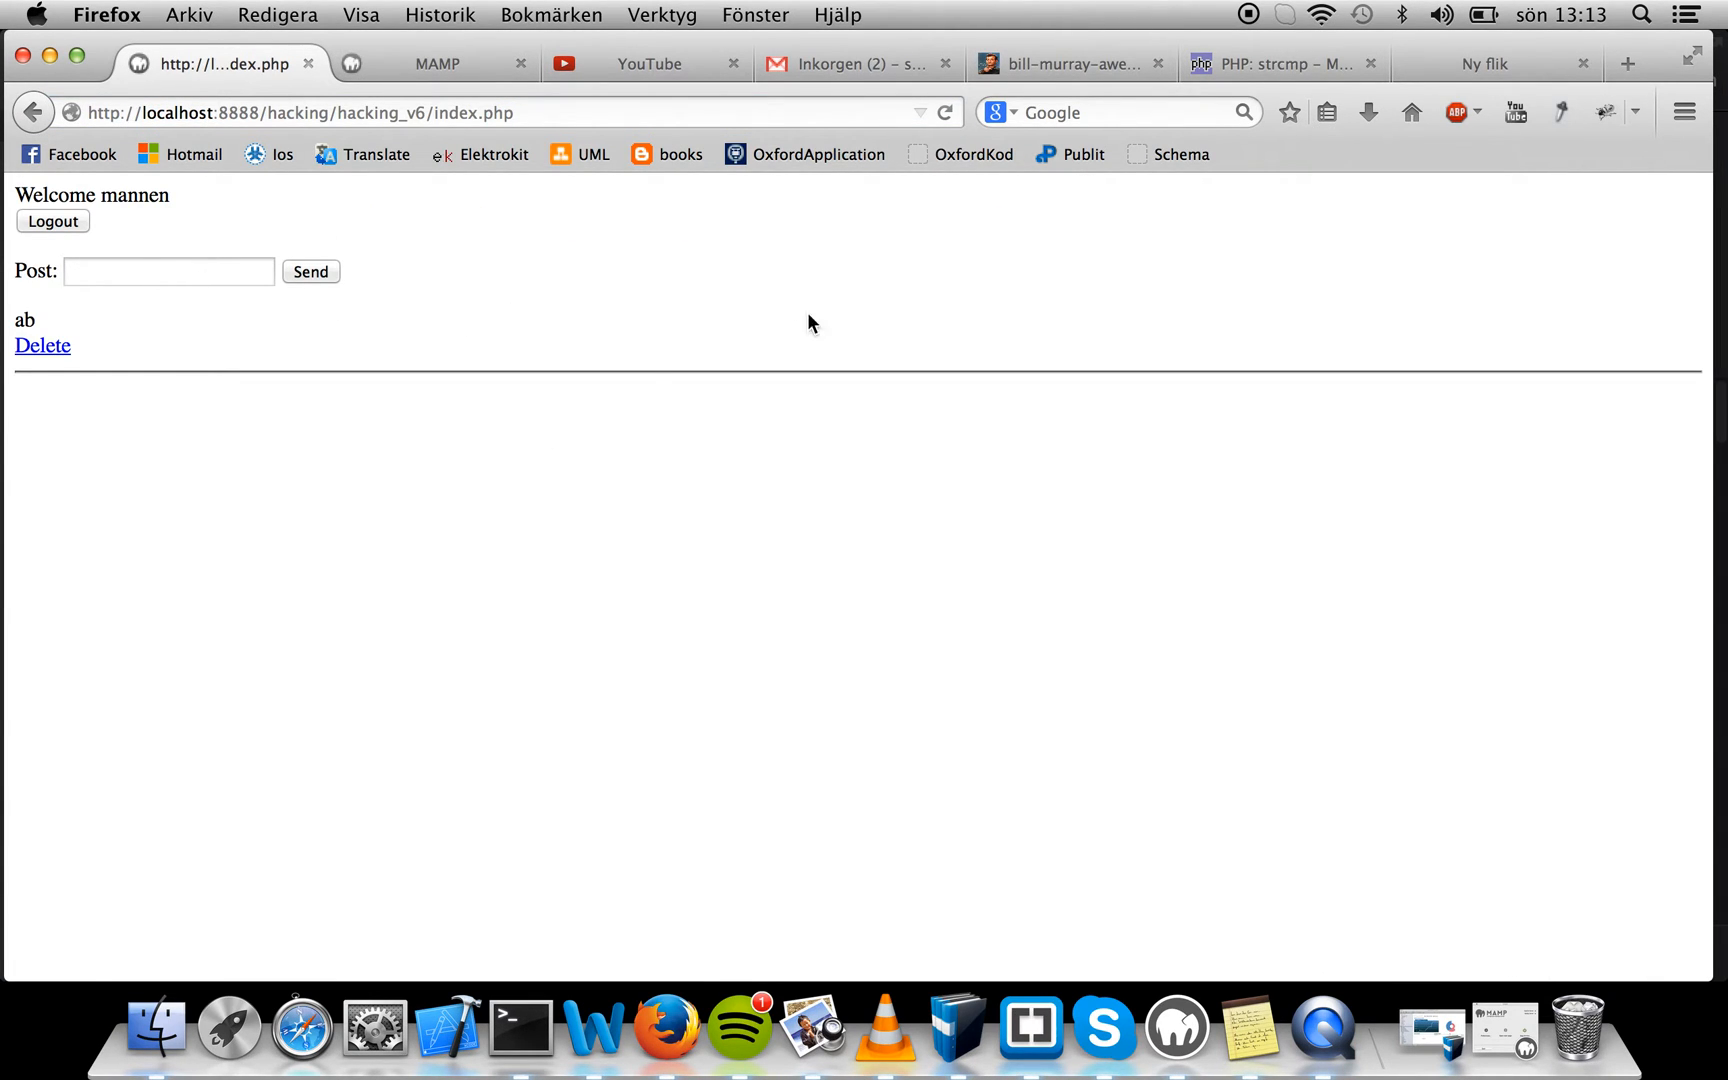
click(849, 63)
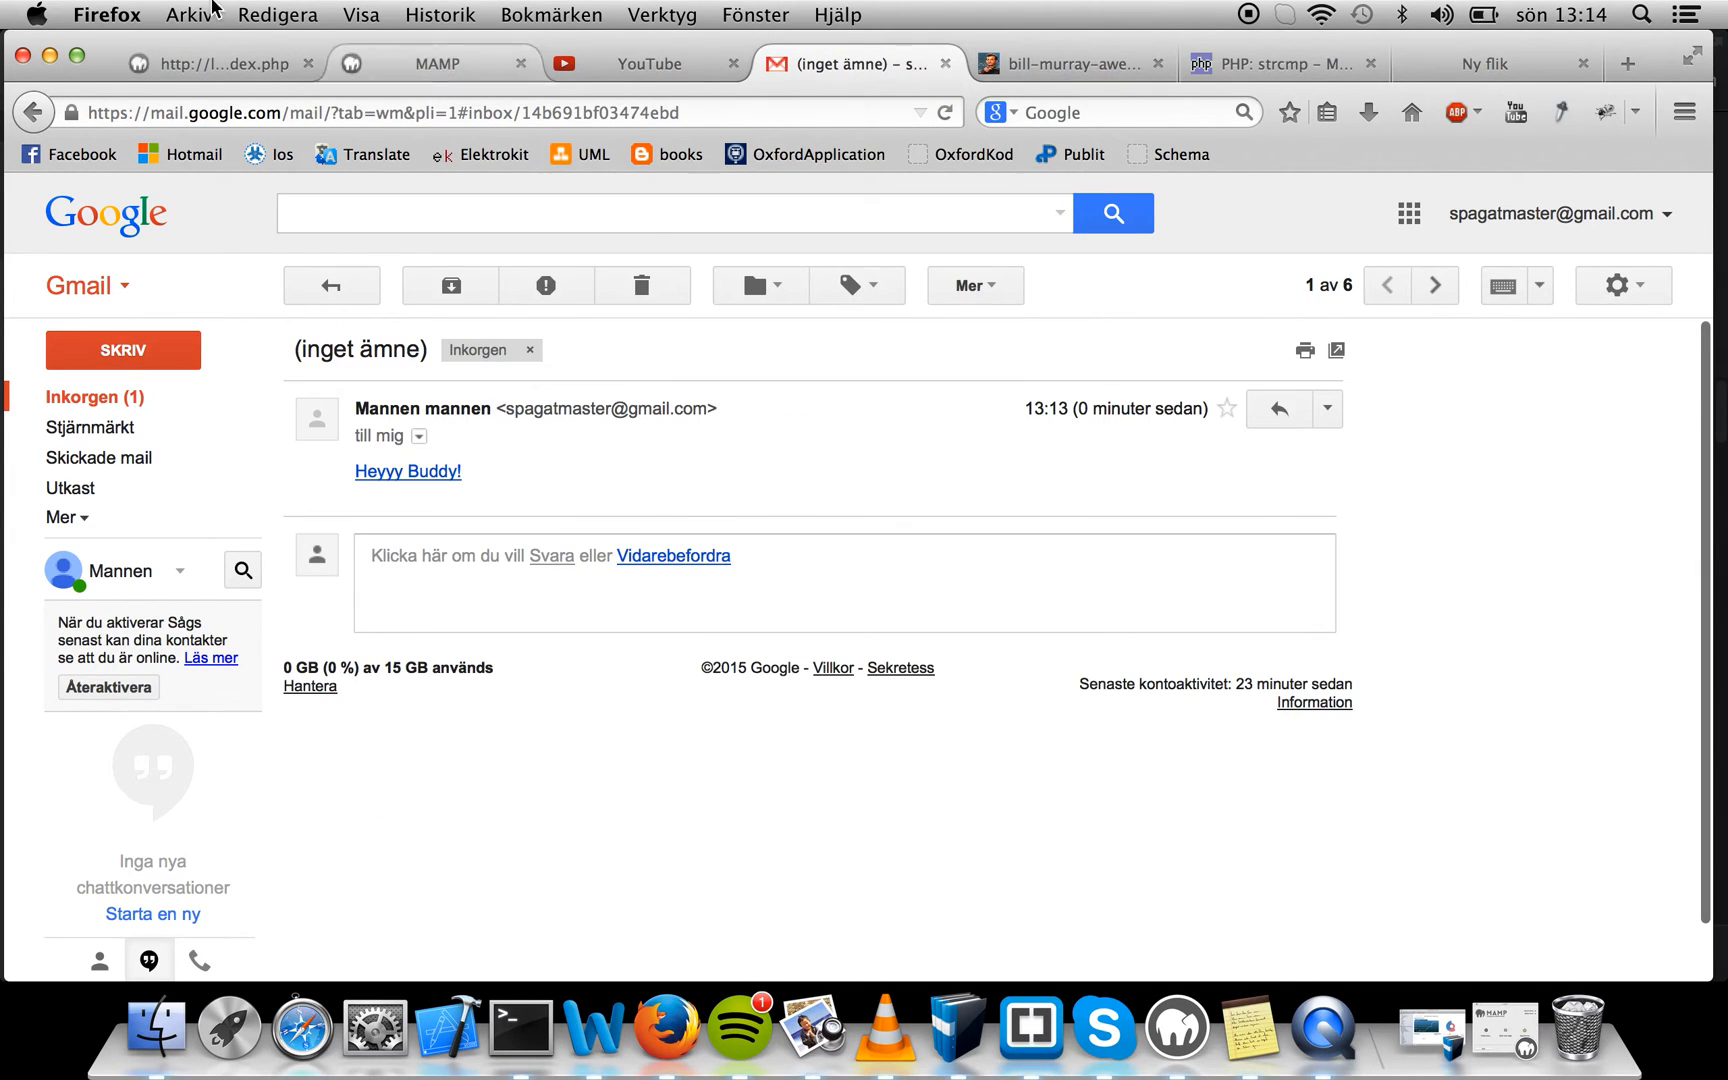
Open the email's 'Heyyy Buddy!' link, landing on the You're Awesome image
click(209, 63)
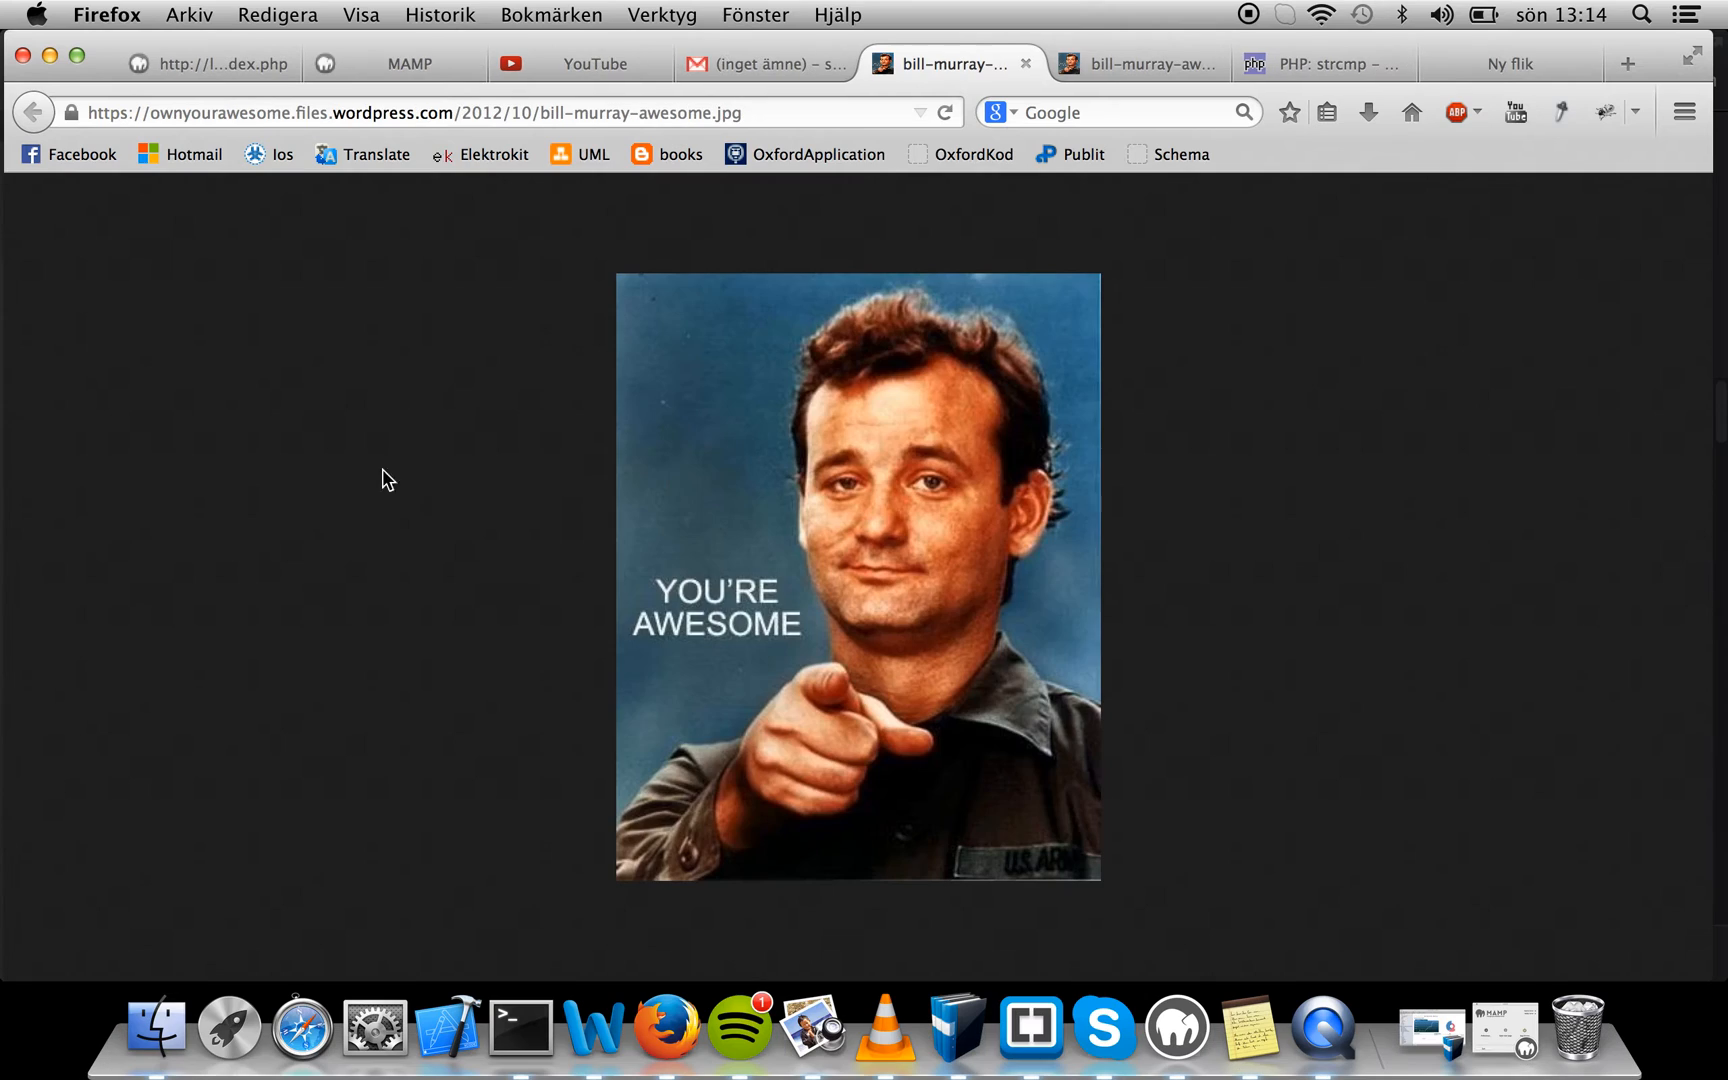
mouse_move(1196, 606)
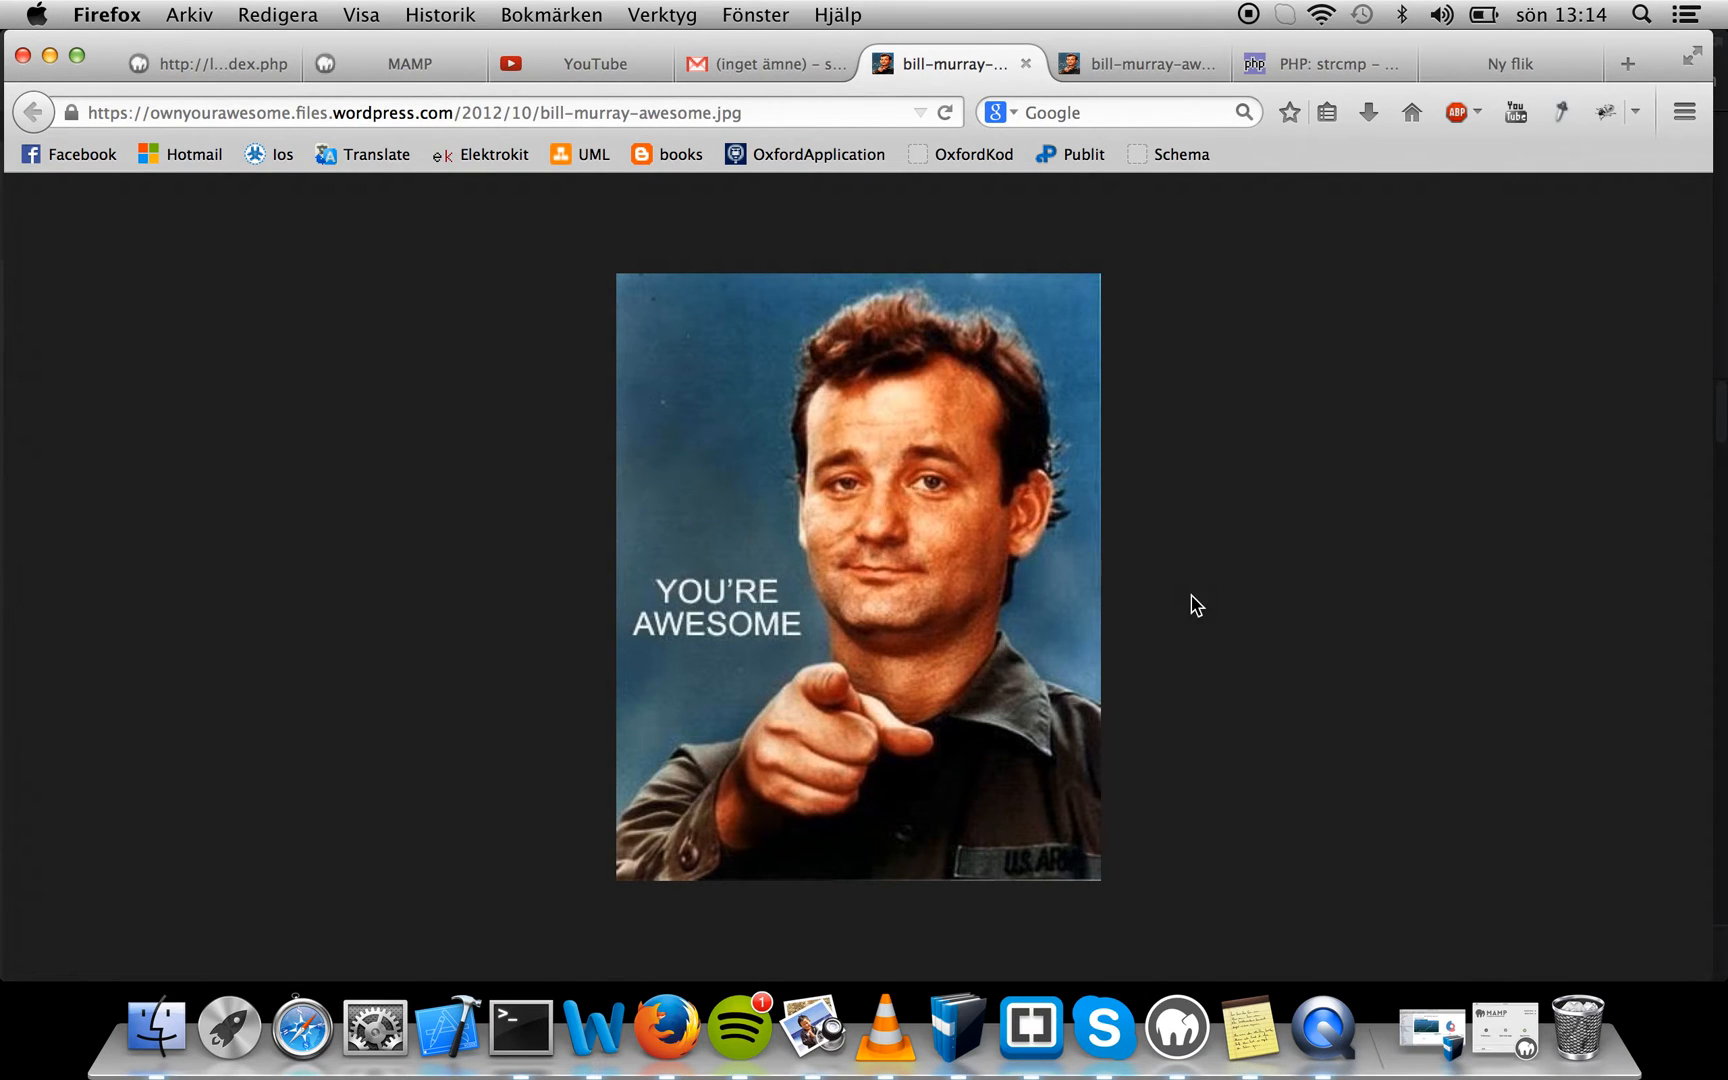
mouse_move(617, 318)
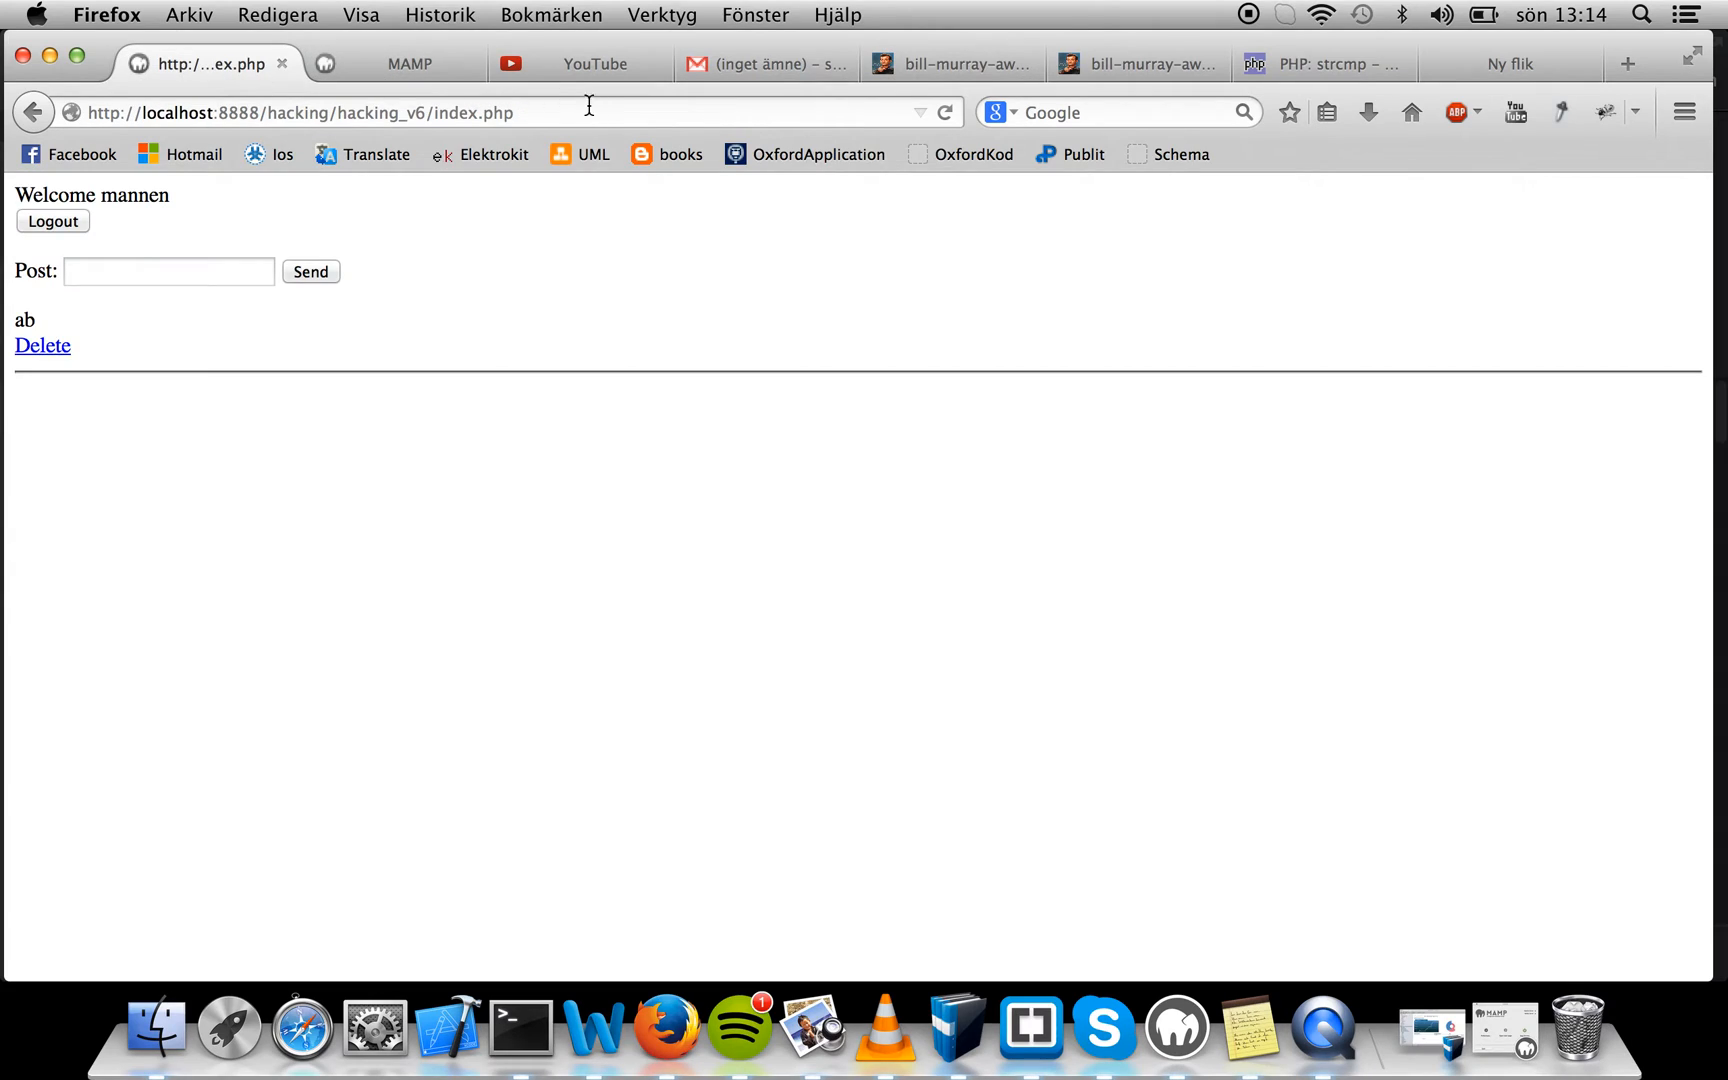
Reload the guestbook to reveal the forged 'Malicious attack MTF' post below 'ab'
click(310, 271)
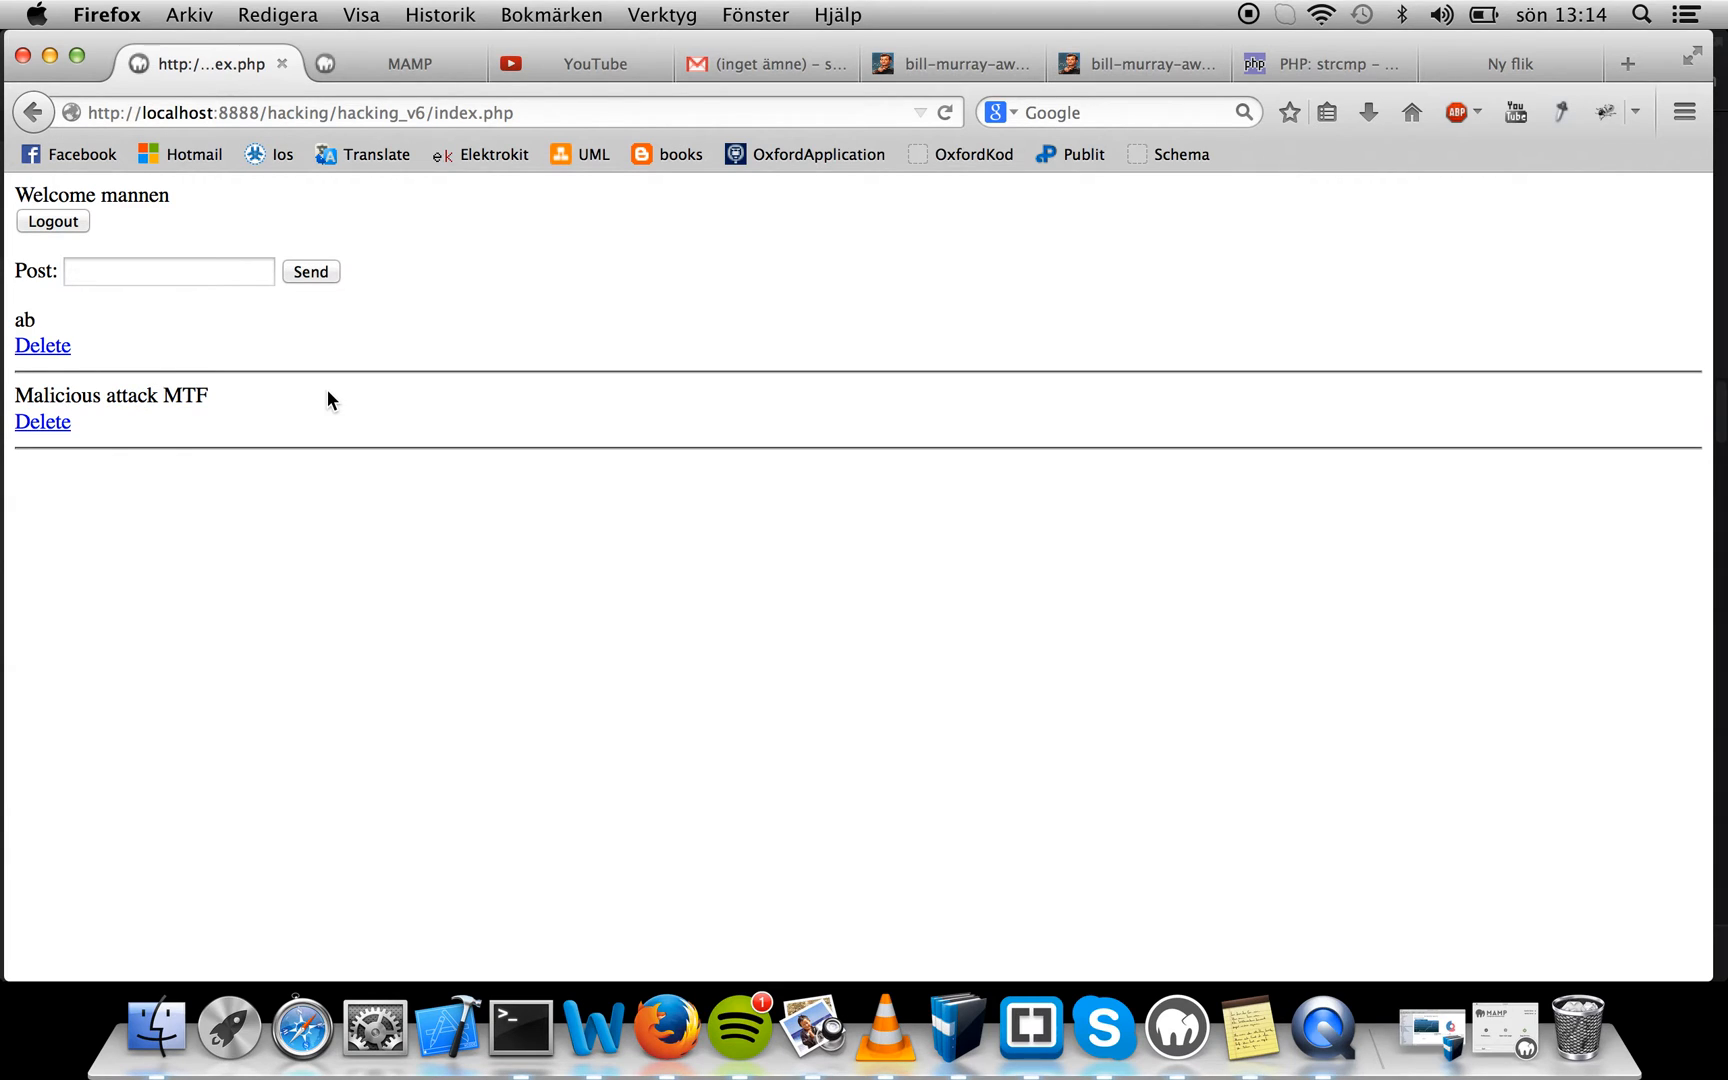
mouse_move(463, 184)
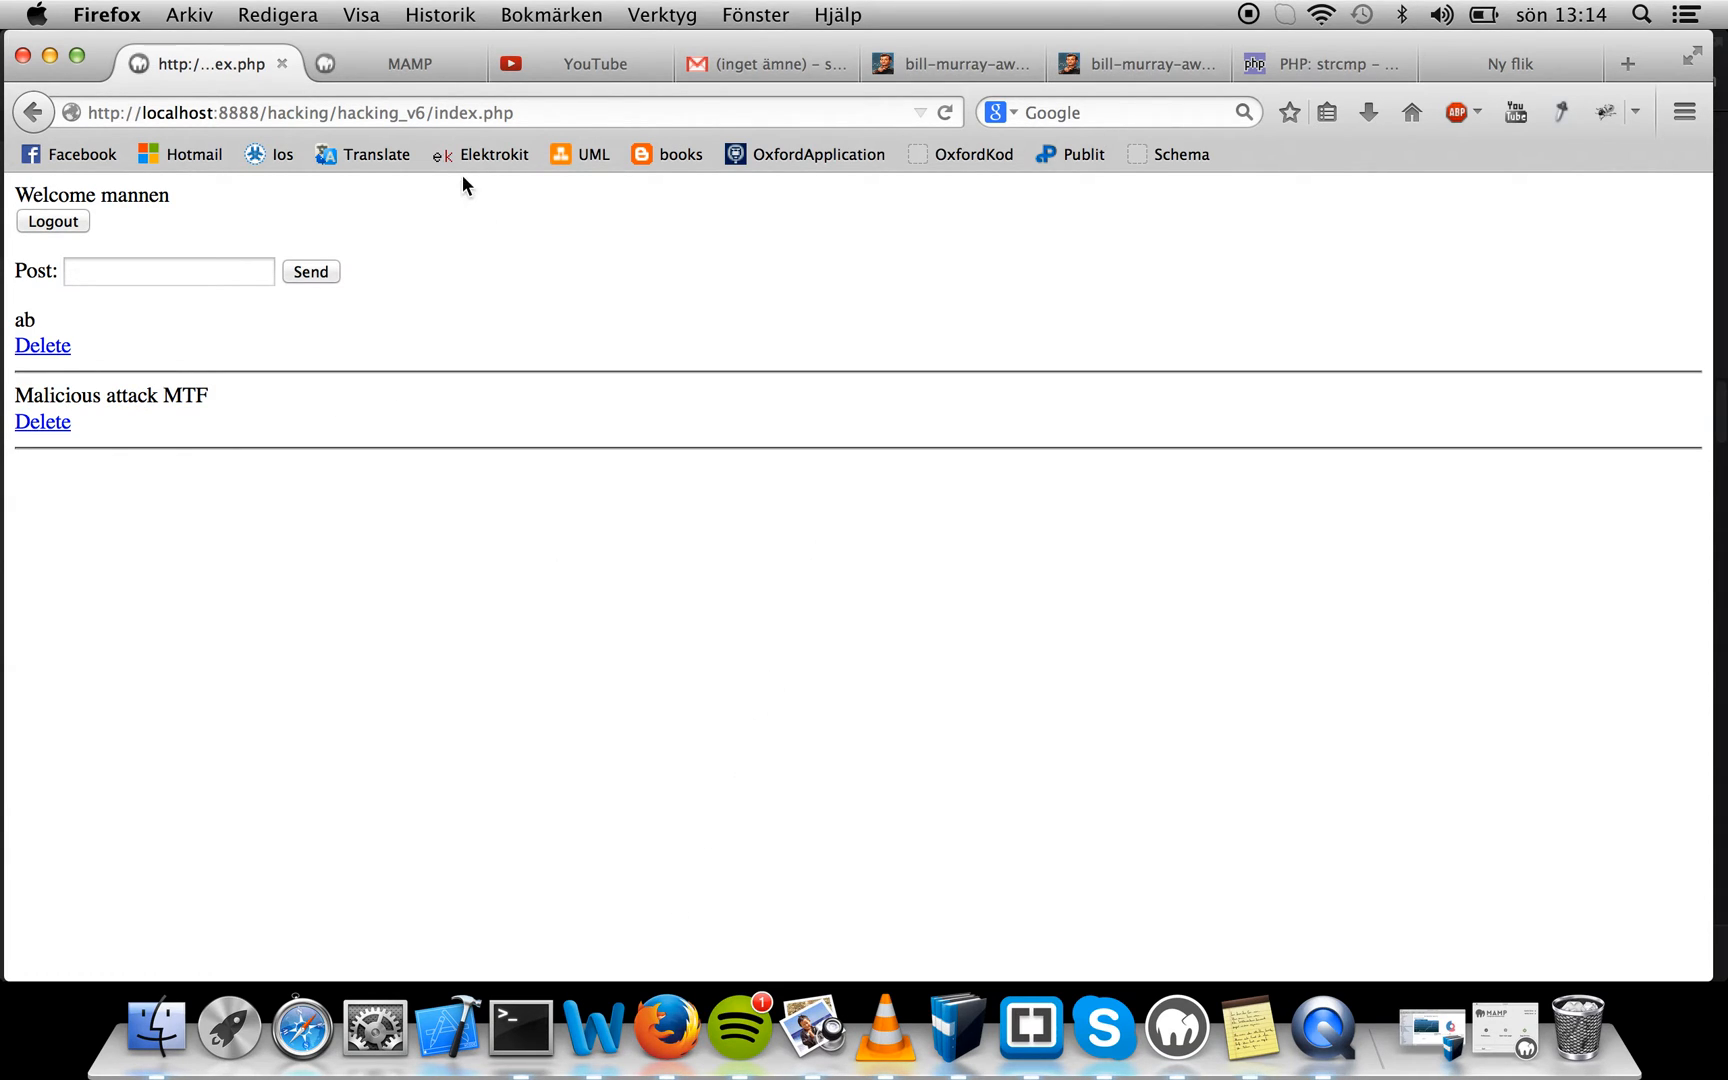
click(1028, 1030)
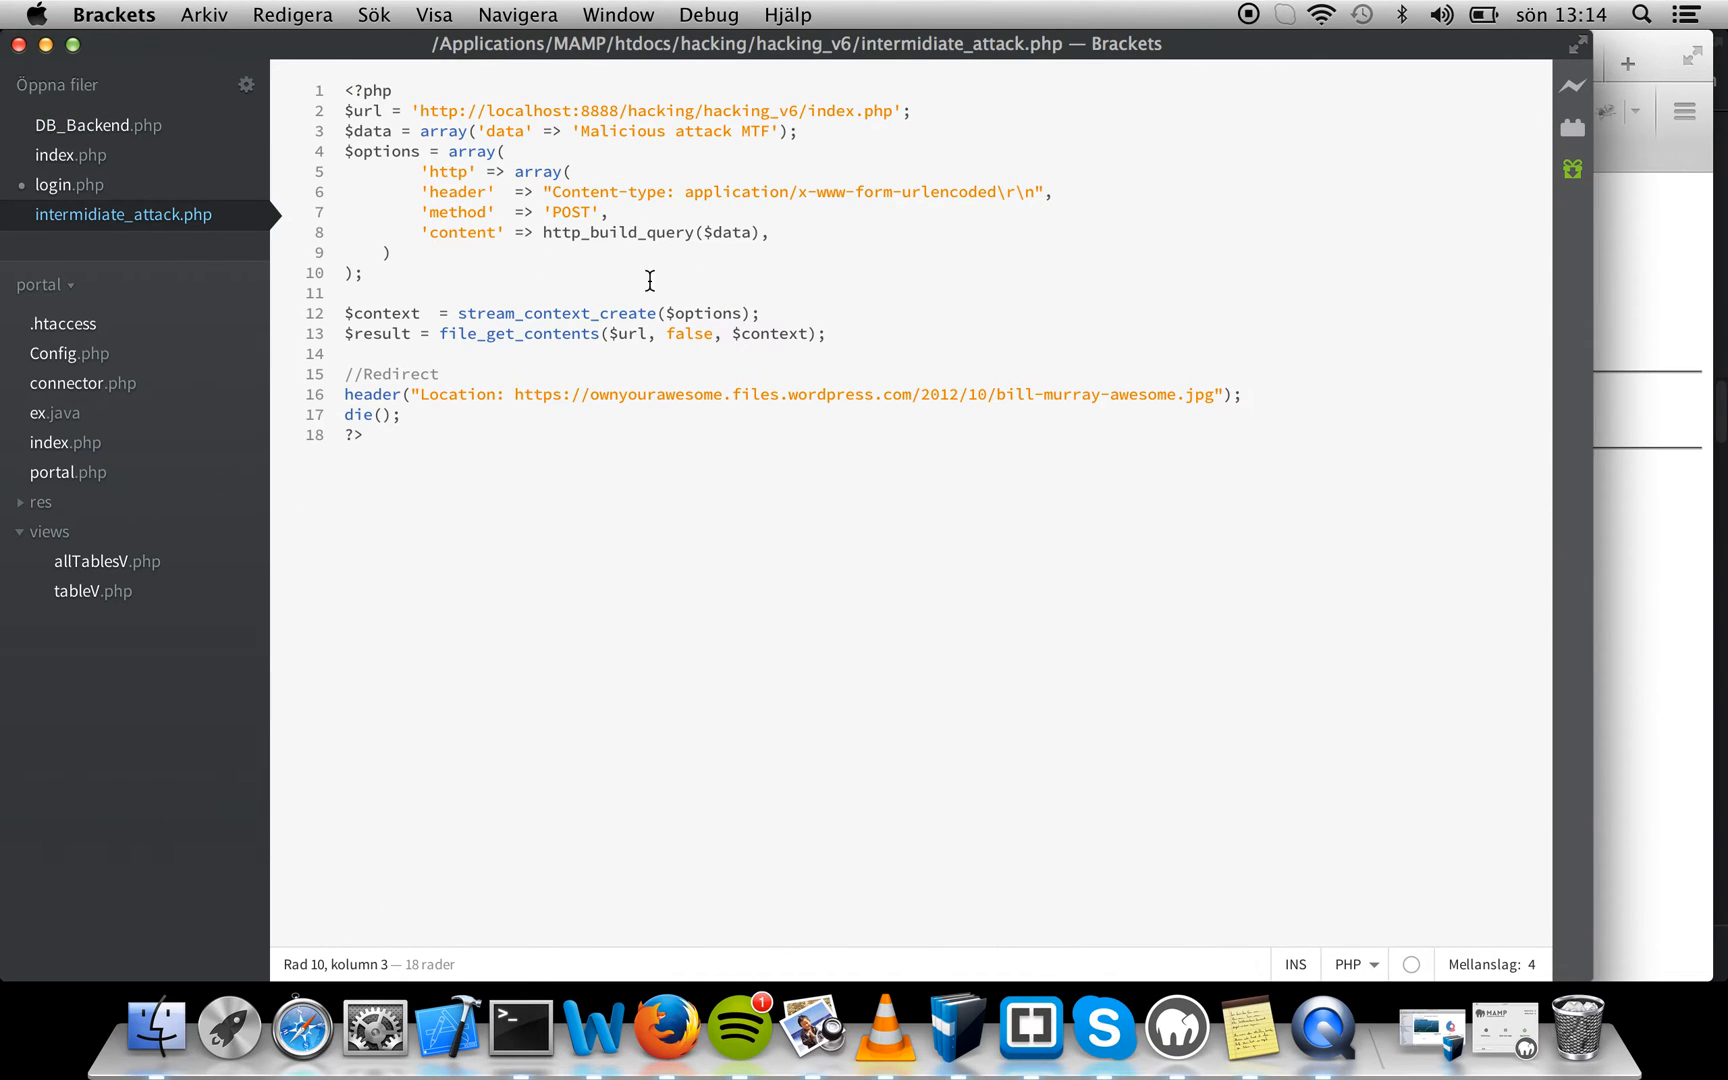
mouse_move(1675, 639)
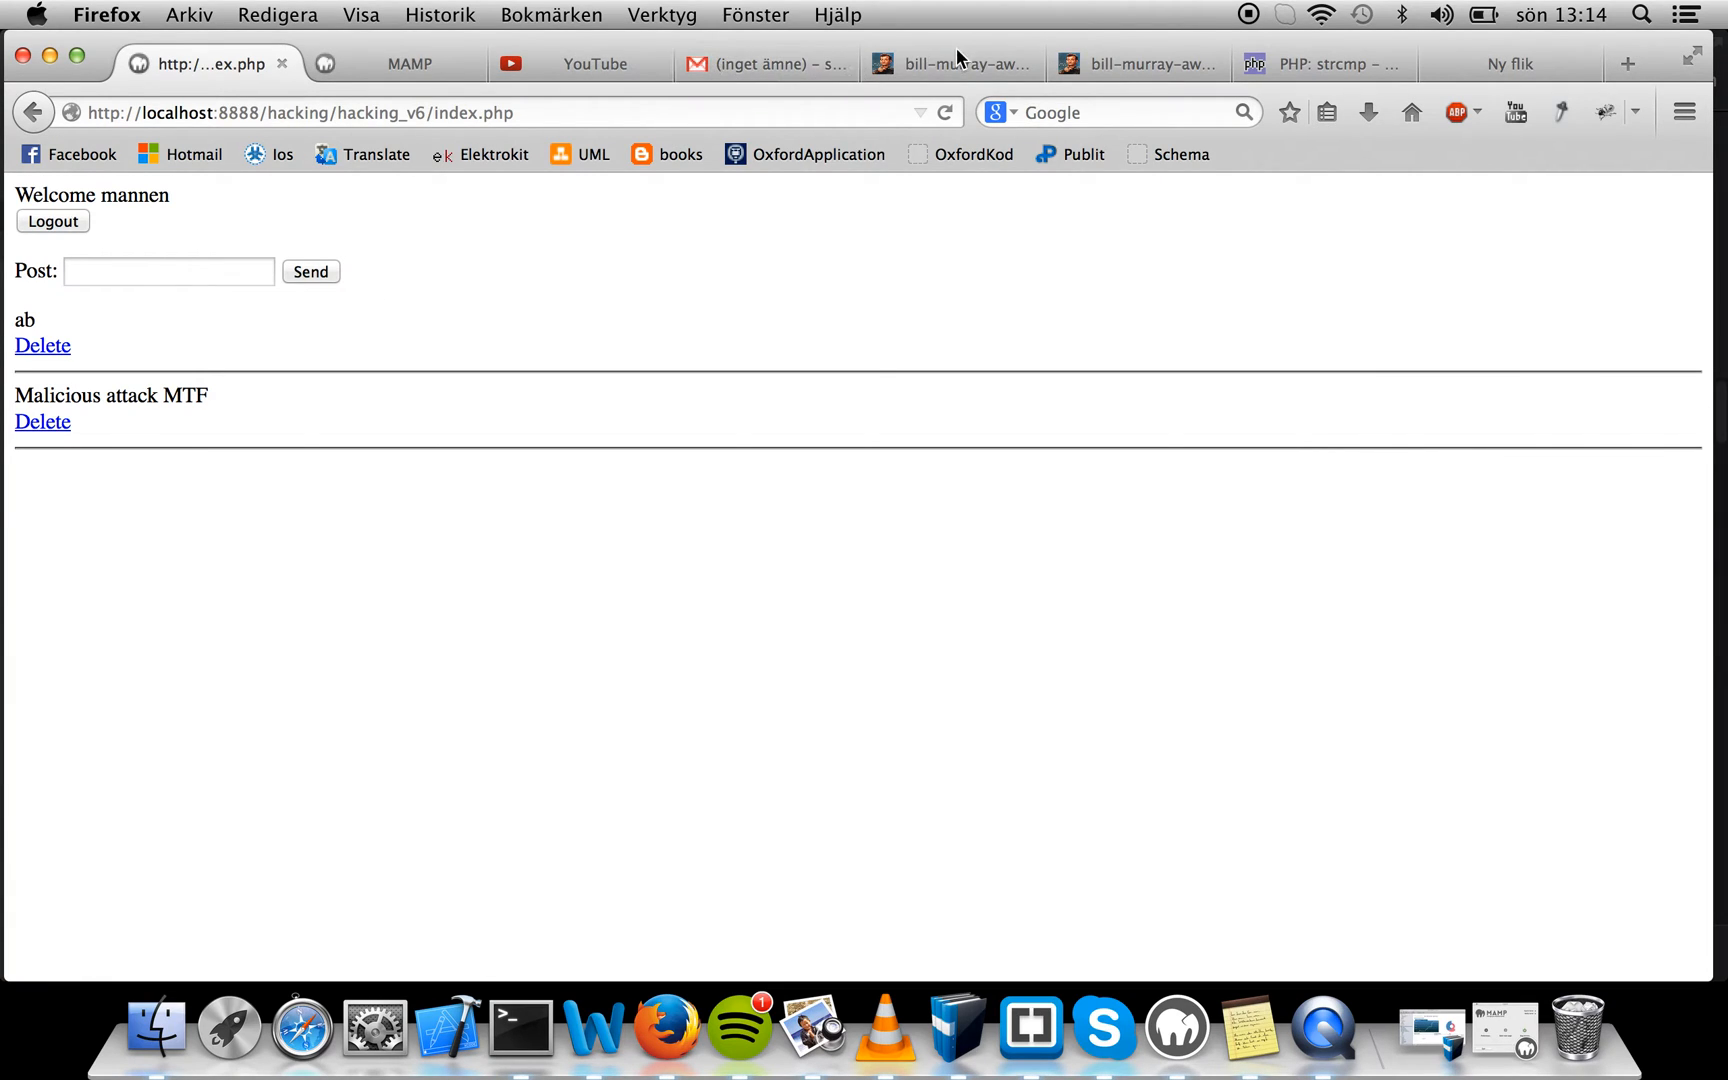
mouse_move(462, 278)
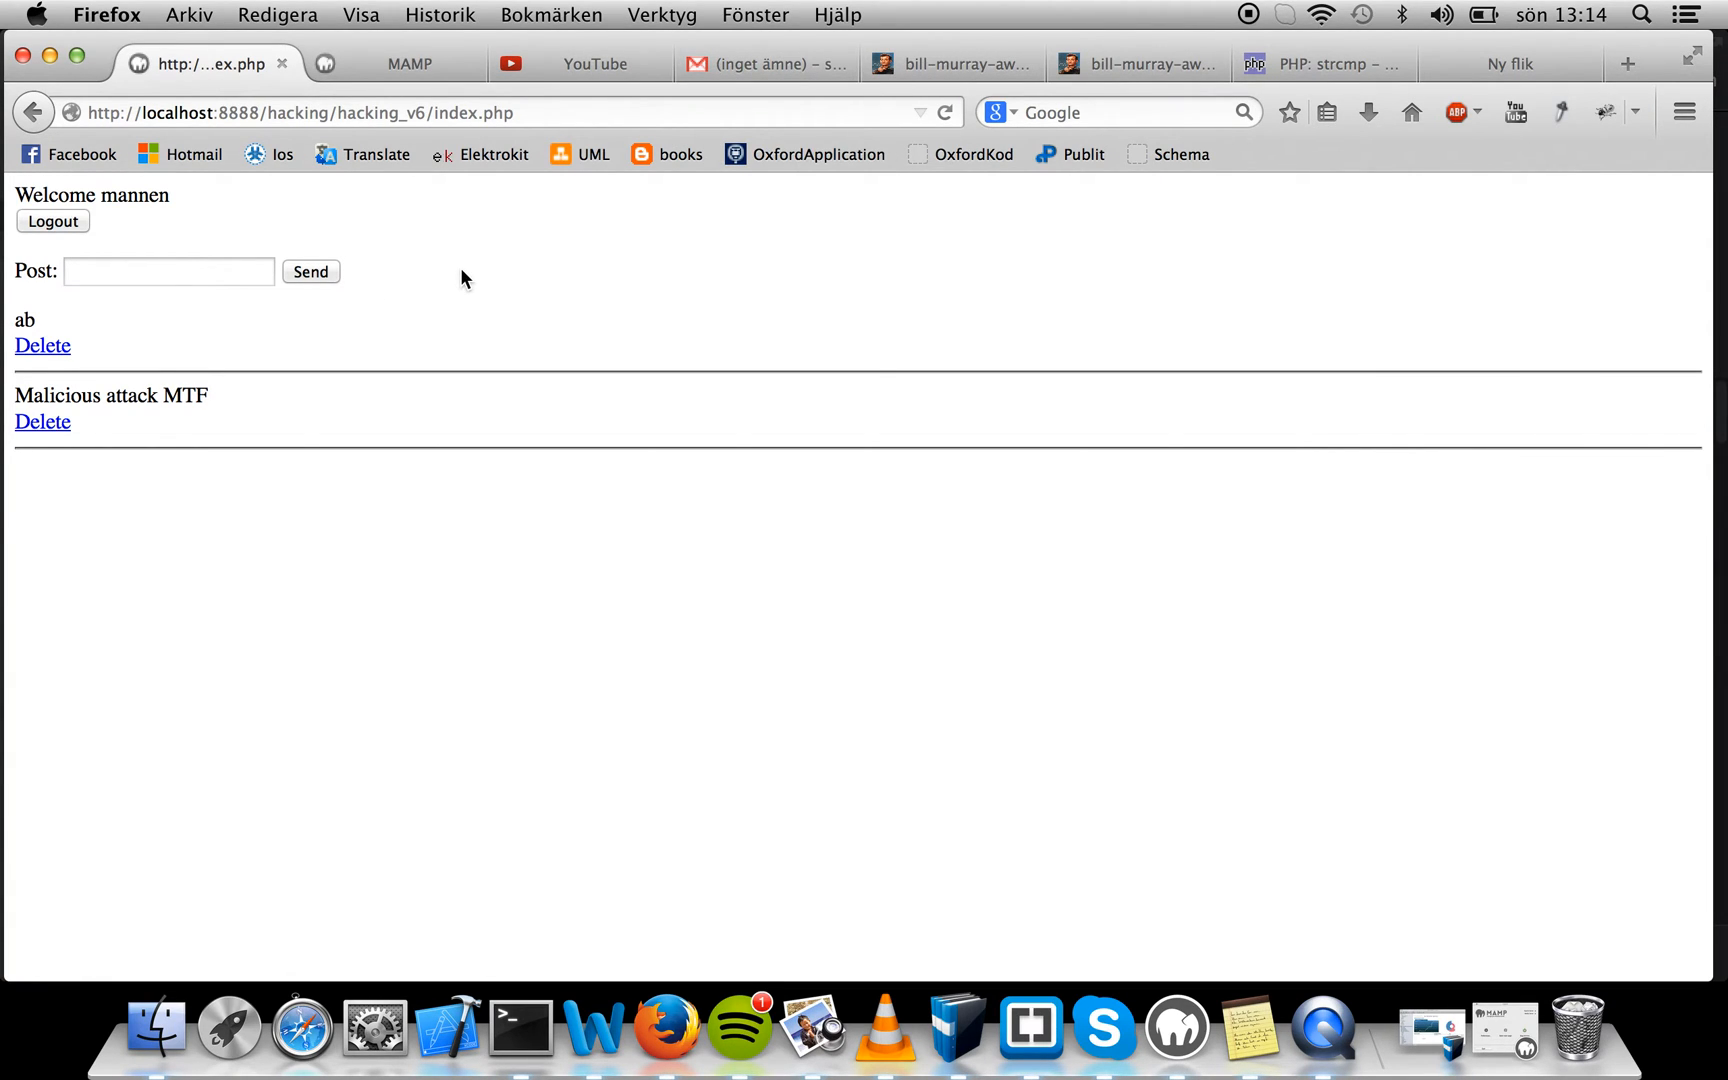
mouse_move(436, 281)
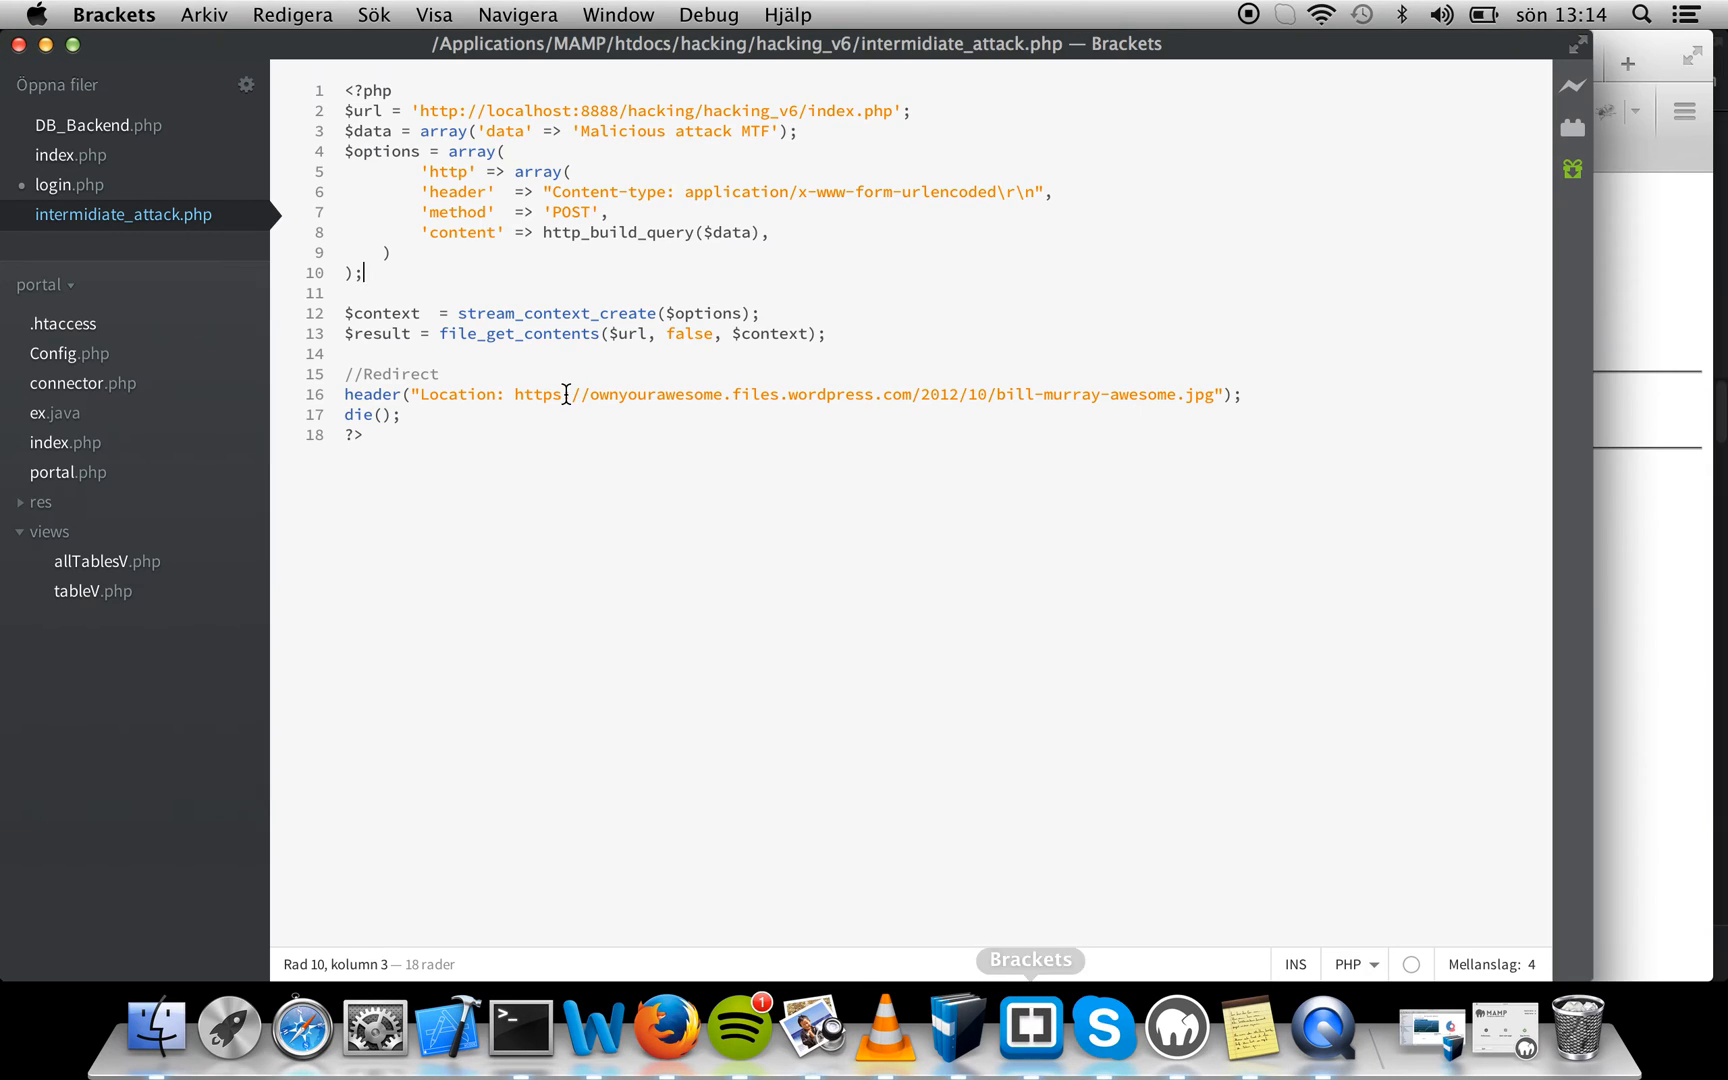
Switch from intermidiate_attack.php back to index.php in the Open Files list
click(72, 154)
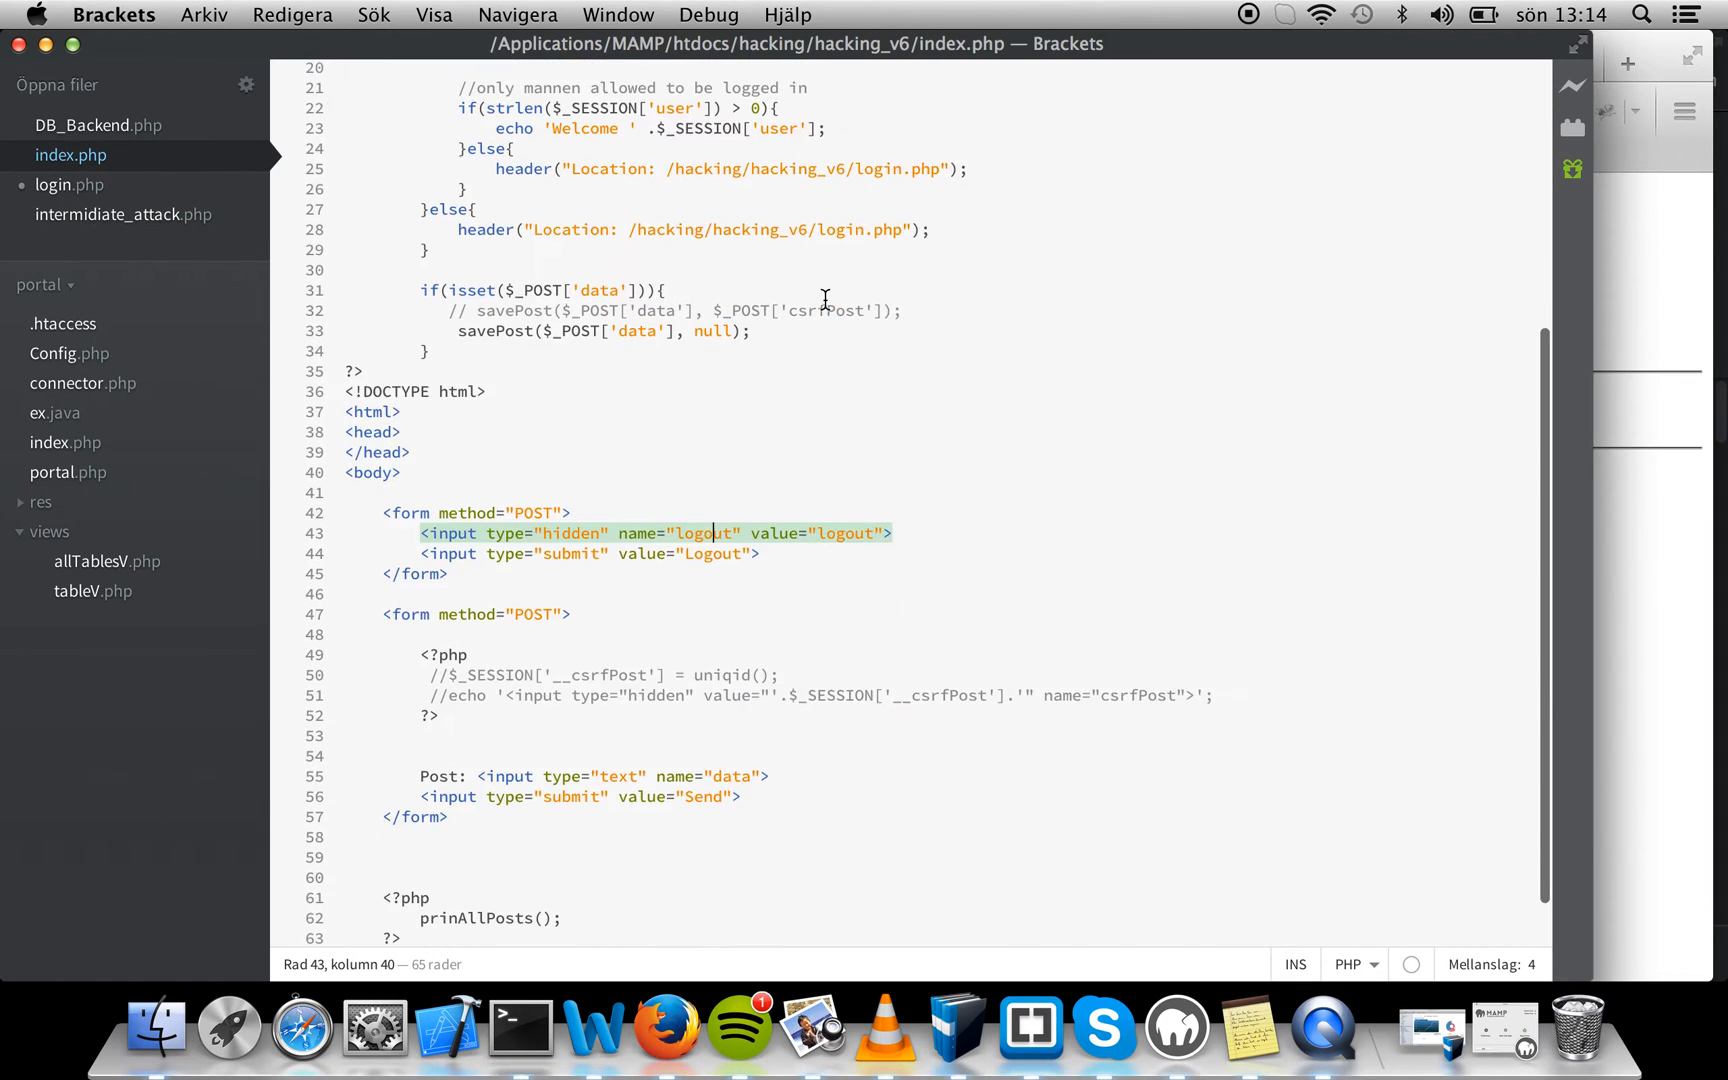
Uncomment the uniqid session token line and the hidden csrfPost input echo
scroll(down, 3)
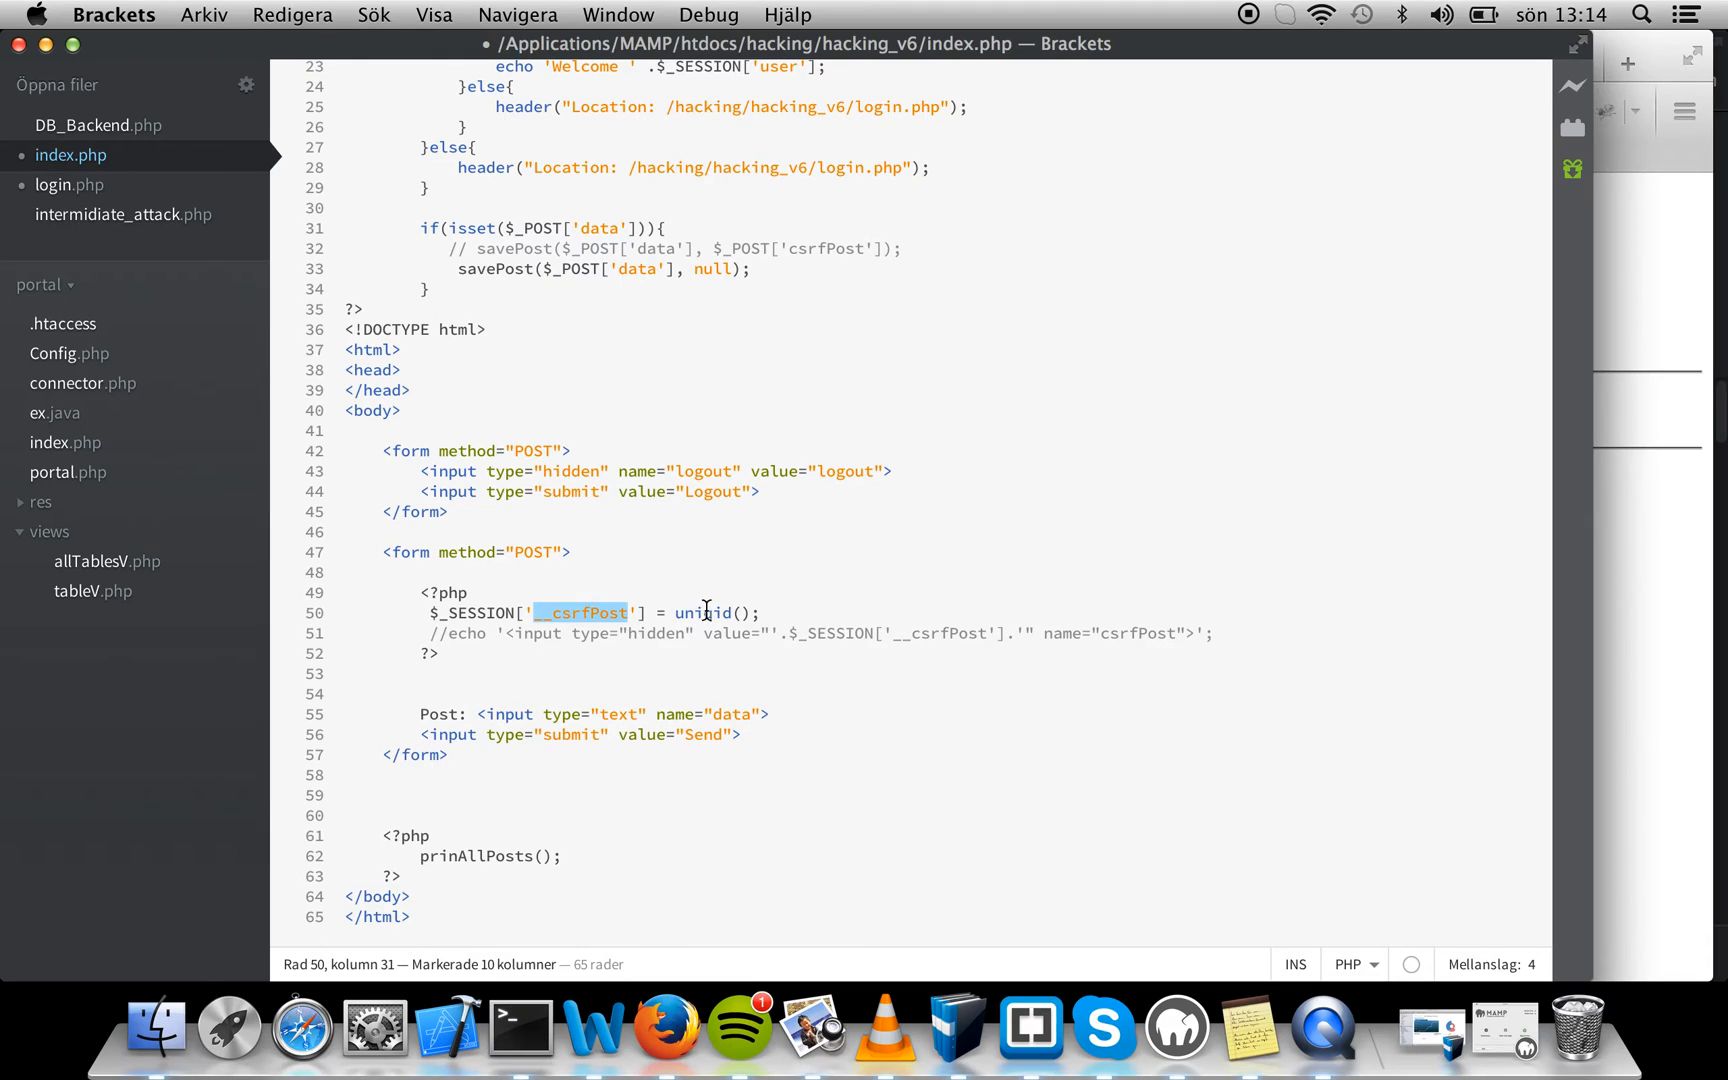
click(771, 613)
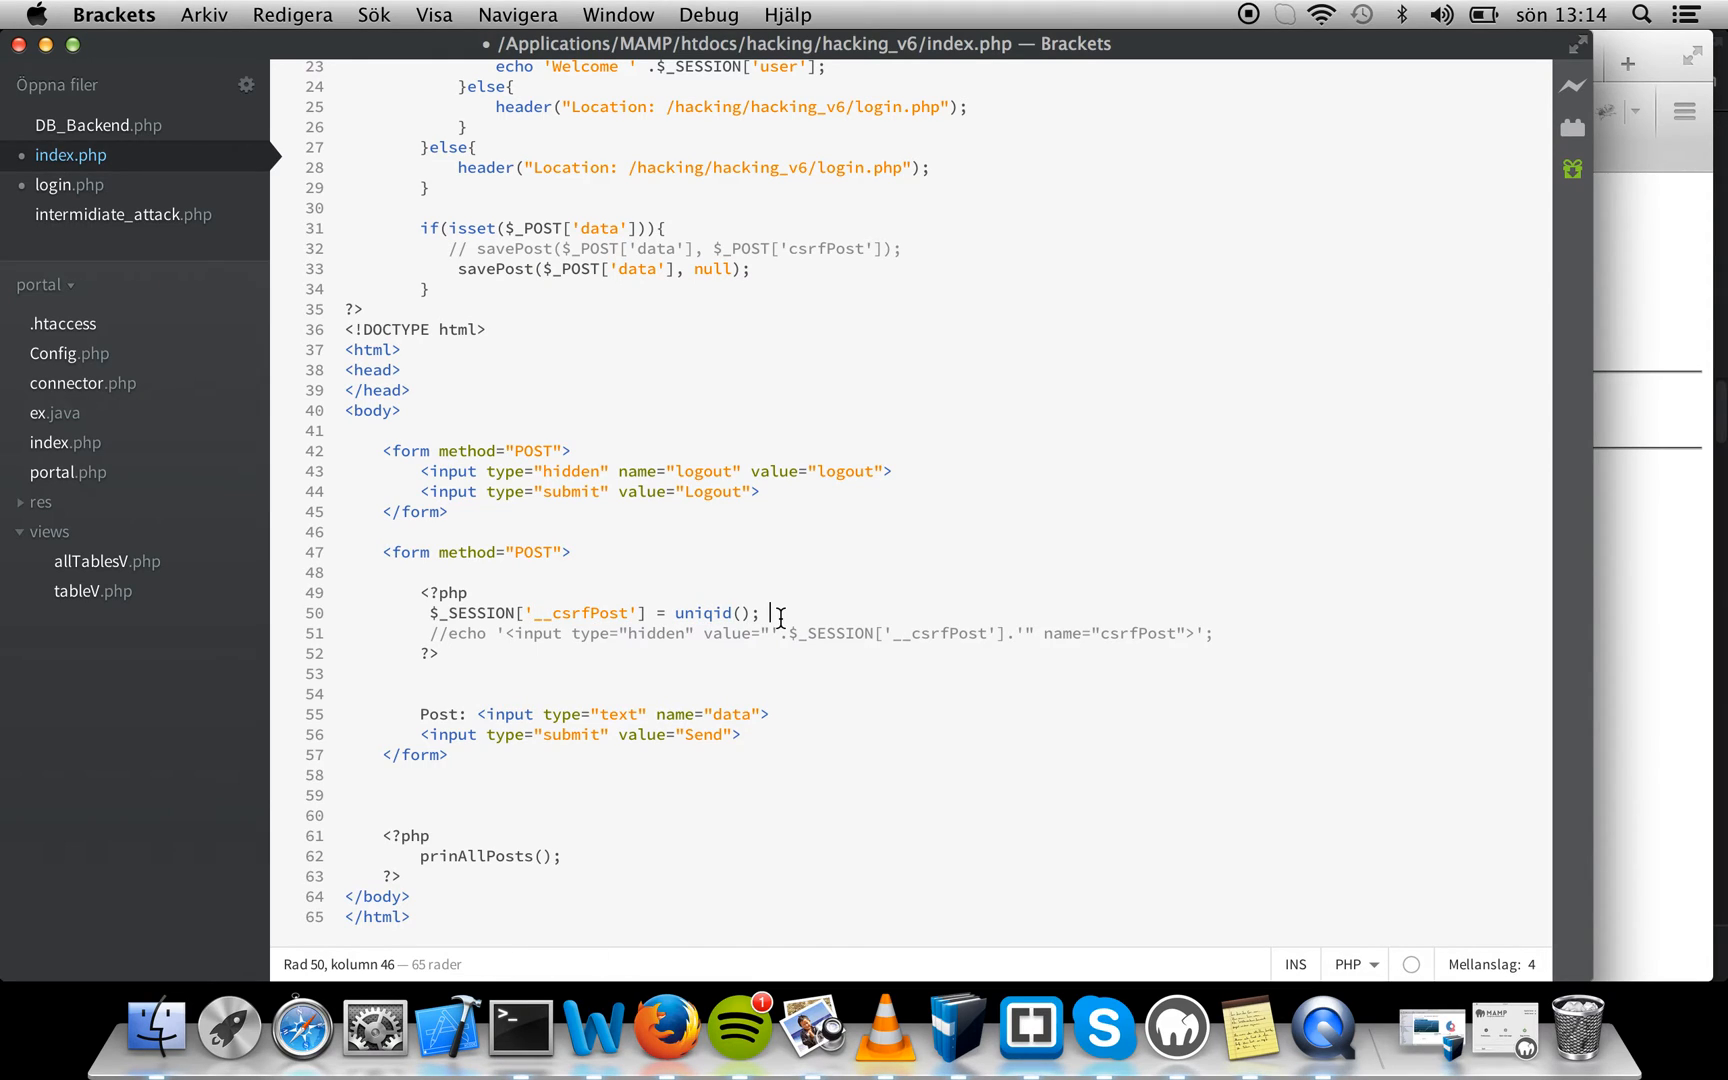
click(455, 640)
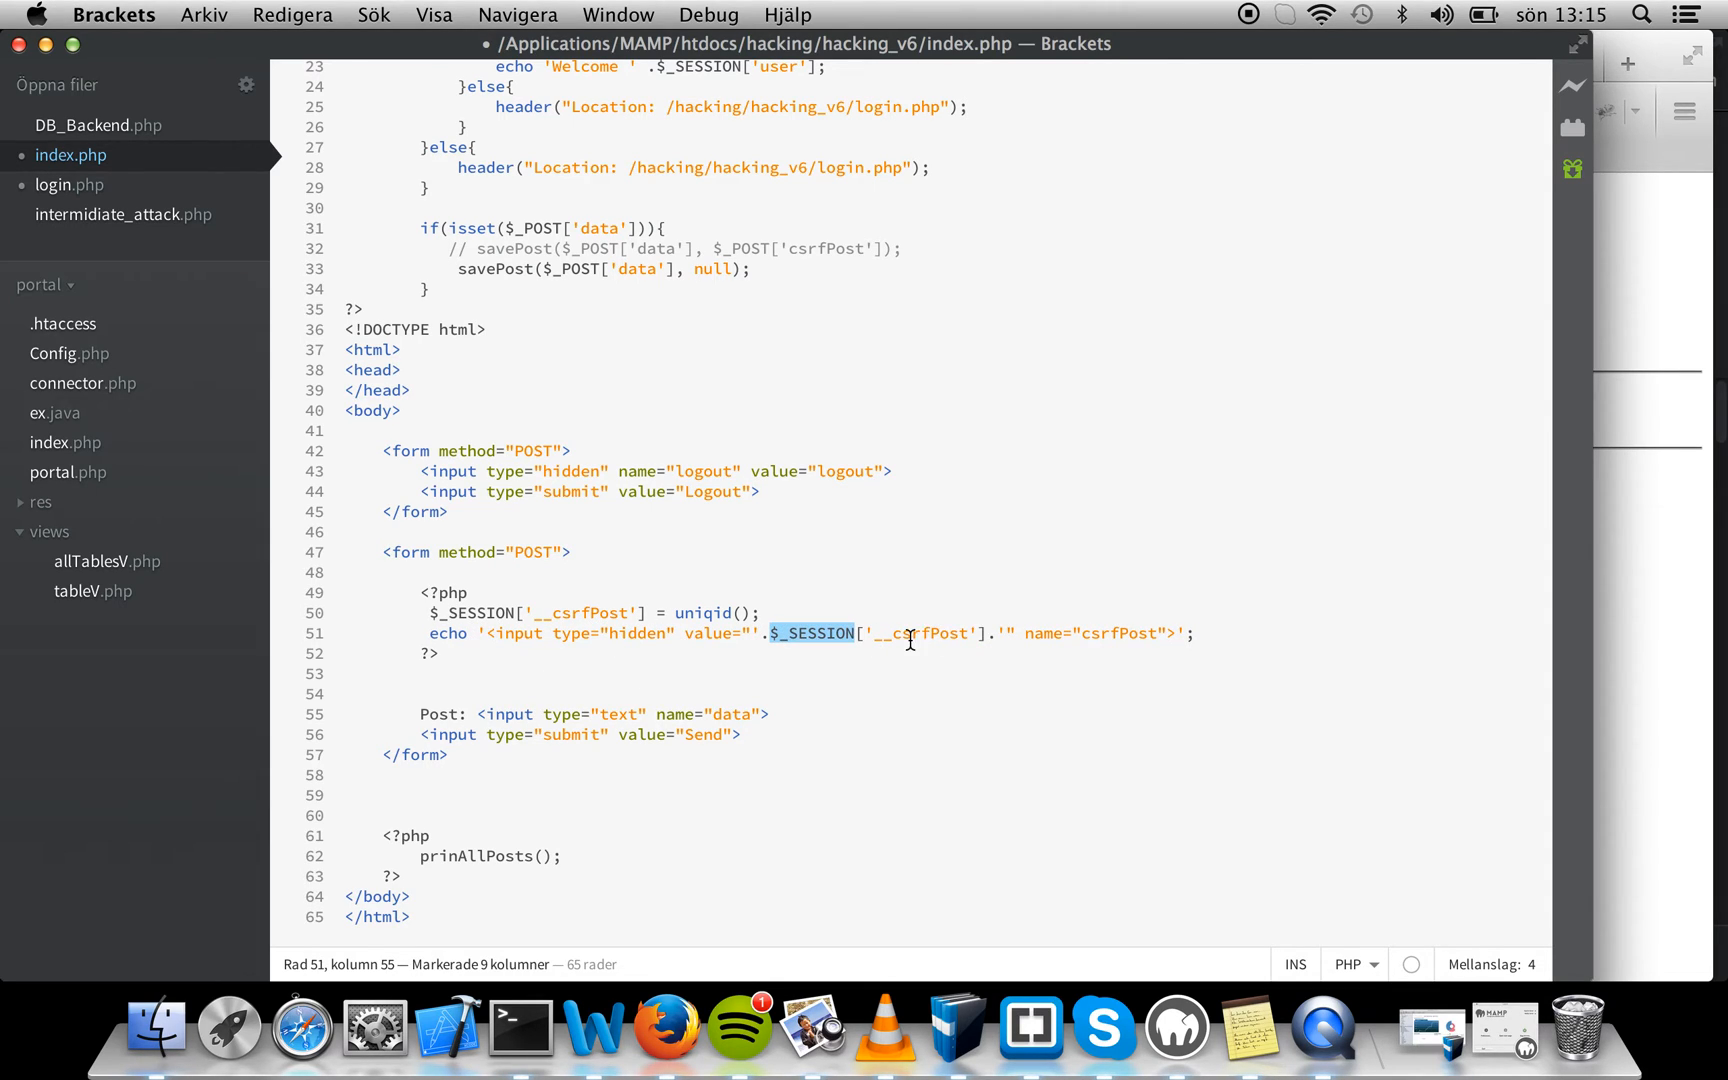
click(419, 572)
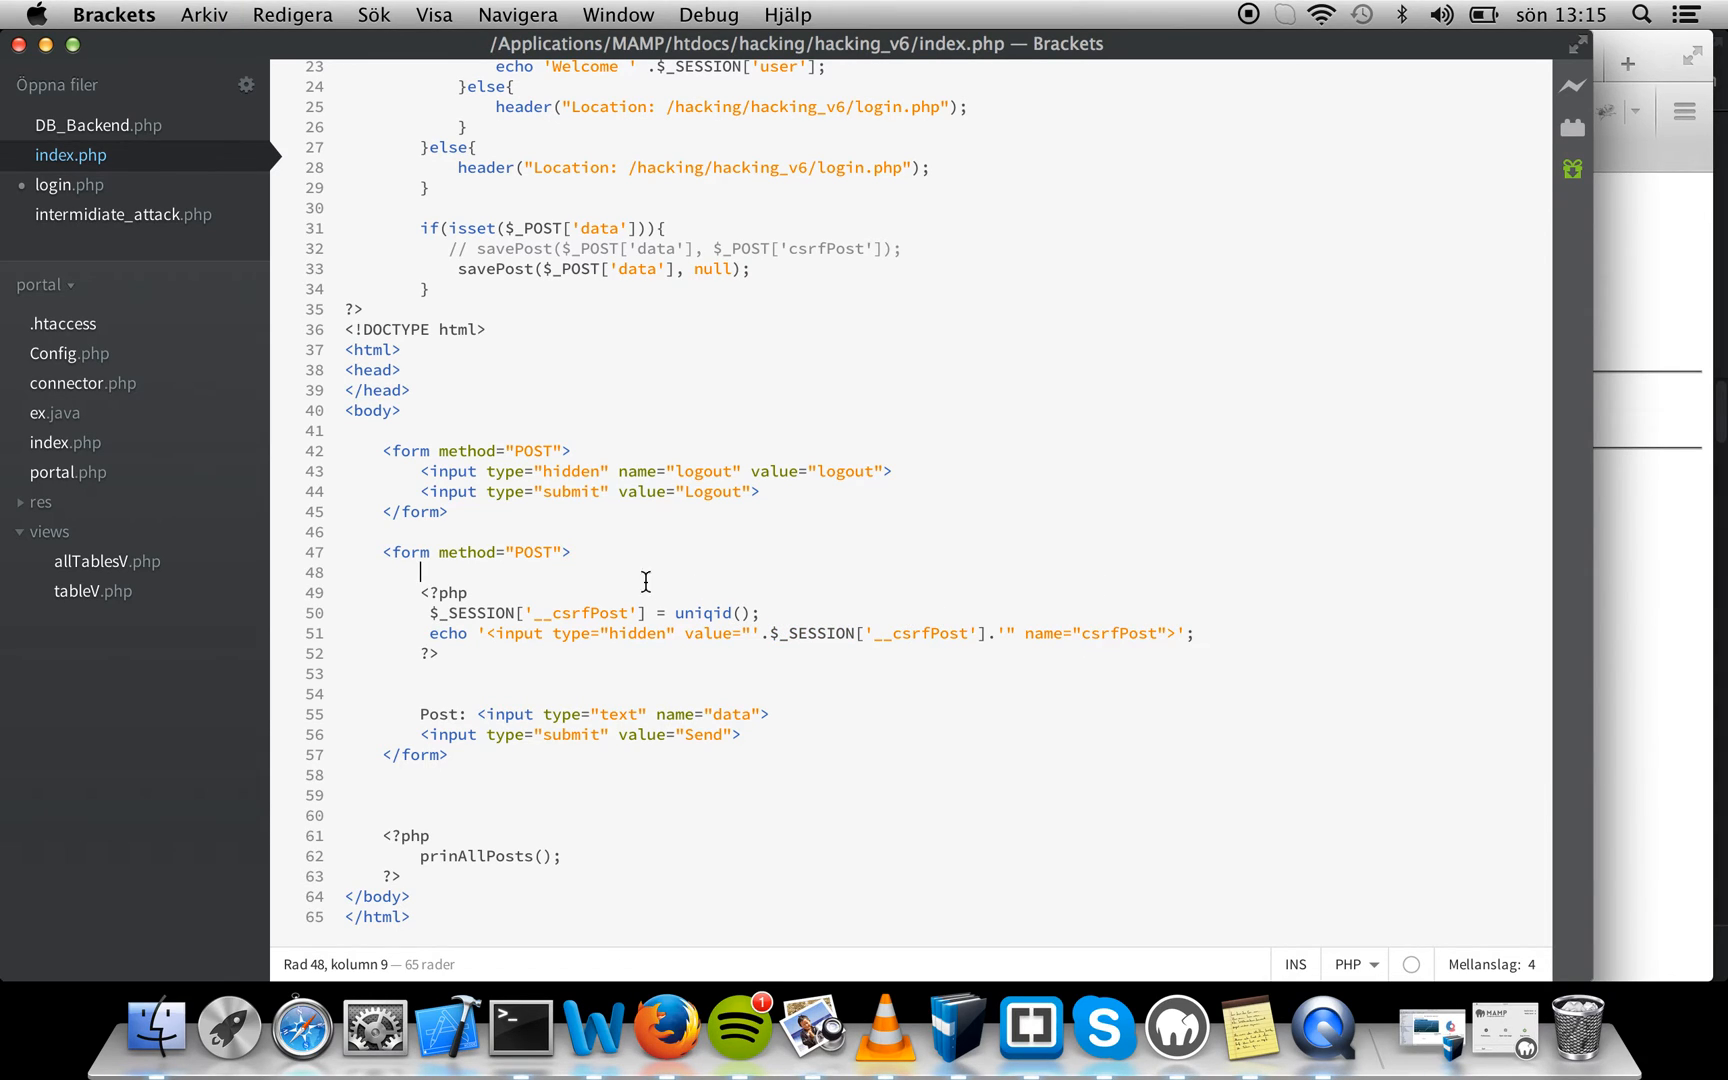
double_click(1119, 633)
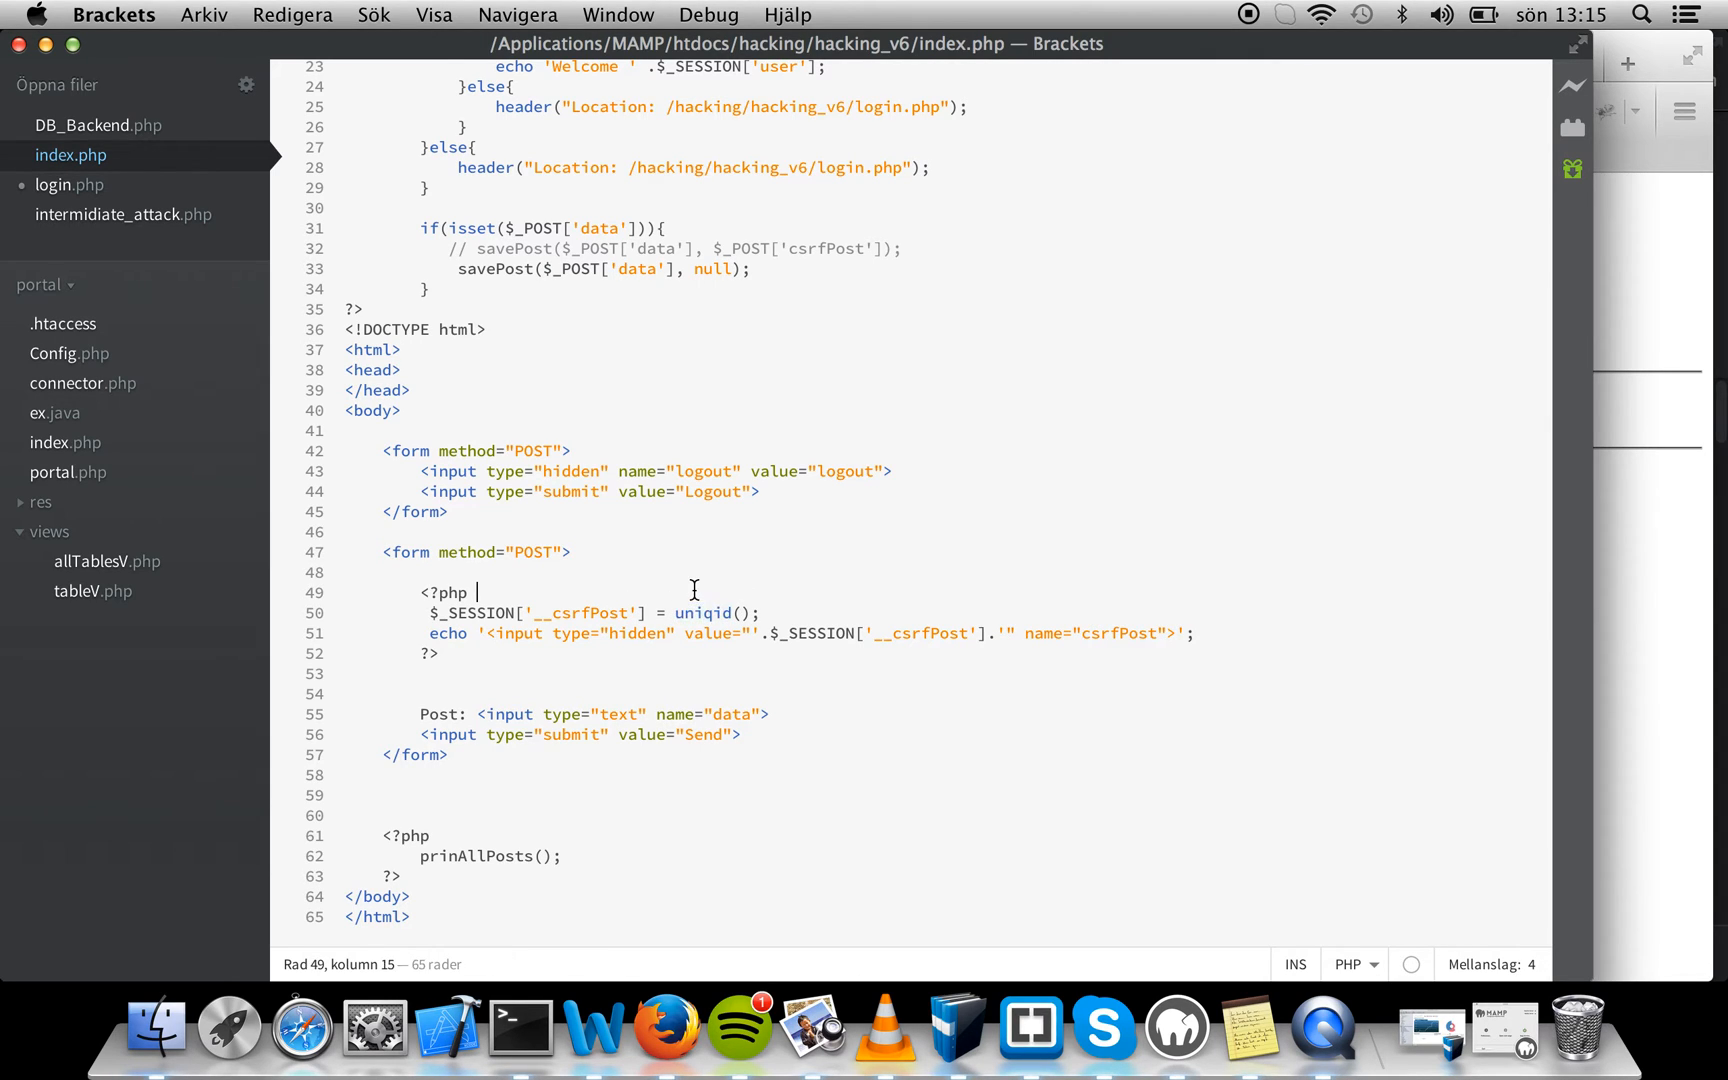
Make the post handler pass $_POST['csrfPost'] to savePost instead of null
click(557, 230)
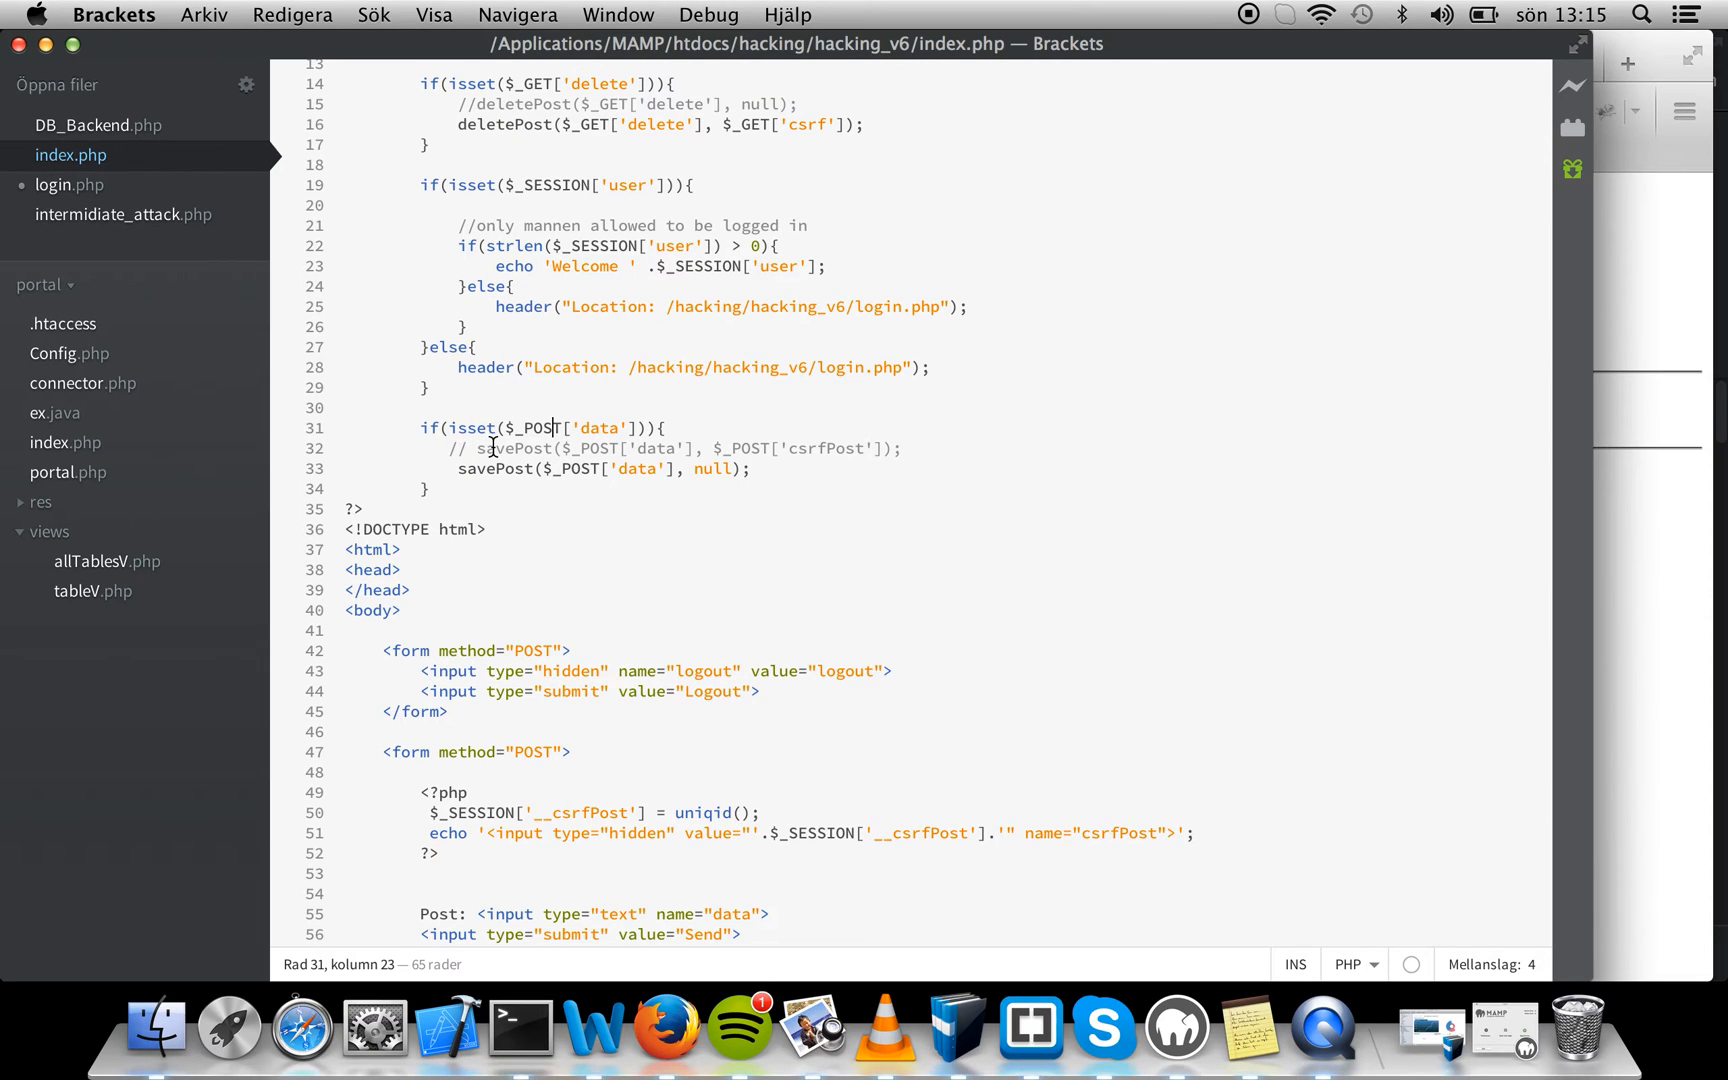
click(620, 467)
text(//)
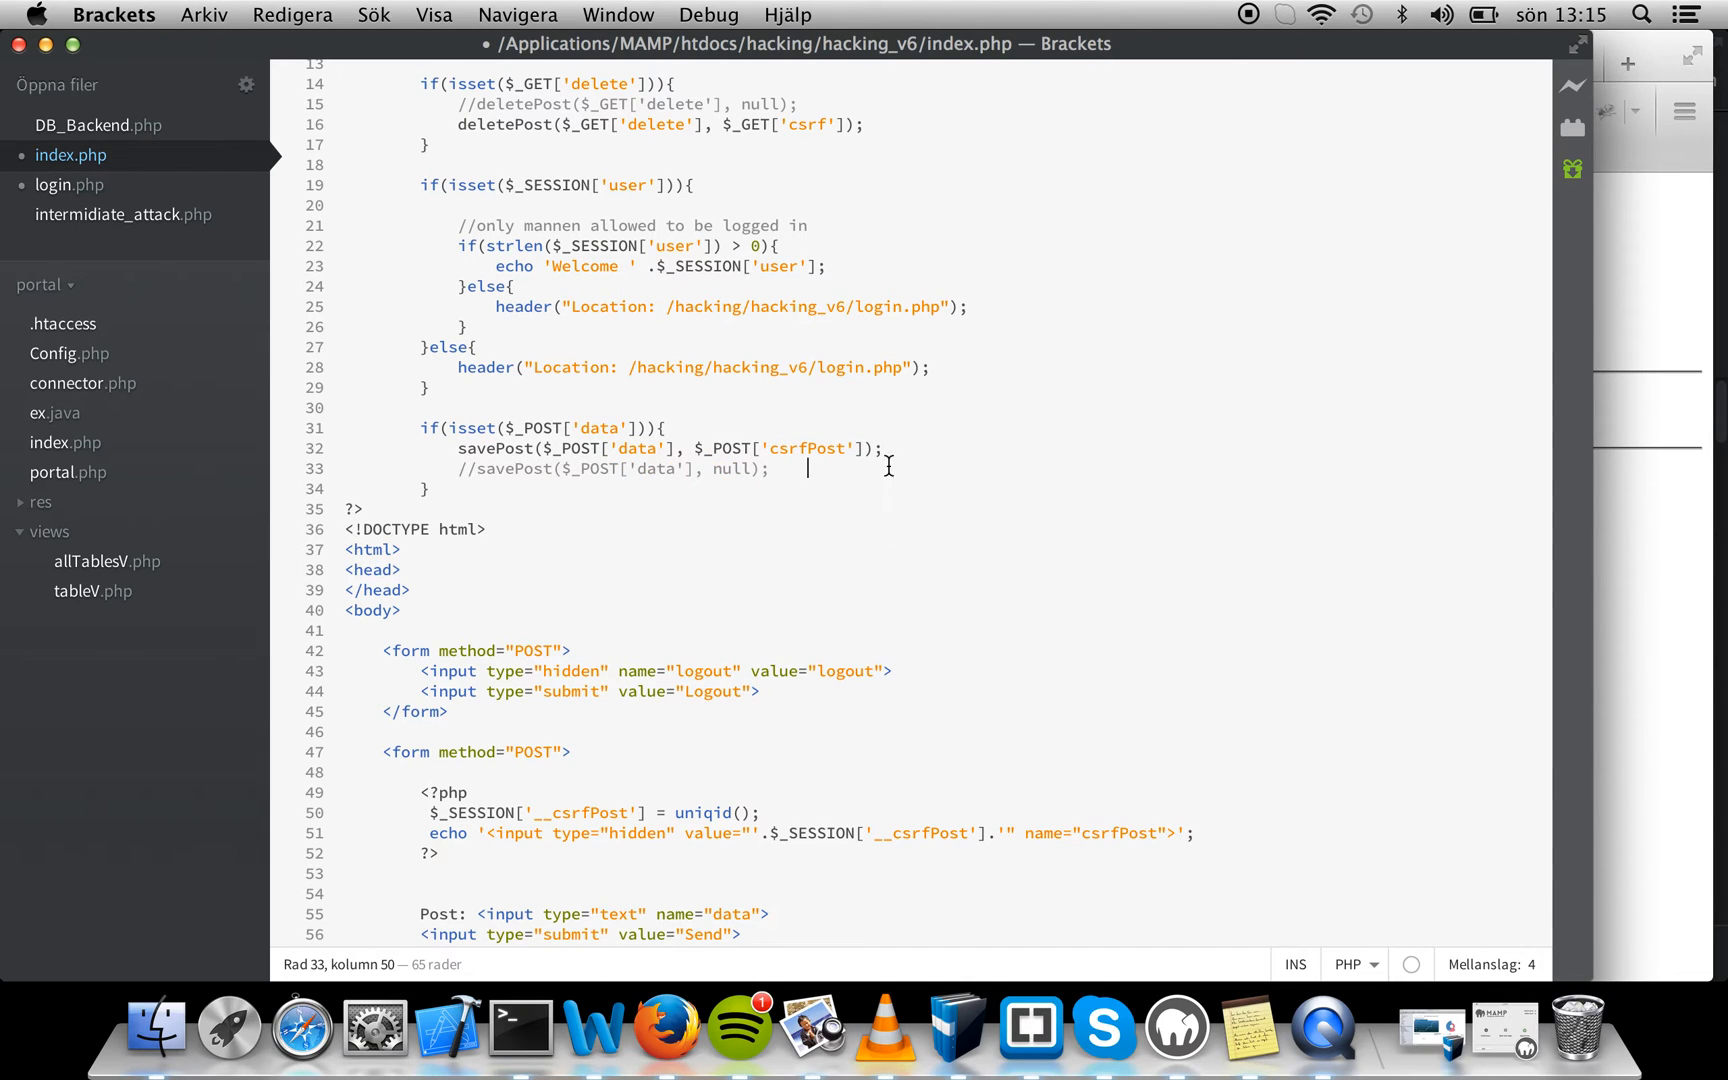
double_click(807, 447)
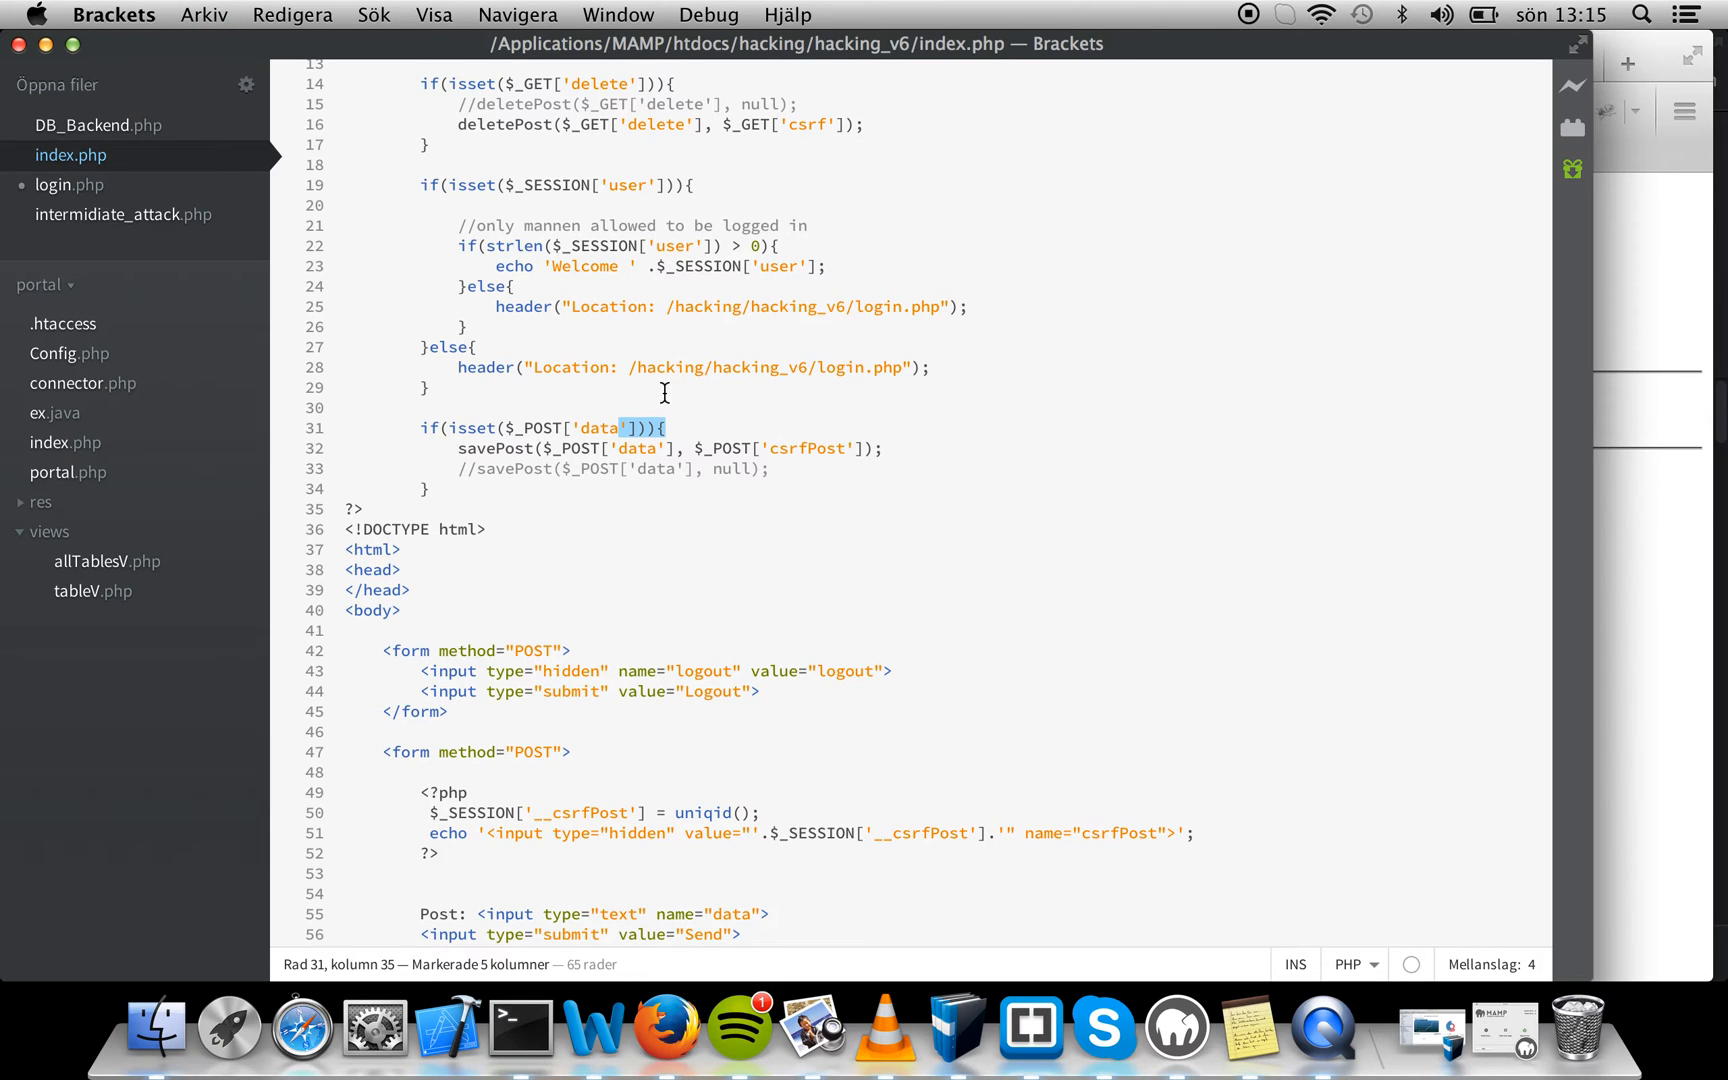
In DB_Backend.php, mark the two var_dump debug lines in savePost for removal
click(97, 125)
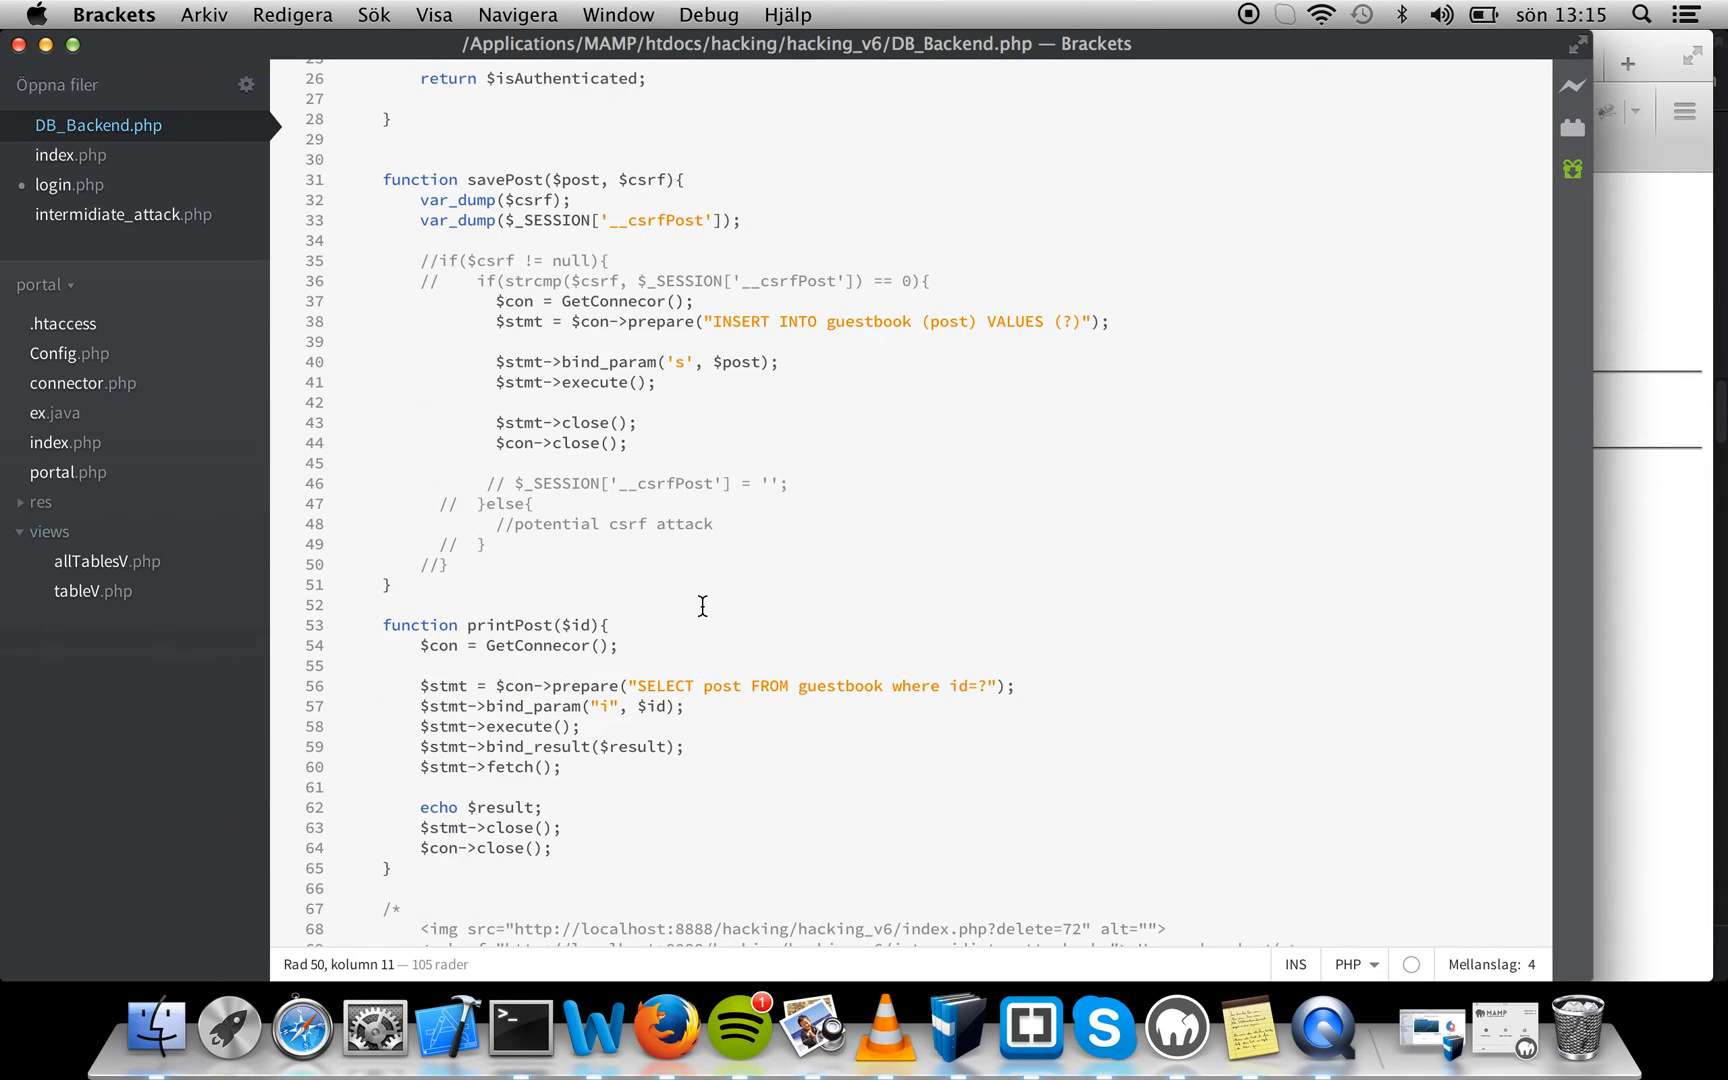
click(419, 240)
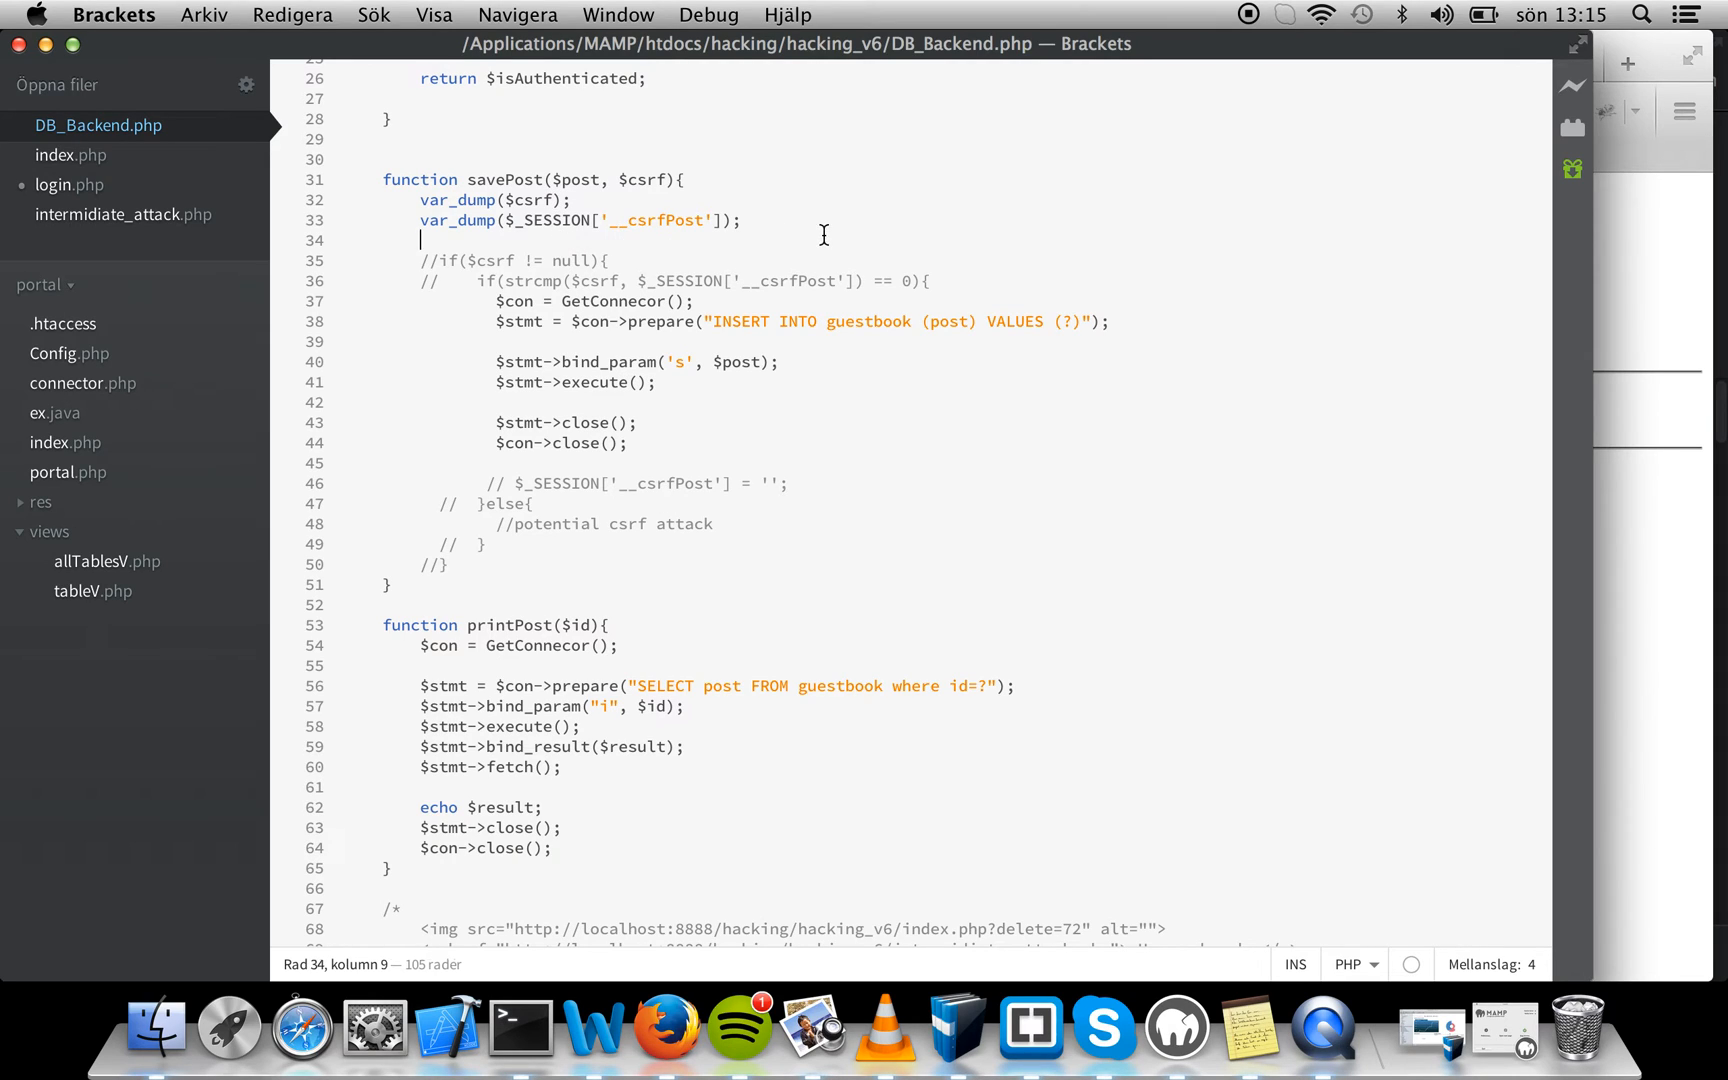
drag(419, 199, 419, 240)
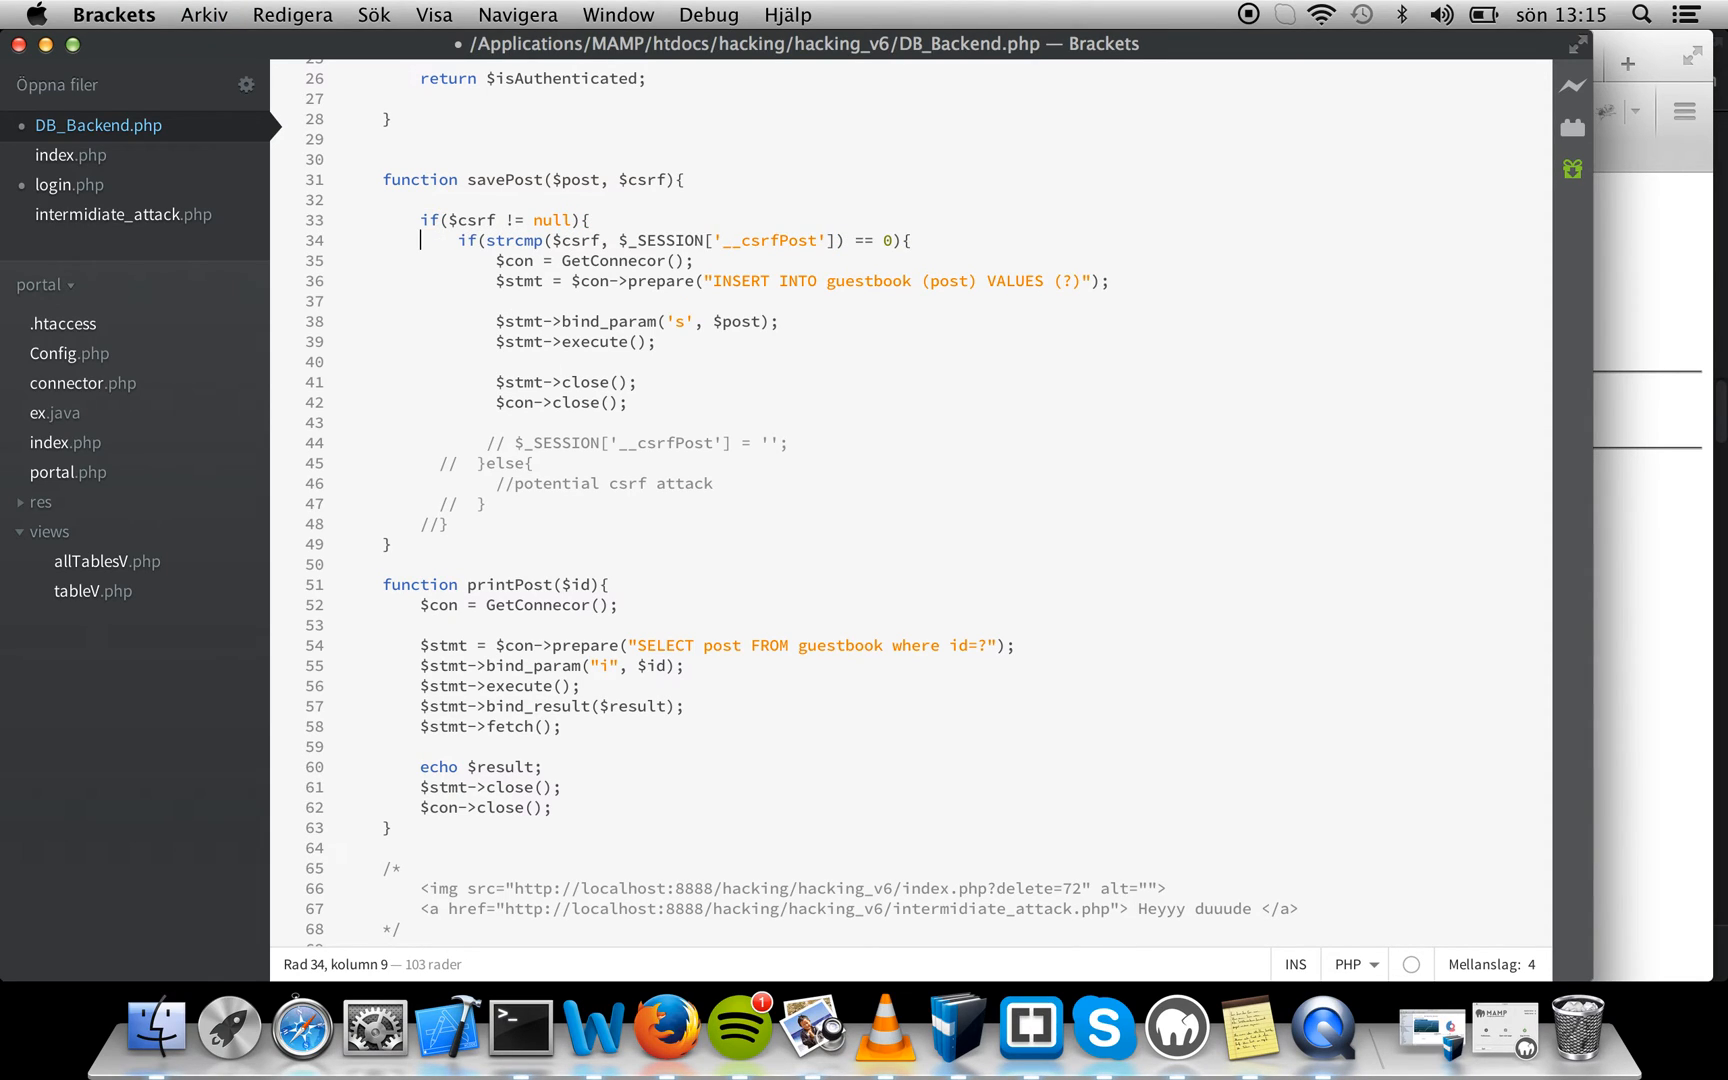
double_click(467, 219)
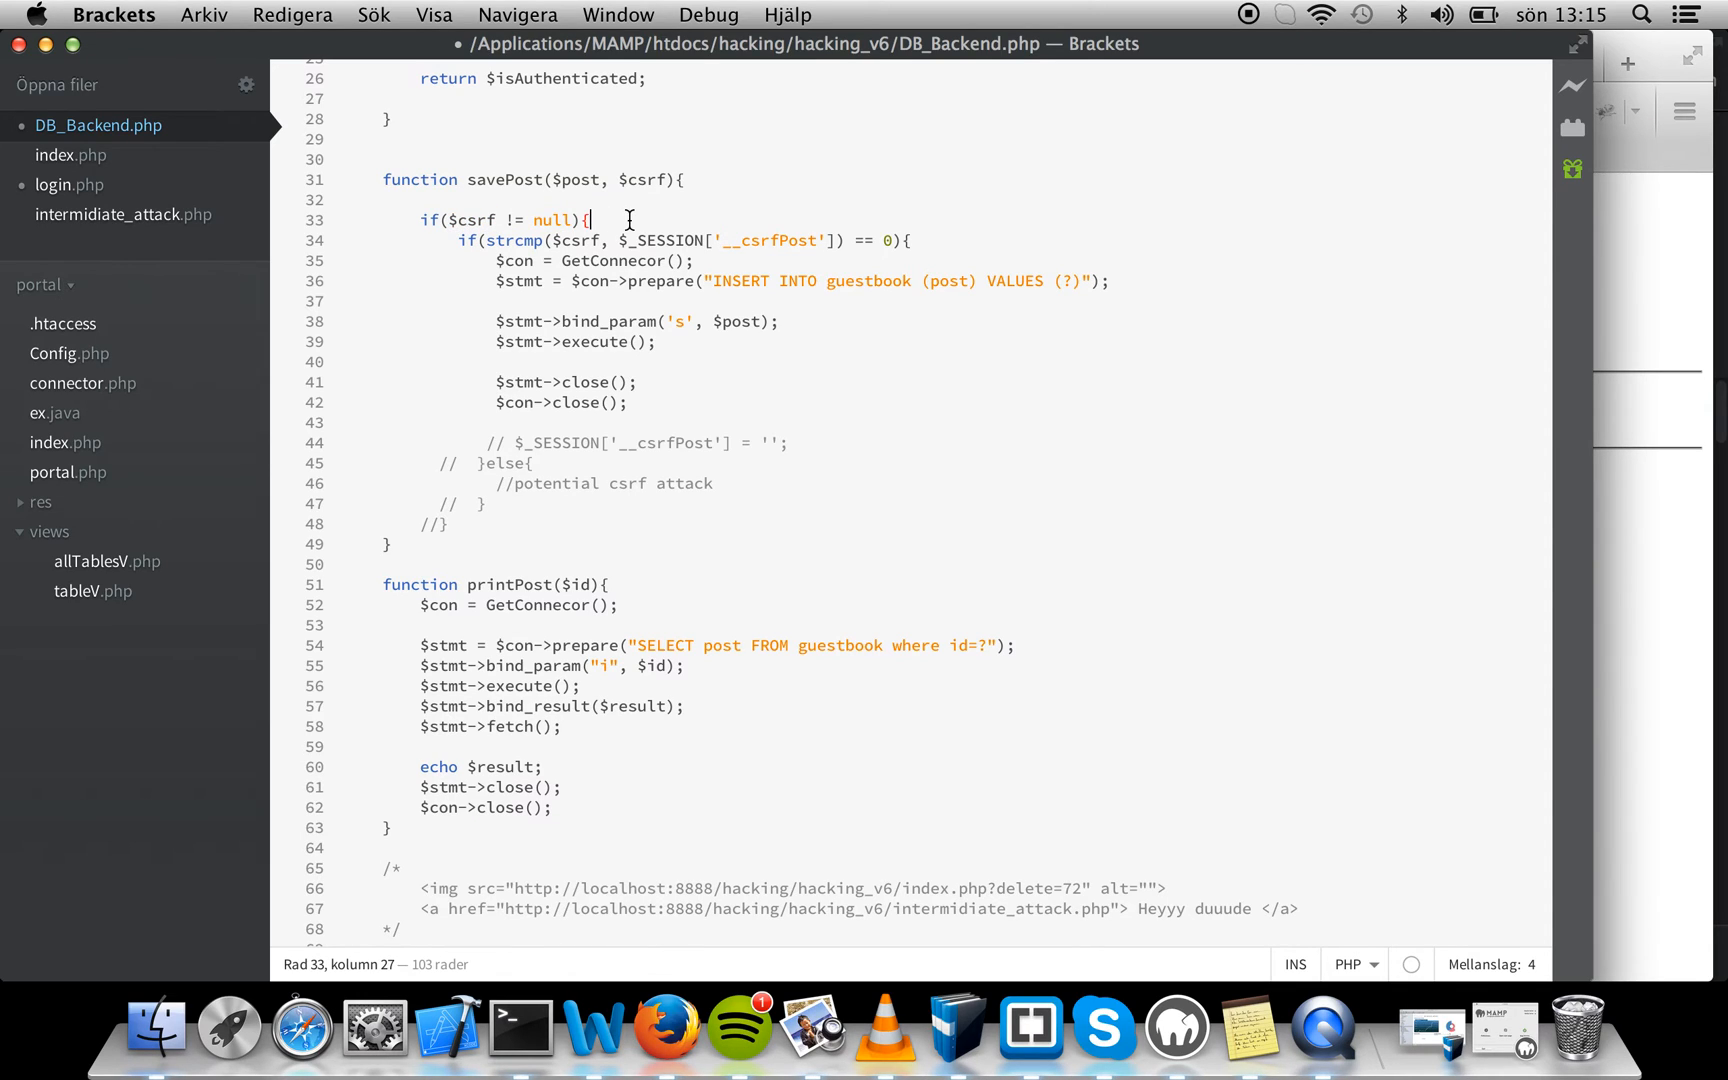
mouse_move(677, 325)
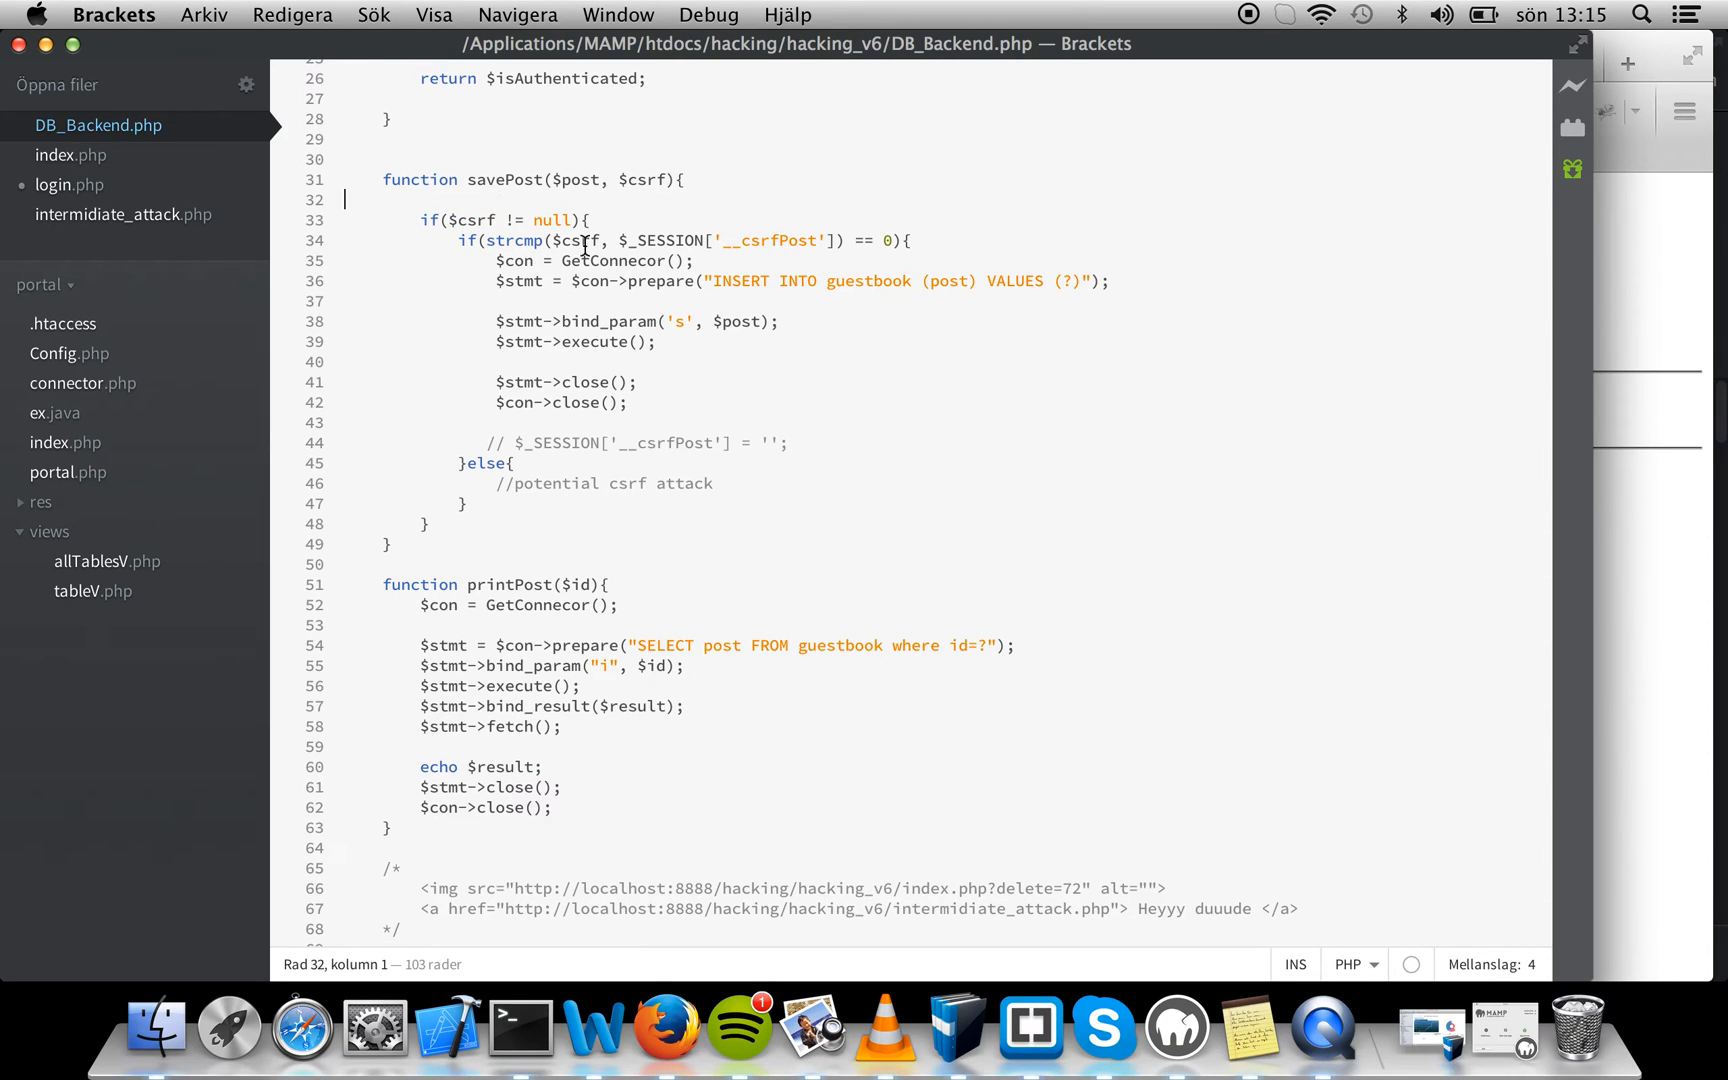
click(586, 219)
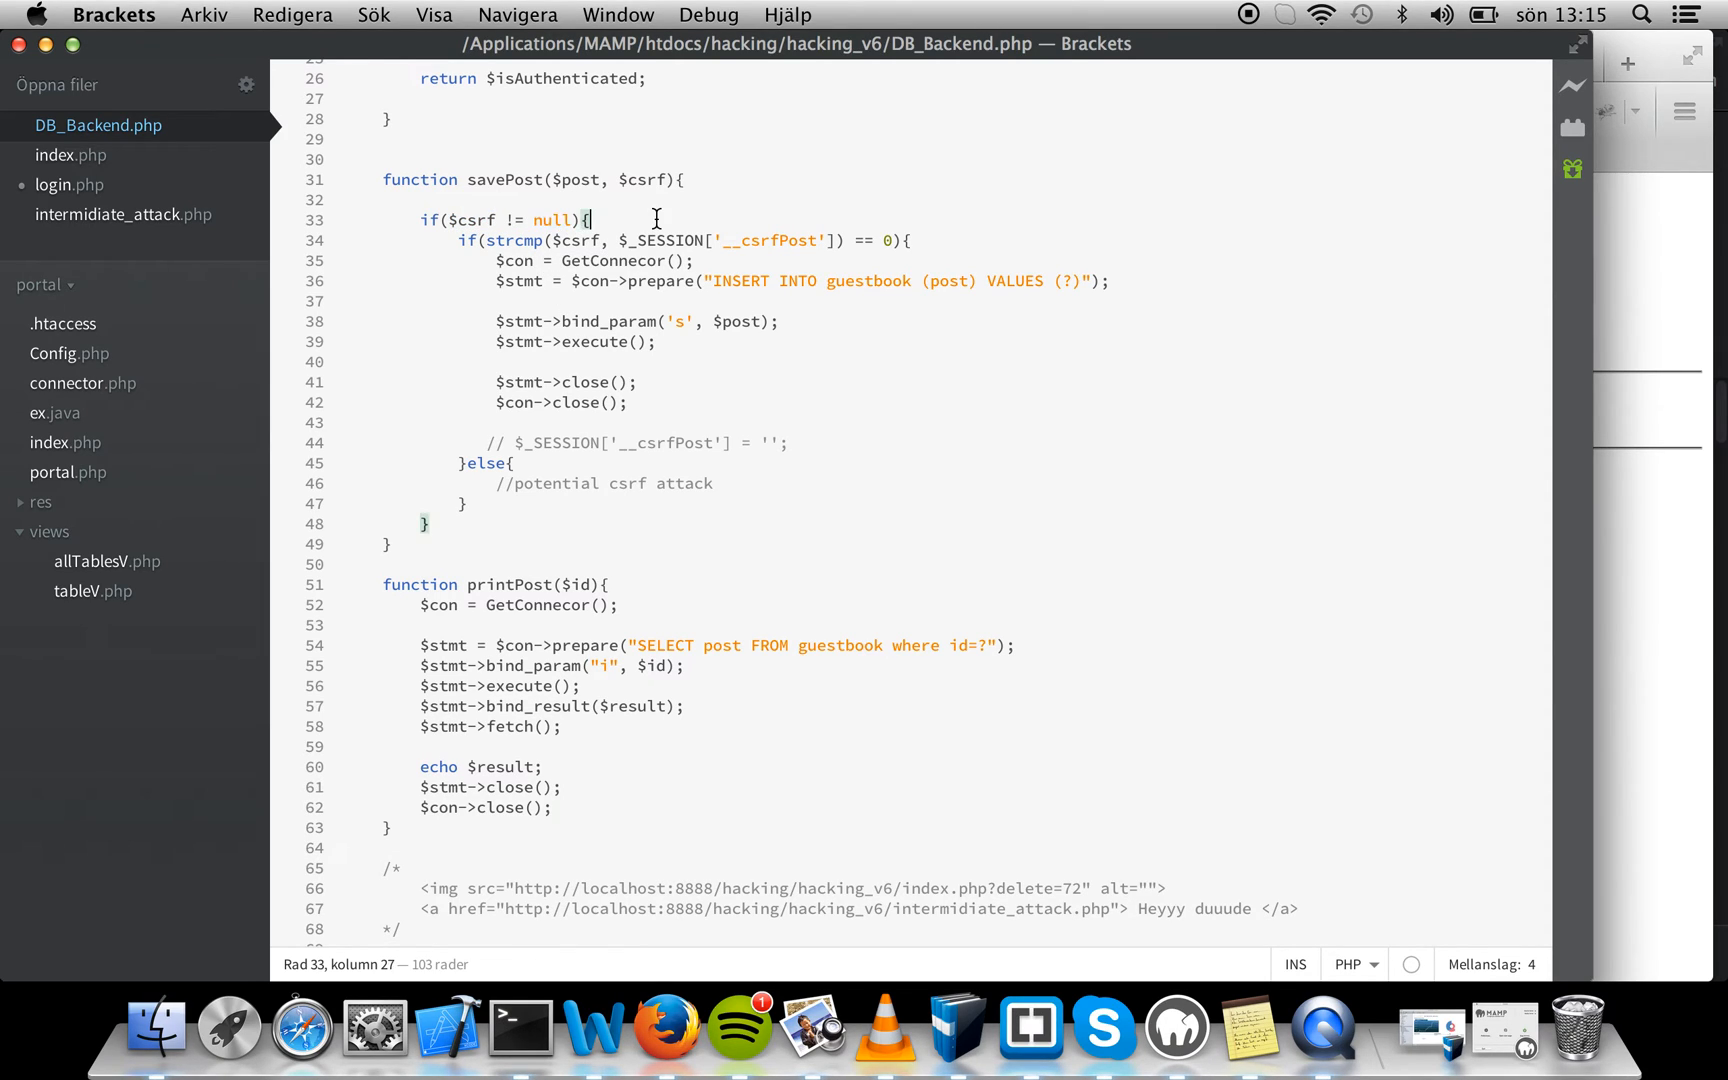
Fix the strcmp check to read == 0 and uncomment $_SESSION['__csrfPost'] = ''
double_click(663, 240)
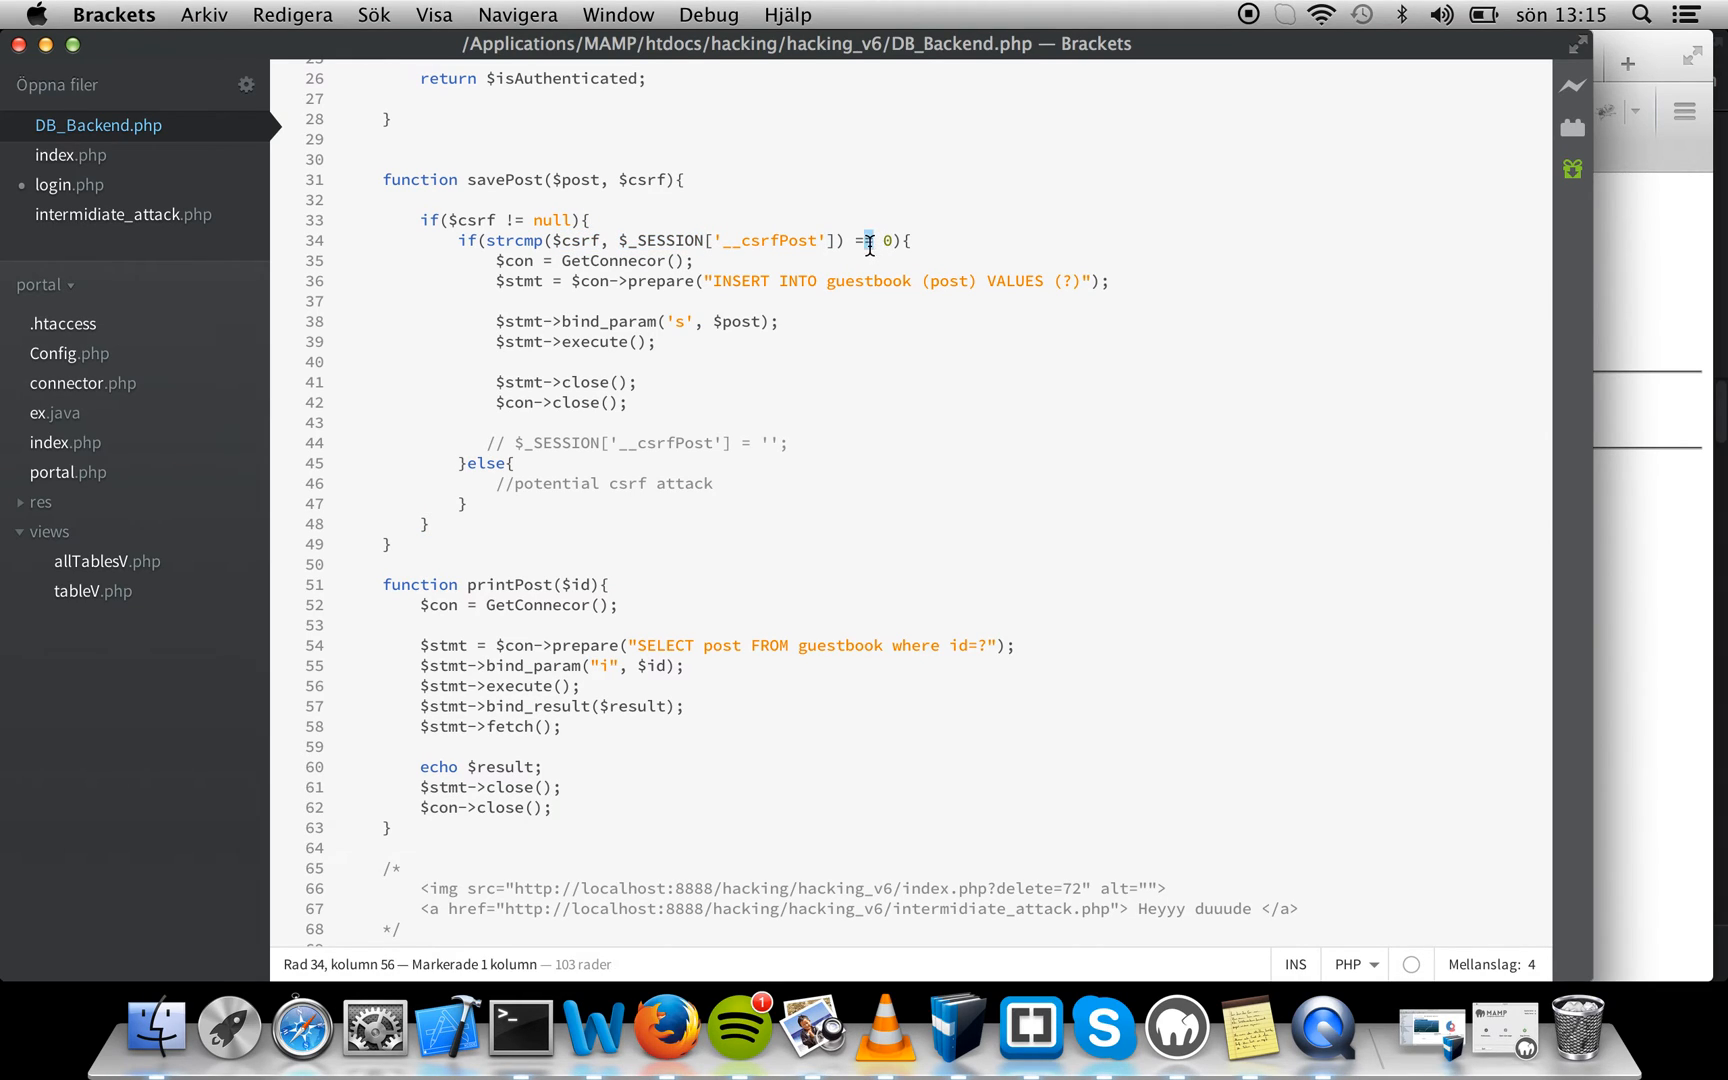
text(=)
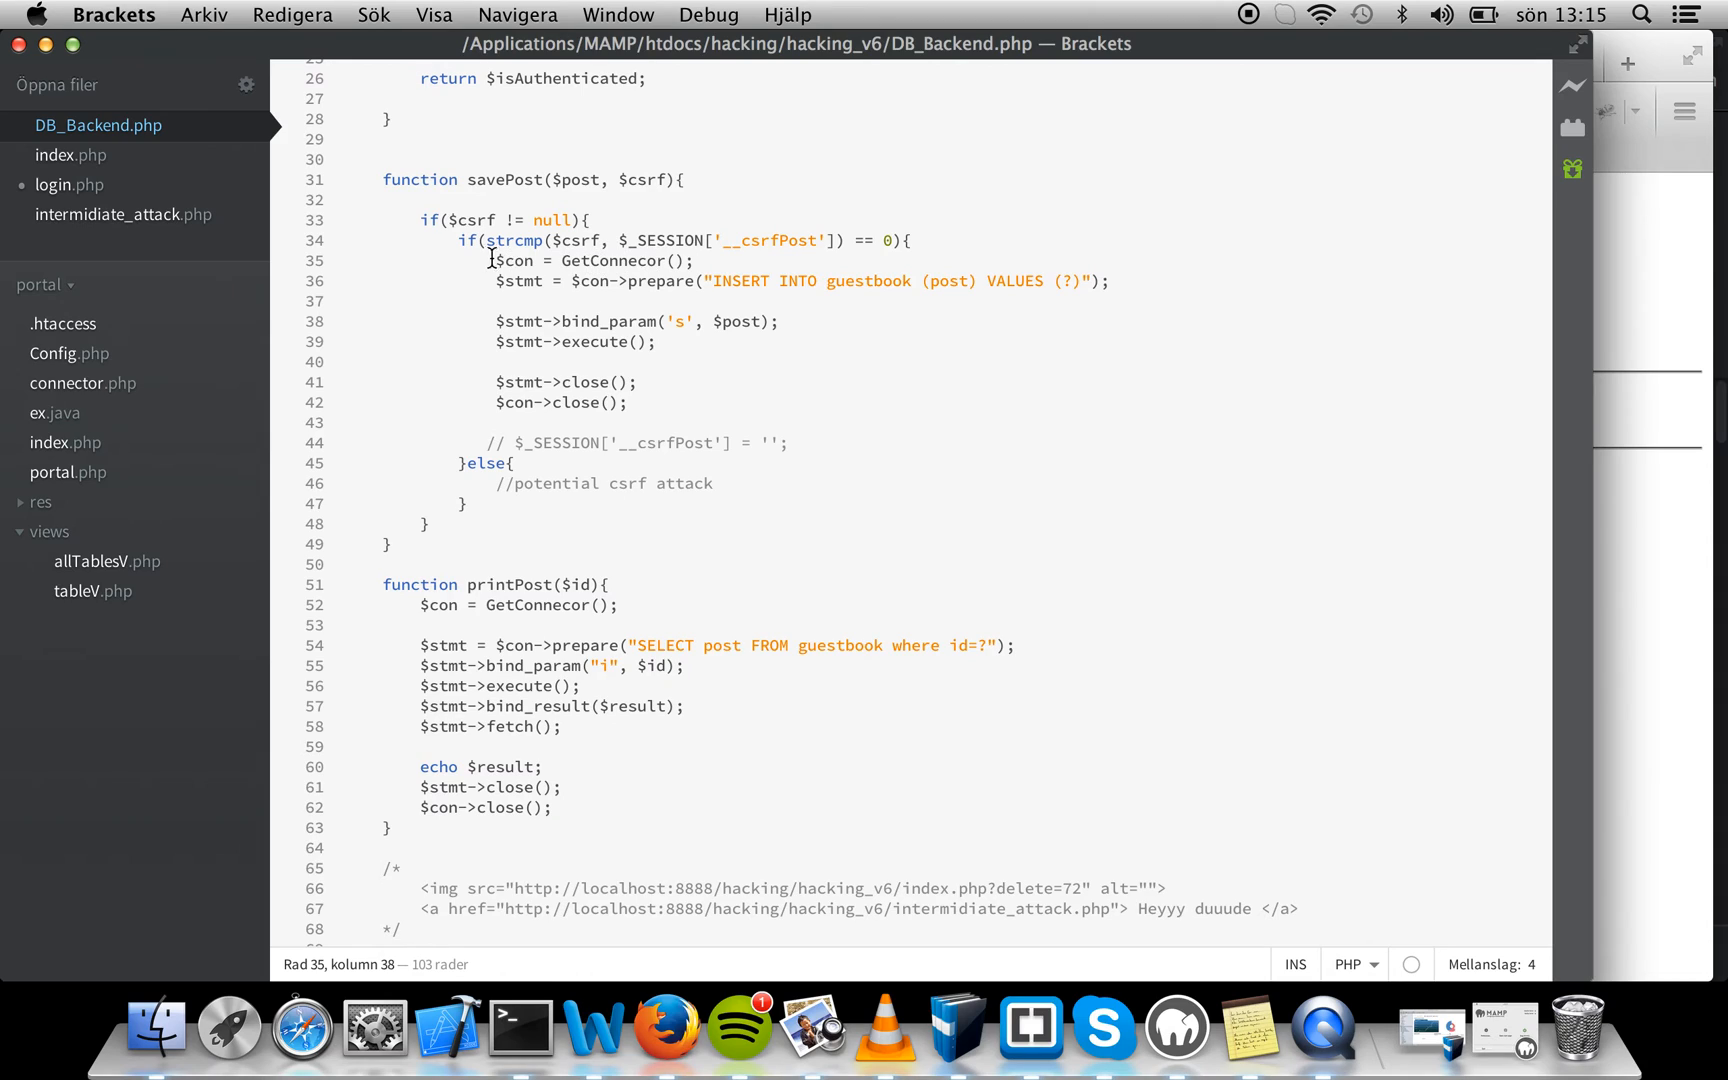
click(519, 219)
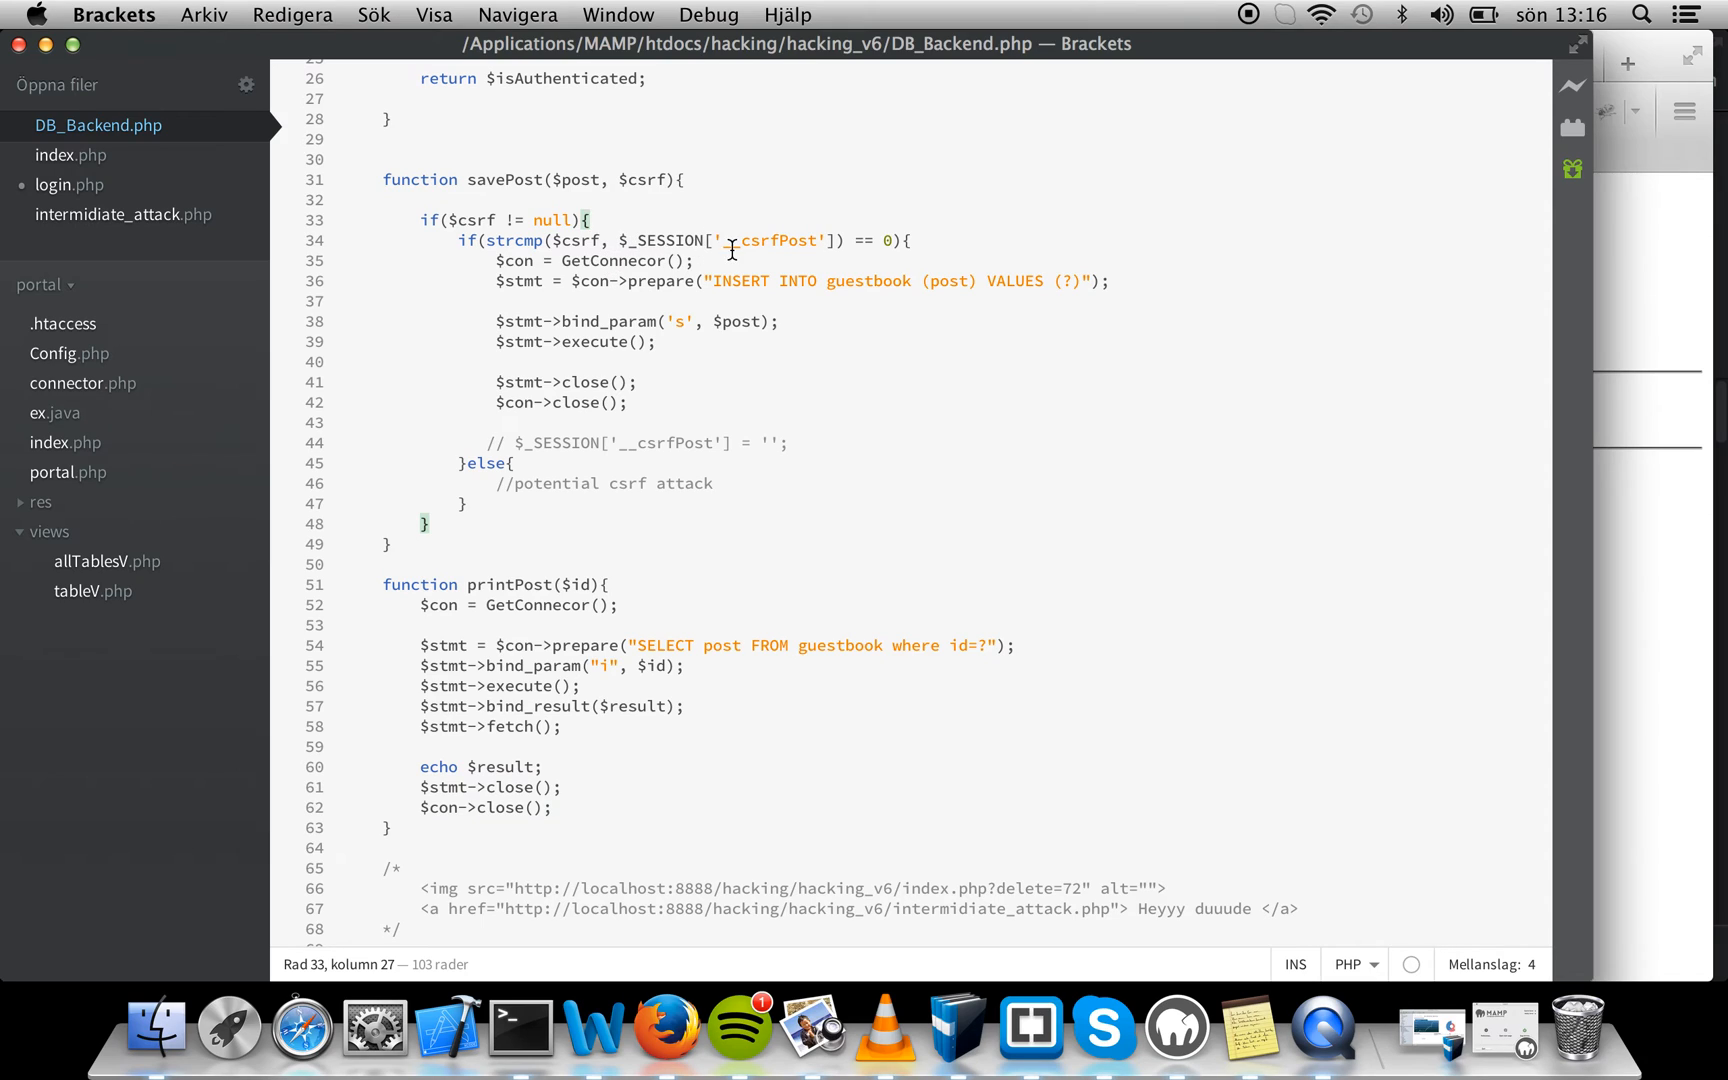
double_click(515, 240)
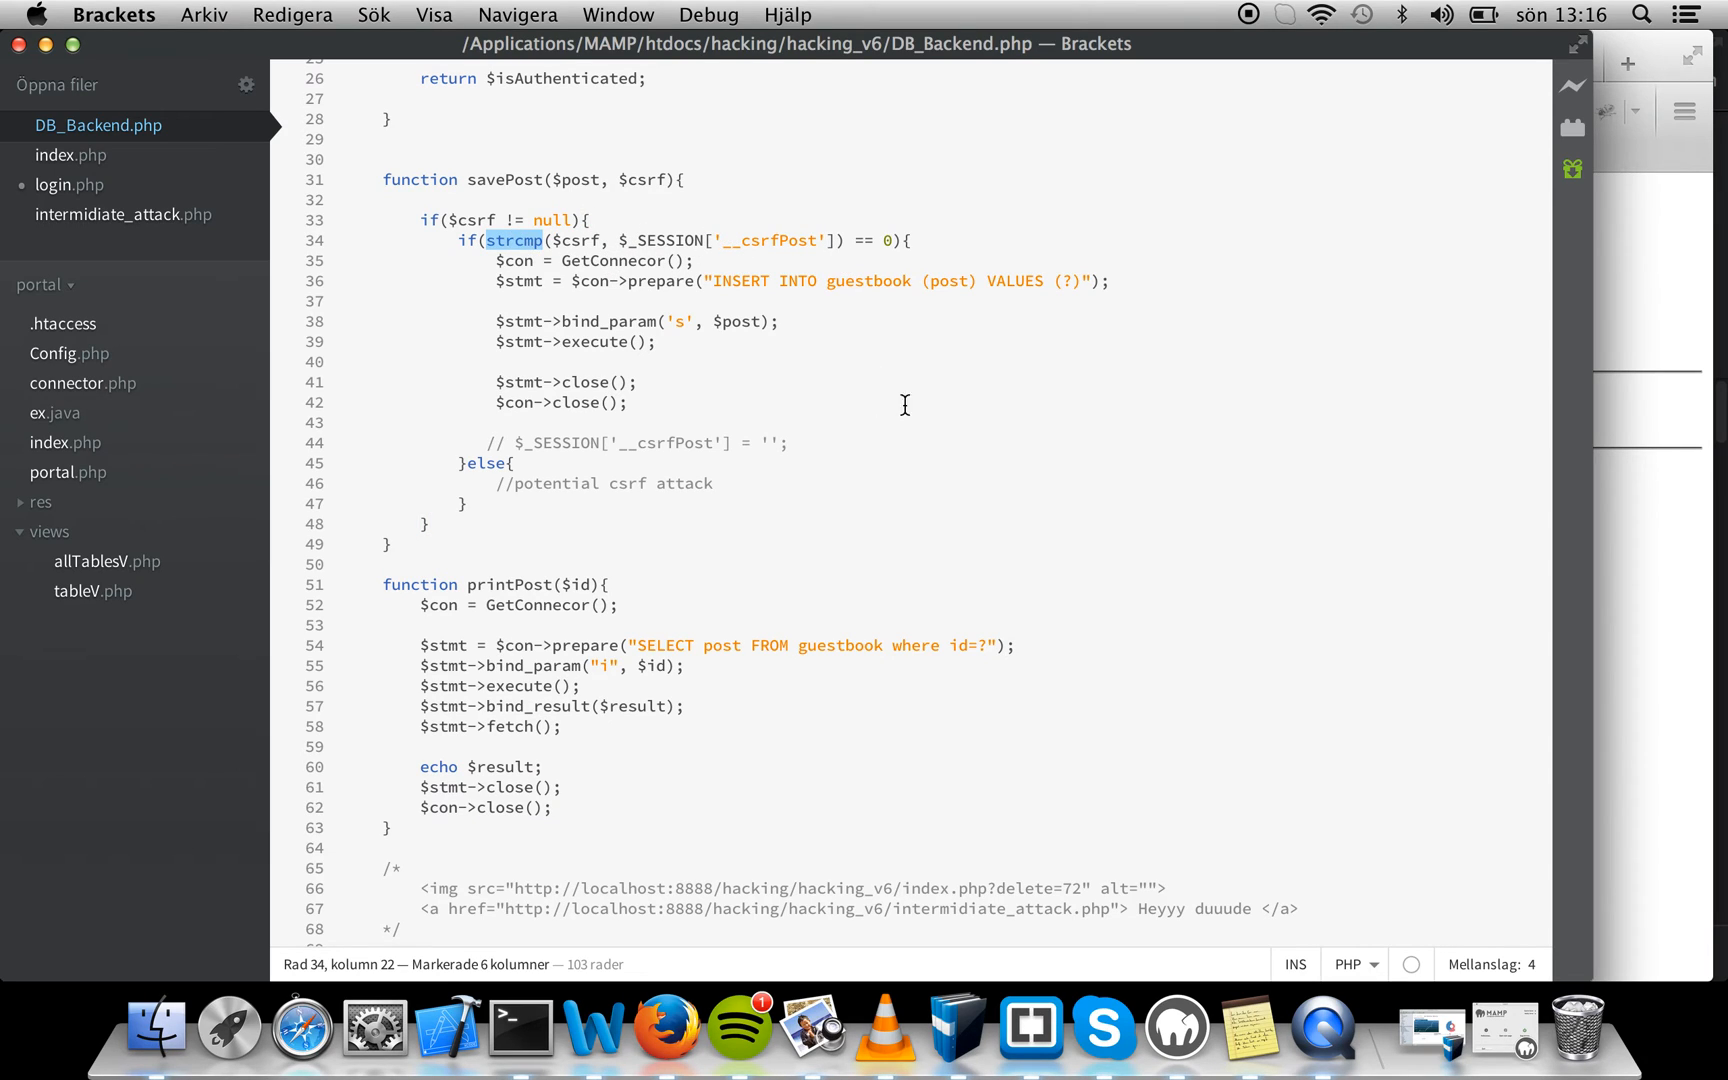
mouse_move(518, 454)
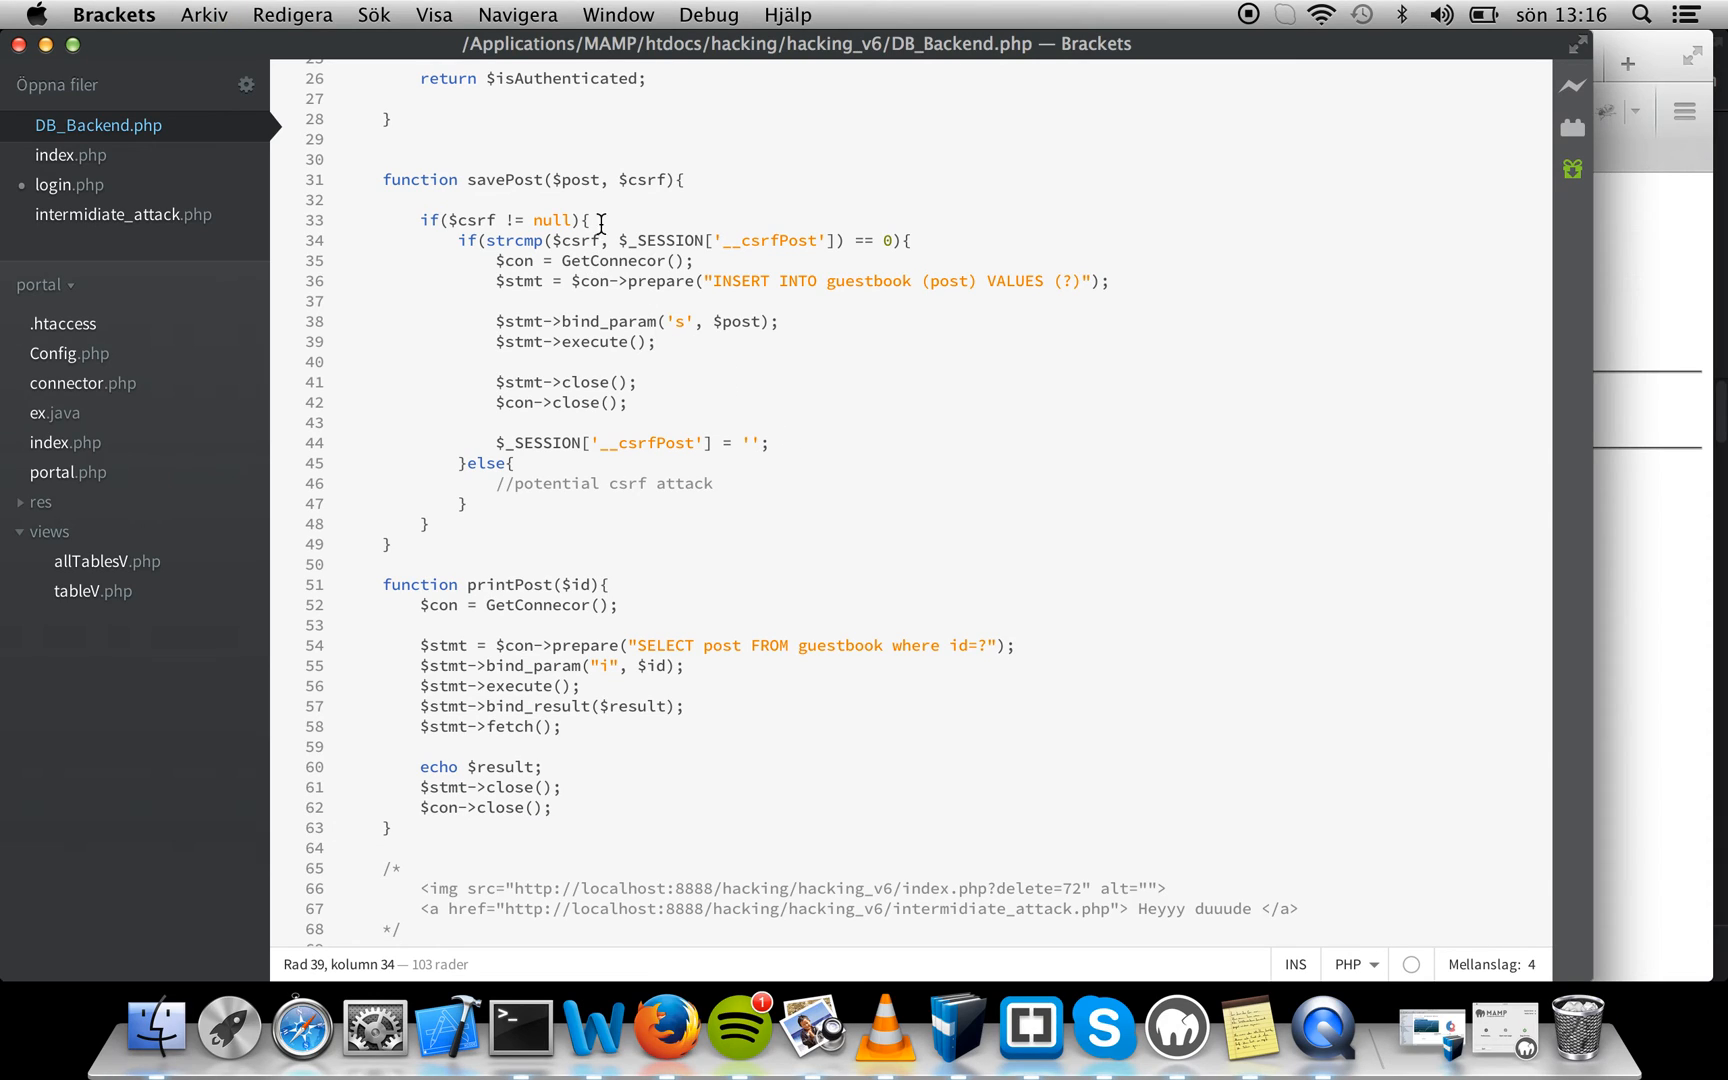
click(345, 199)
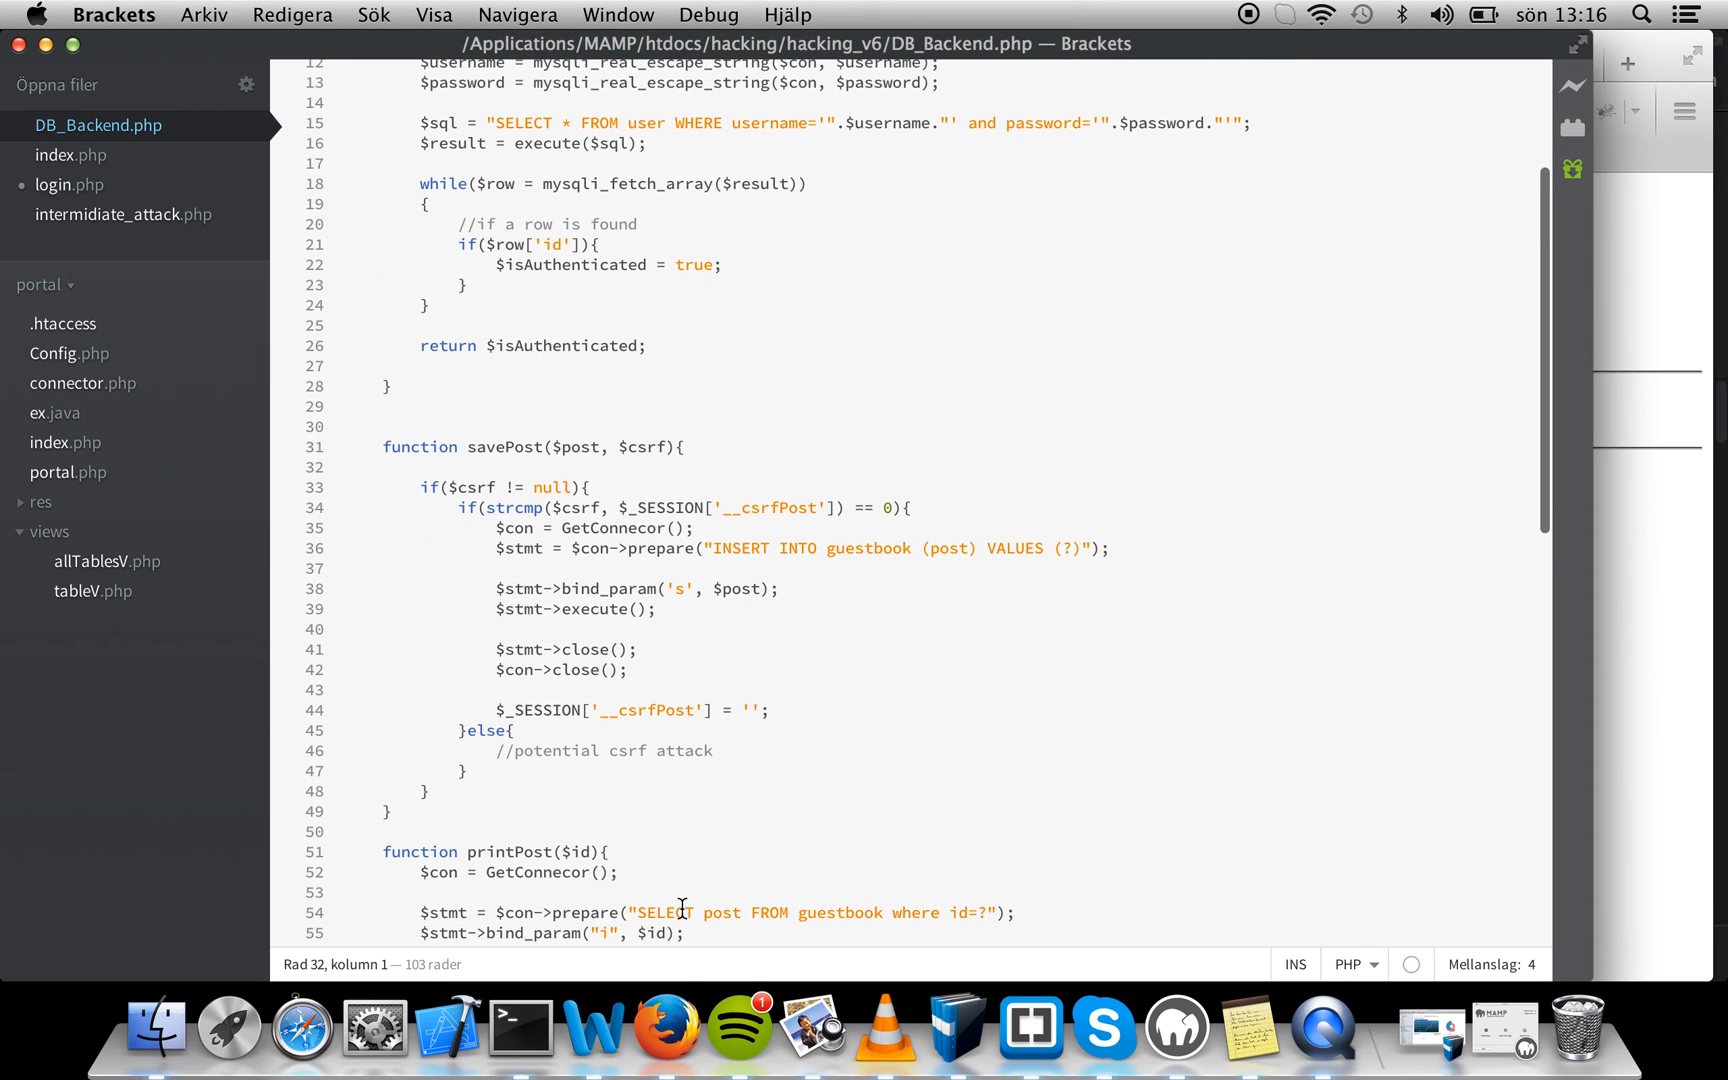
Delete the Malicious attack MTF post, then follow the Heyyy Buddy! e-mail link again
click(665, 1028)
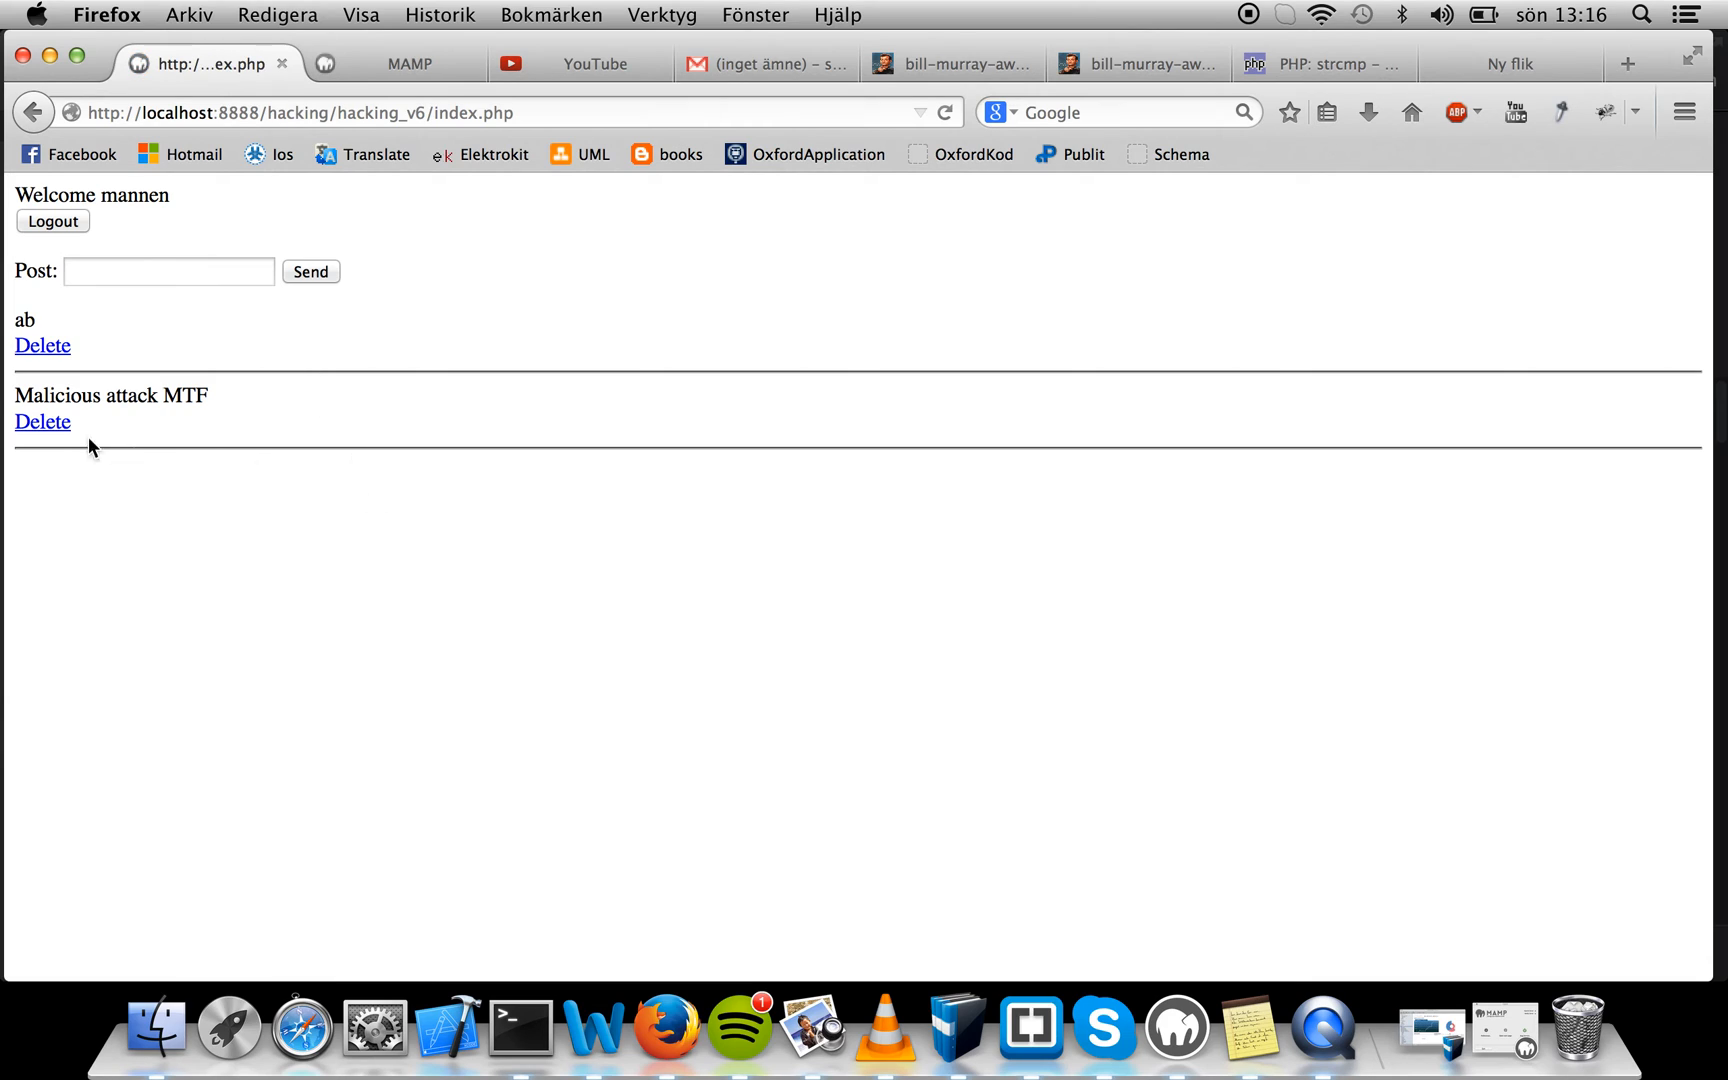
click(42, 421)
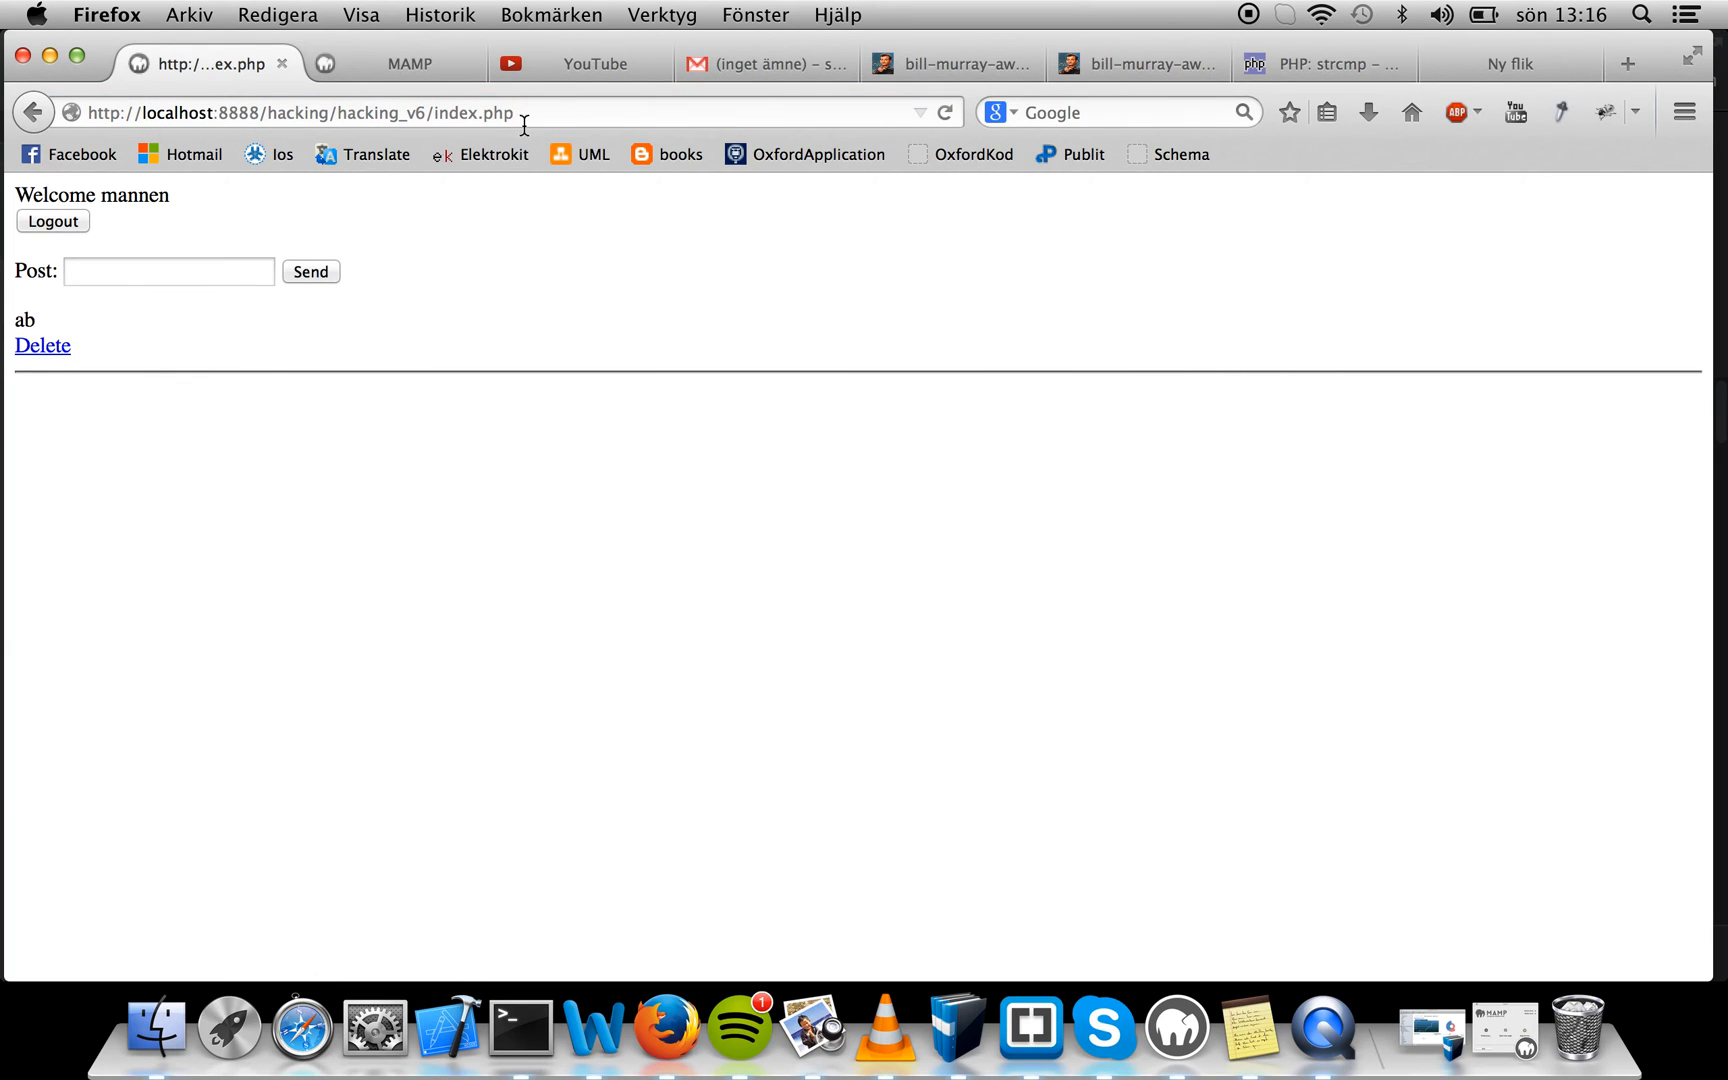
click(763, 63)
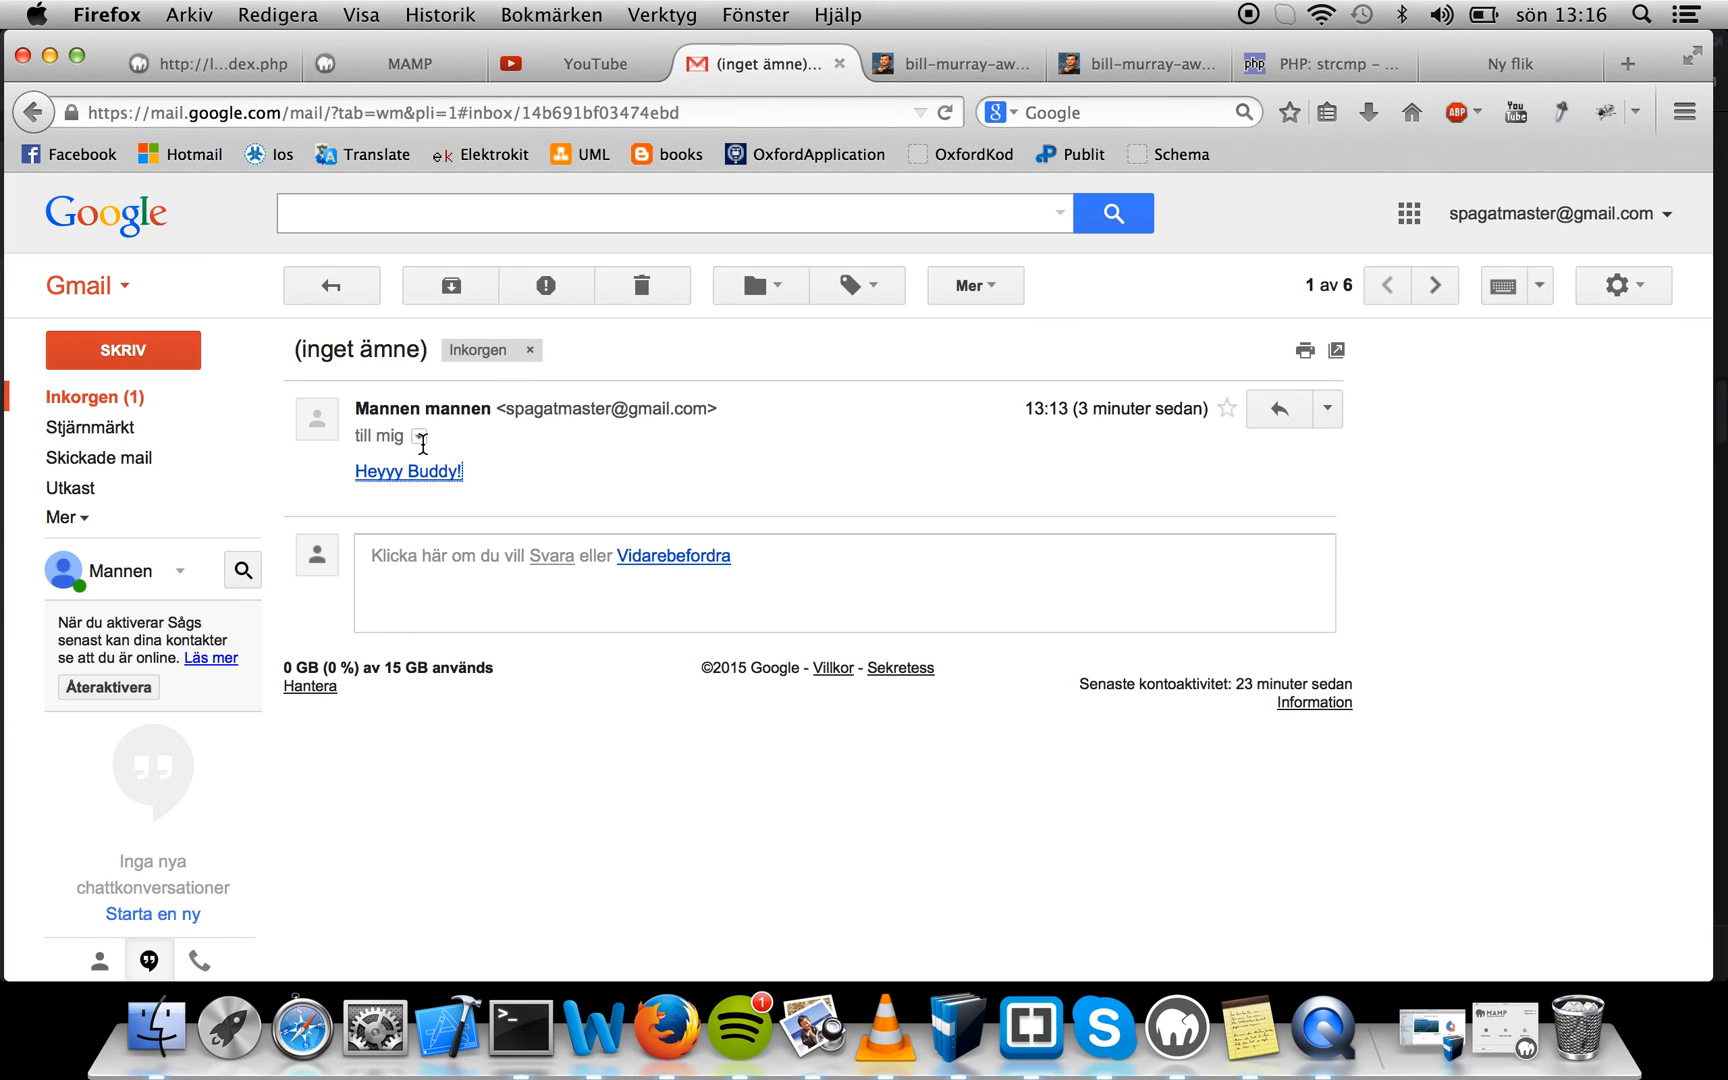
click(409, 471)
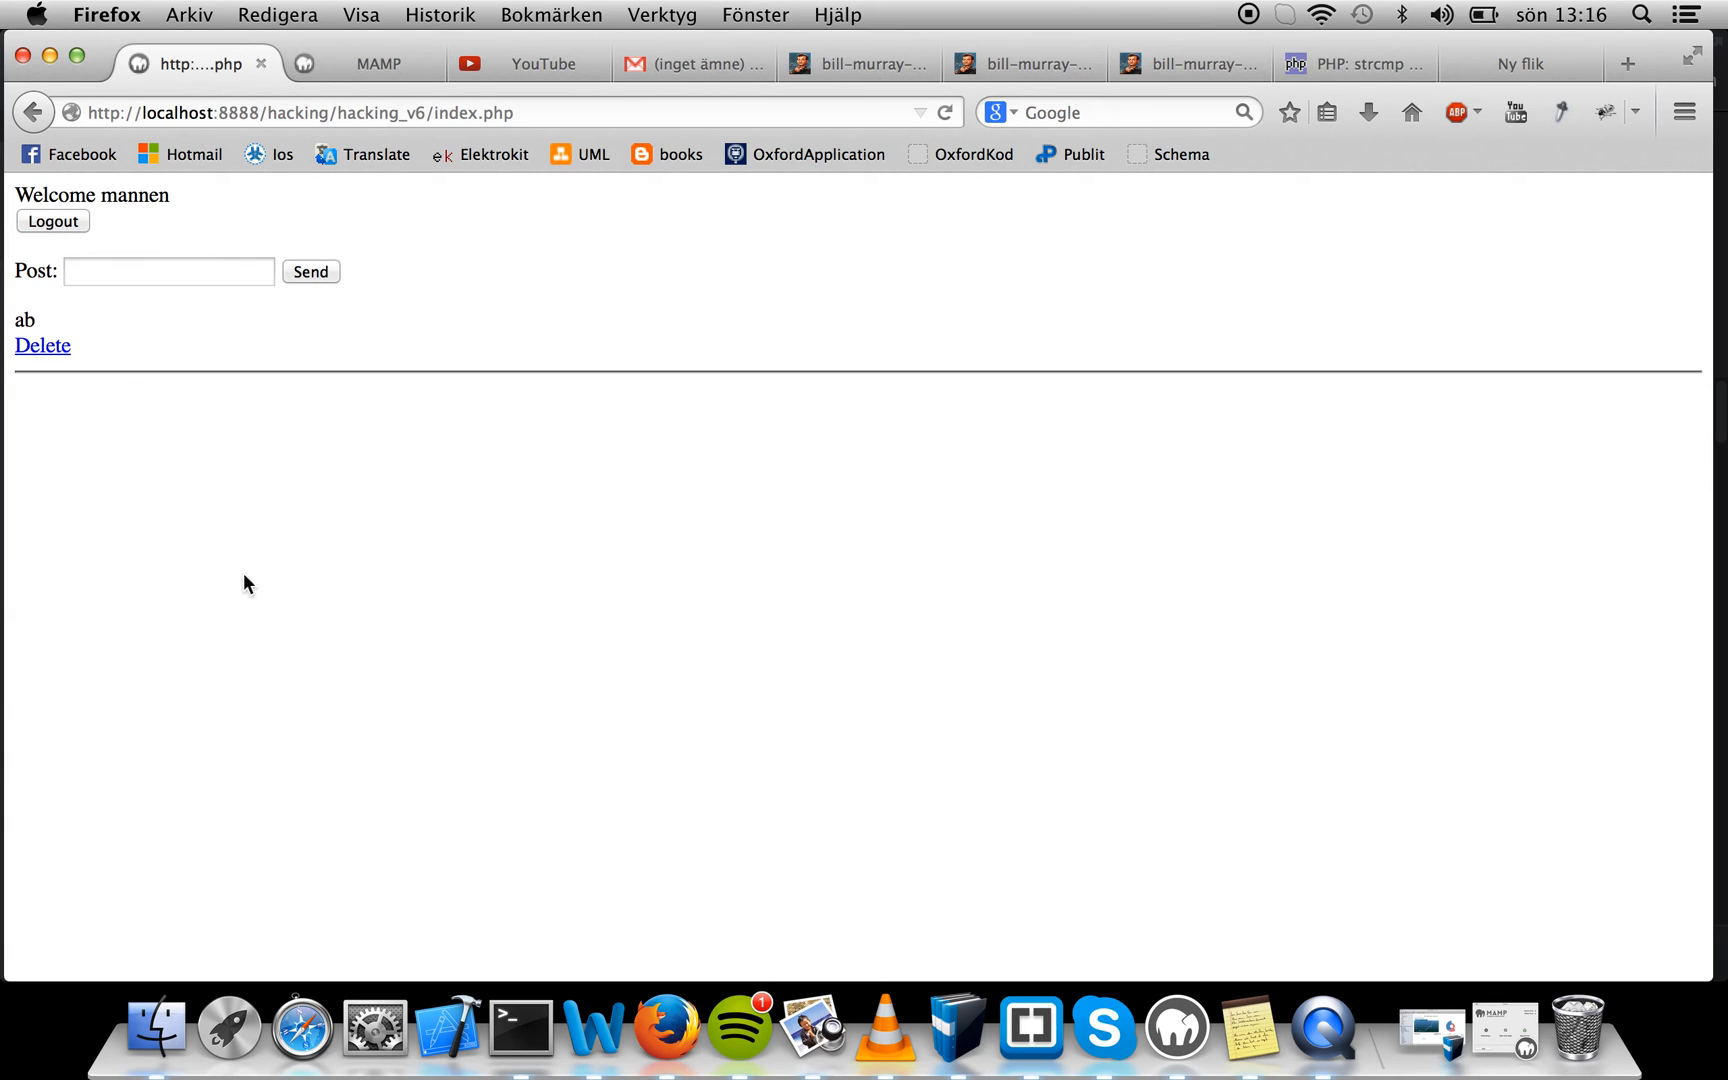
mouse_move(917, 1025)
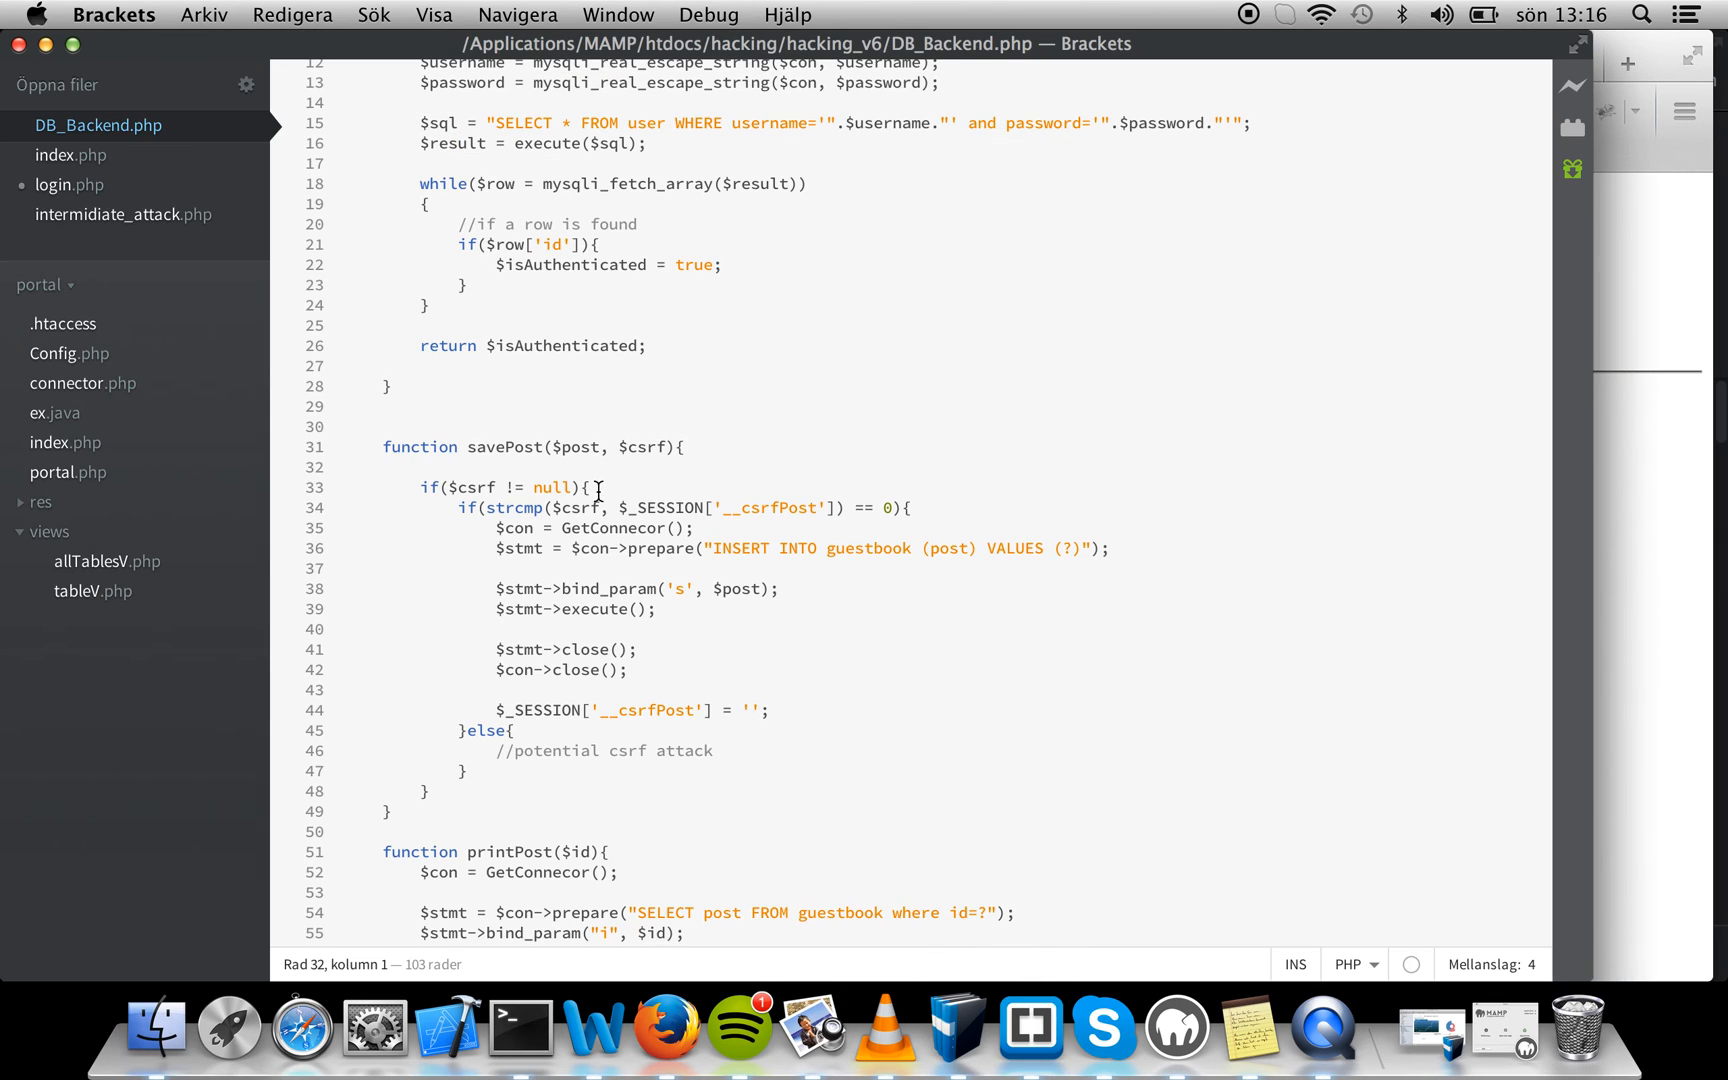
Scroll index.php to the form block generating the uniqid() token and hidden input
double_click(512, 508)
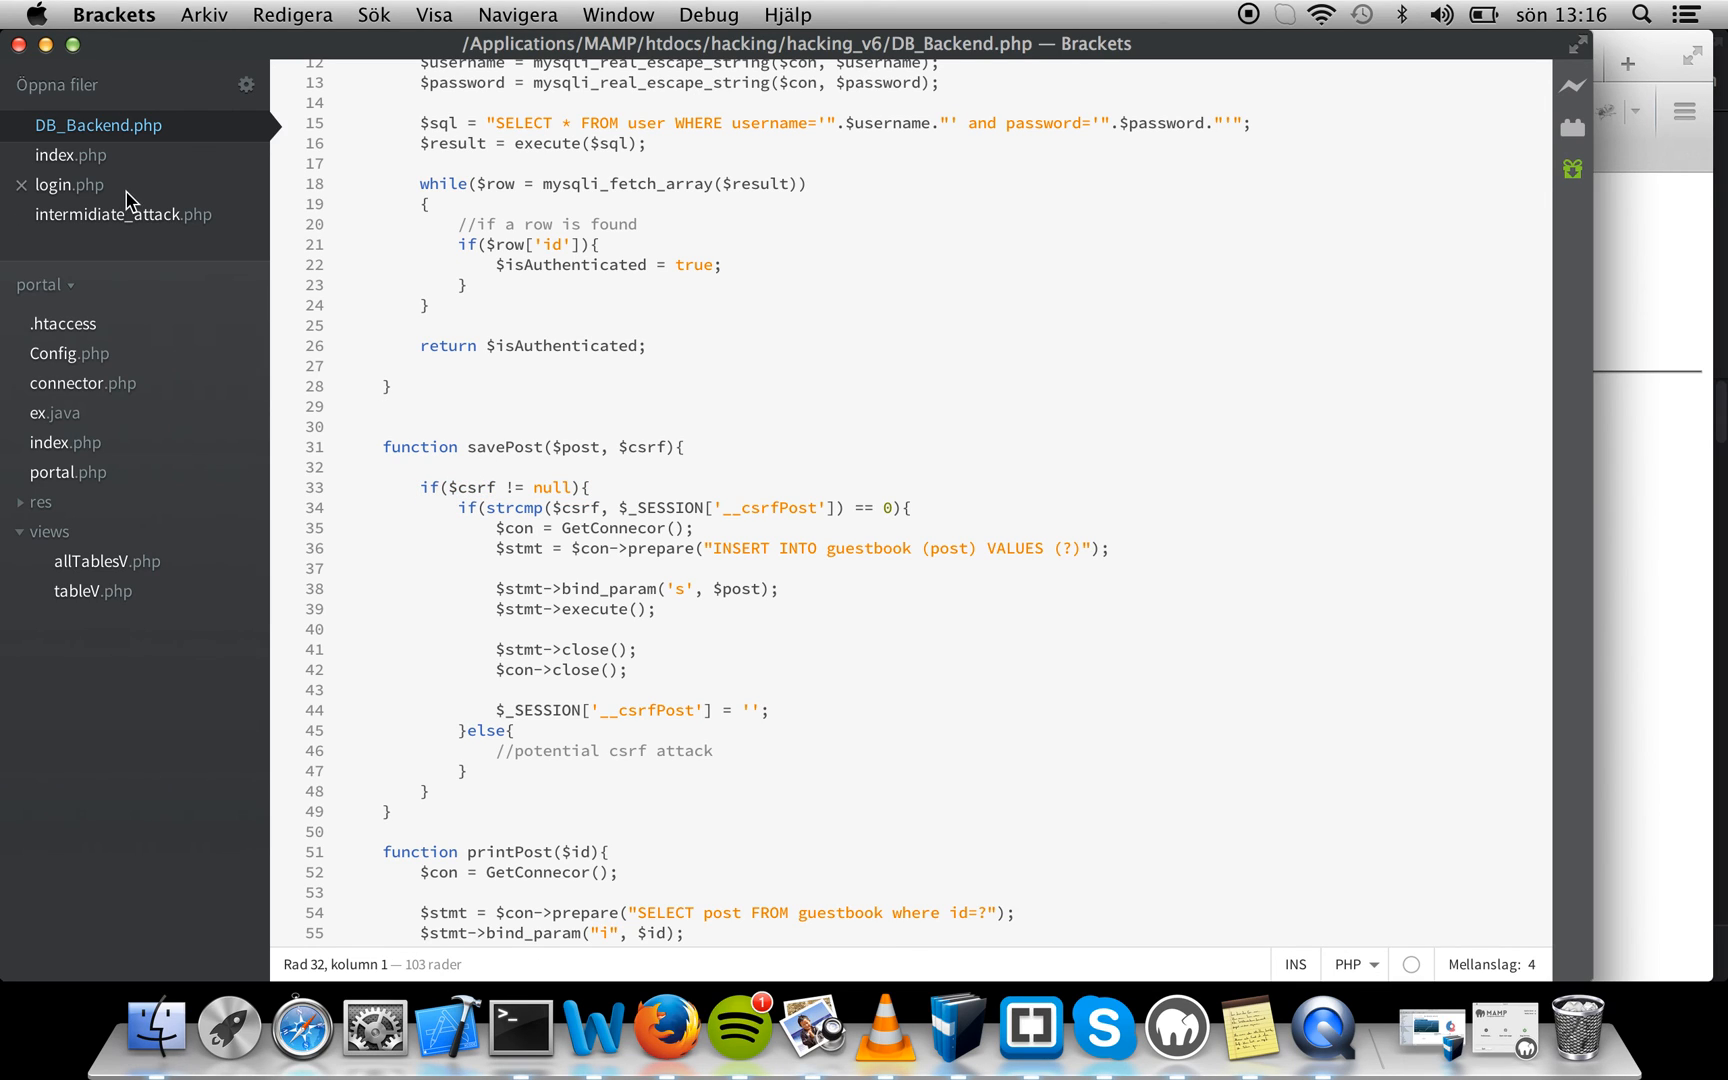
click(72, 154)
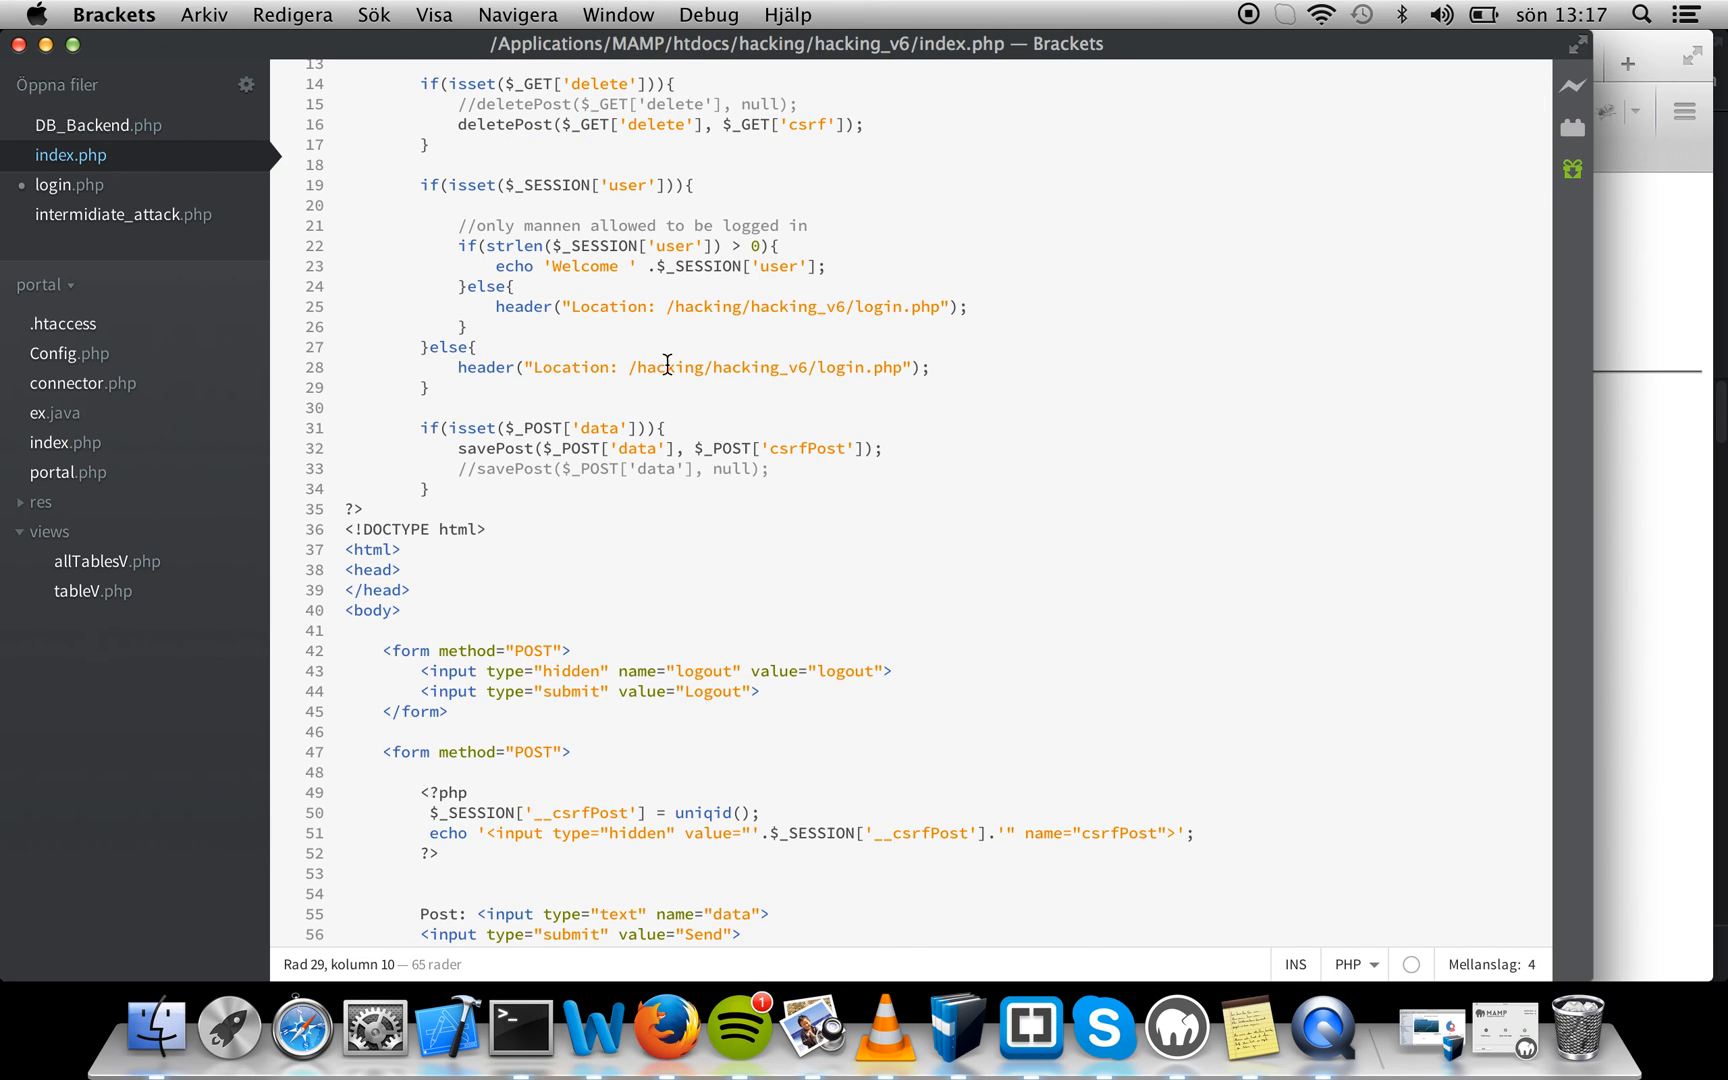
scroll(down, 3)
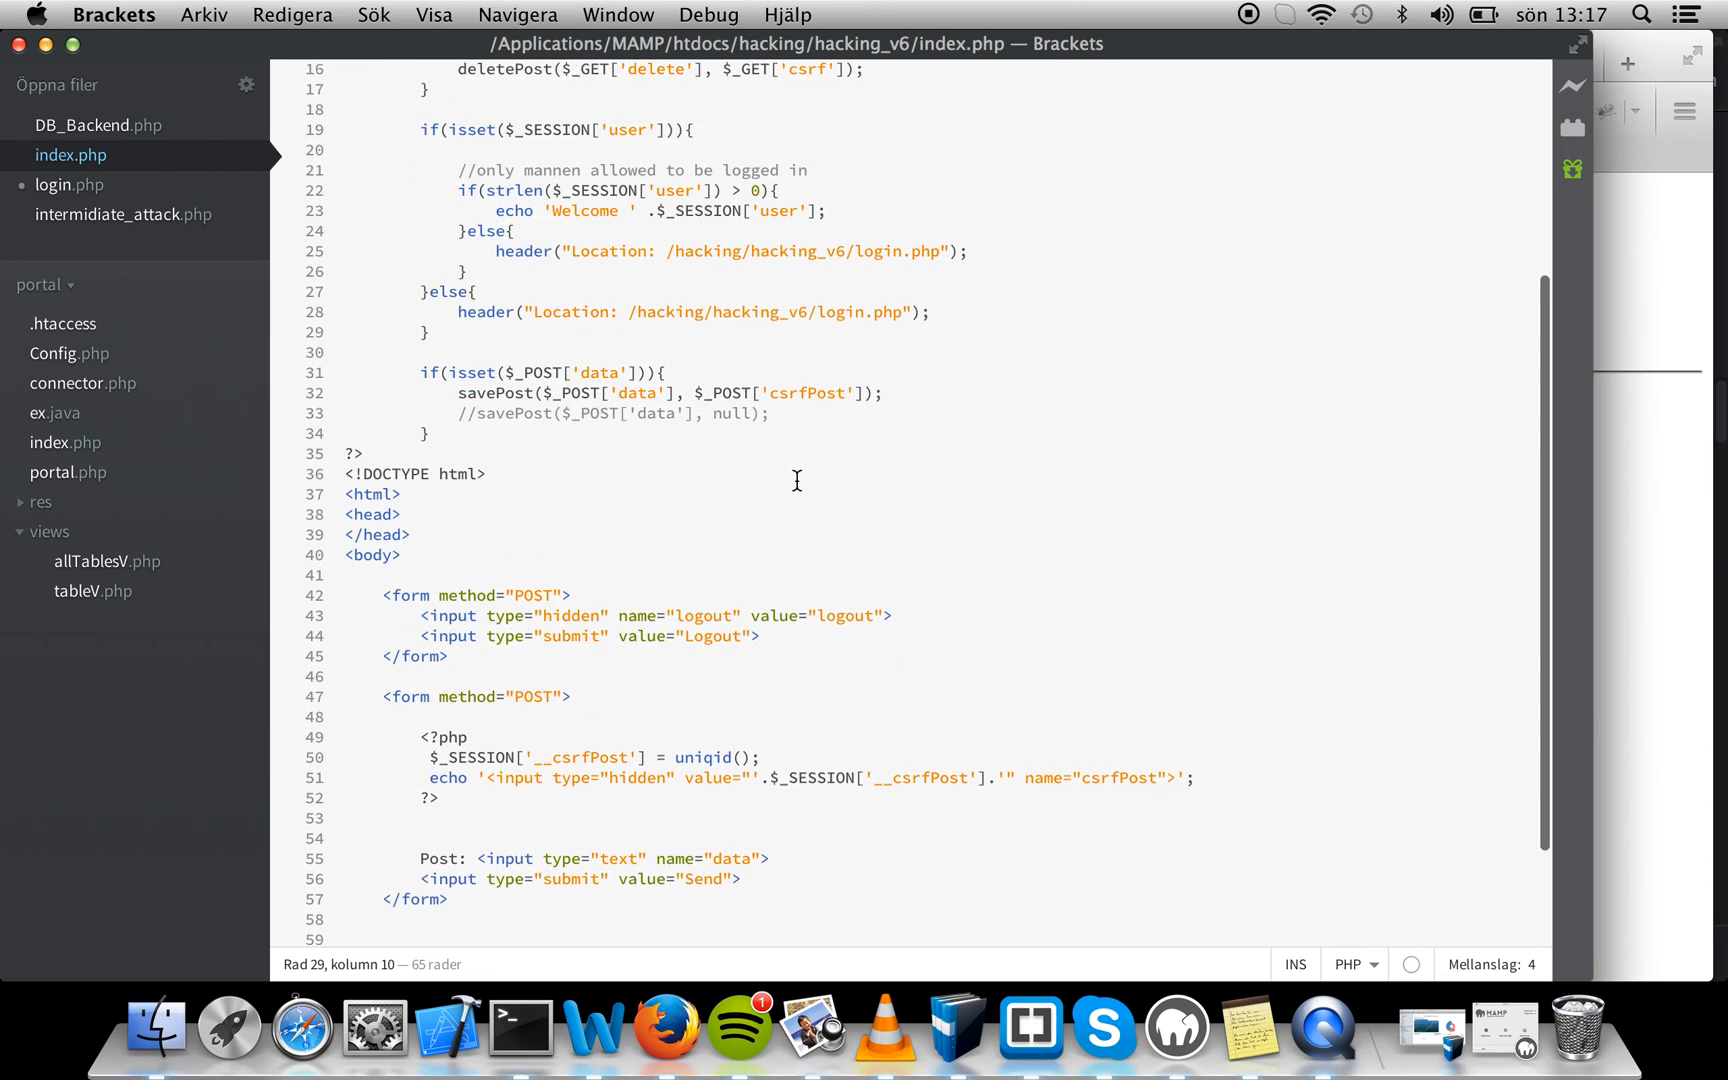
scroll(down, 3)
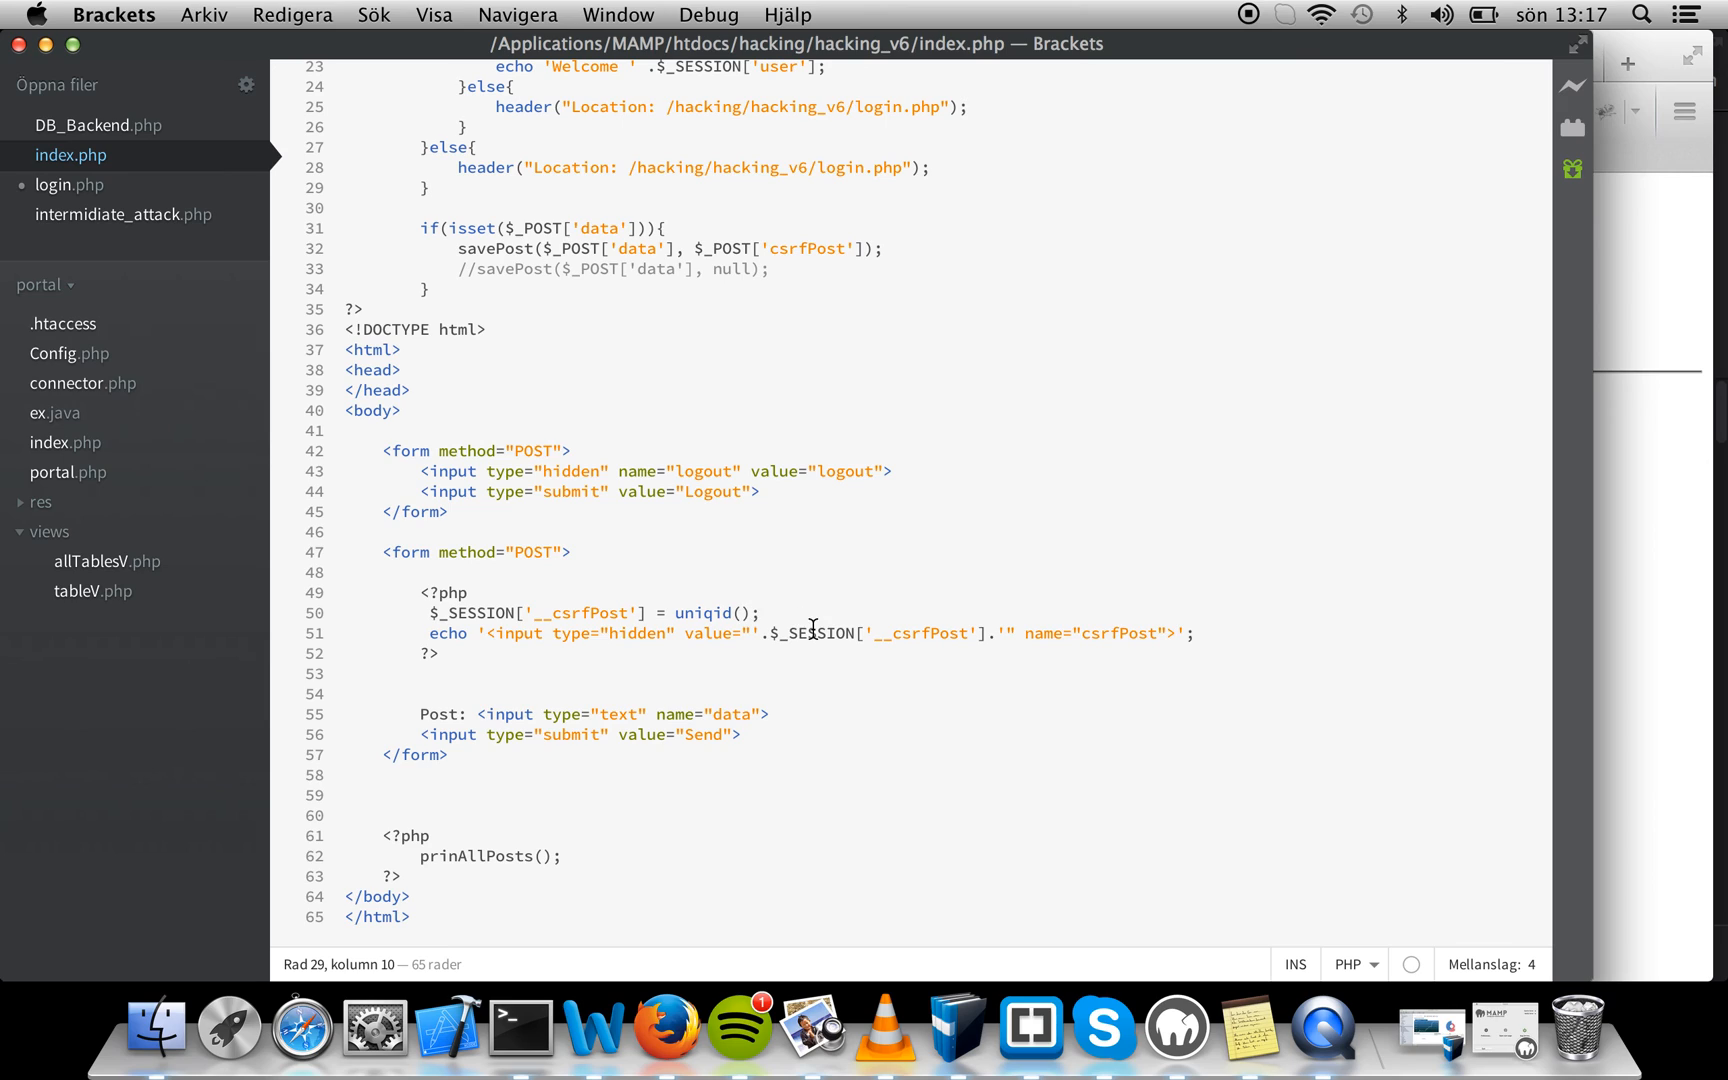
double_click(701, 613)
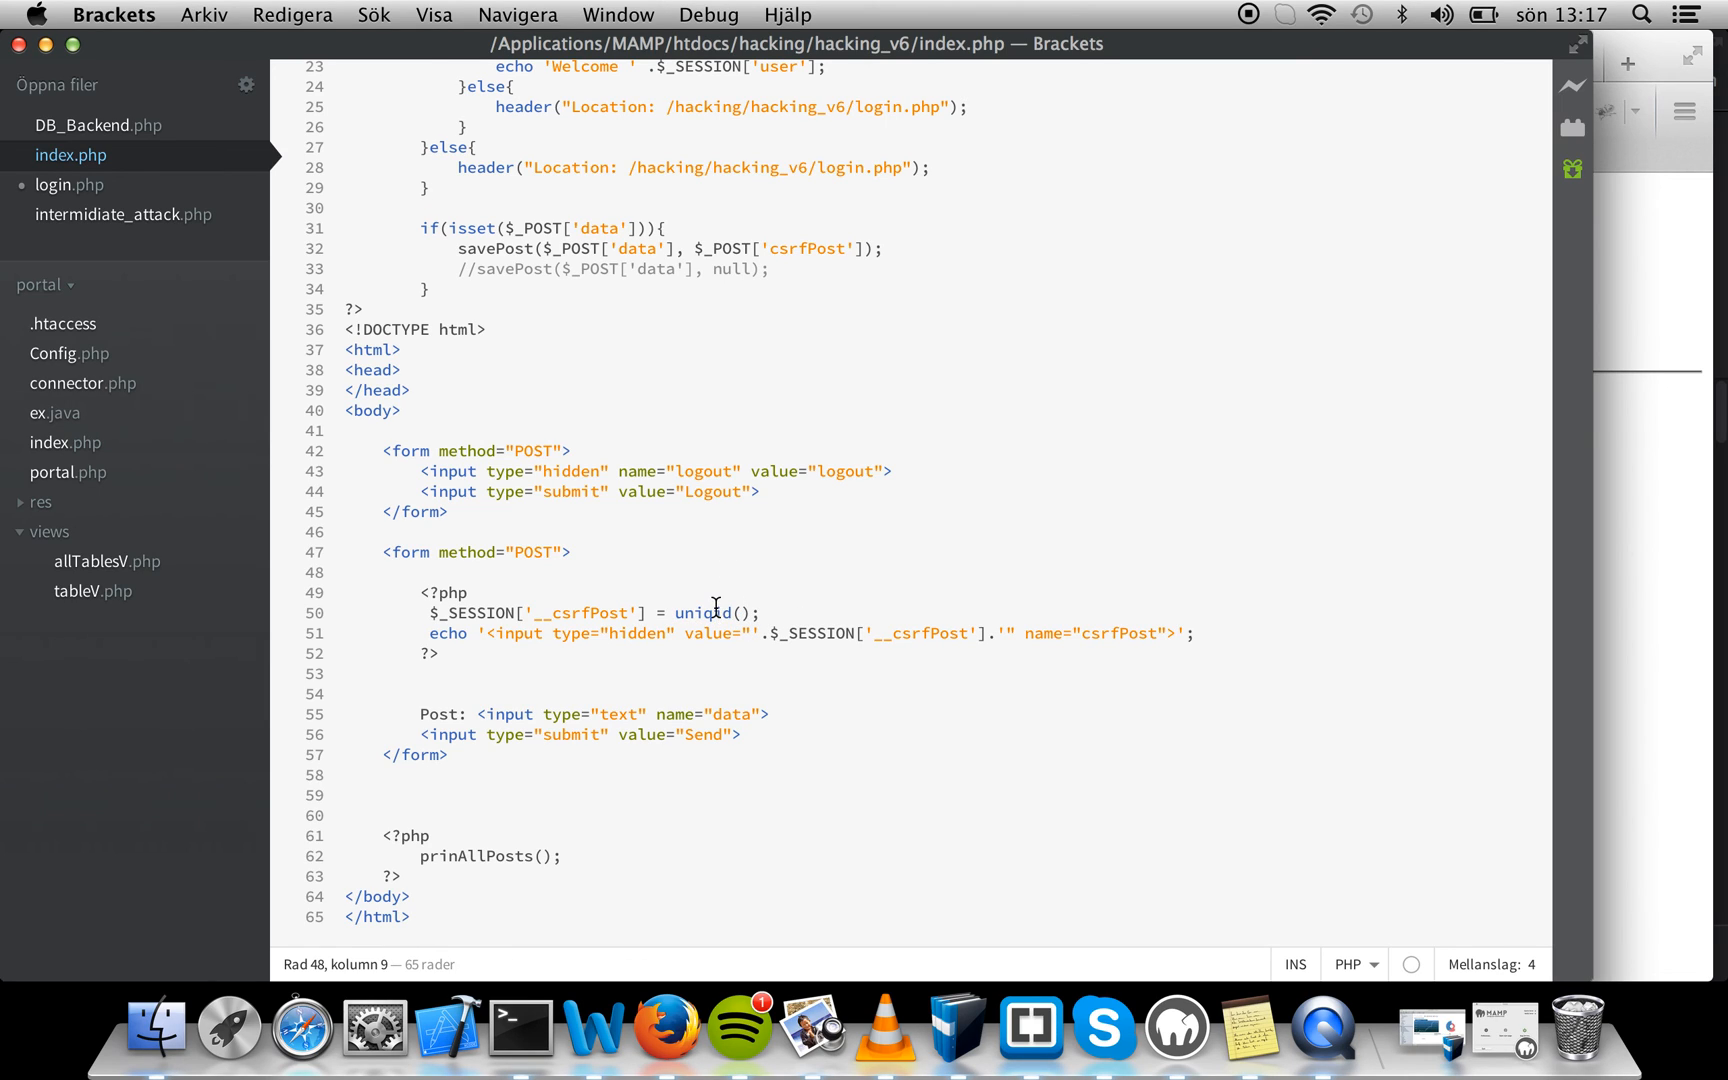
click(474, 592)
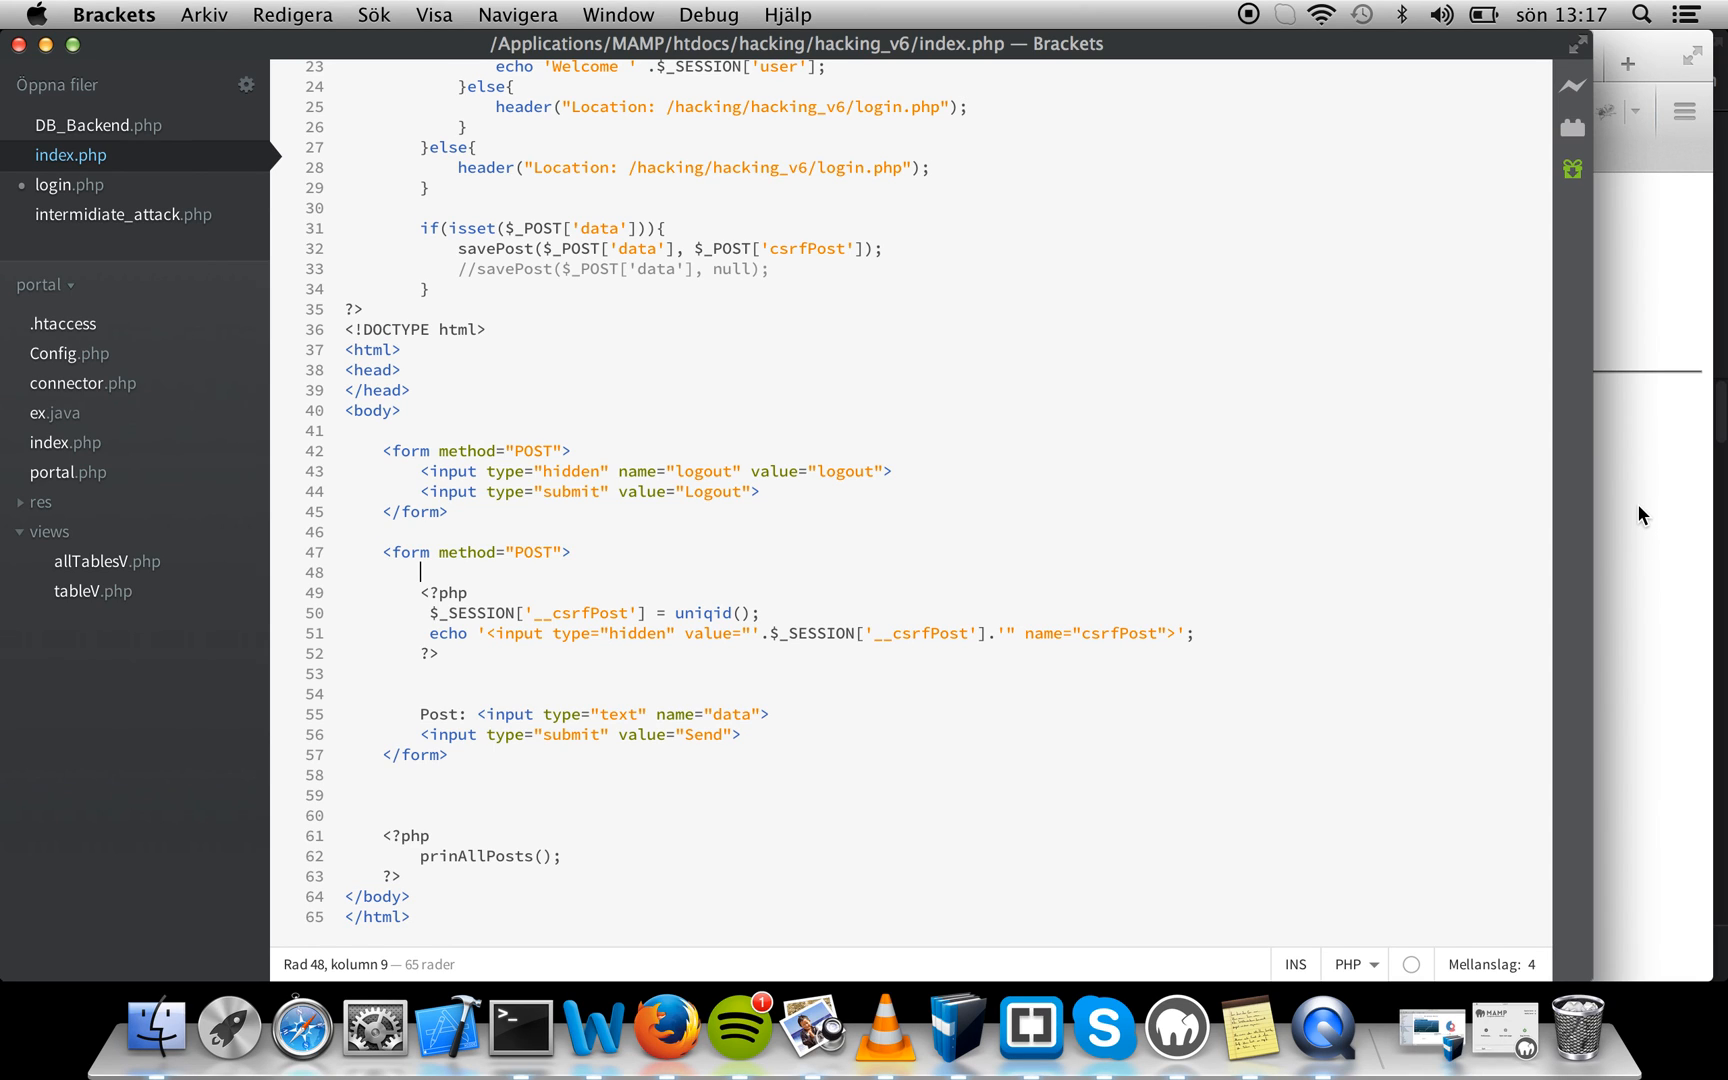
Inspect the Post field's markup and reload twice to see the csrfPost value change
click(660, 1028)
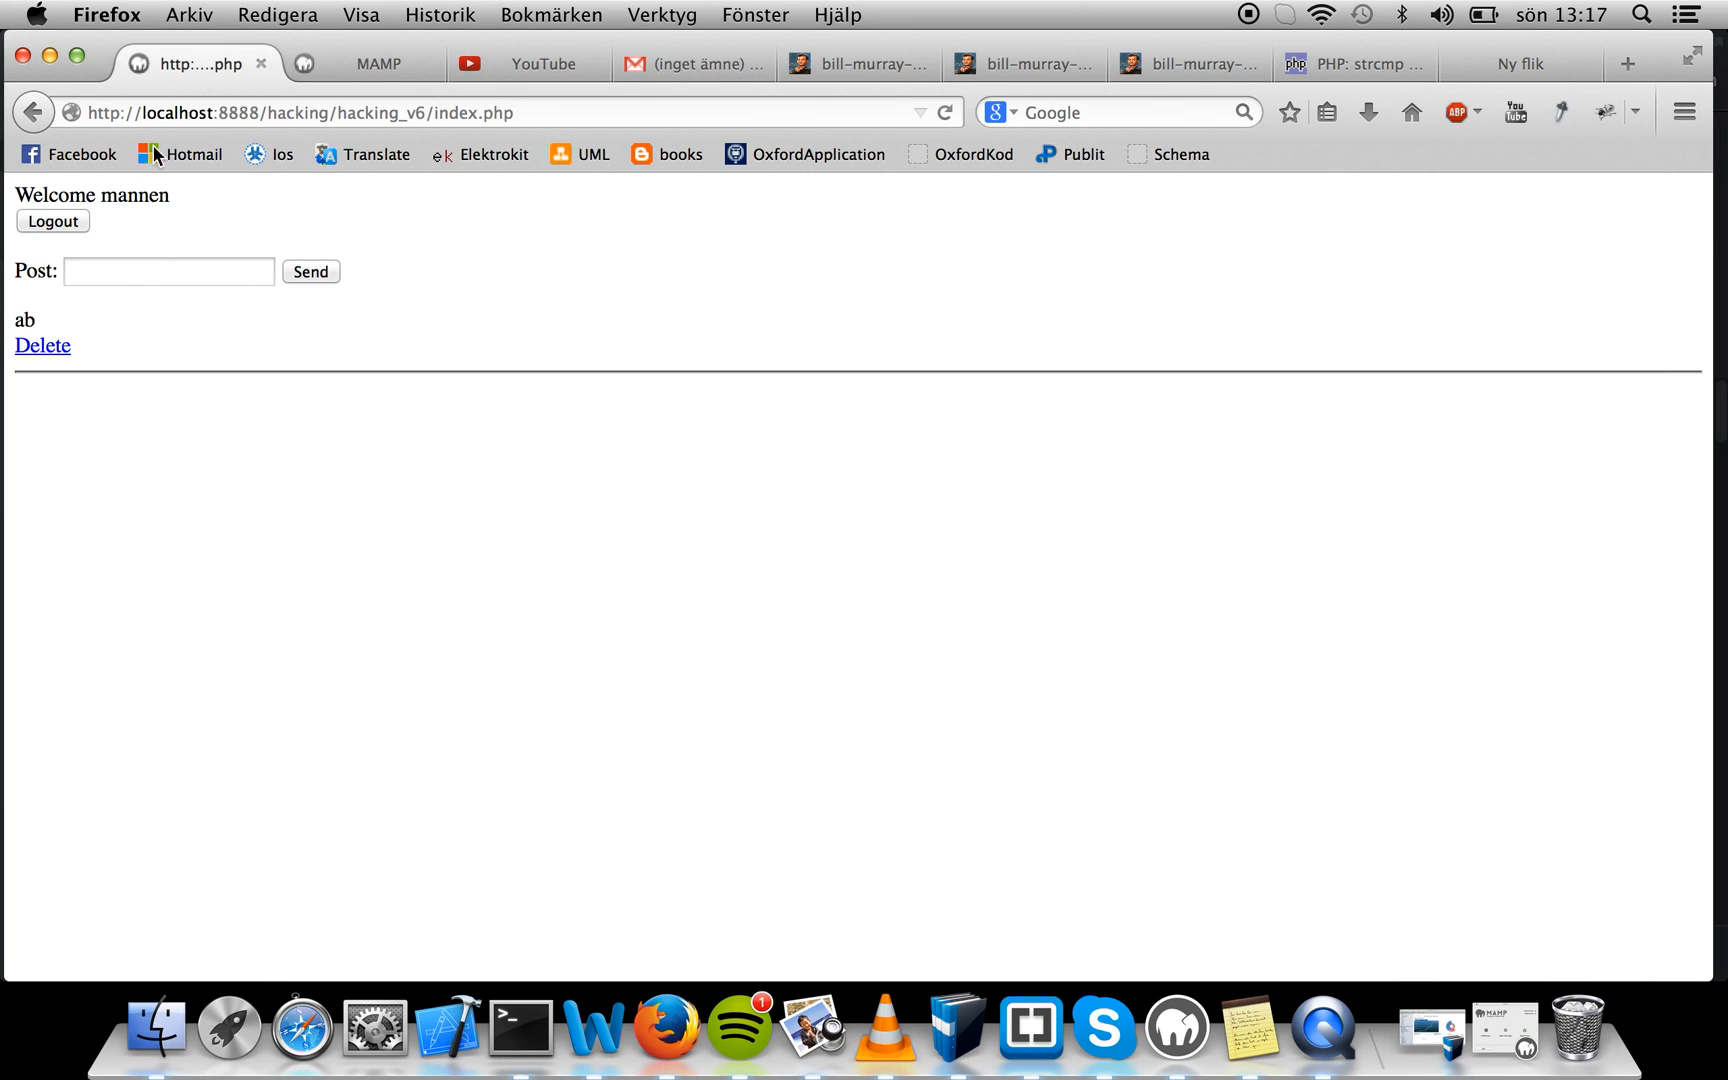
right_click(168, 271)
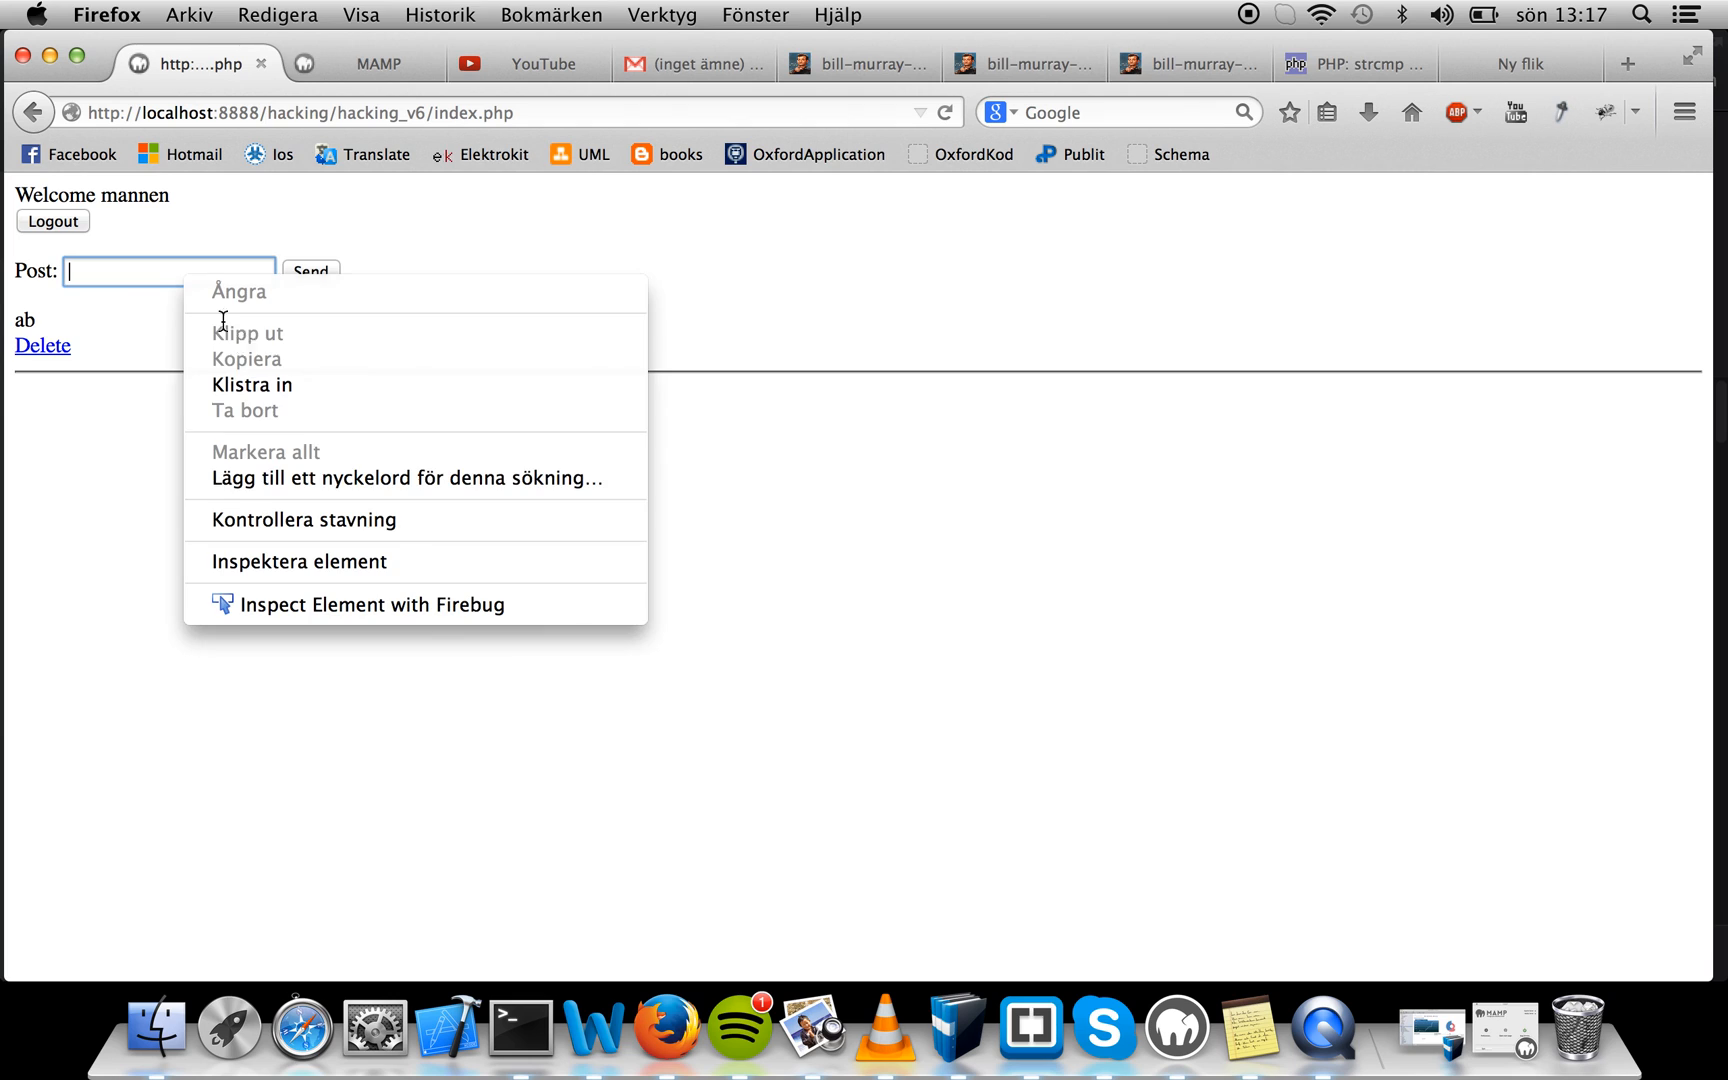
click(299, 561)
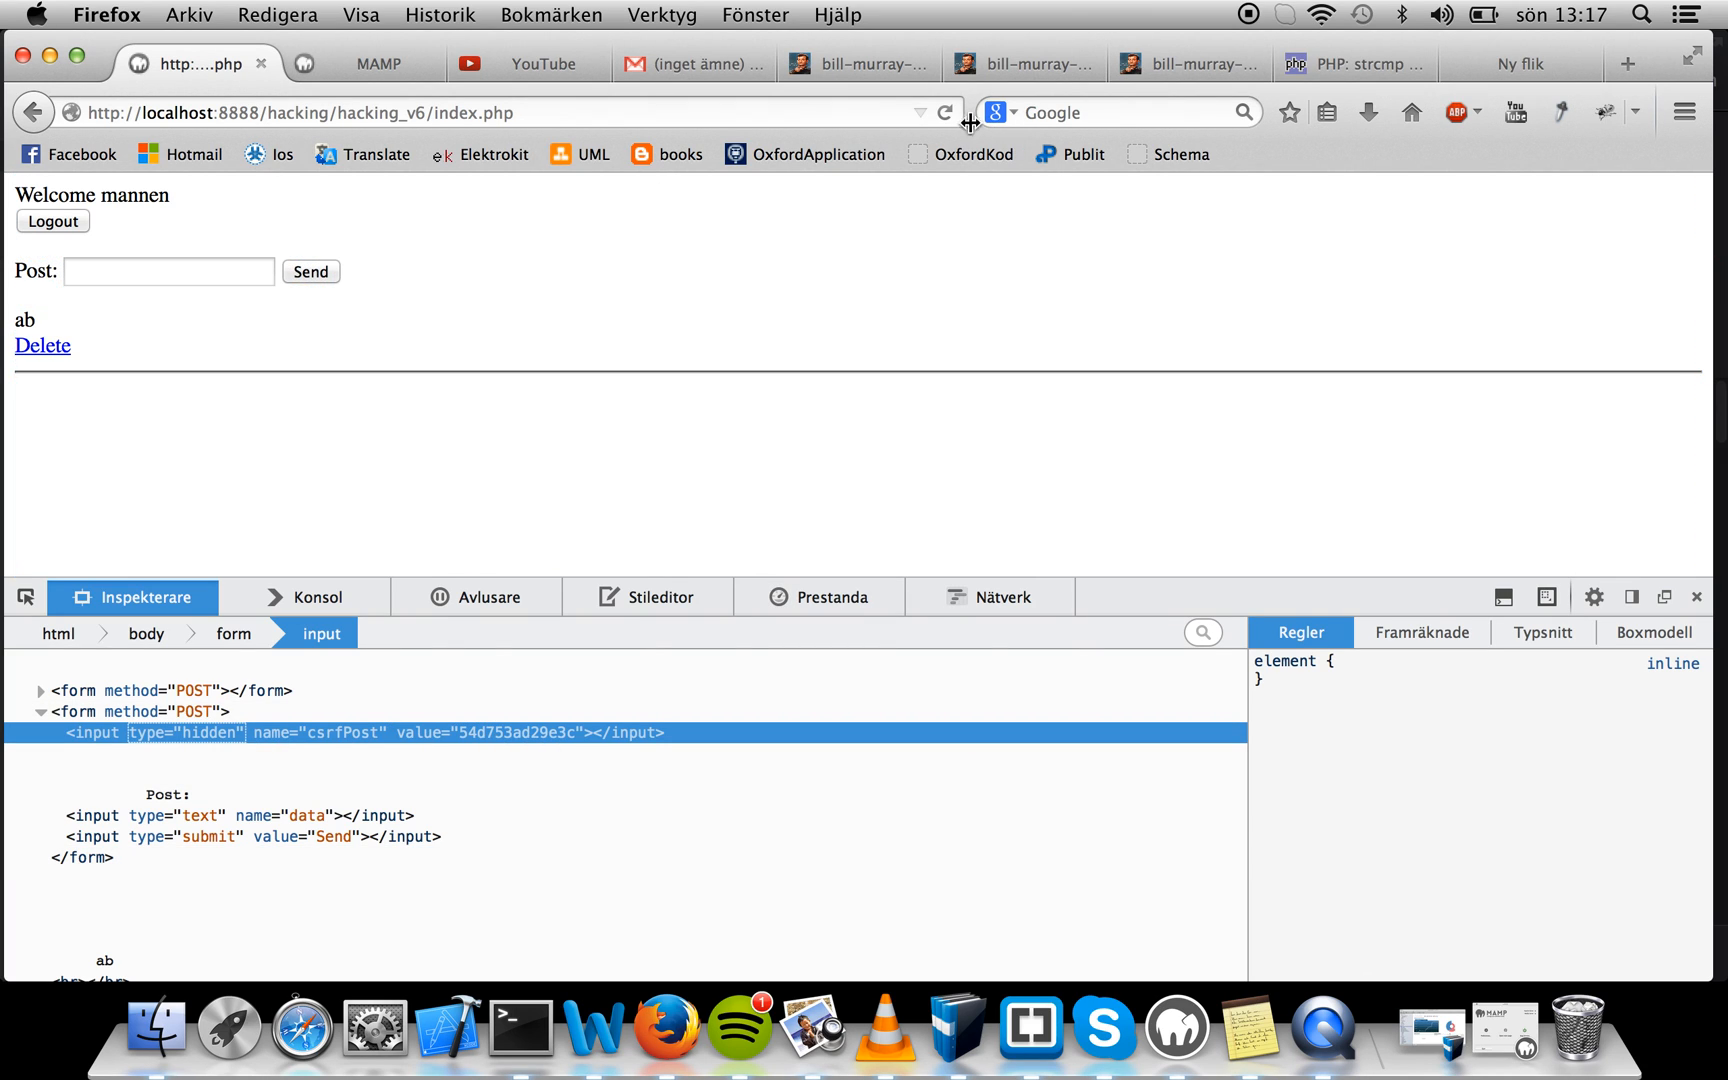
click(942, 111)
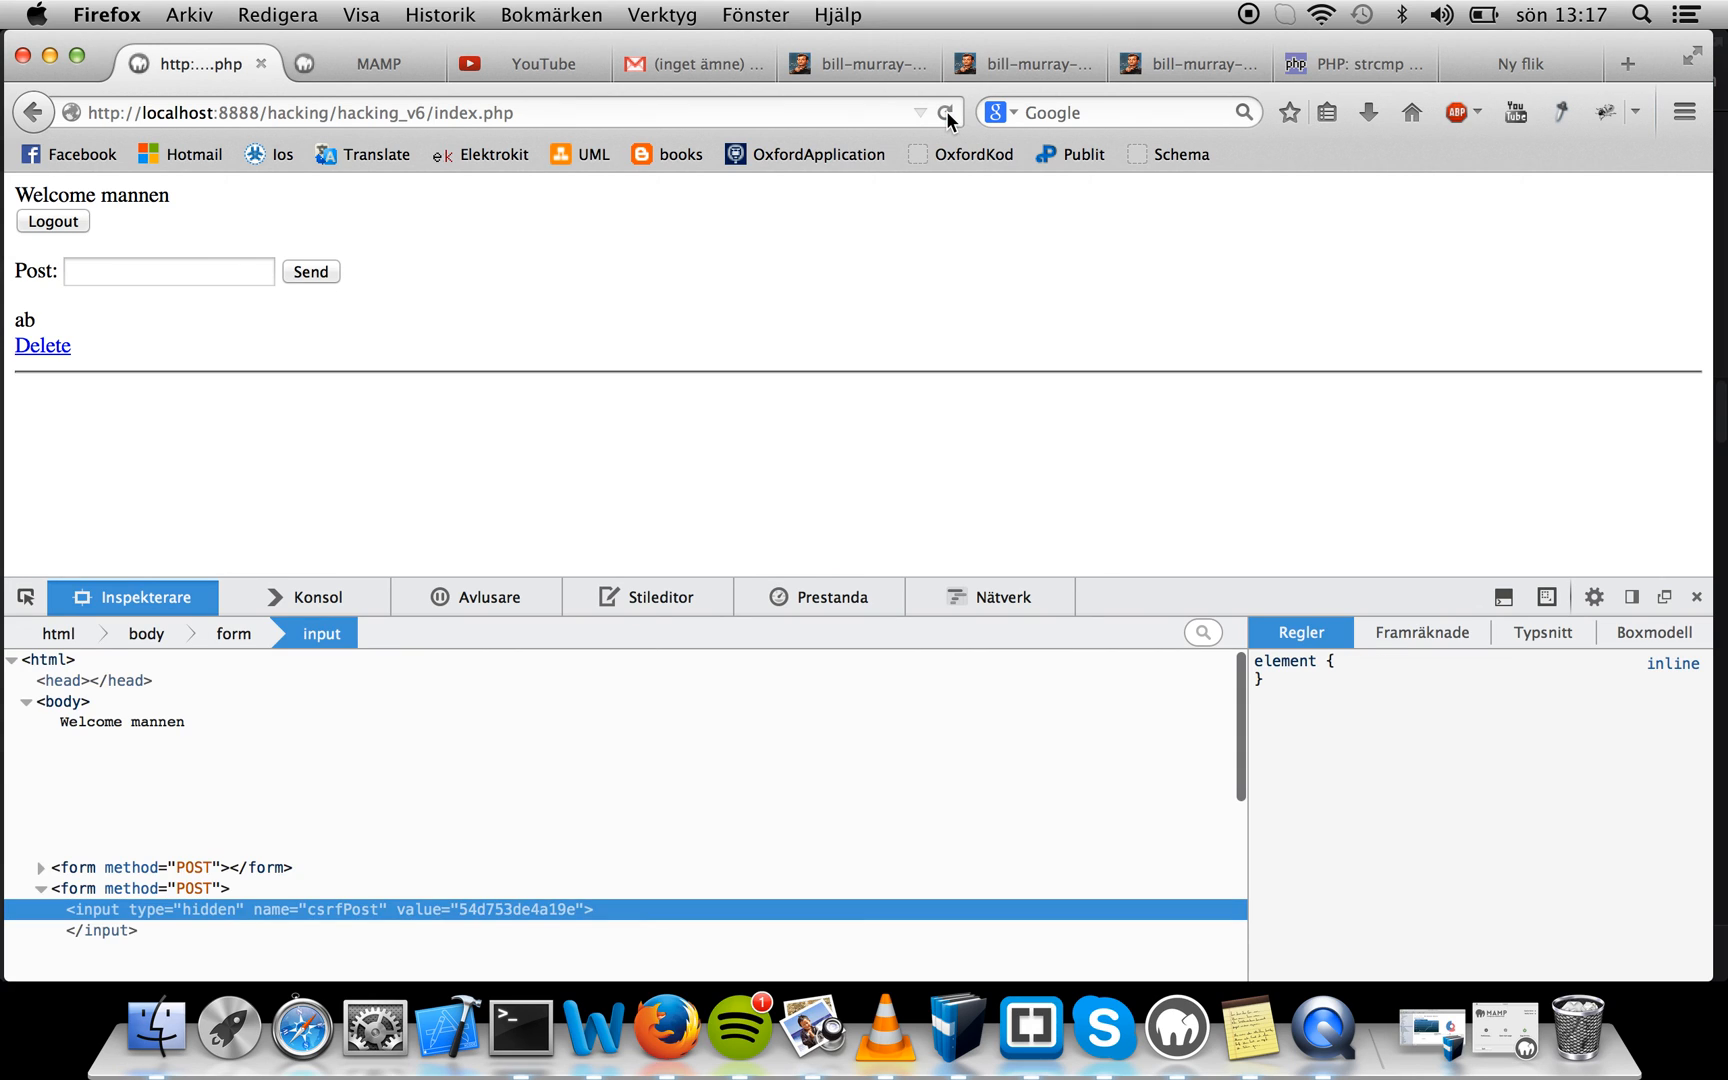
click(943, 111)
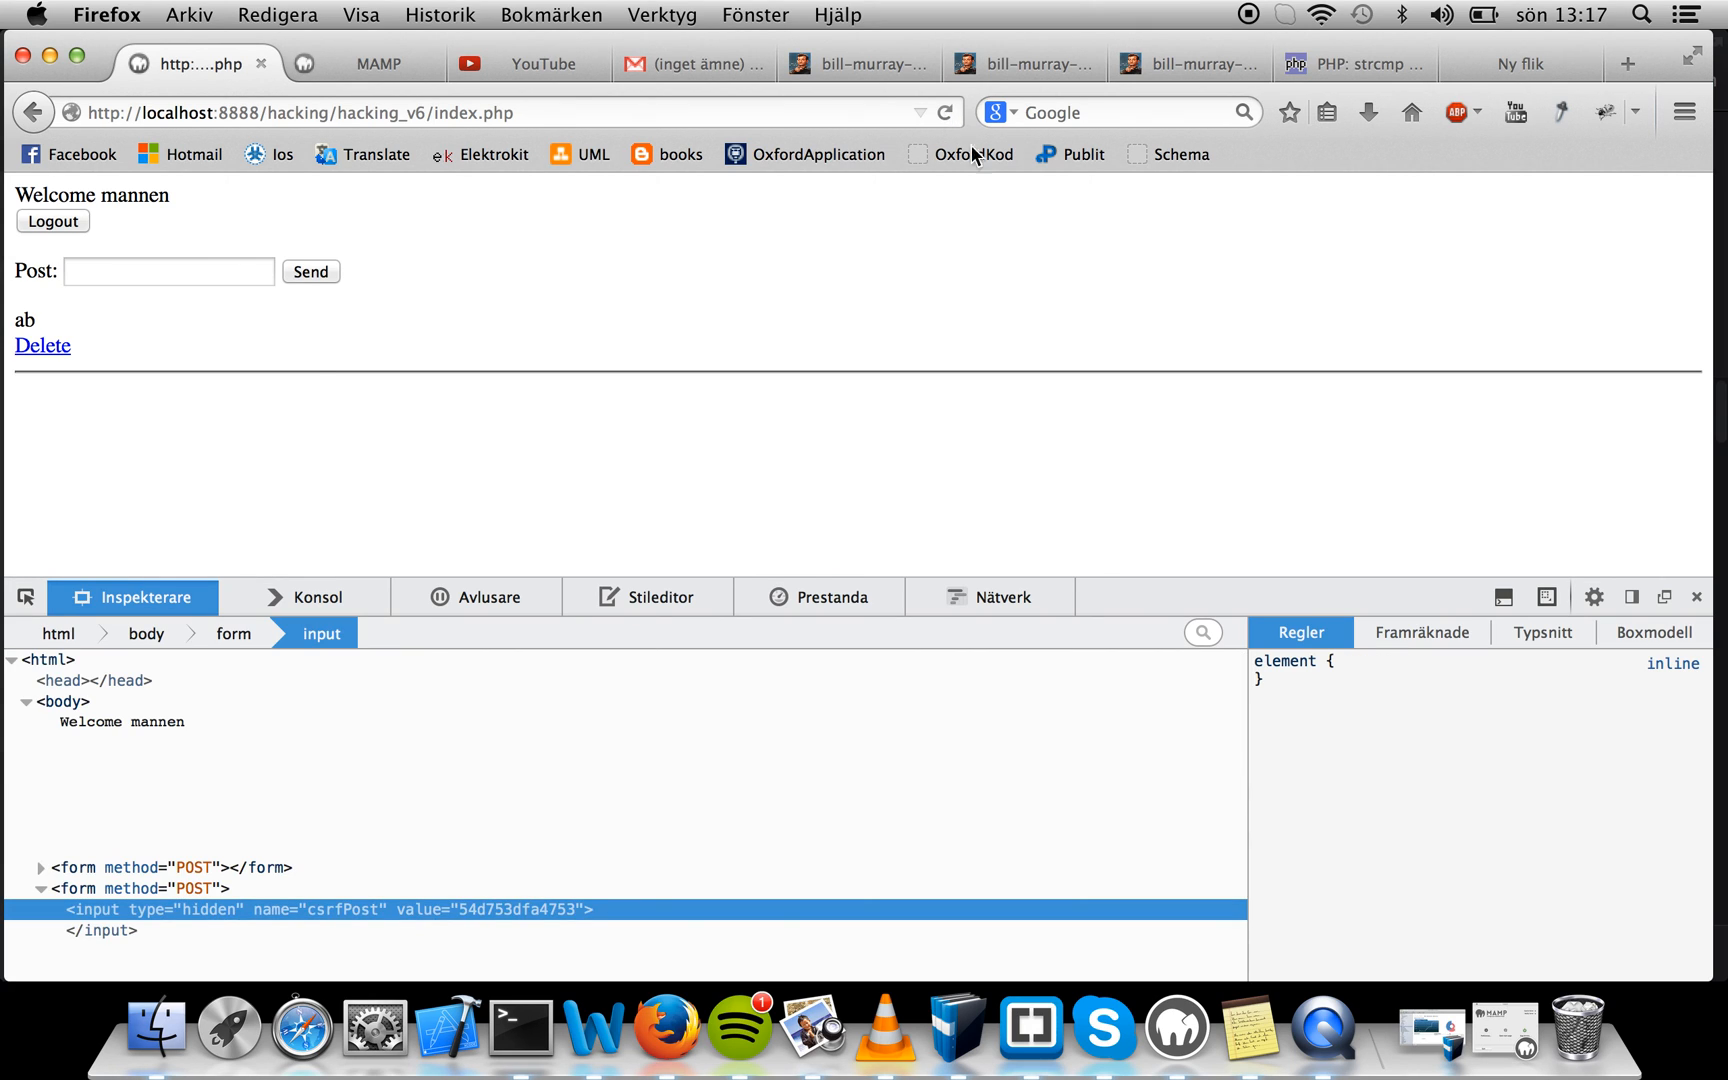
mouse_move(215, 361)
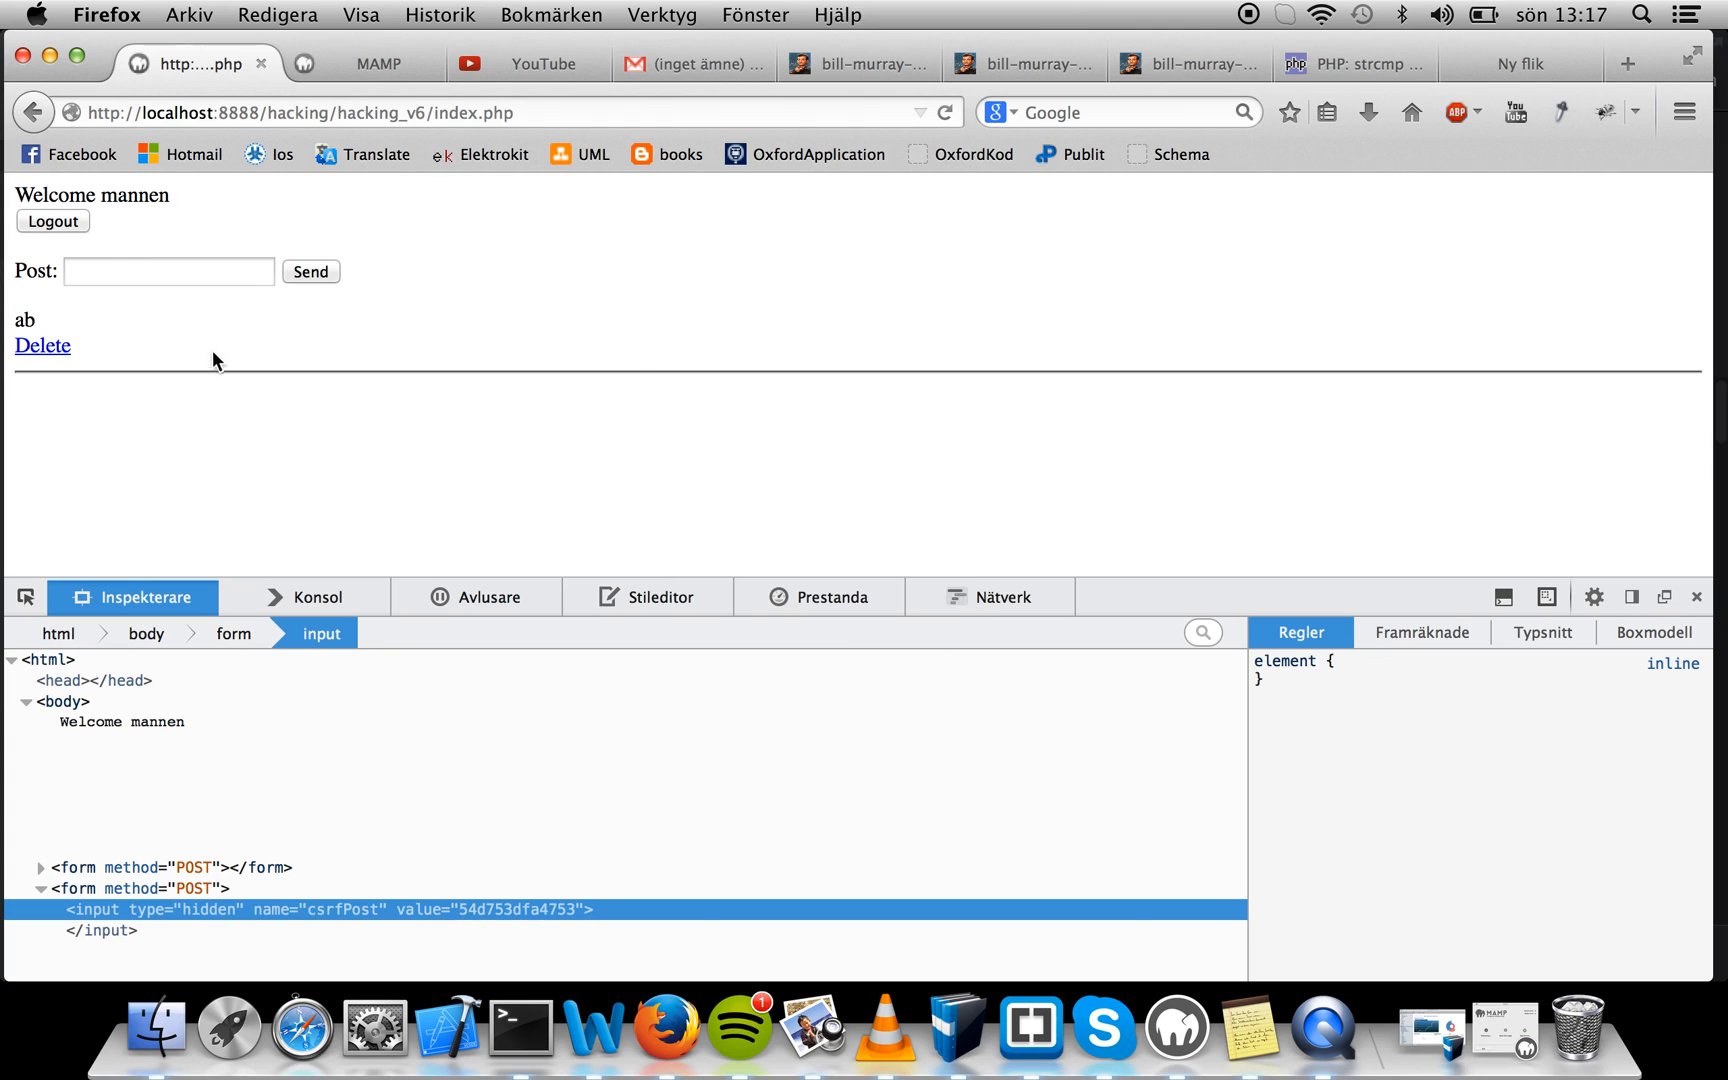
mouse_move(644, 261)
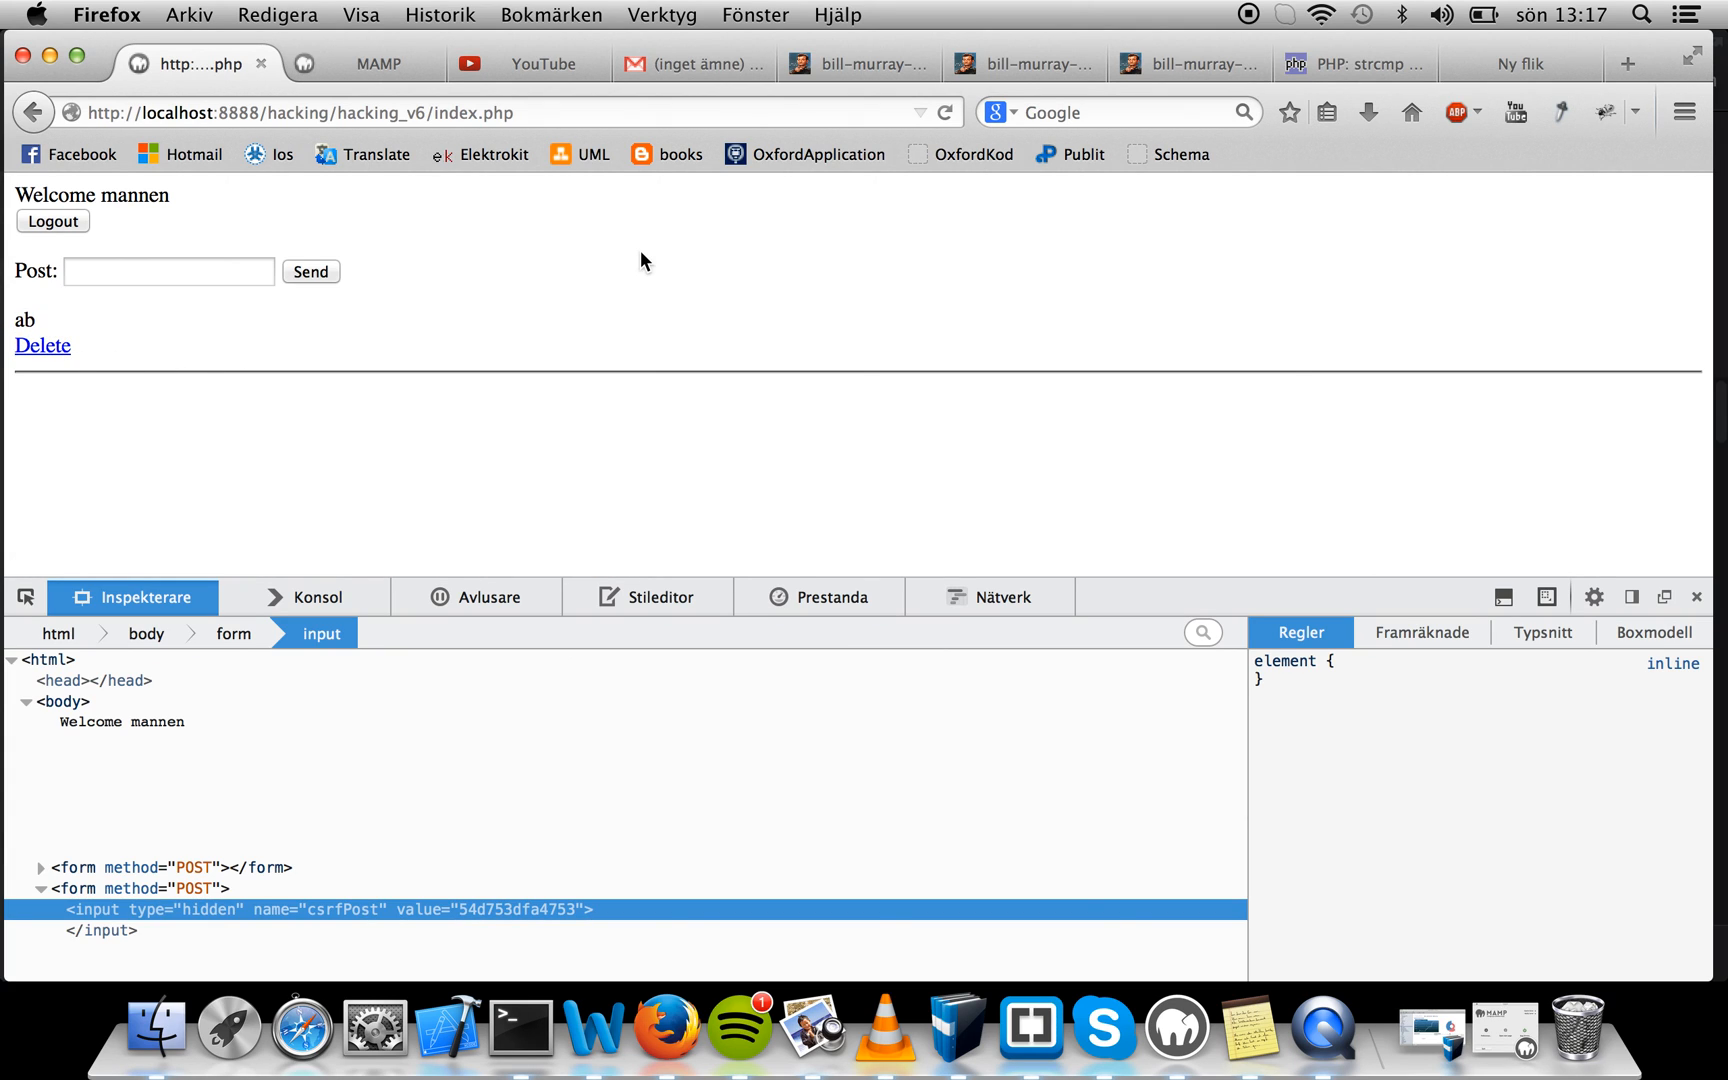